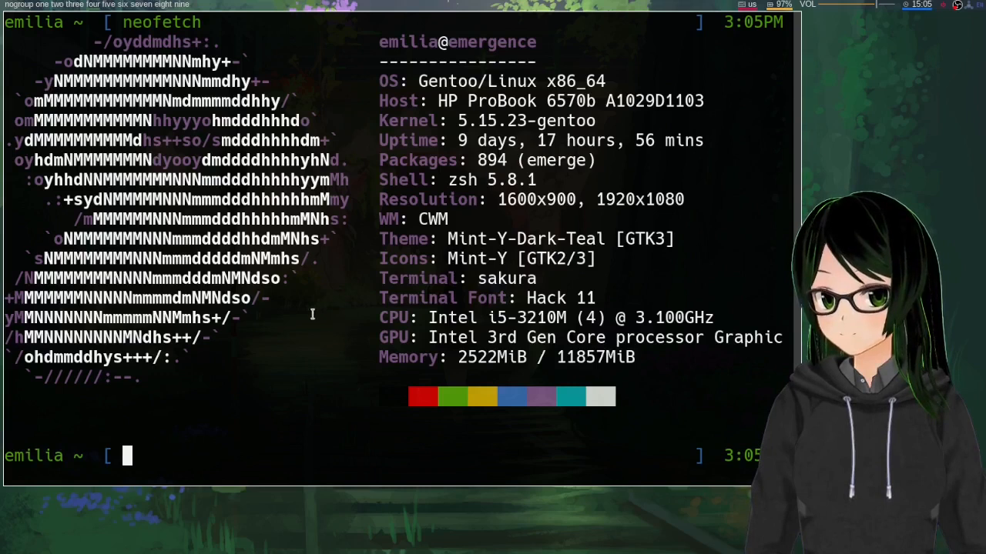
{"action": "mouse_move", "coordinate": [327, 296]}
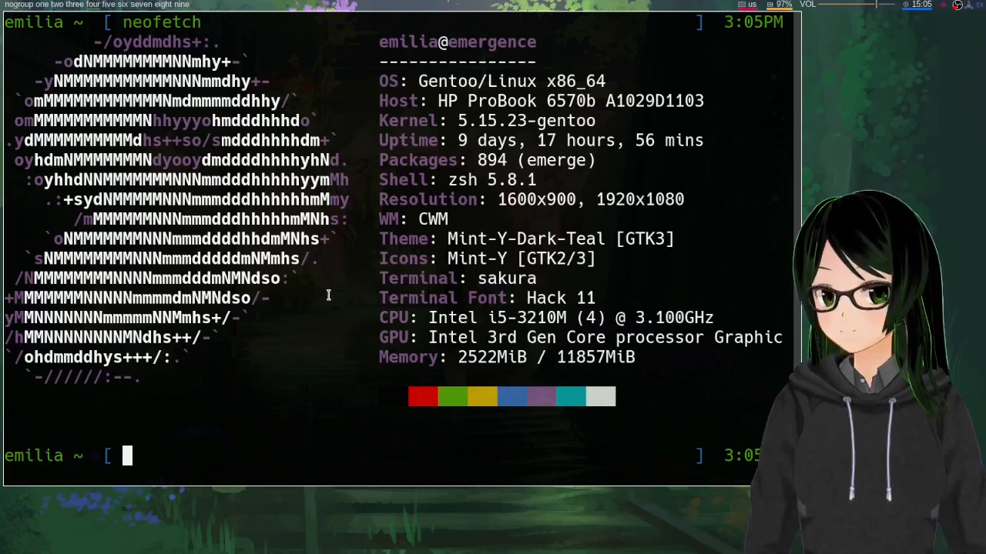
{"action": "mouse_move", "coordinate": [323, 325]}
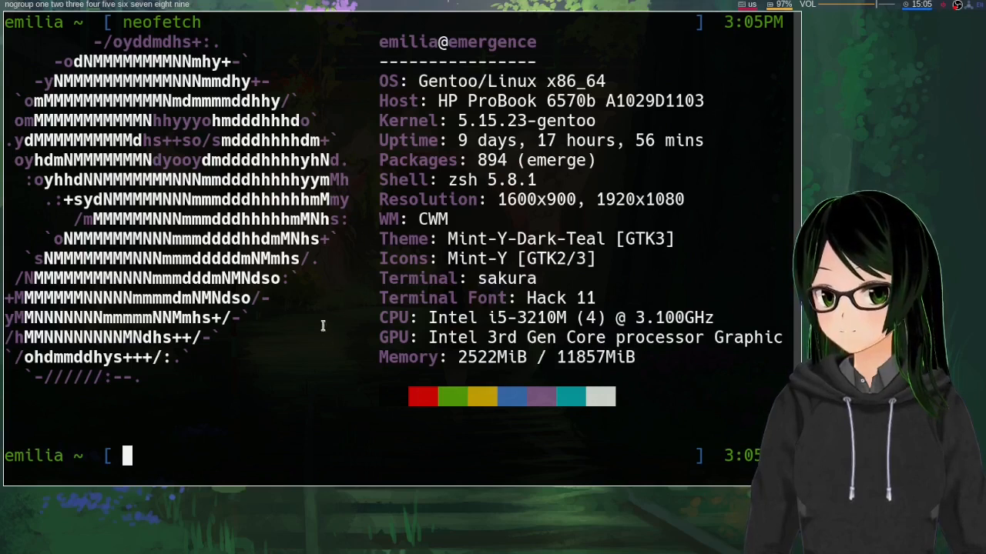
{"action": "mouse_move", "coordinate": [335, 297]}
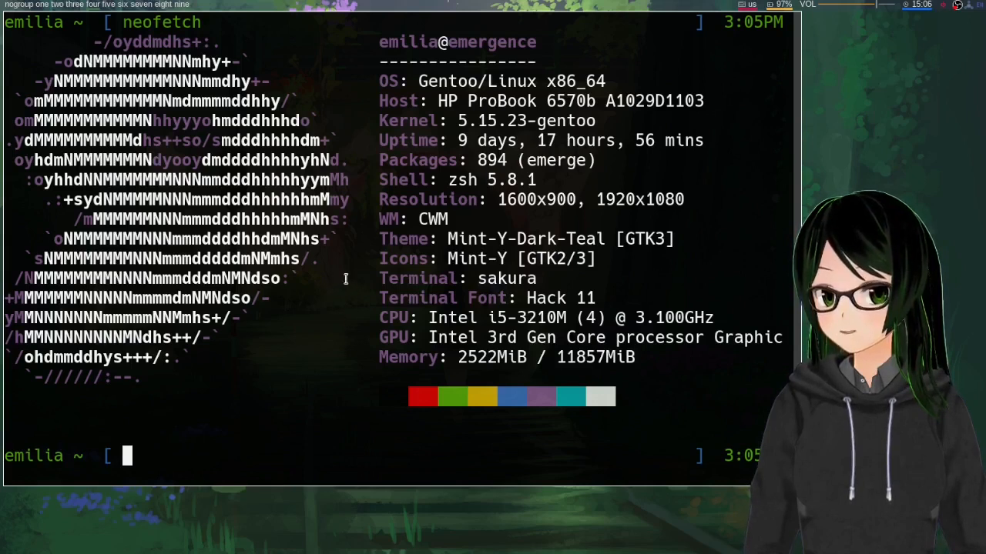
{"action": "mouse_move", "coordinate": [308, 299]}
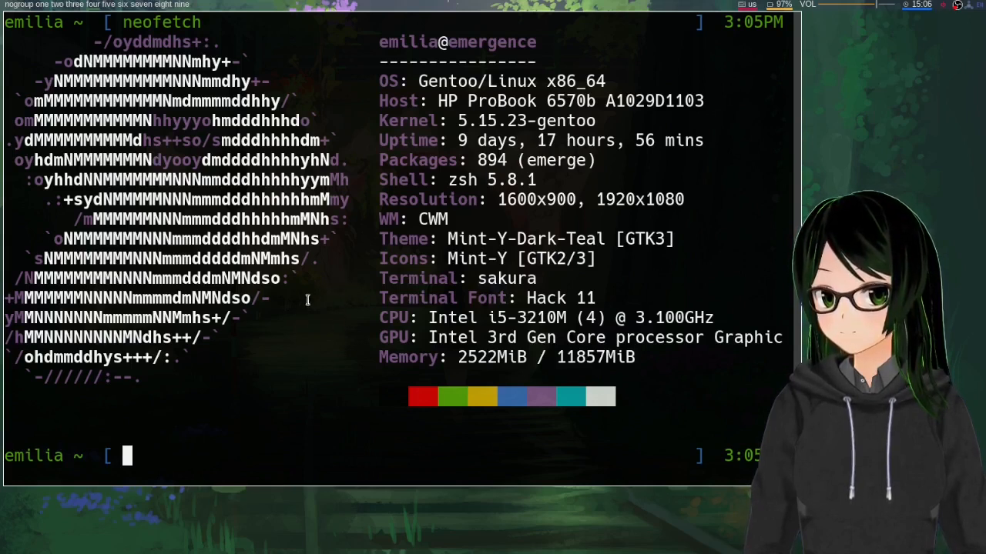
{"action": "mouse_move", "coordinate": [338, 283]}
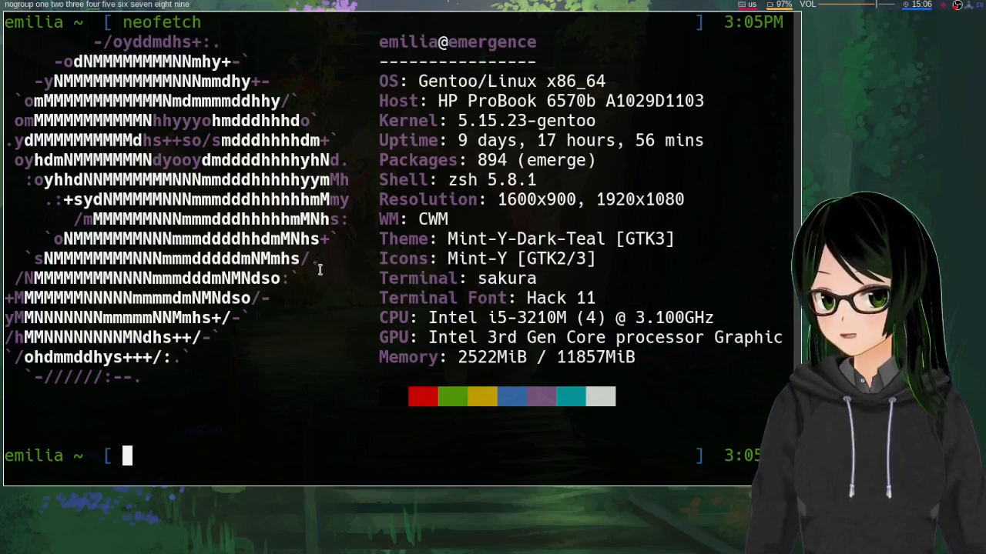
{"action": "mouse_move", "coordinate": [337, 283]}
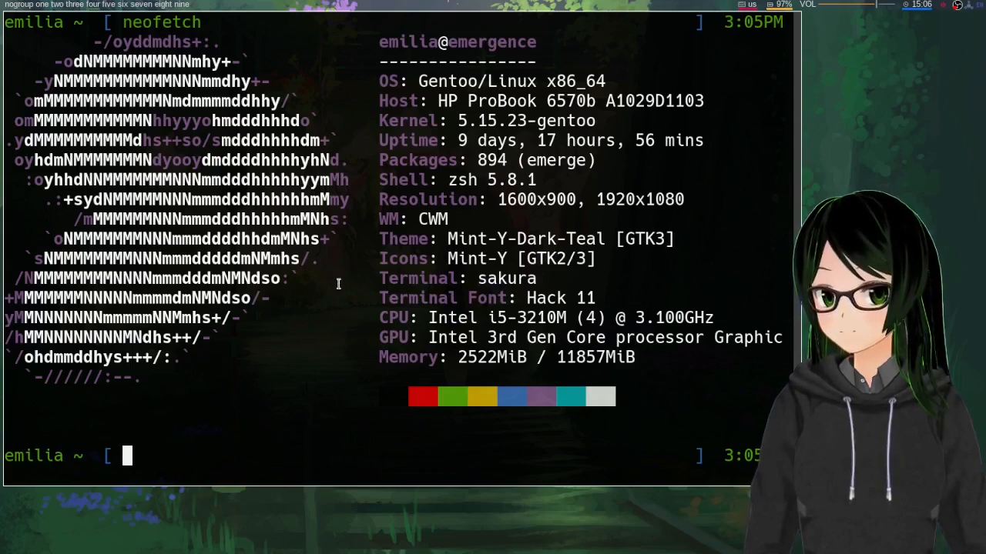
{"action": "mouse_move", "coordinate": [348, 268]}
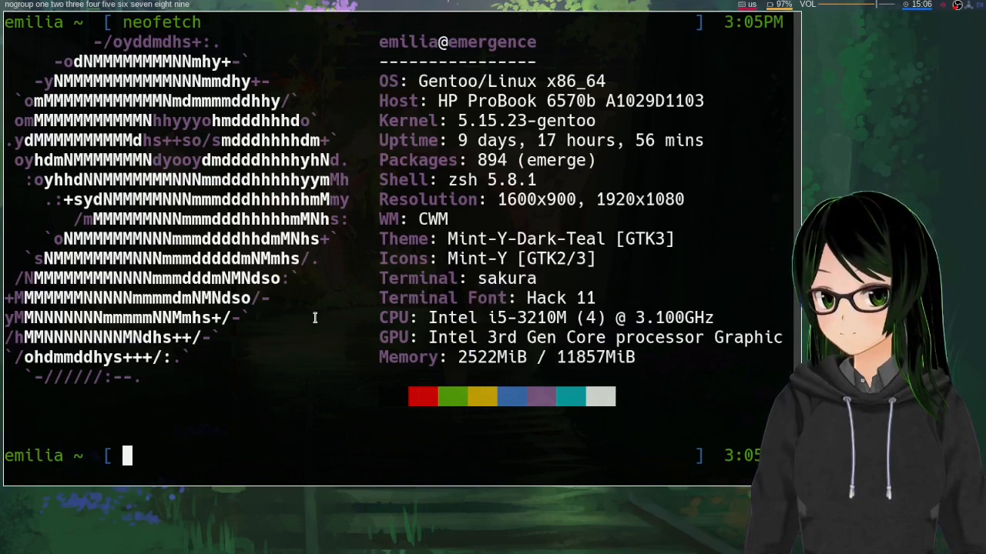
{"action": "mouse_move", "coordinate": [331, 314]}
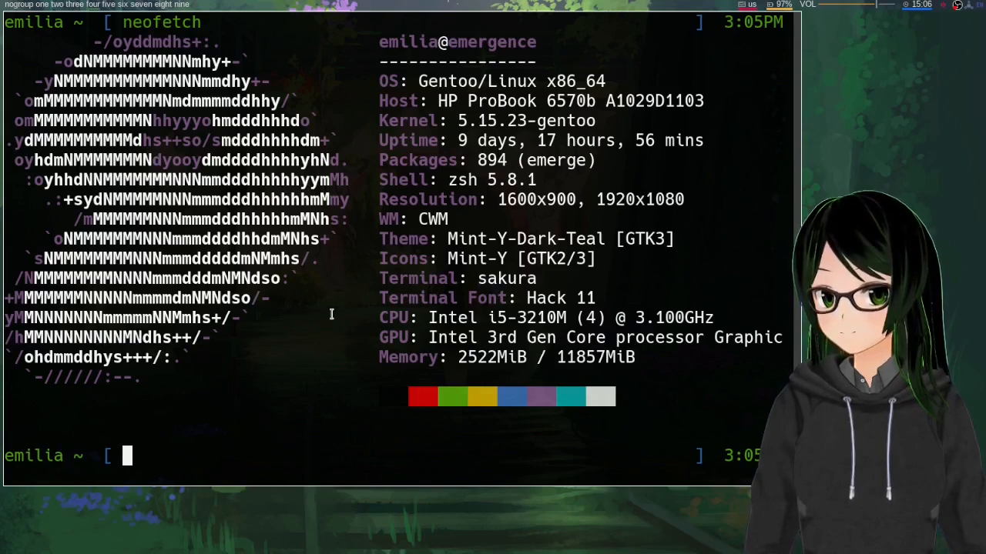
{"action": "mouse_move", "coordinate": [353, 292]}
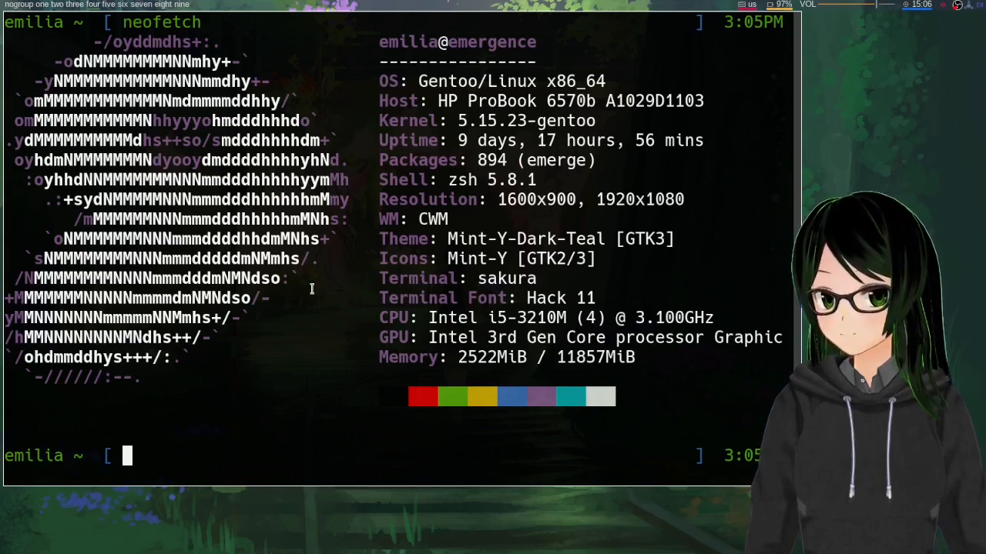
{"action": "mouse_move", "coordinate": [284, 322]}
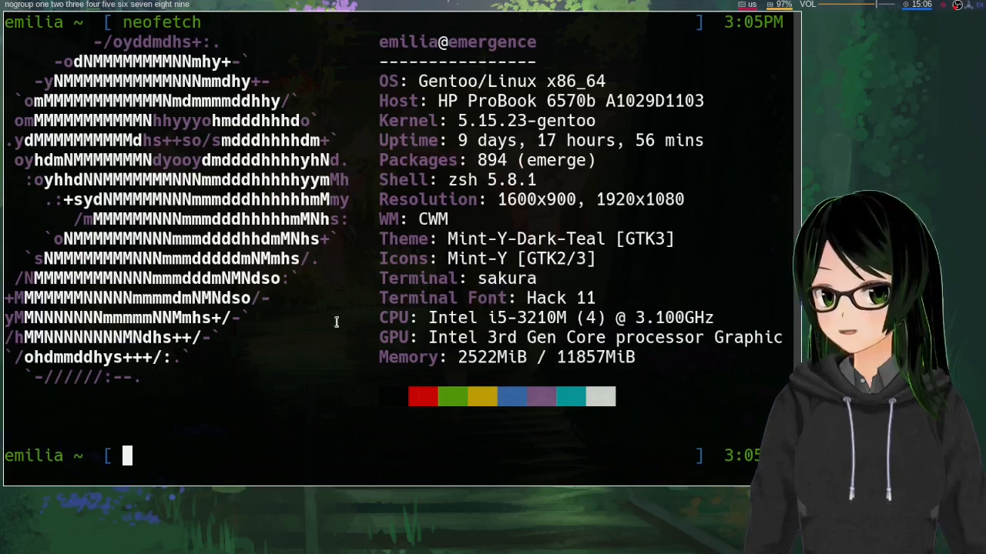
{"action": "mouse_move", "coordinate": [321, 329]}
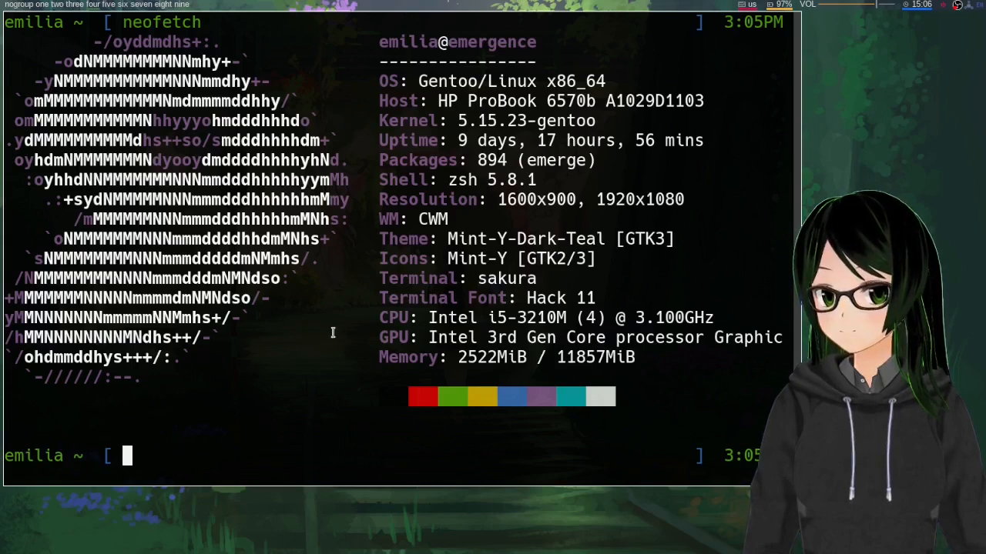
{"action": "mouse_move", "coordinate": [322, 302]}
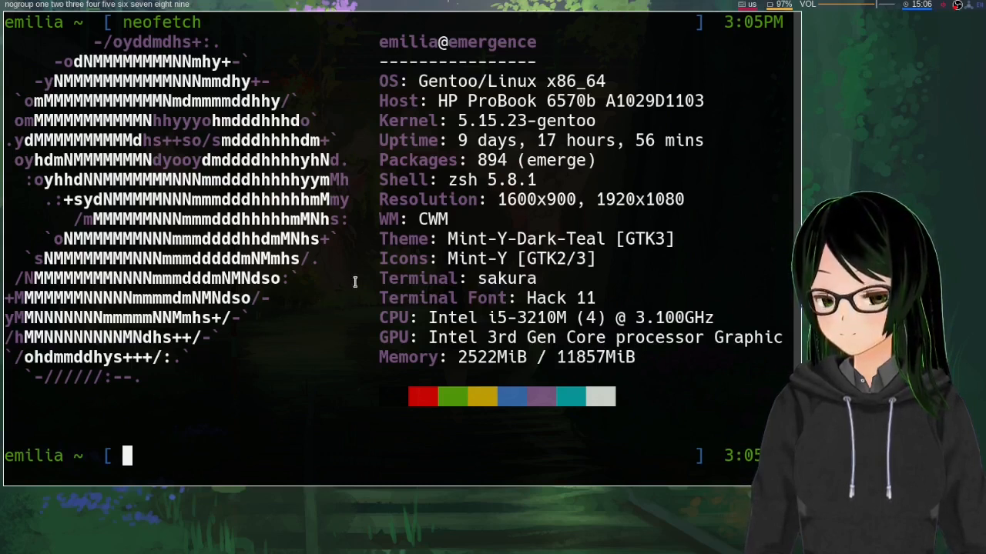
{"action": "mouse_move", "coordinate": [289, 327]}
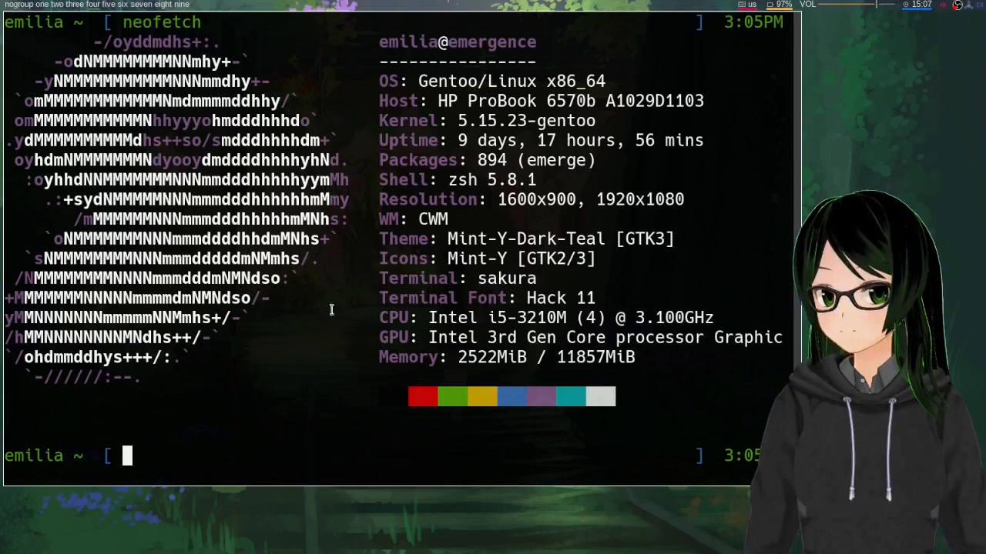
{"action": "mouse_move", "coordinate": [357, 282]}
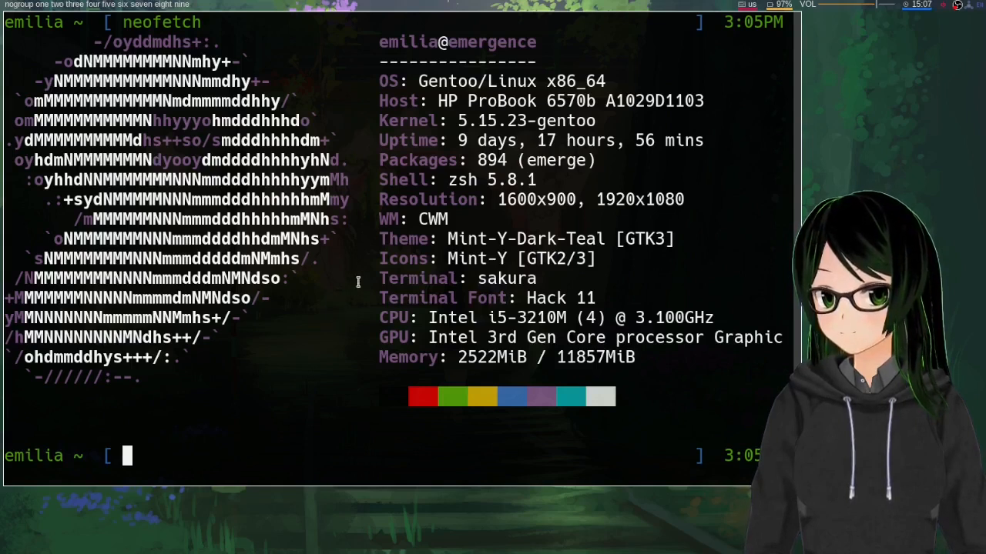
{"action": "mouse_move", "coordinate": [305, 327]}
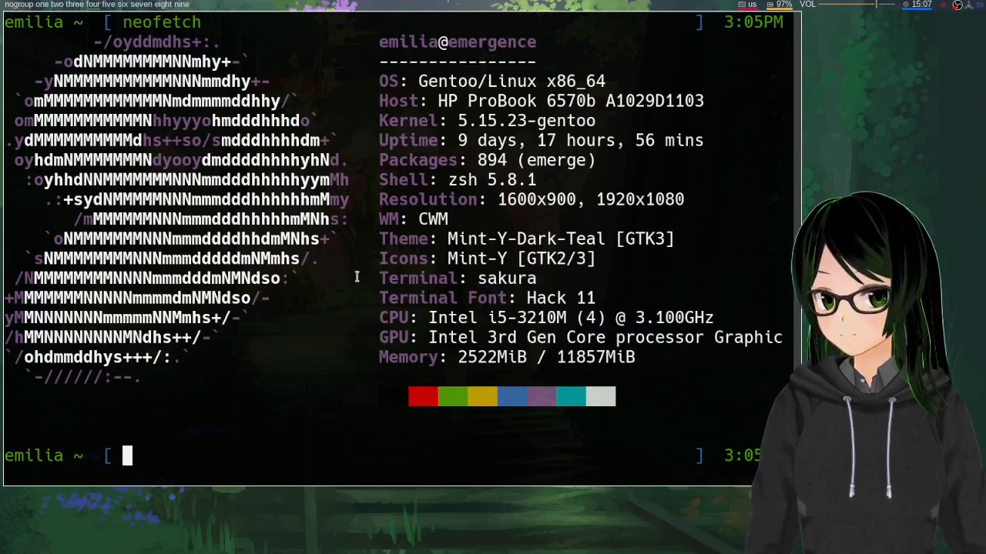
{"action": "mouse_move", "coordinate": [342, 354]}
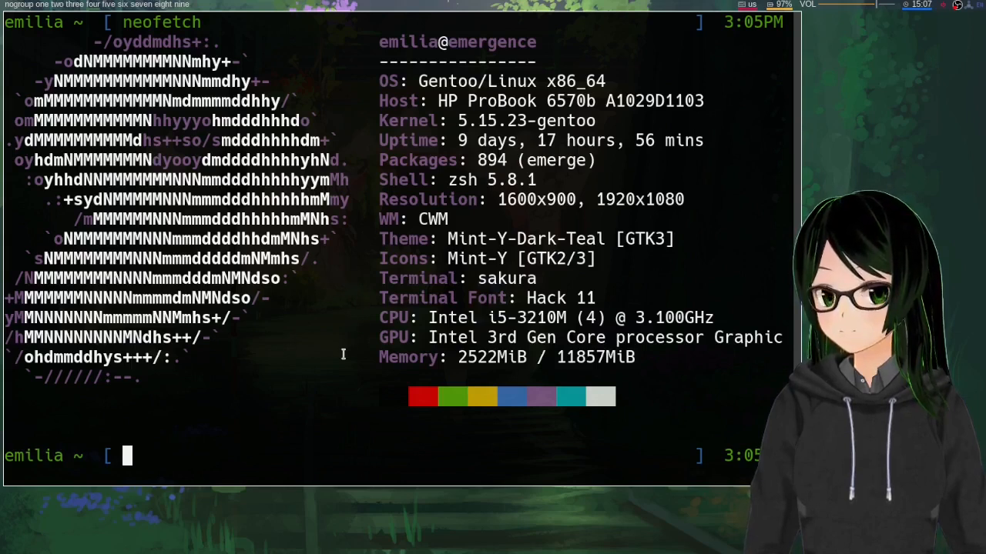
{"action": "mouse_move", "coordinate": [352, 288]}
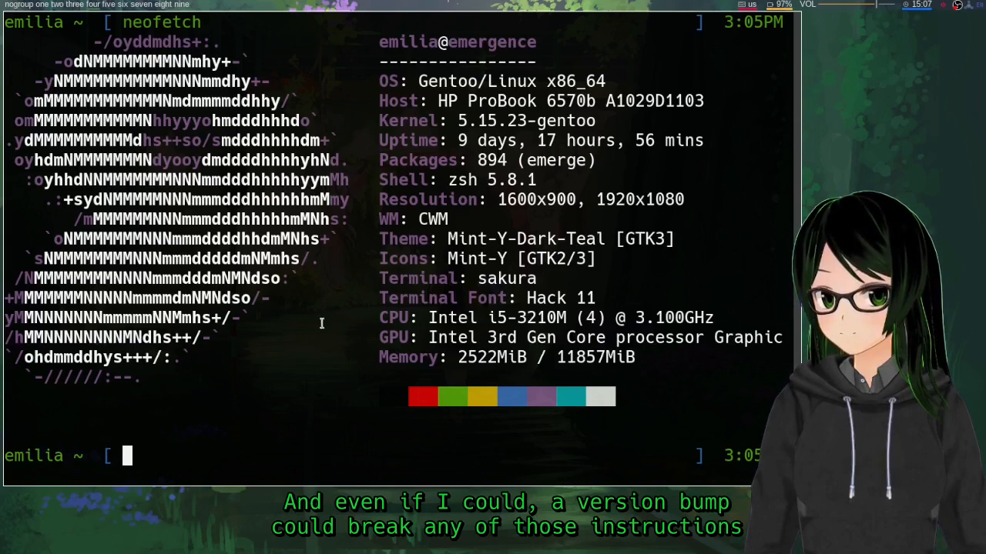
{"action": "mouse_move", "coordinate": [357, 295]}
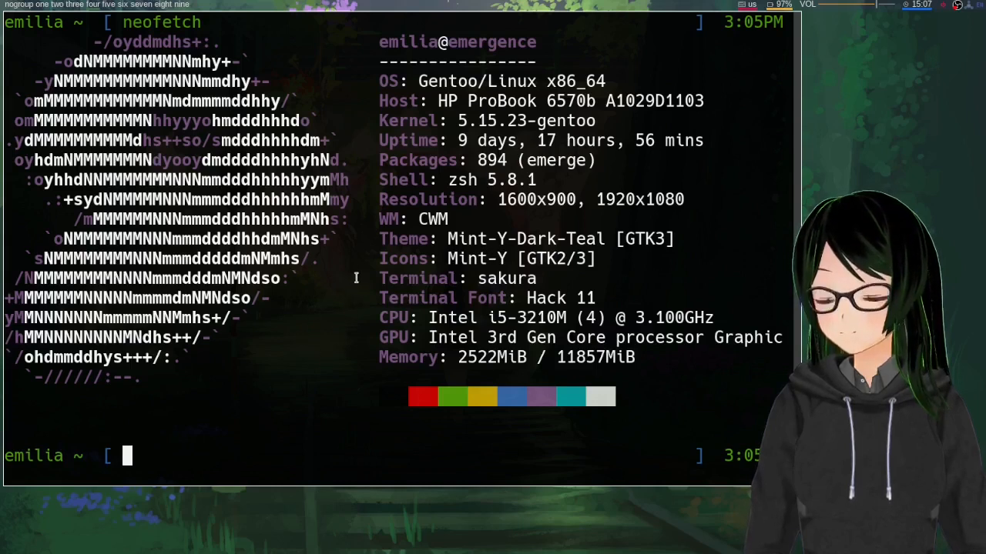
{"action": "mouse_move", "coordinate": [338, 347]}
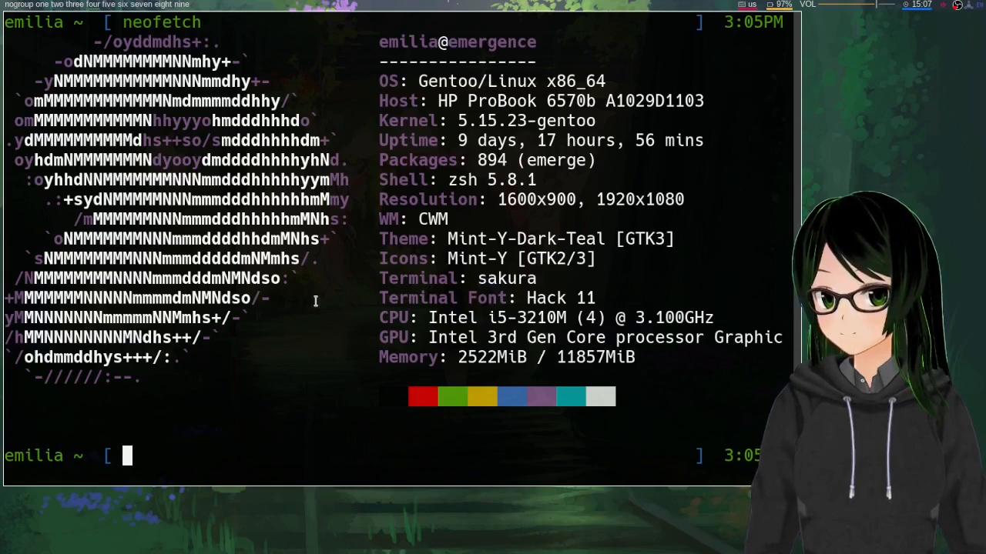
{"action": "mouse_move", "coordinate": [332, 294]}
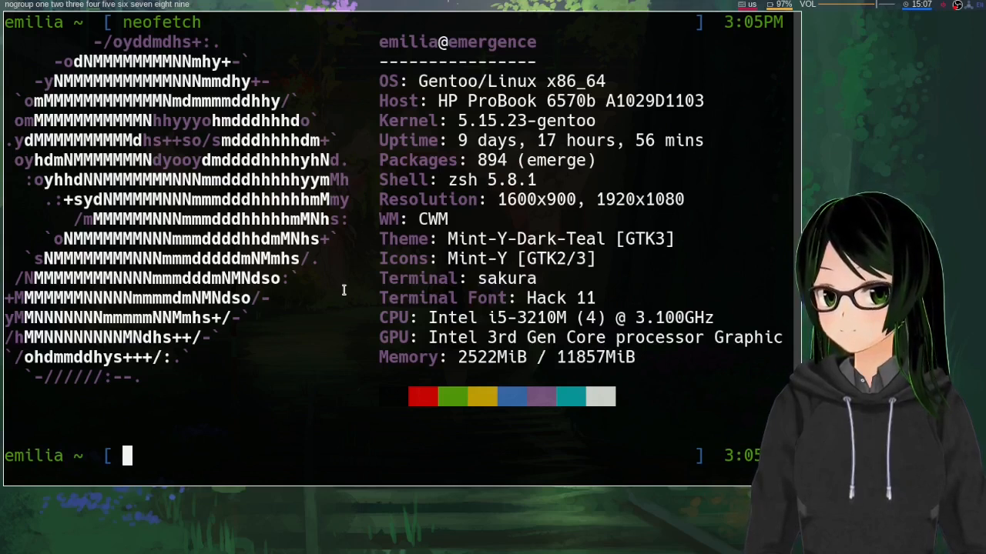
{"action": "mouse_move", "coordinate": [354, 254]}
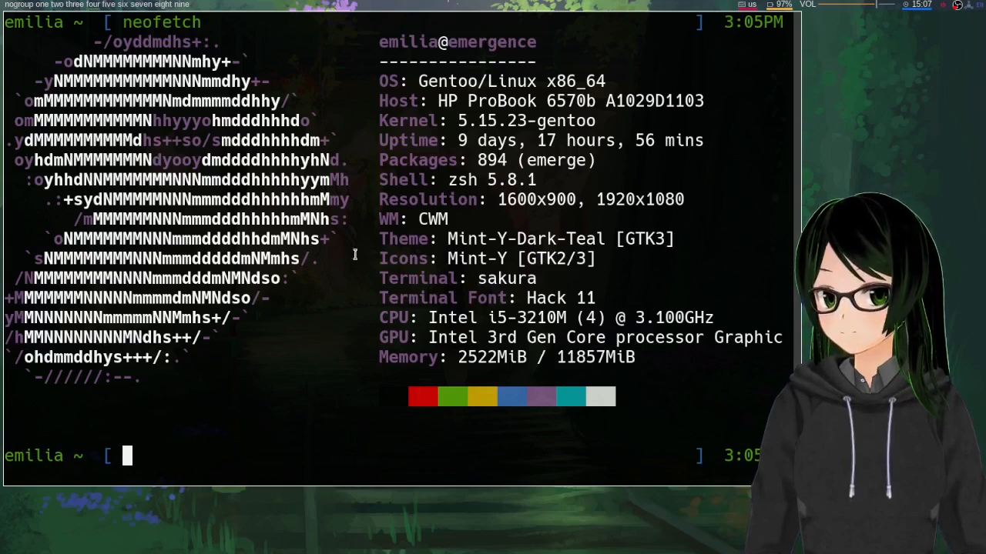
{"action": "mouse_move", "coordinate": [334, 298]}
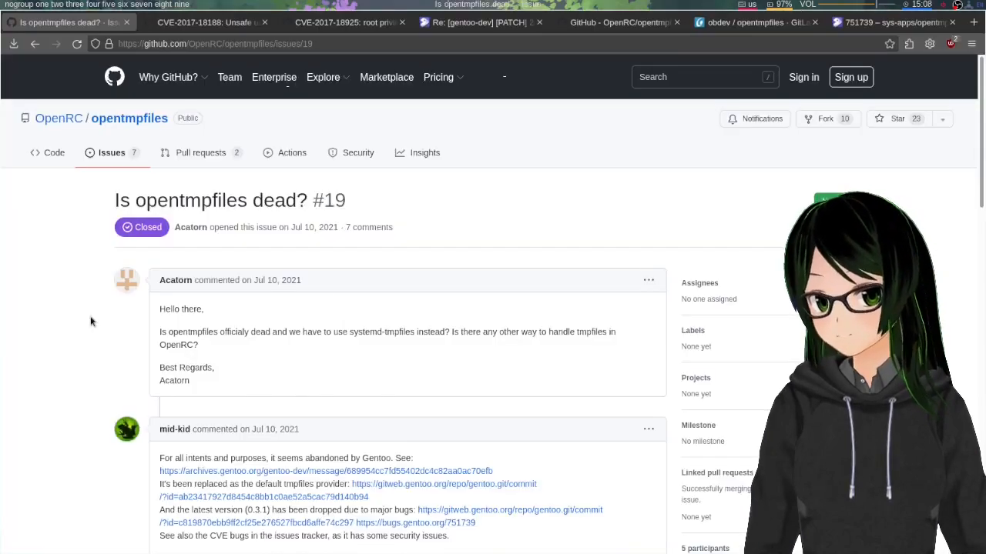
Read through the comments explaining opentmpfiles was abandoned in favor of systemd-tmpfiles.
{"action": "scroll", "scroll_direction": "down", "scroll_amount": 3}
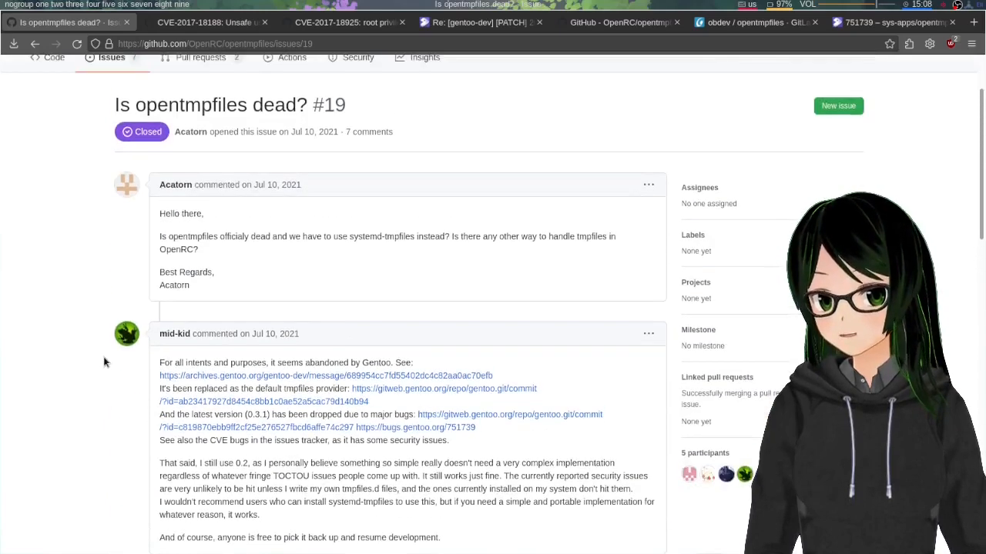
{"action": "scroll", "scroll_direction": "up", "scroll_amount": 3}
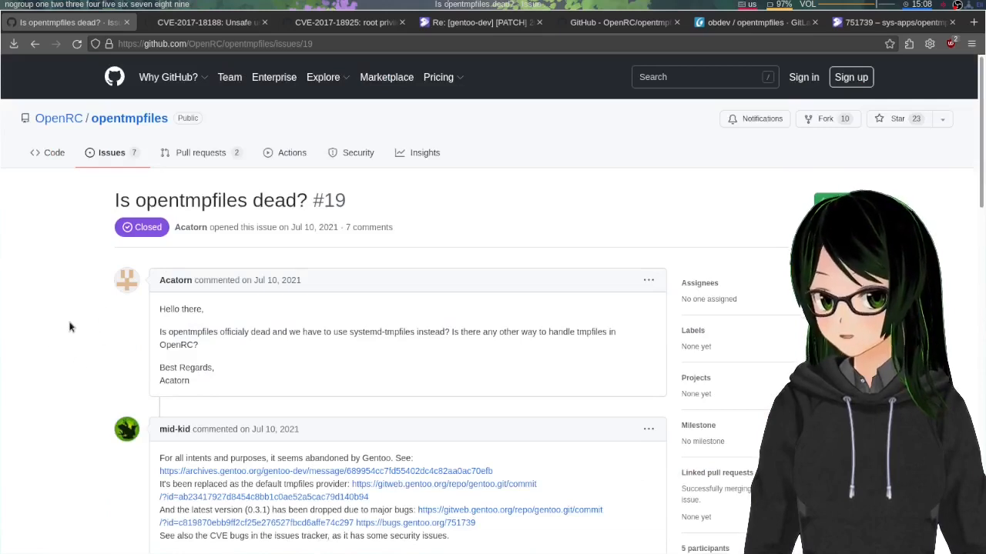
{"action": "mouse_move", "coordinate": [81, 318]}
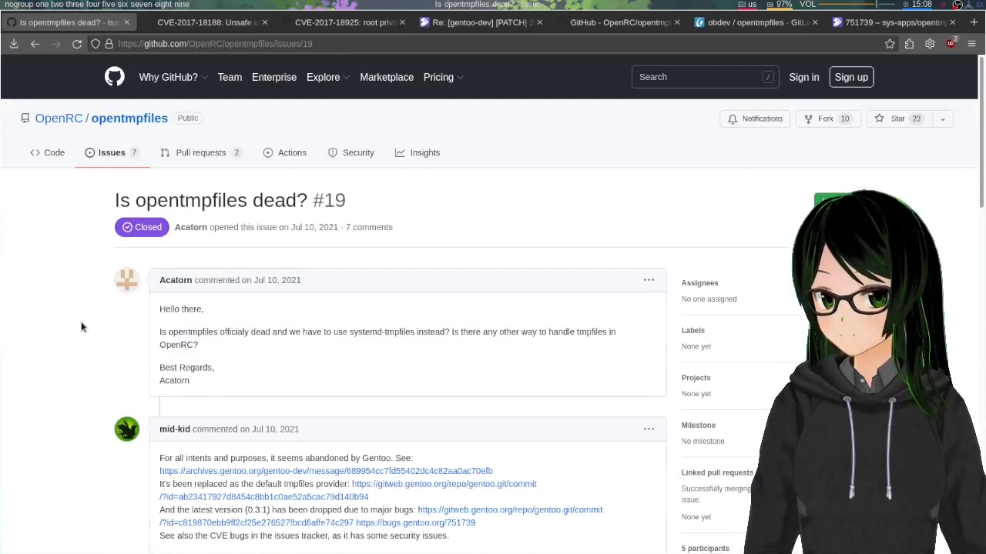
{"action": "mouse_move", "coordinate": [53, 314]}
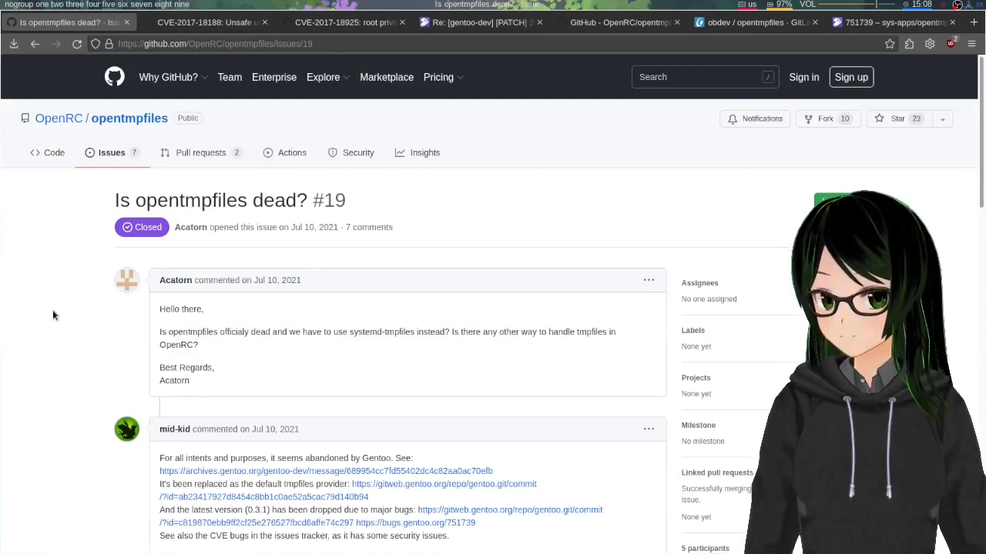
{"action": "scroll", "scroll_direction": "down", "scroll_amount": 3}
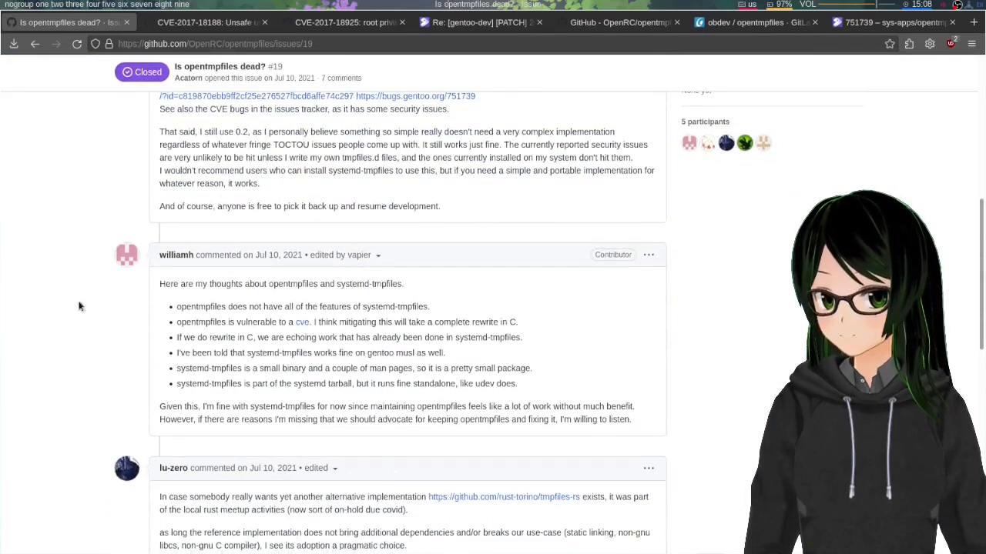
{"action": "left_click_drag", "start_coordinate": [175, 322], "coordinate": [335, 322]}
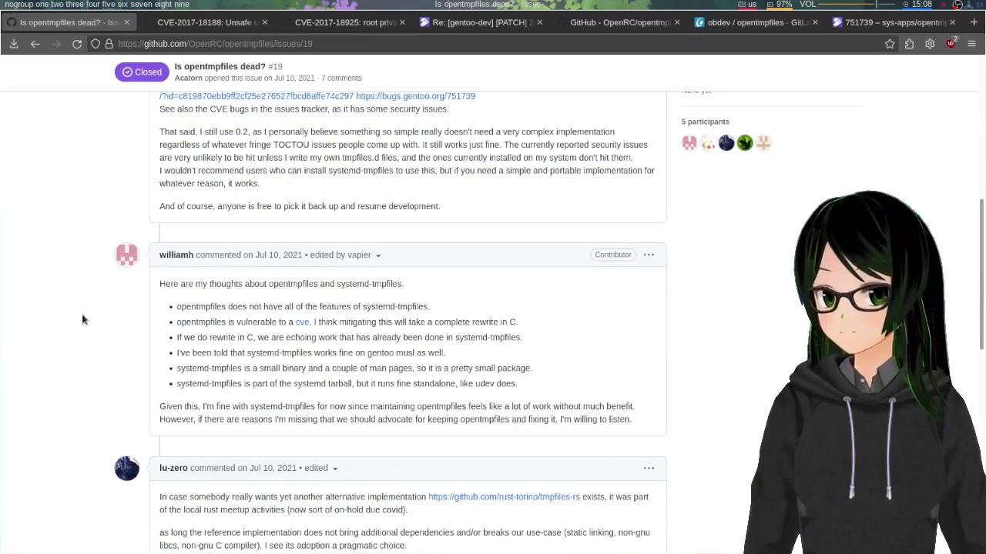
{"action": "mouse_move", "coordinate": [74, 314]}
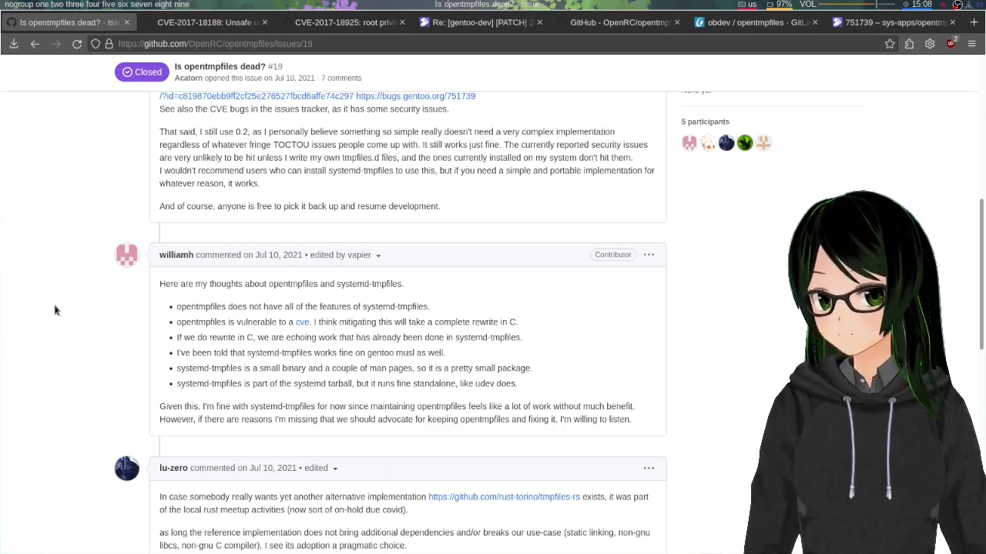
{"action": "scroll", "scroll_direction": "up", "scroll_amount": 3}
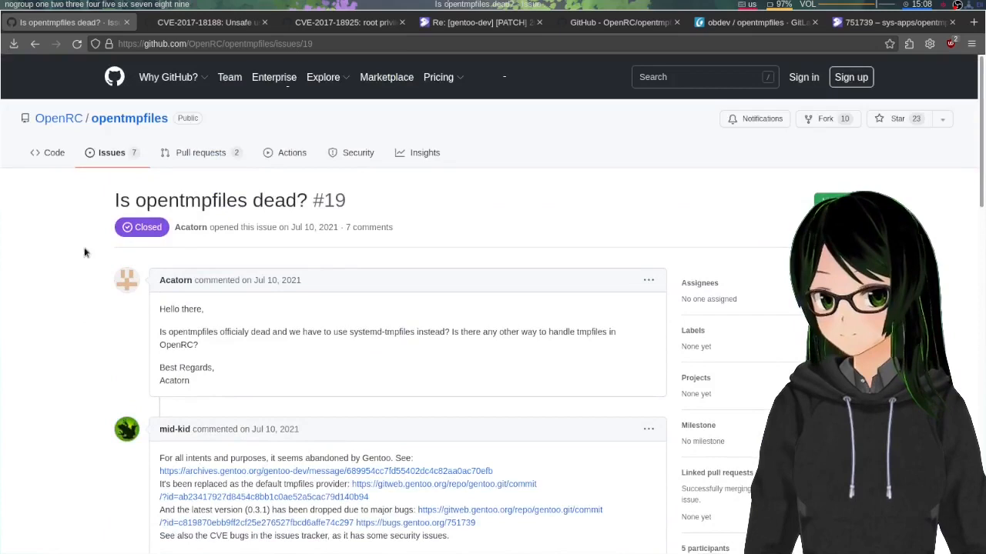
{"action": "mouse_move", "coordinate": [204, 22]}
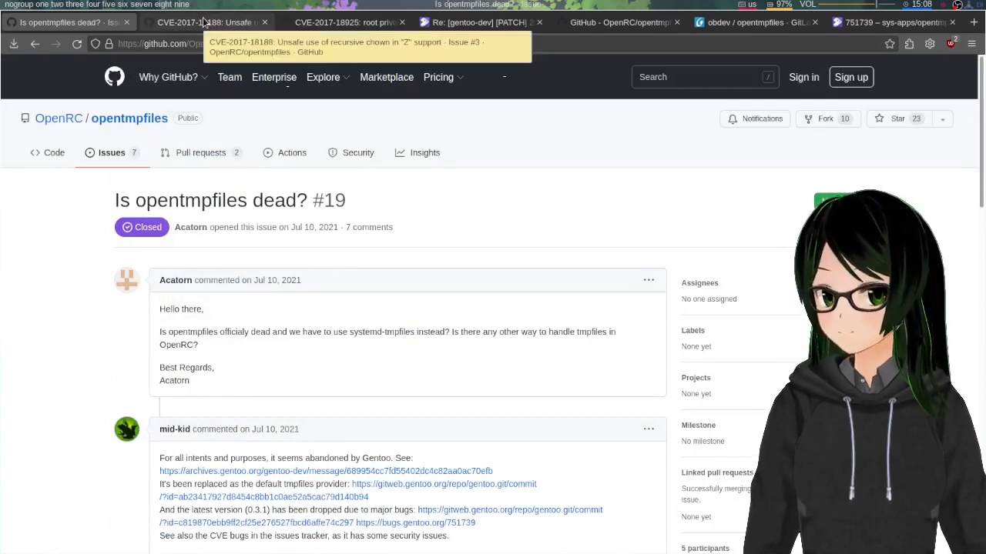
Bring up the CVE-2017-18188 issue and highlight the Z type and example config line.
{"action": "left_click", "coordinate": [204, 22]}
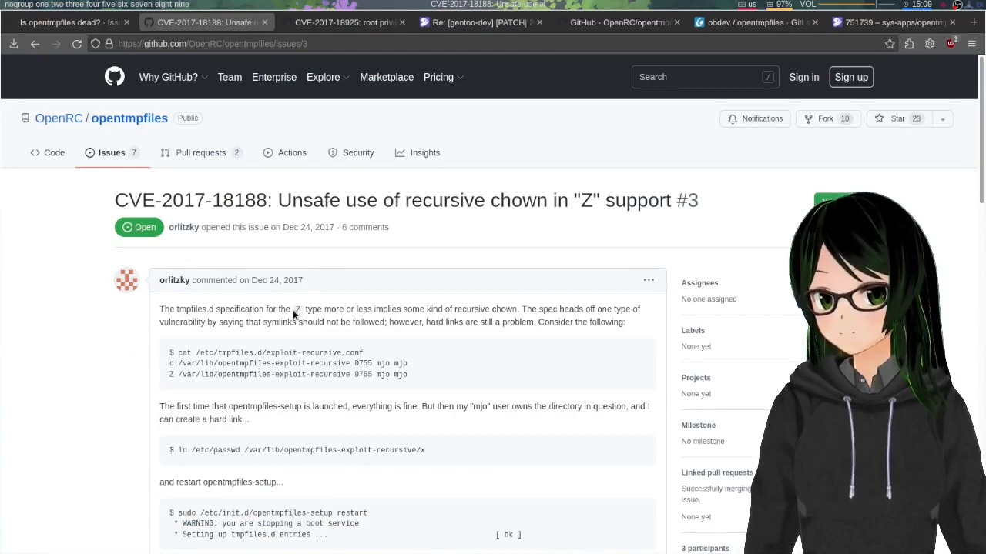
{"action": "double_click", "coordinate": [296, 308]}
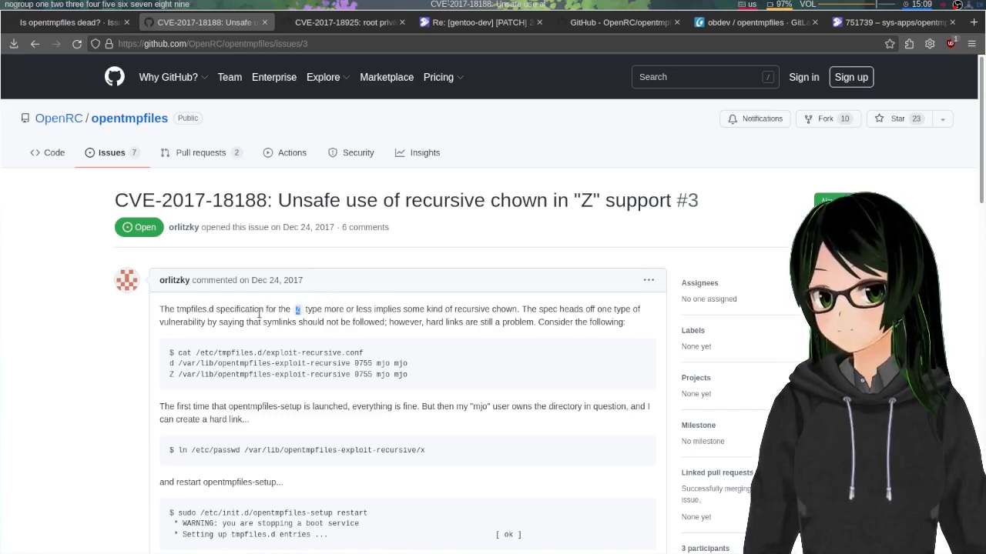
{"action": "mouse_move", "coordinate": [142, 331]}
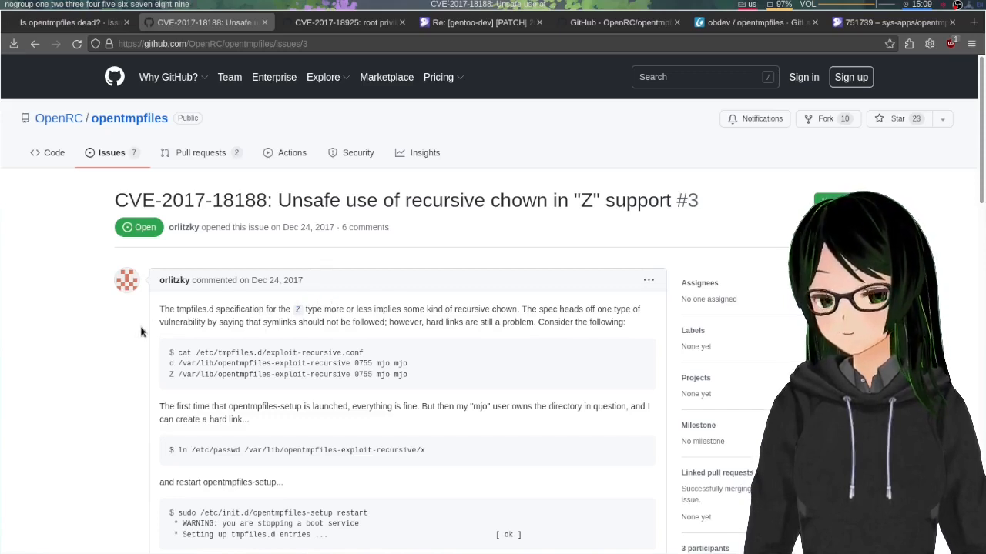
{"action": "mouse_move", "coordinate": [161, 368]}
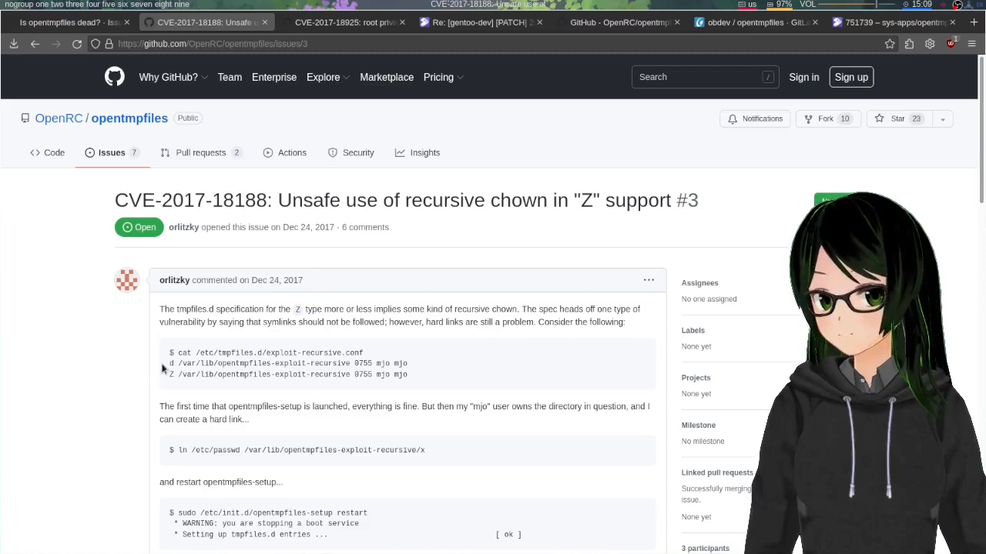
{"action": "left_click_drag", "start_coordinate": [170, 375], "coordinate": [208, 374]}
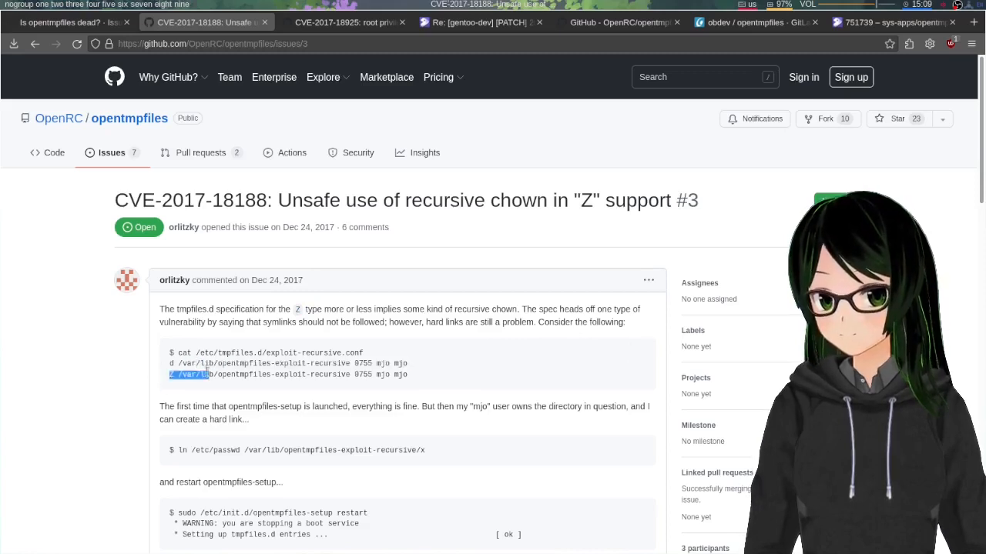
{"action": "left_click_drag", "start_coordinate": [171, 374], "coordinate": [408, 375]}
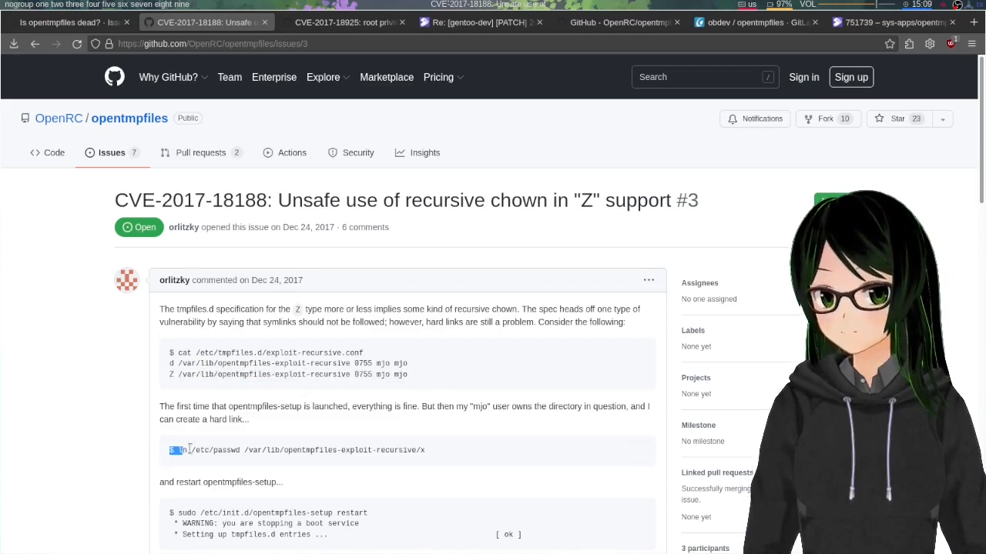
Highlight the hard link command and the ls output showing passwd ownership.
{"action": "left_click_drag", "start_coordinate": [171, 450], "coordinate": [425, 450]}
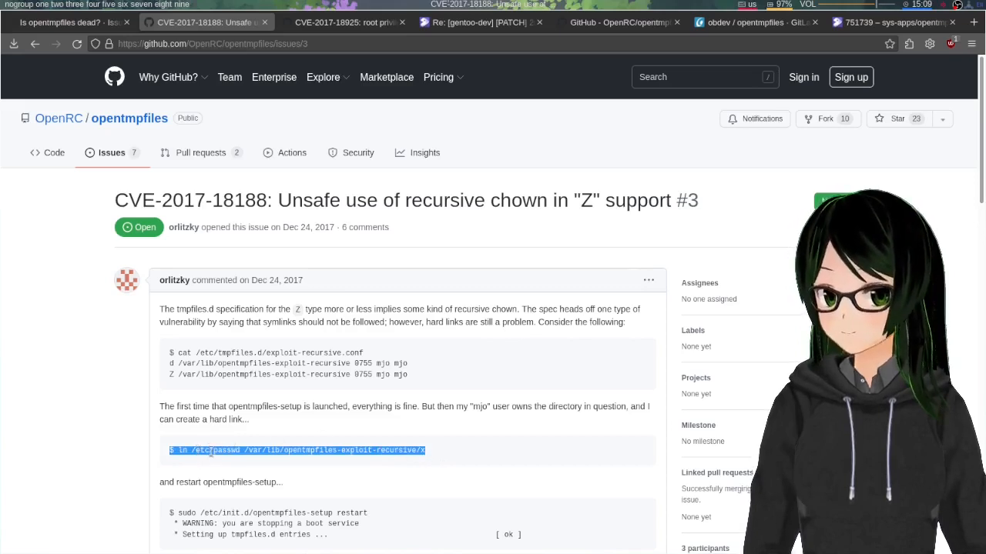
{"action": "mouse_move", "coordinate": [135, 447]}
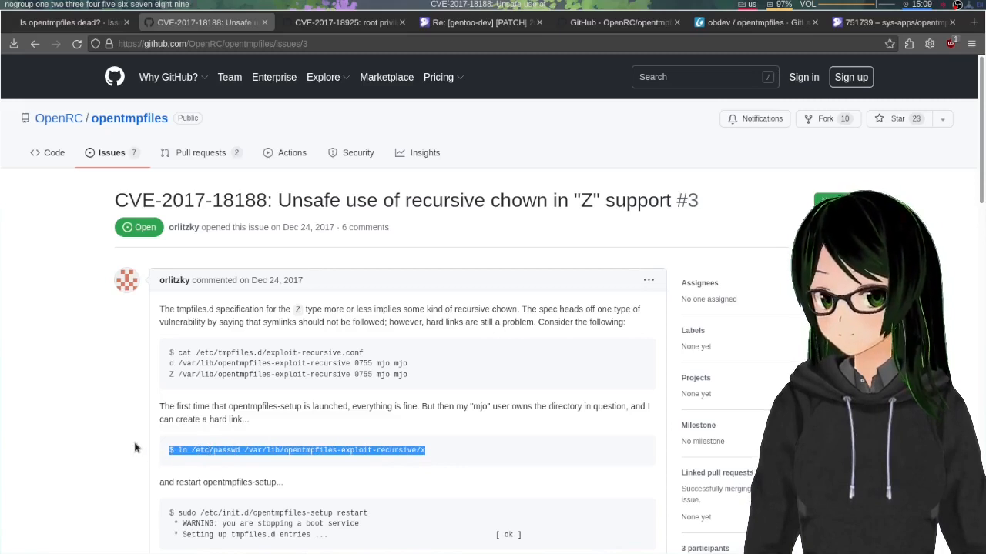
{"action": "mouse_move", "coordinate": [142, 459]}
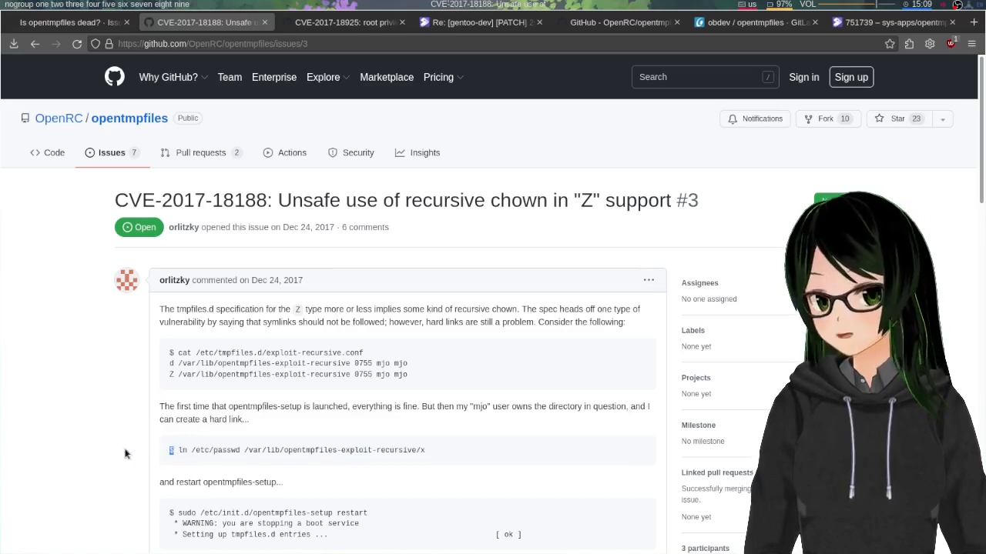
{"action": "scroll", "scroll_direction": "down", "scroll_amount": 3}
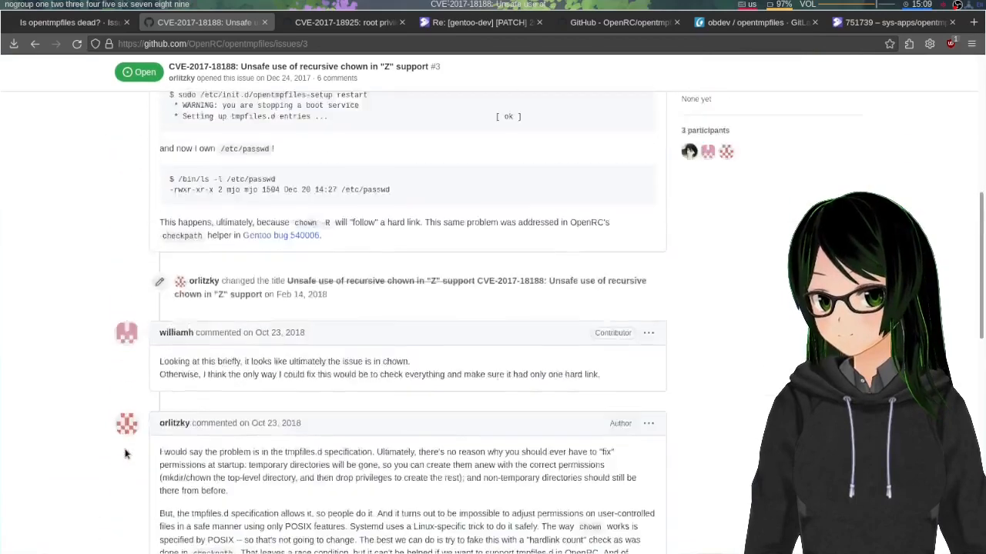
{"action": "scroll", "scroll_direction": "up", "scroll_amount": 3}
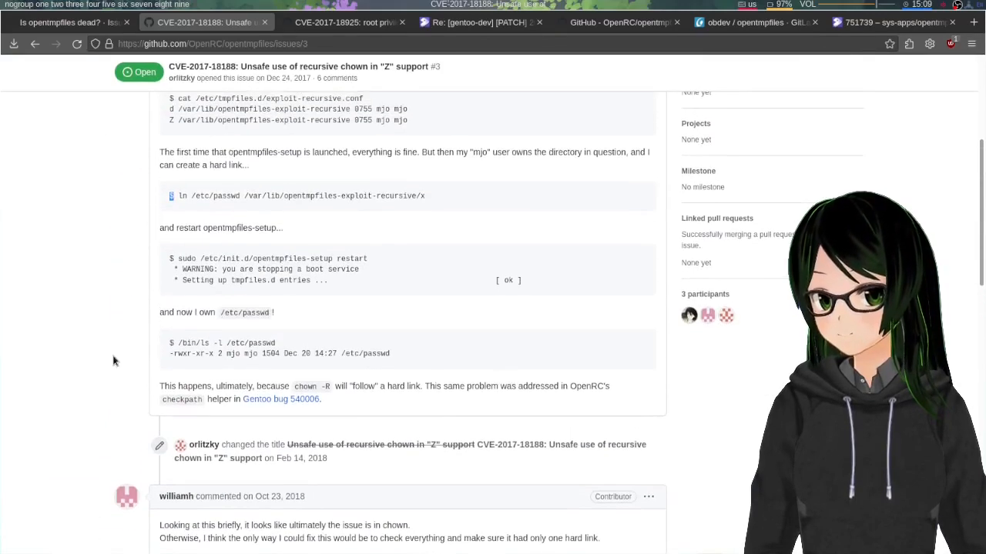
{"action": "left_click_drag", "start_coordinate": [169, 258], "coordinate": [323, 270]}
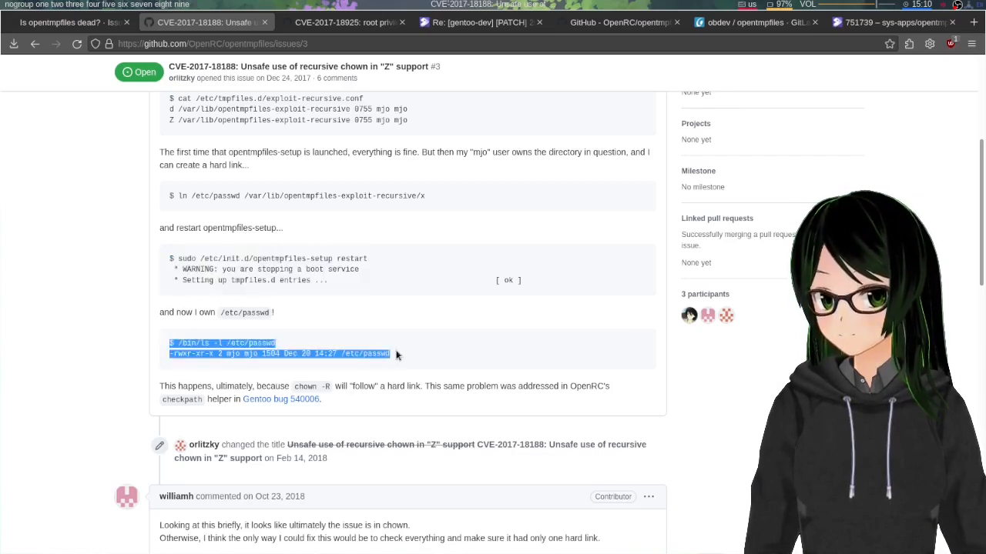
{"action": "mouse_move", "coordinate": [111, 336]}
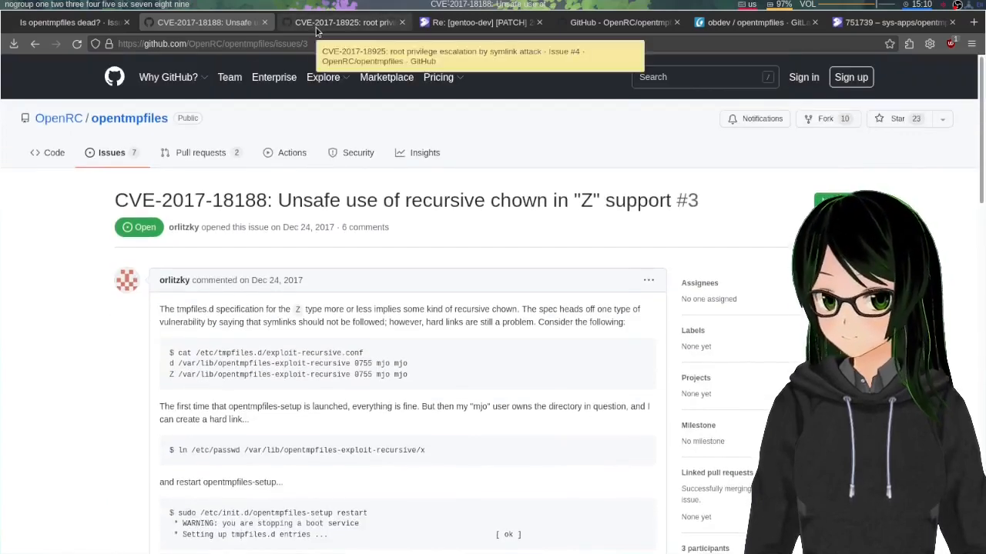
Bring up the CVE-2017-18925 issue and highlight the f type and service restart output.
{"action": "left_click", "coordinate": [342, 22]}
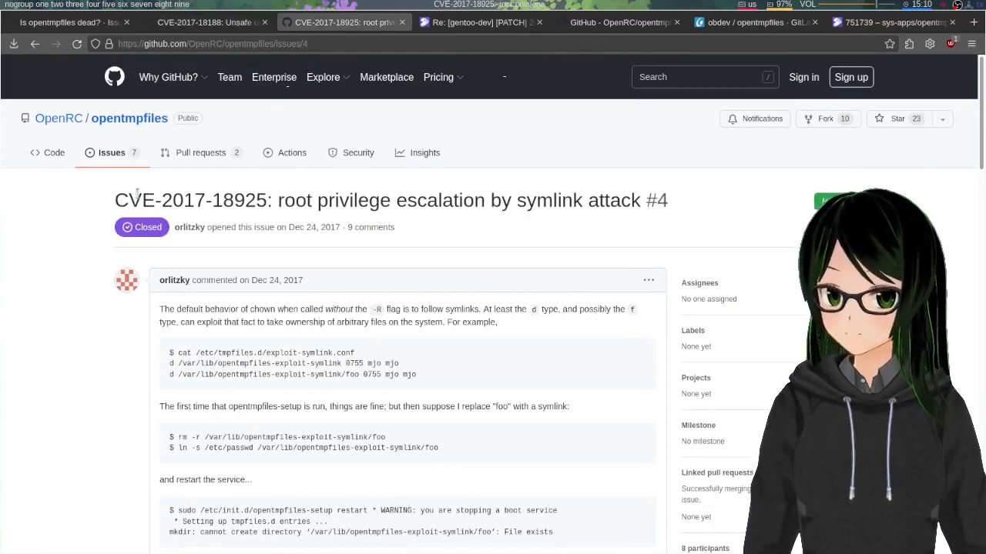
{"action": "mouse_move", "coordinate": [131, 311]}
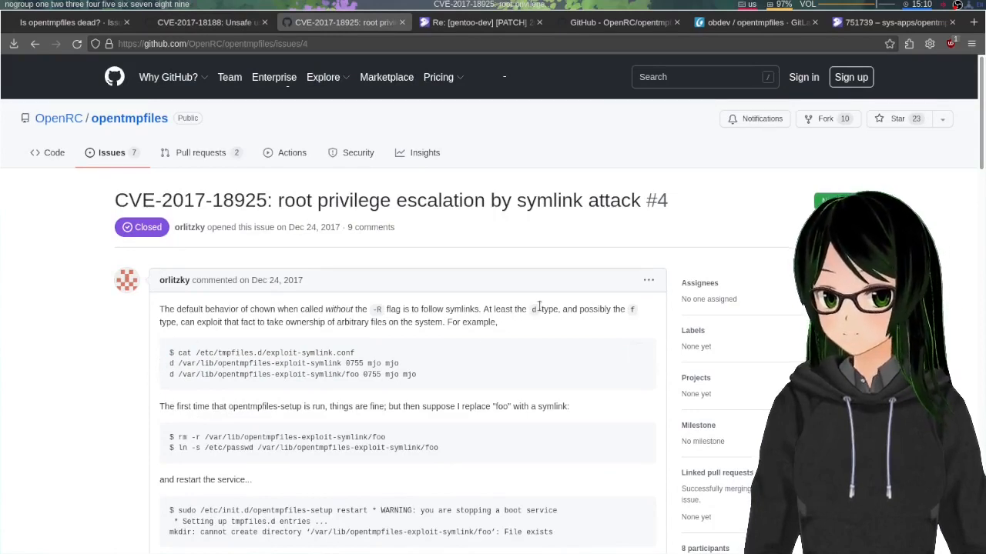
{"action": "double_click", "coordinate": [527, 308]}
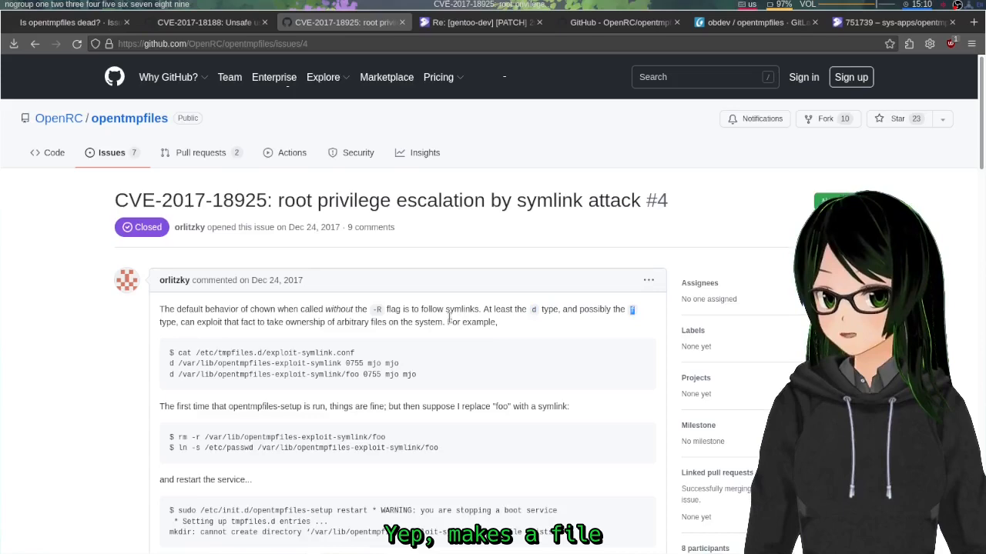
{"action": "scroll", "scroll_direction": "down", "scroll_amount": 3}
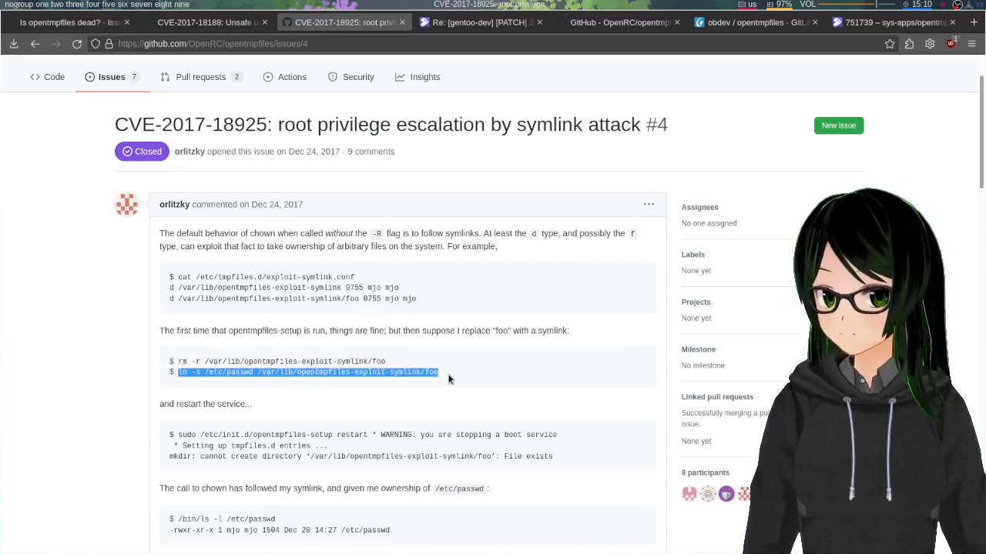
{"action": "mouse_move", "coordinate": [204, 388]}
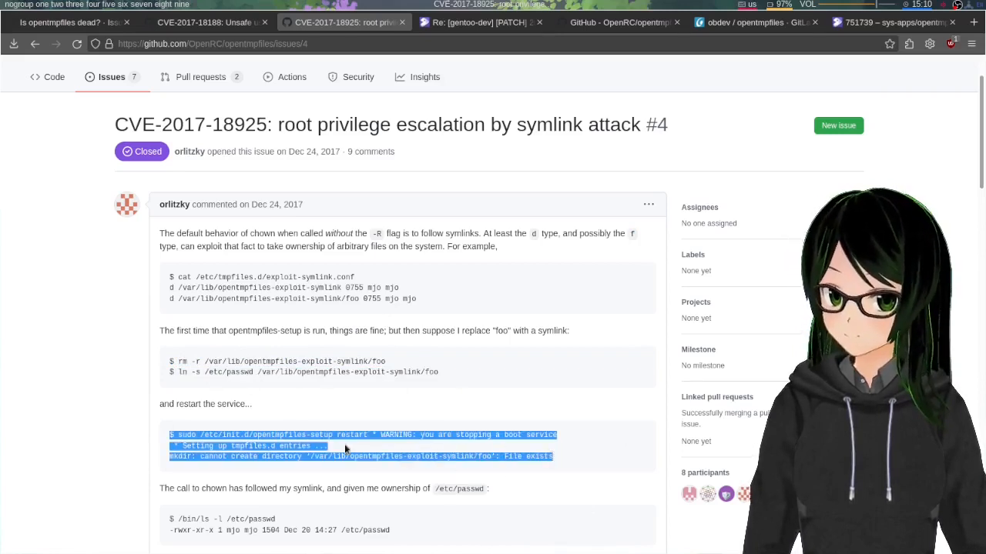
{"action": "mouse_move", "coordinate": [388, 430]}
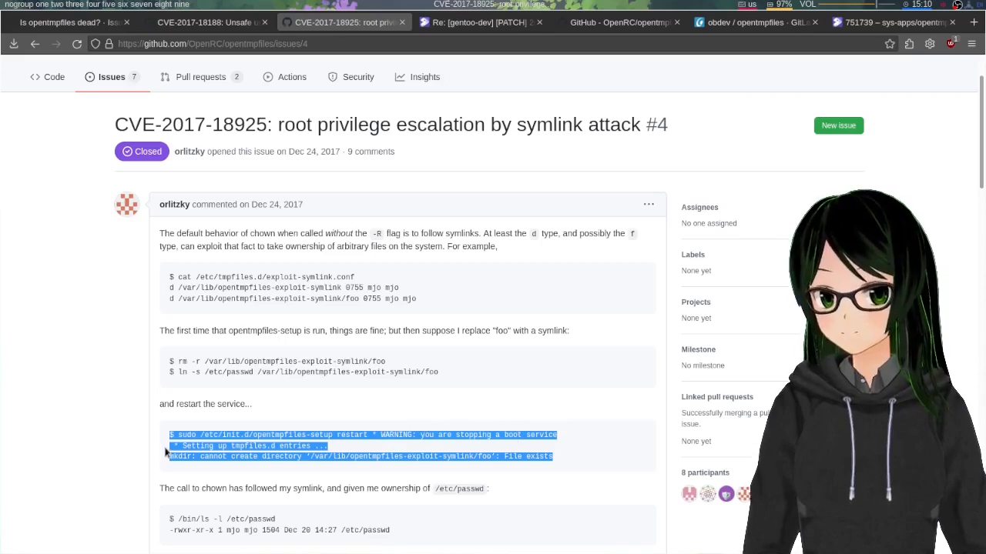
{"action": "scroll", "scroll_direction": "down", "scroll_amount": 3}
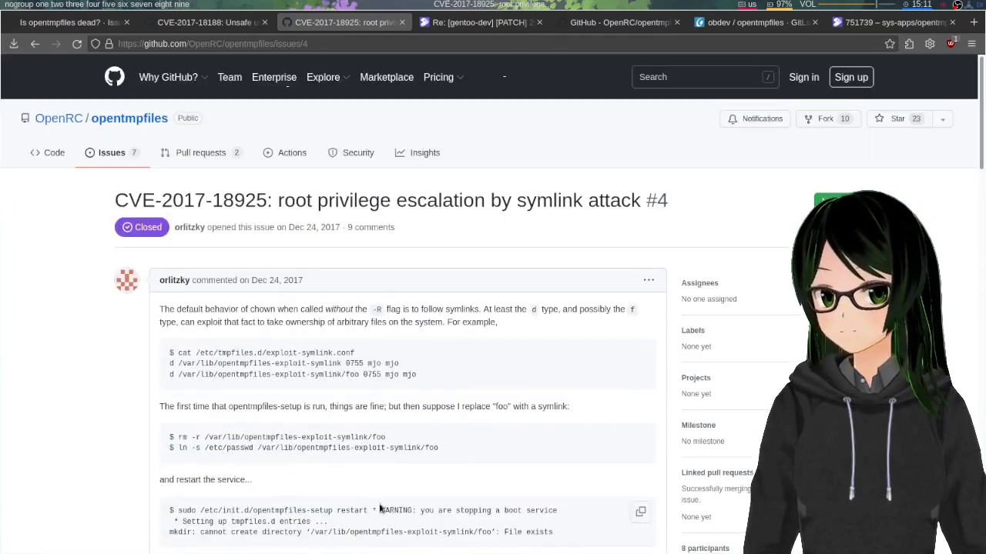
{"action": "left_click_drag", "start_coordinate": [381, 510], "coordinate": [557, 509]}
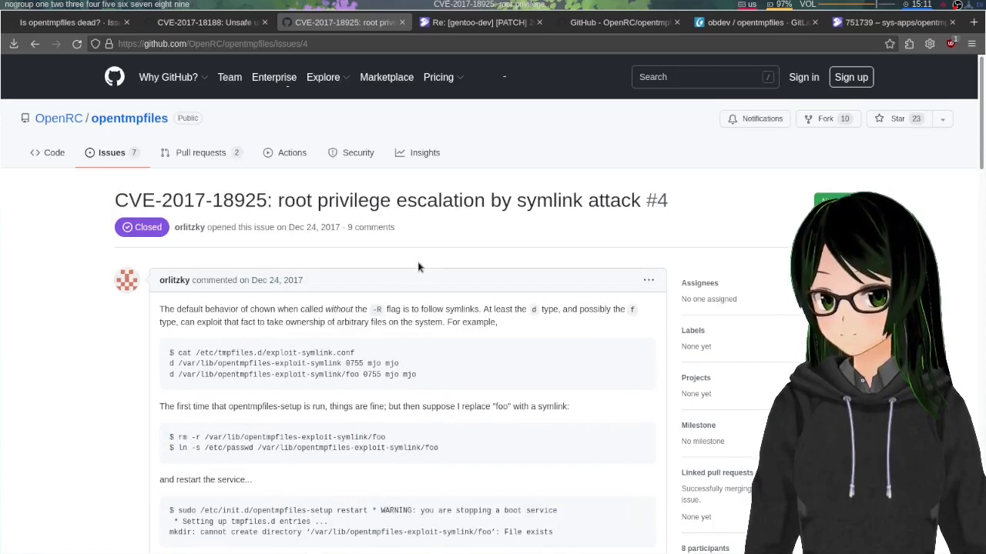
{"action": "mouse_move", "coordinate": [400, 241]}
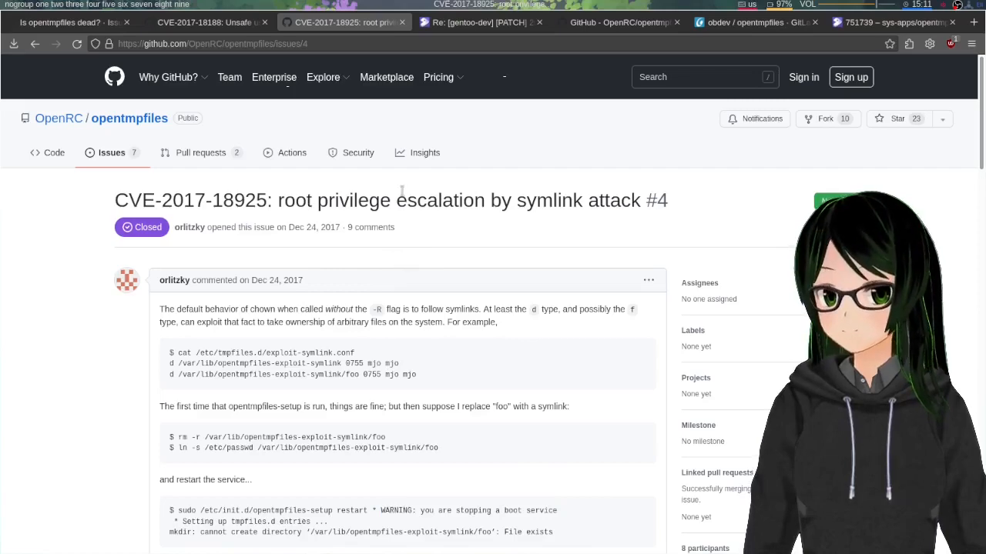
Read the gentoo-dev reply on re-adding the systemd-tmpfiles news item and its security discussion.
{"action": "left_click", "coordinate": [478, 22]}
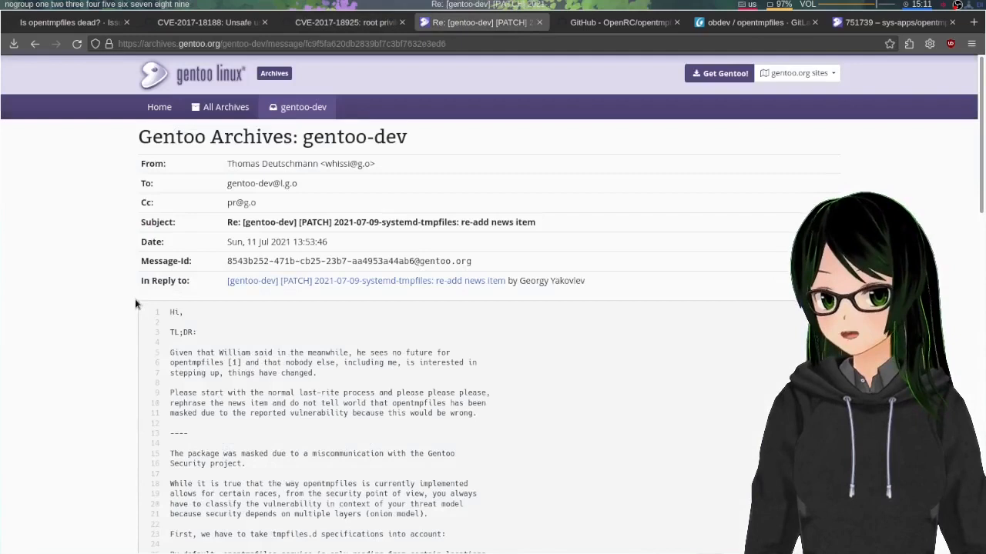
{"action": "scroll", "scroll_direction": "down", "scroll_amount": 3}
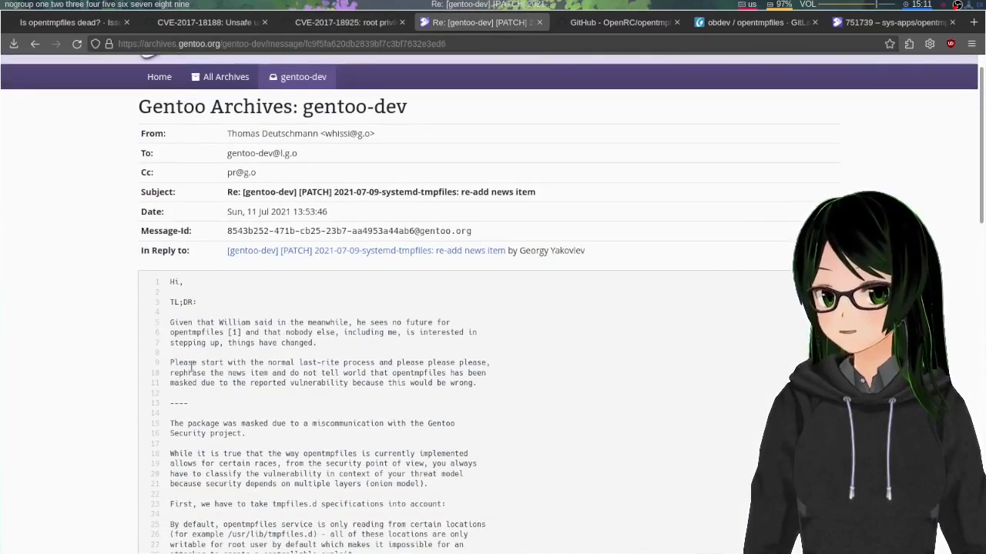
{"action": "scroll", "scroll_direction": "down", "scroll_amount": 3}
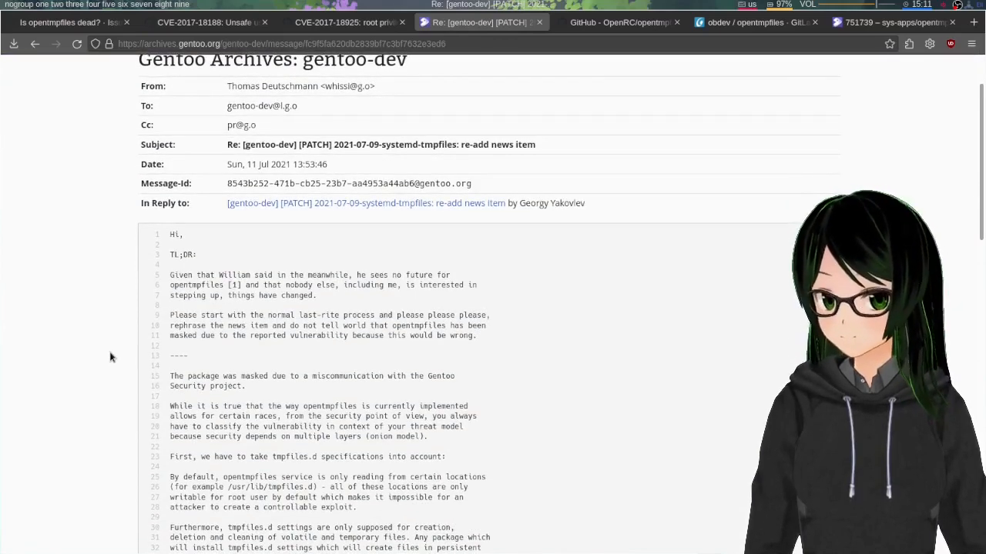
{"action": "scroll", "scroll_direction": "down", "scroll_amount": 3}
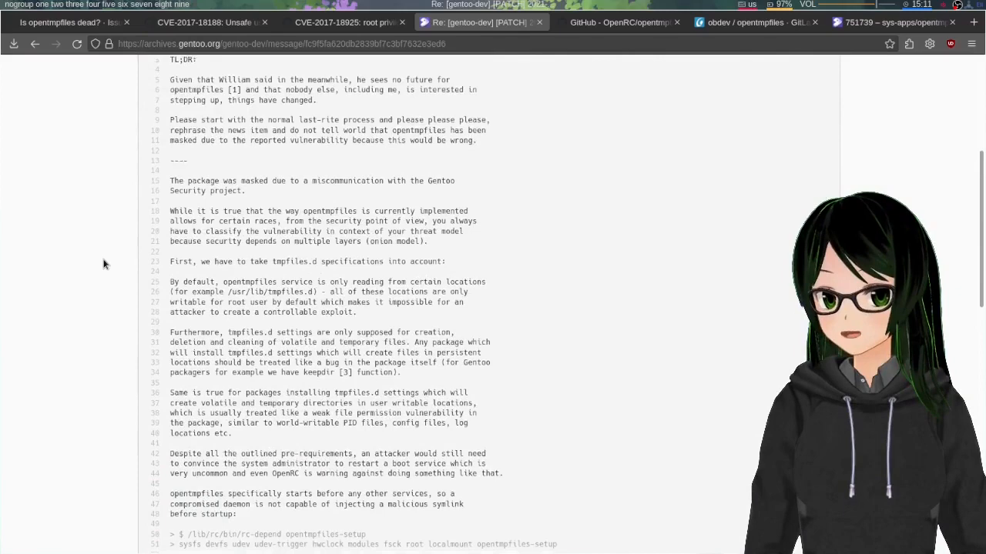
{"action": "scroll", "scroll_direction": "down", "scroll_amount": 3}
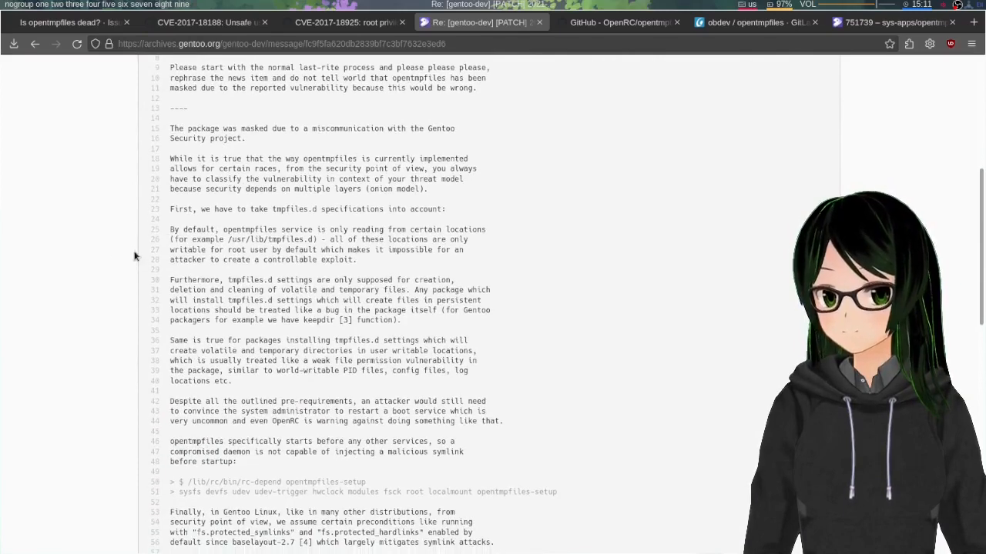
{"action": "scroll", "scroll_direction": "up", "scroll_amount": 3}
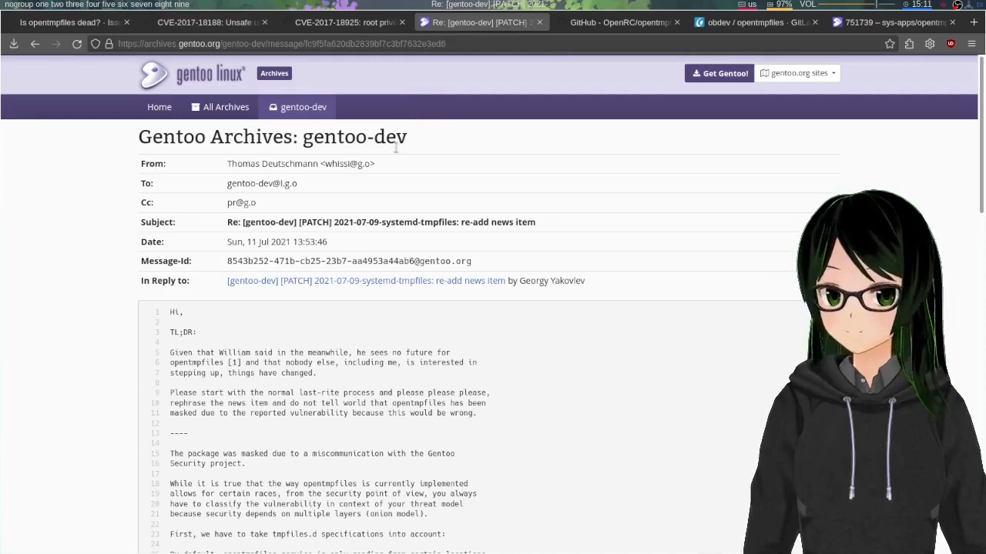
{"action": "mouse_move", "coordinate": [570, 175]}
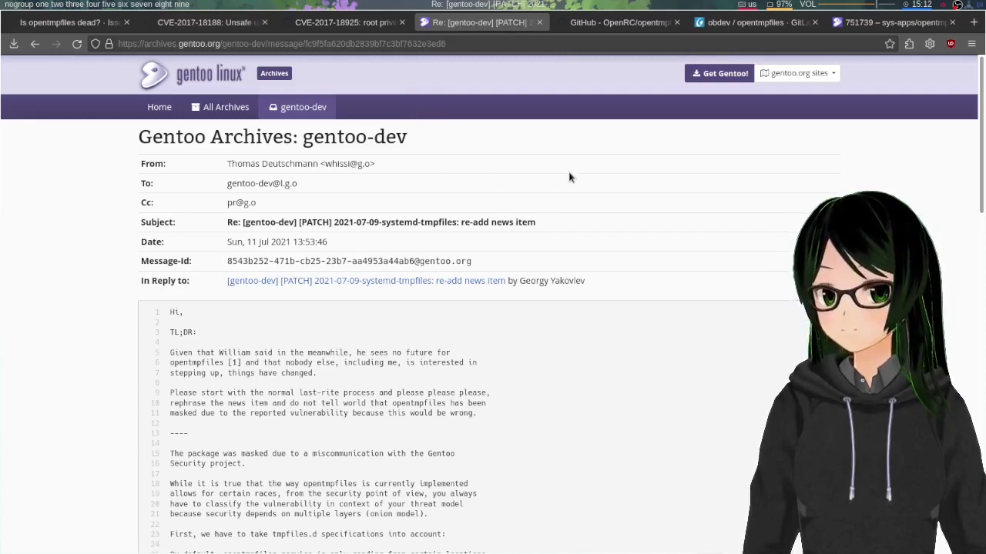
{"action": "mouse_move", "coordinate": [577, 159]}
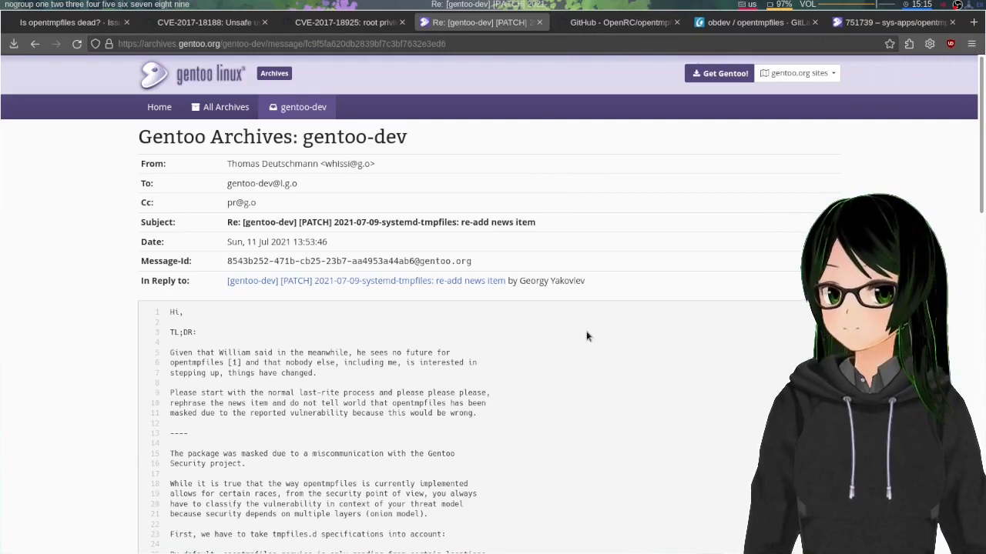
{"action": "mouse_move", "coordinate": [610, 311]}
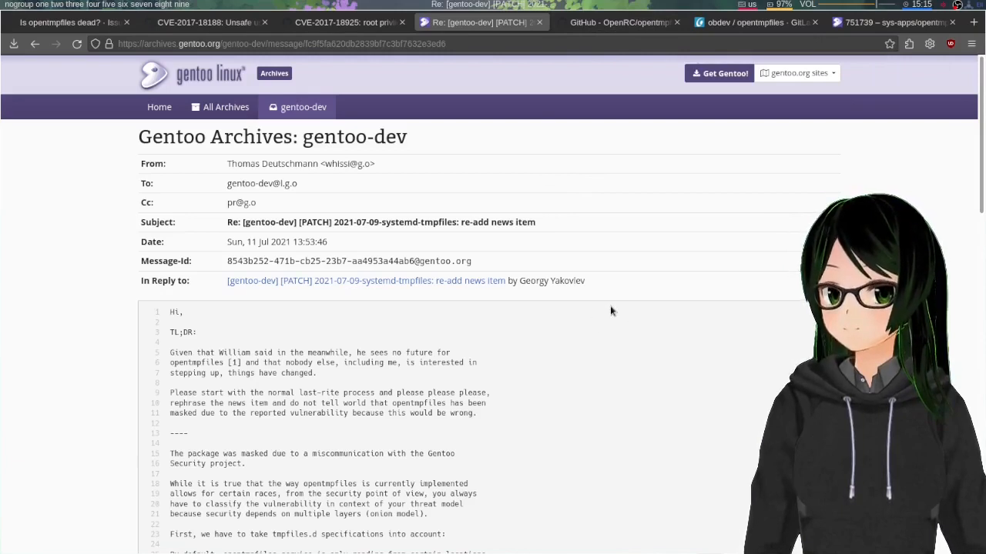
{"action": "mouse_move", "coordinate": [646, 269]}
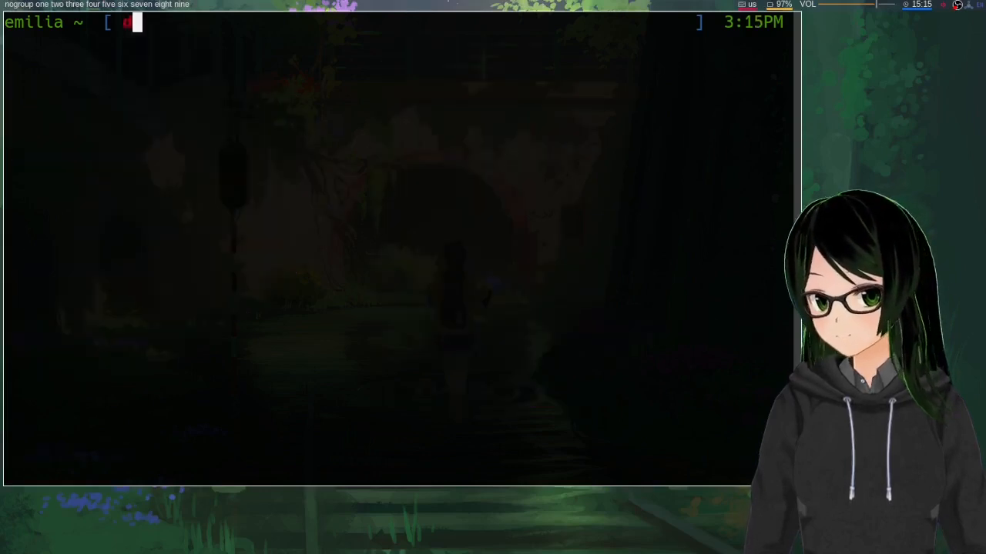
Enter 'doas vim /etc/portage/profile/package.mask' to edit the mask file as root.
{"action": "type", "text": "oas"}
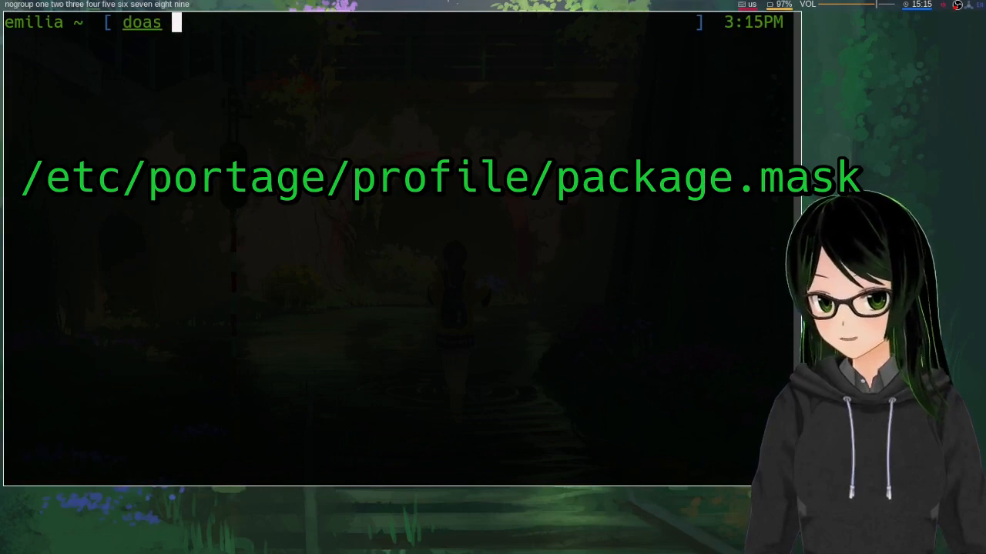
{"action": "type", "text": "vim"}
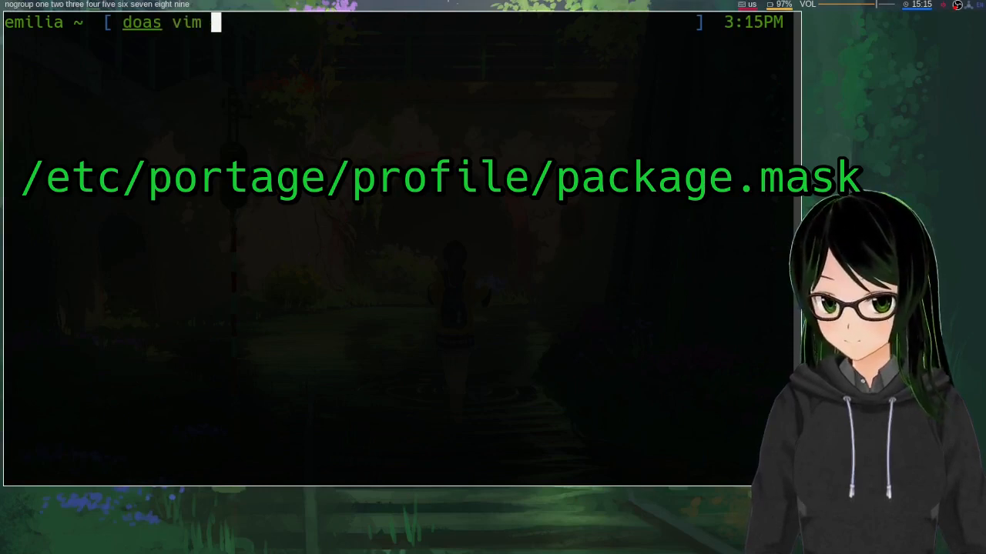
{"action": "type", "text": "/etc/portage/"}
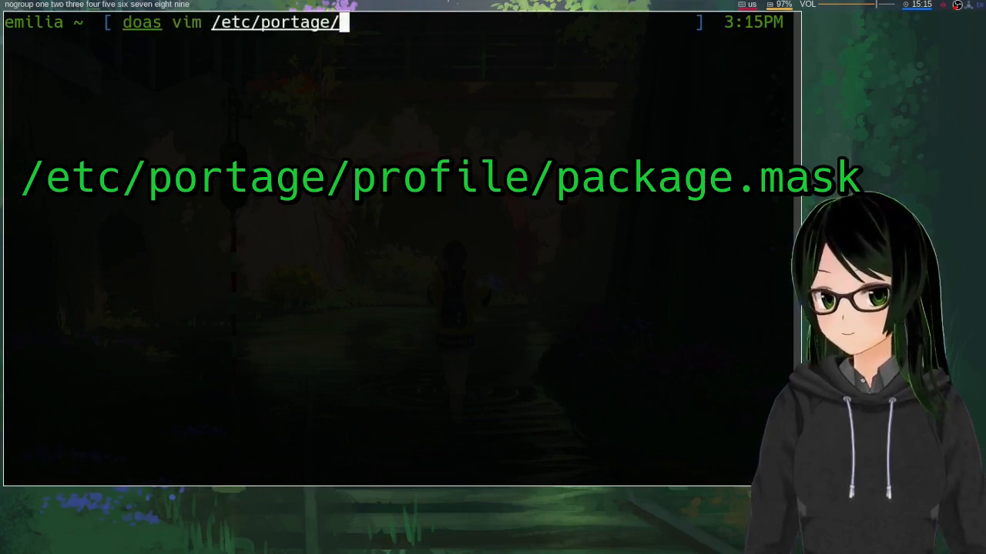
{"action": "type", "text": "profile/"}
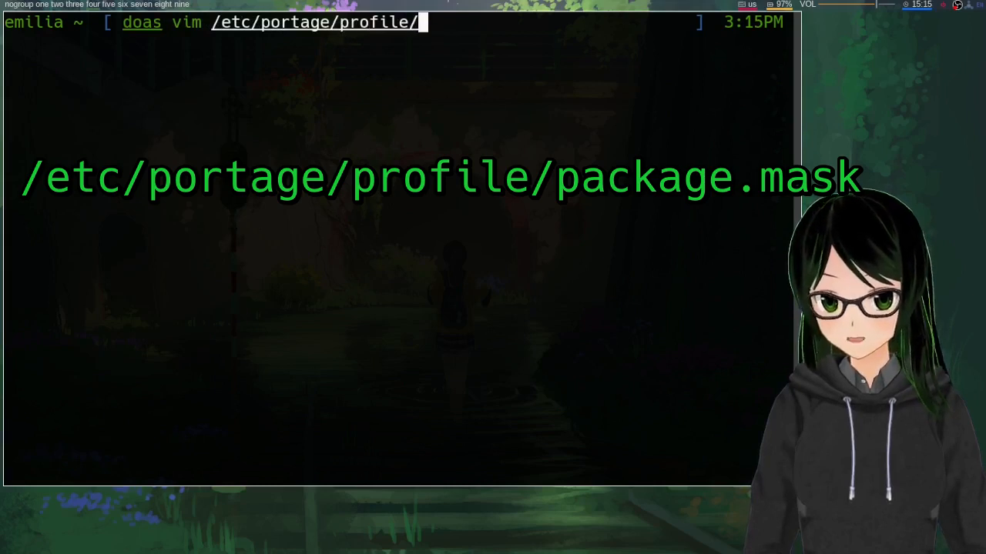
{"action": "type", "text": "package.m"}
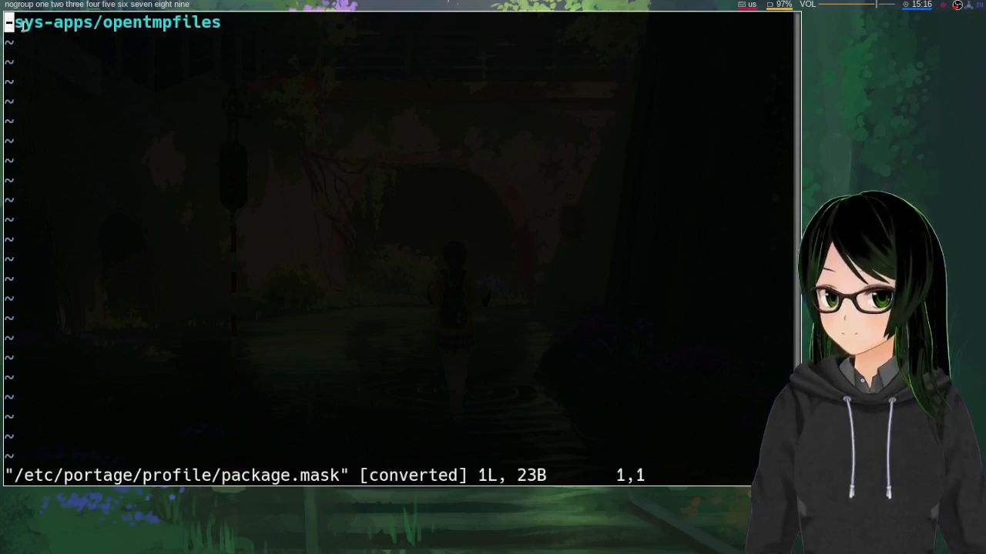
{"action": "mouse_move", "coordinate": [259, 60]}
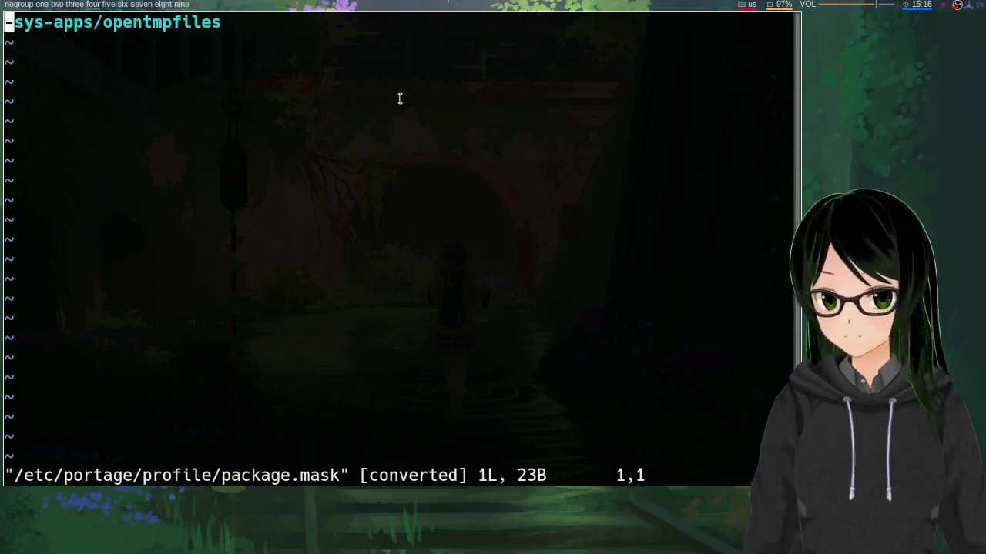
{"action": "type", "text": ":q"}
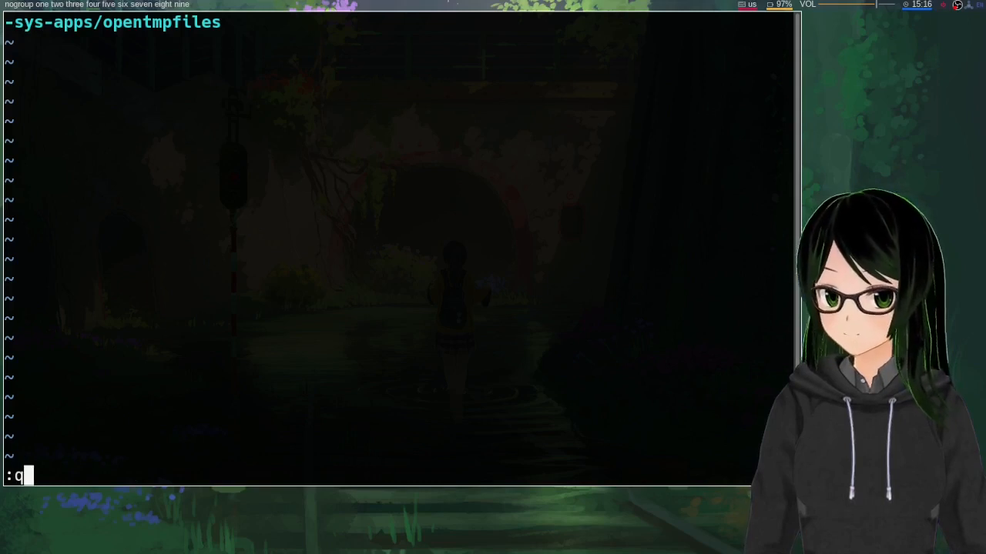
Quit vim without saving, then draft a doas emerge opentmpfiles command without running it.
{"action": "key", "text": "Return"}
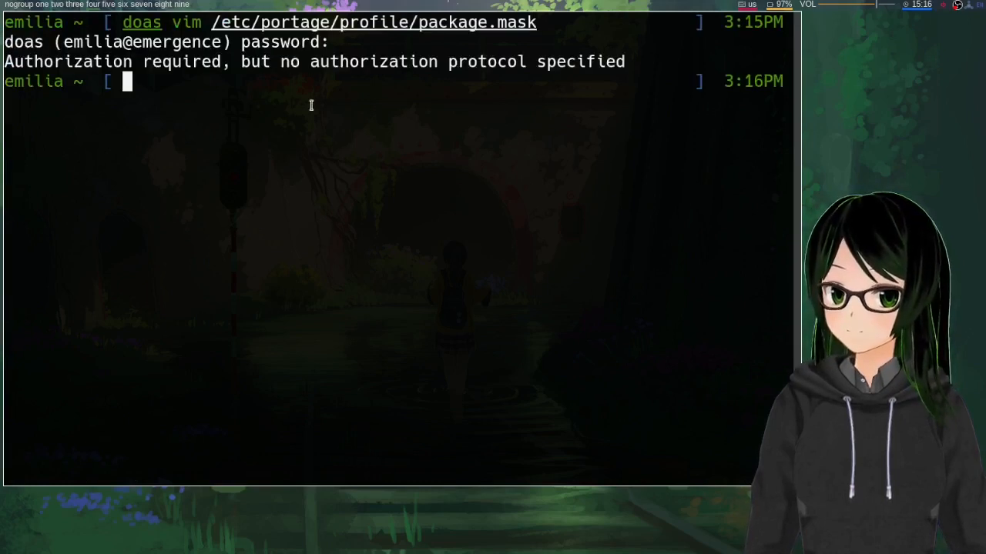
{"action": "mouse_move", "coordinate": [358, 173]}
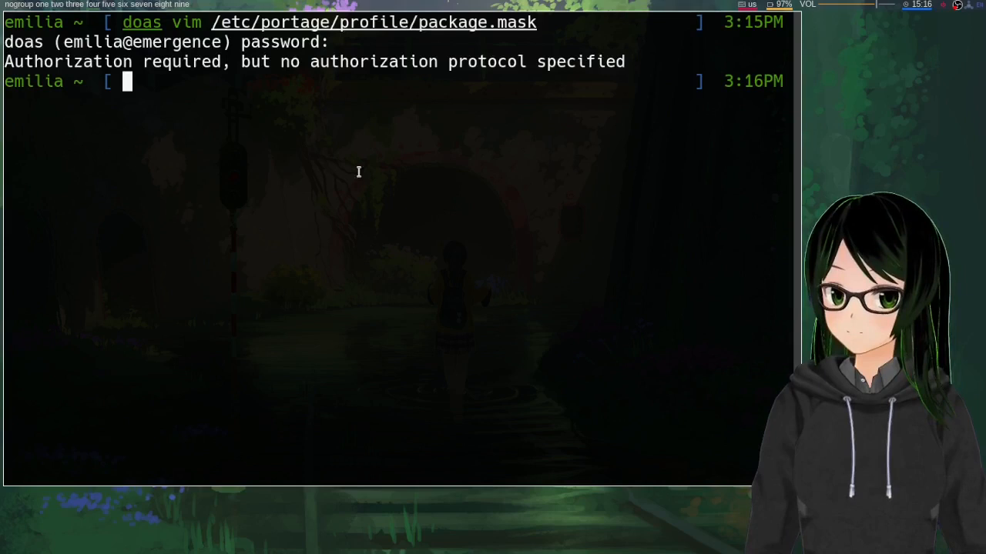
{"action": "mouse_move", "coordinate": [376, 189]}
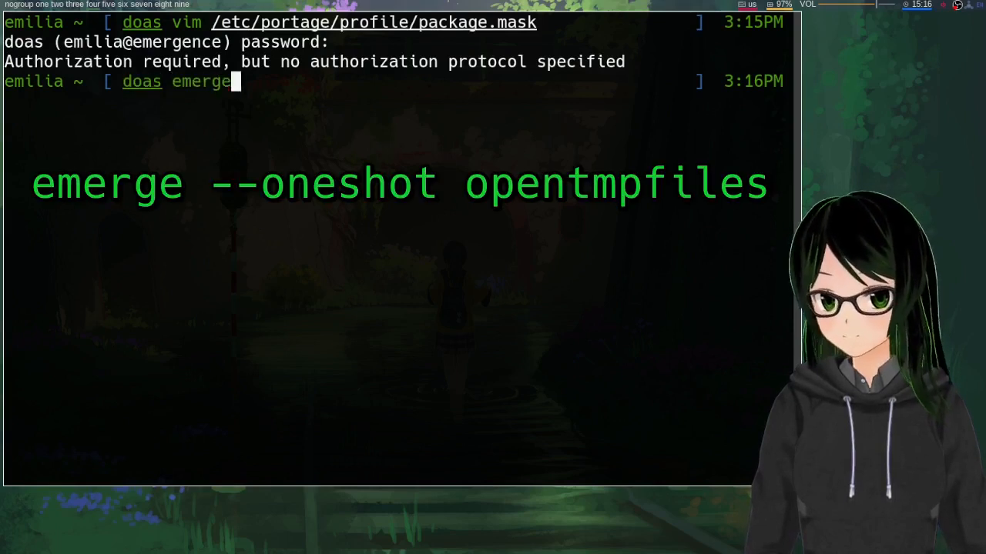
{"action": "type", "text": "op"}
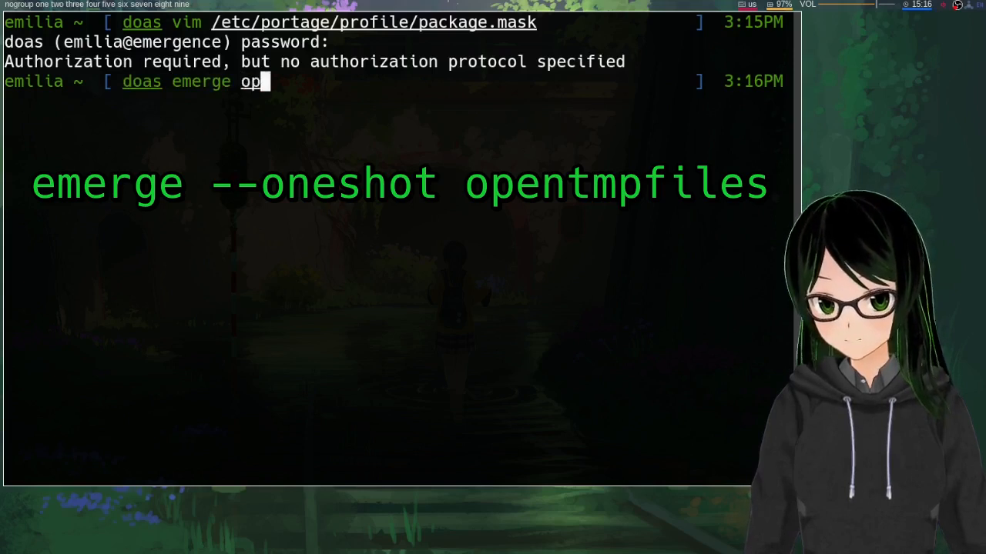
{"action": "type", "text": "entmpfiles"}
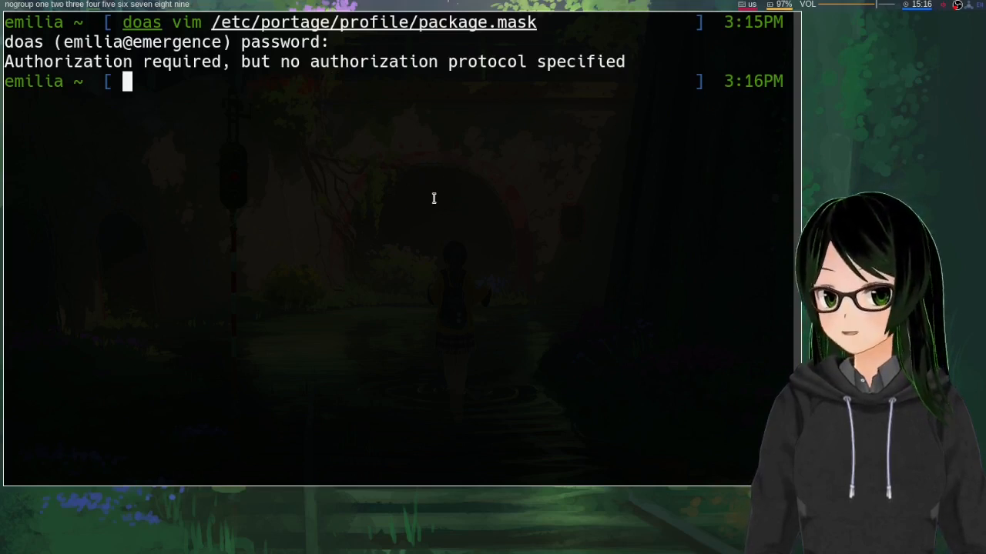
{"action": "mouse_move", "coordinate": [453, 169]}
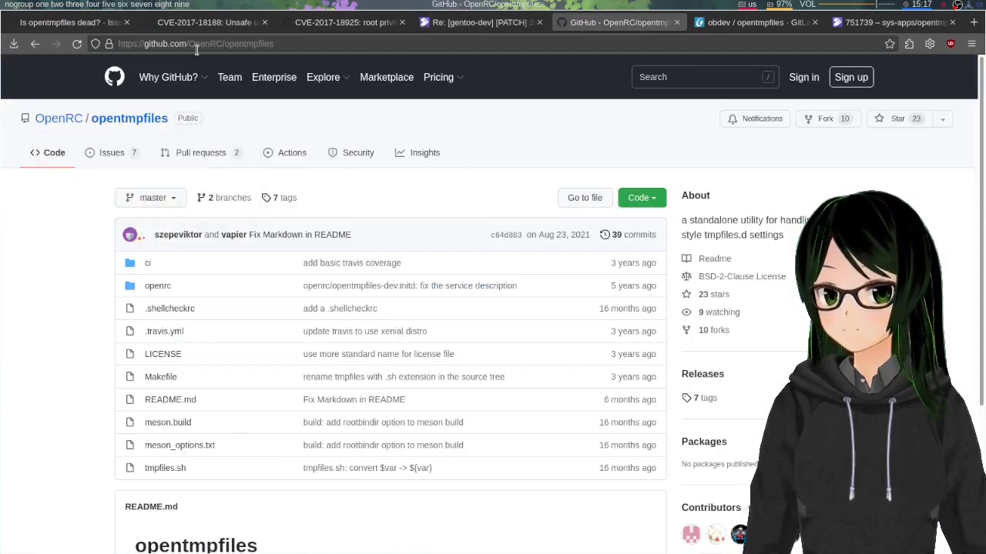
{"action": "mouse_move", "coordinate": [270, 106]}
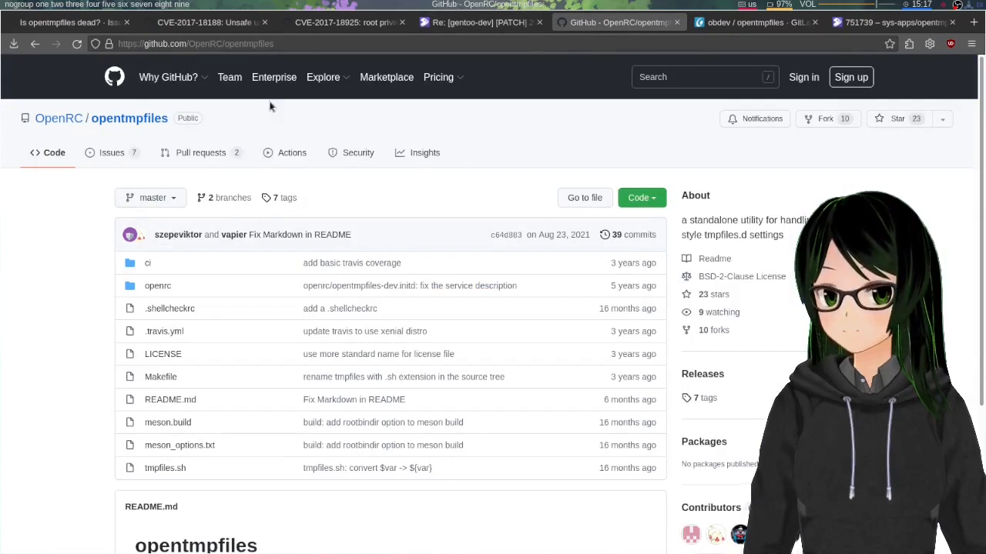
{"action": "mouse_move", "coordinate": [438, 206]}
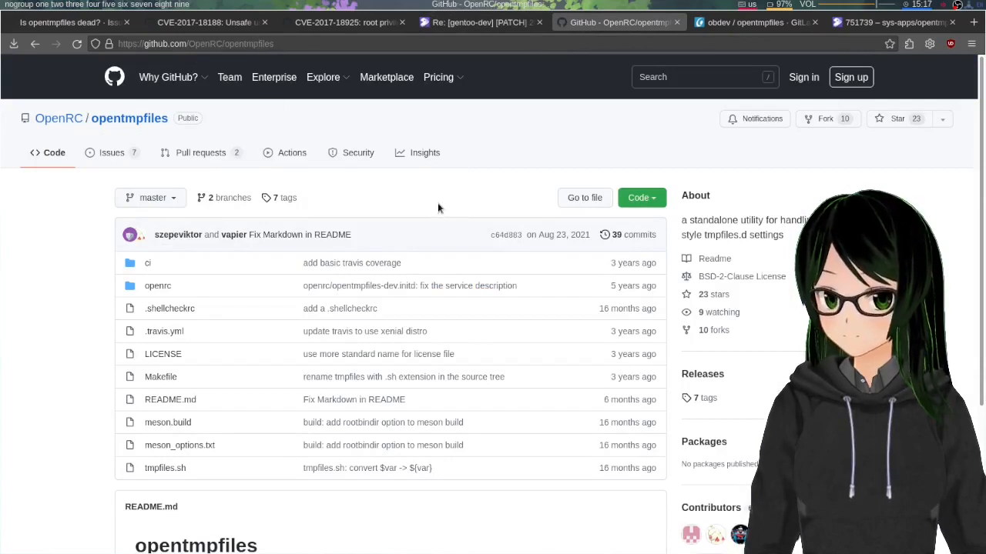
{"action": "mouse_move", "coordinate": [471, 442]}
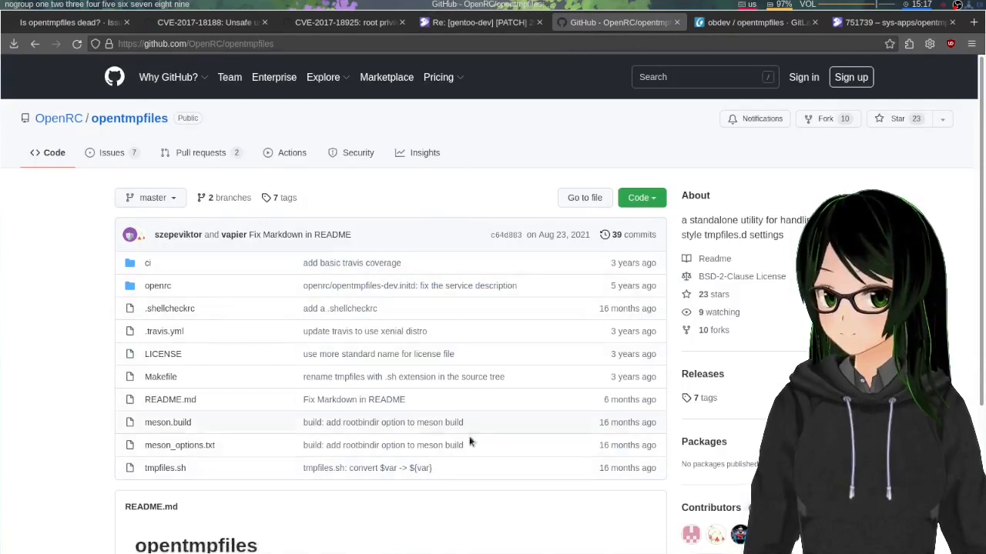
{"action": "mouse_move", "coordinate": [408, 253]}
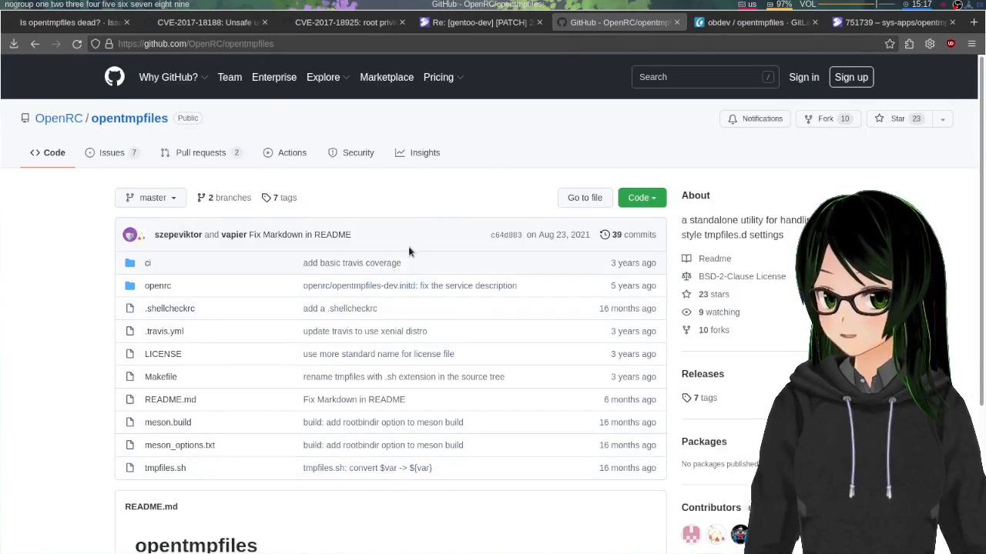
{"action": "left_click", "coordinate": [893, 21]}
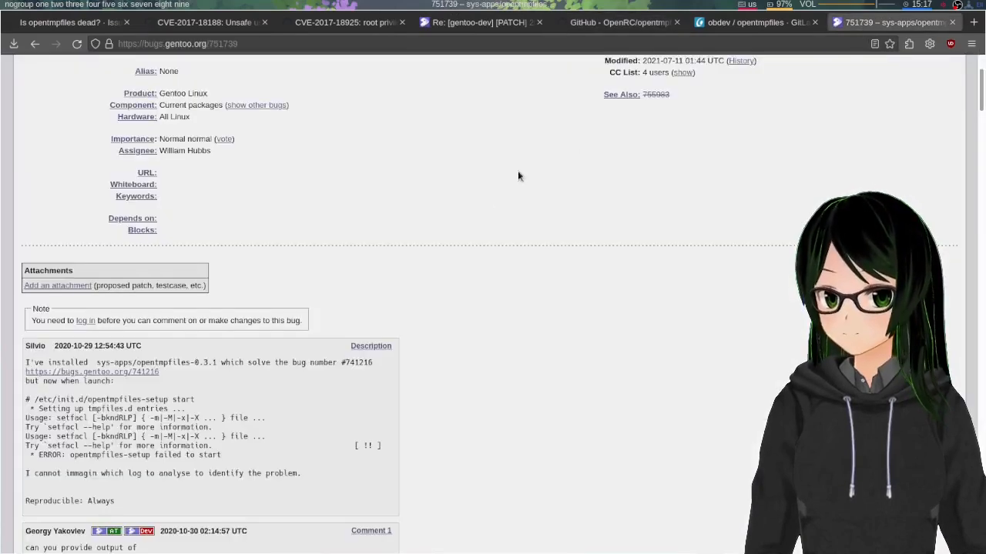
{"action": "scroll", "scroll_direction": "up", "scroll_amount": 3}
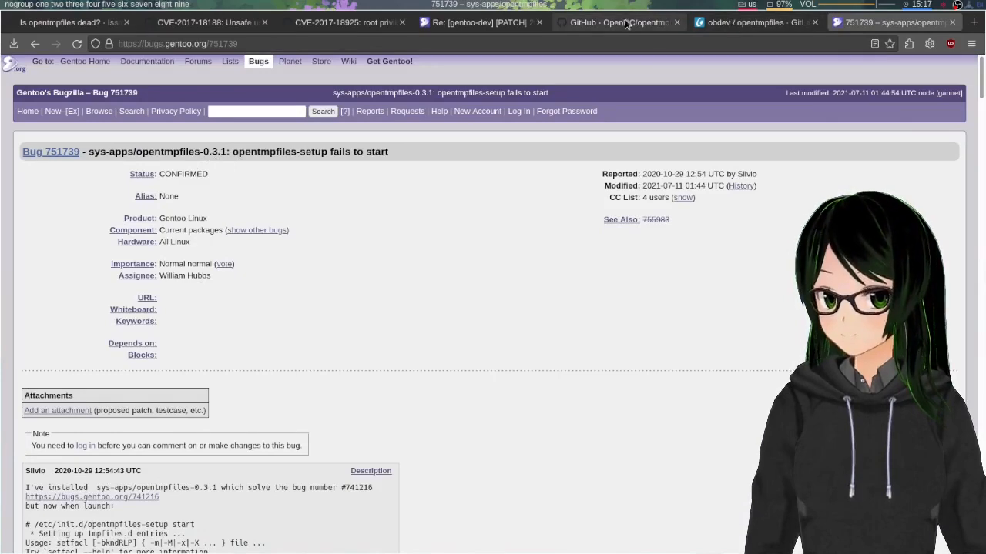
{"action": "left_click", "coordinate": [616, 22]}
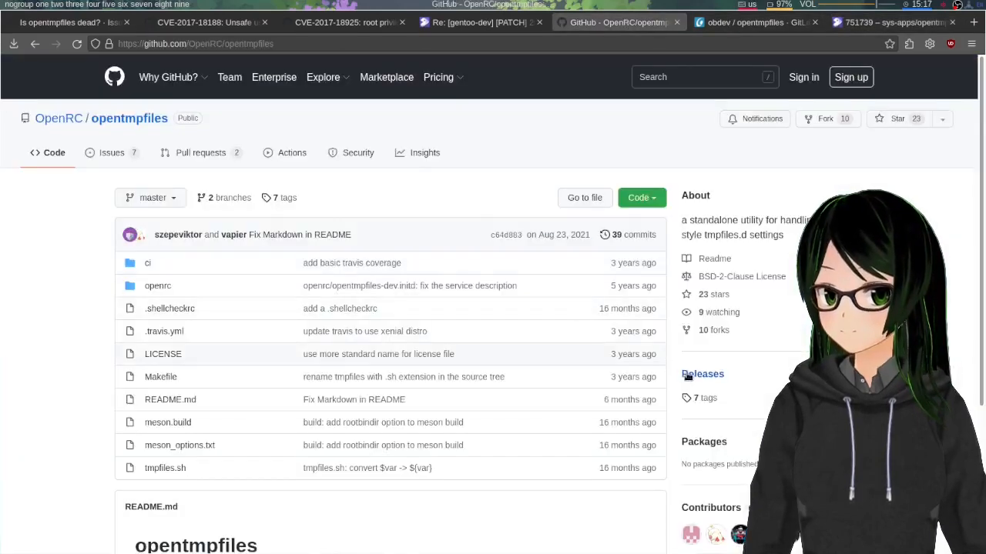
Go from the empty Releases page to the Tags list showing the 0.2 source archives.
{"action": "left_click", "coordinate": [703, 374]}
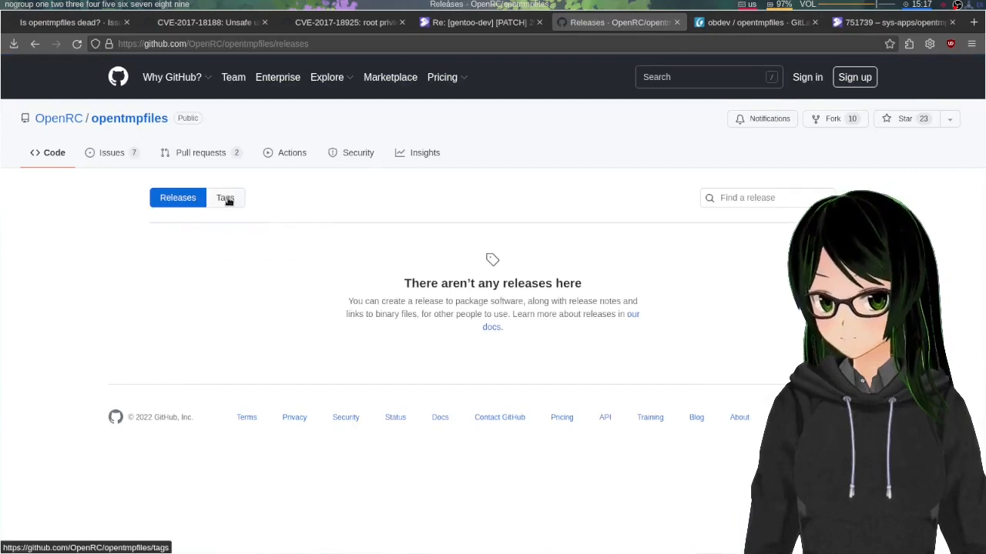
{"action": "left_click", "coordinate": [225, 197]}
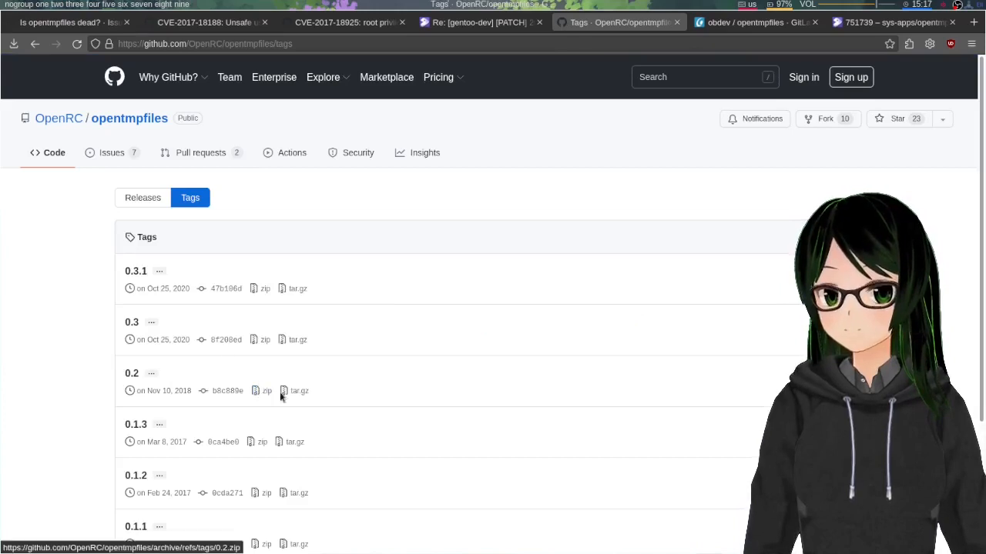
{"action": "mouse_move", "coordinate": [256, 401]}
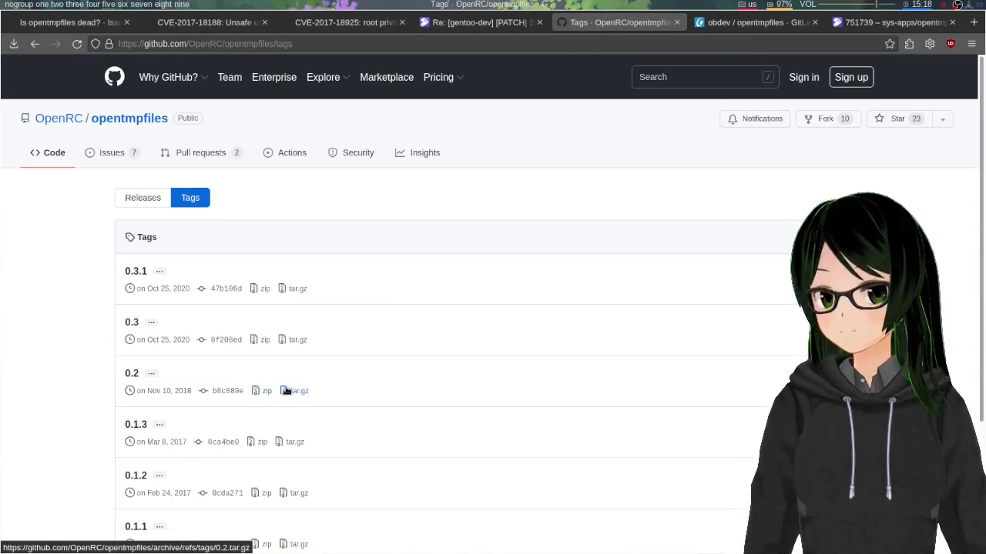
{"action": "mouse_move", "coordinate": [266, 391]}
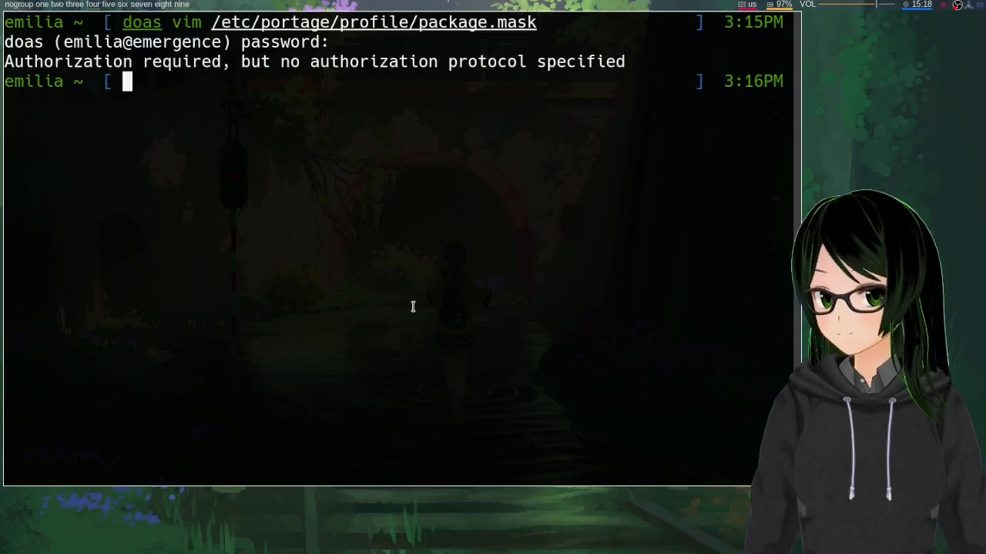
Move into Malware/src and extract opentmpfiles-0.2.tar.gz with tar xvf.
{"action": "type", "text": "cd Downloads/"}
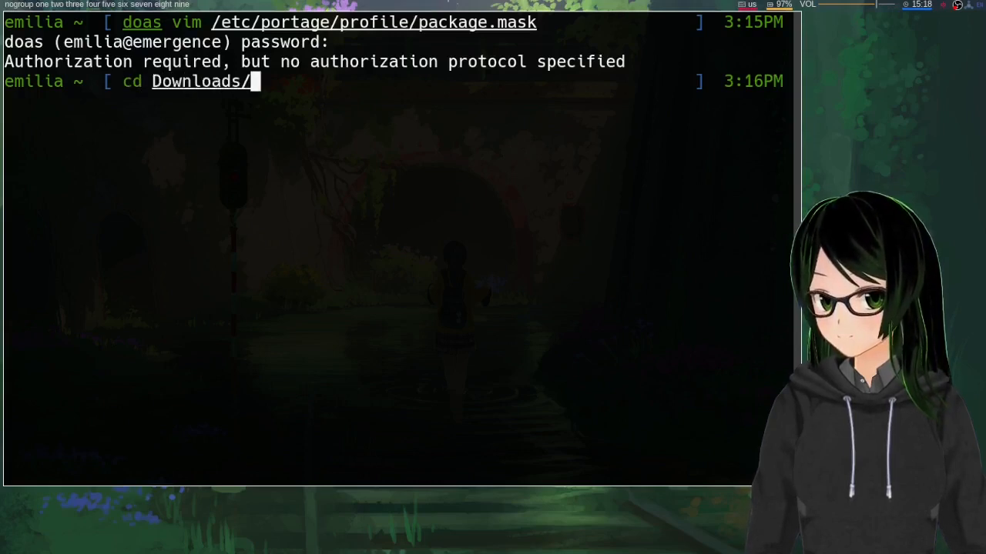
{"action": "type", "text": "Malware/src/"}
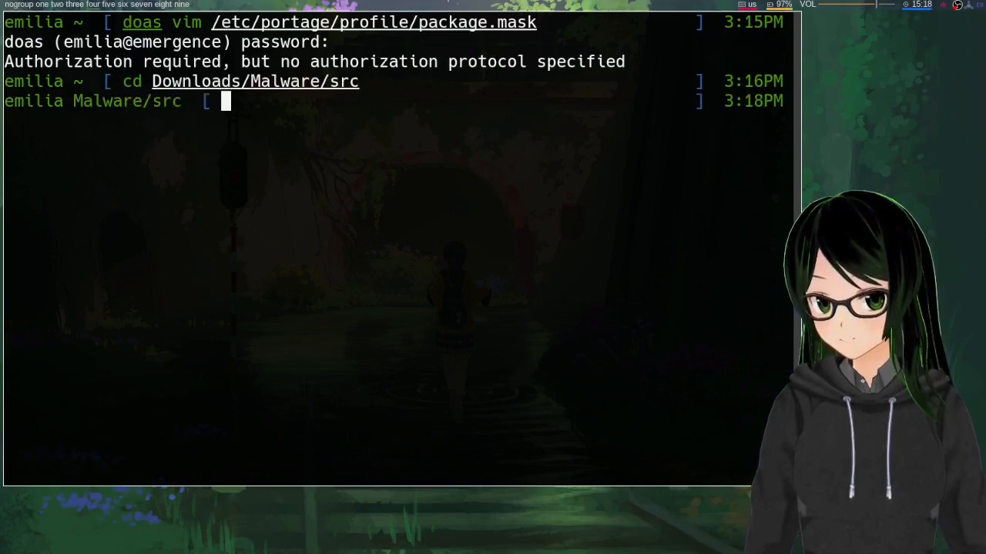
{"action": "type", "text": "tar xv"}
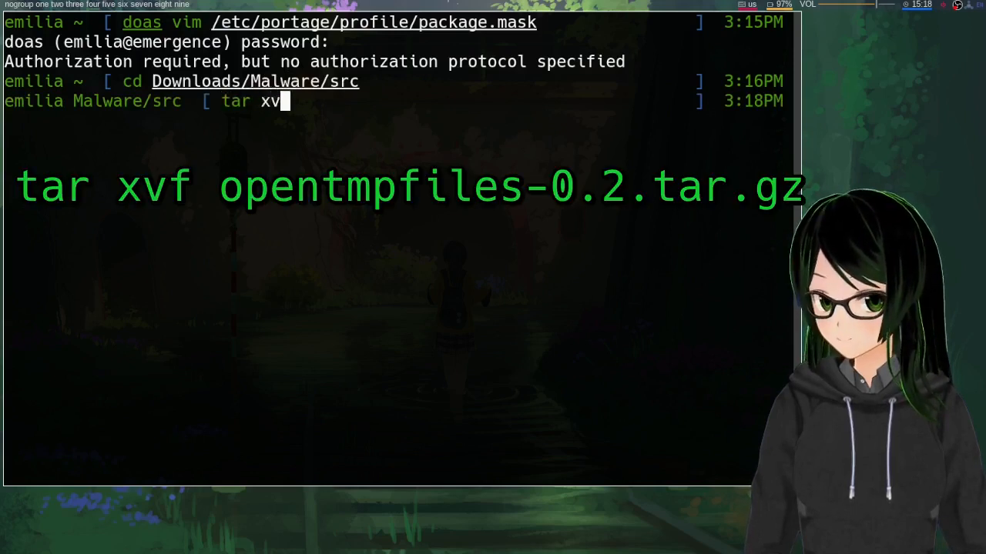
{"action": "type", "text": "f"}
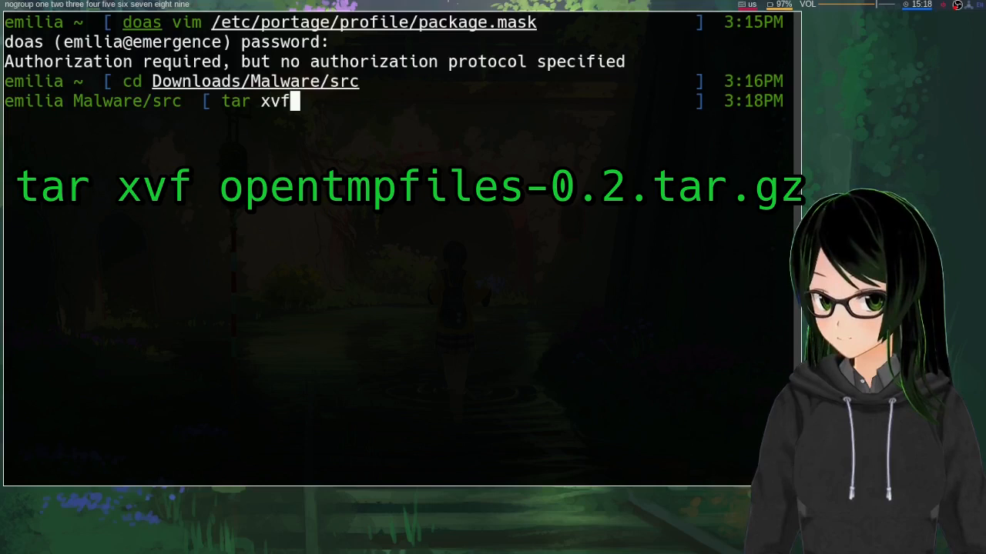
{"action": "type", "text": "opentmpfiles-0.2.tar.gz"}
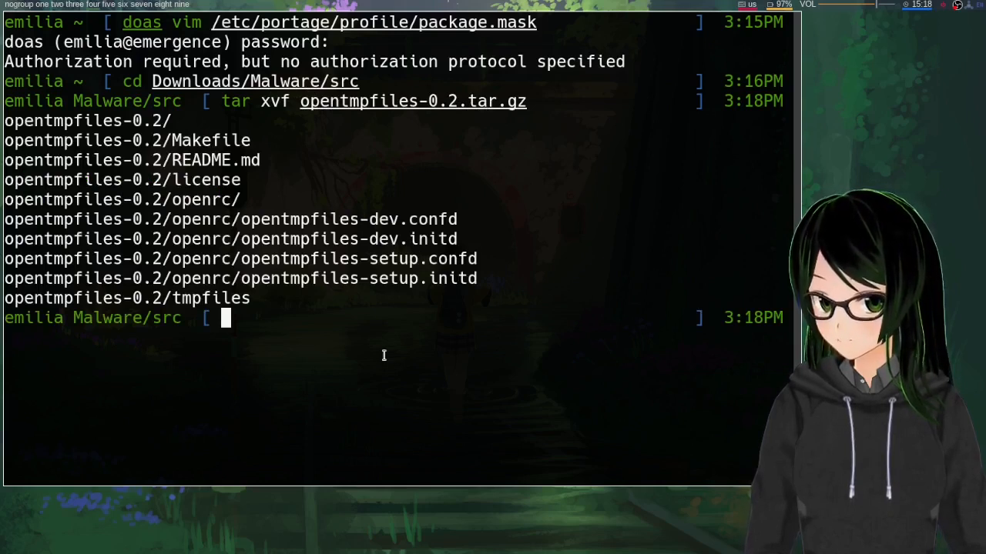
Enter the opentmpfiles-0.2 folder and run git init to create a new repository.
{"action": "type", "text": "cd opentmpfiles-0.2/"}
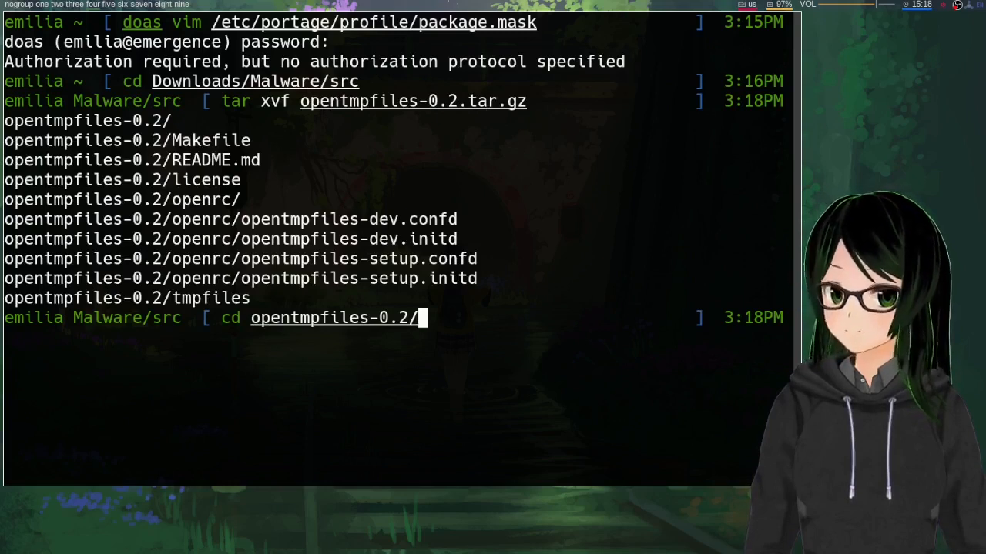
{"action": "key", "text": "Return"}
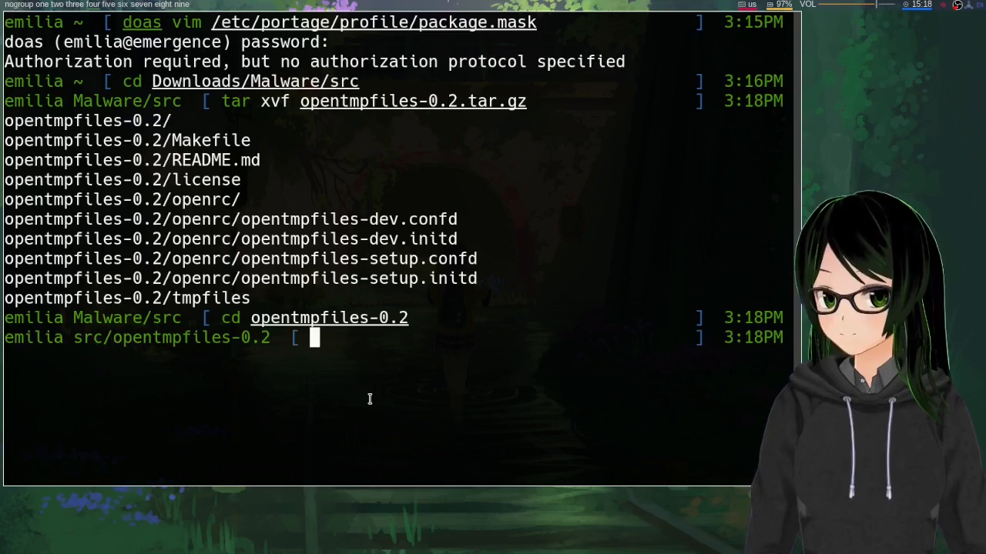
{"action": "mouse_move", "coordinate": [459, 342]}
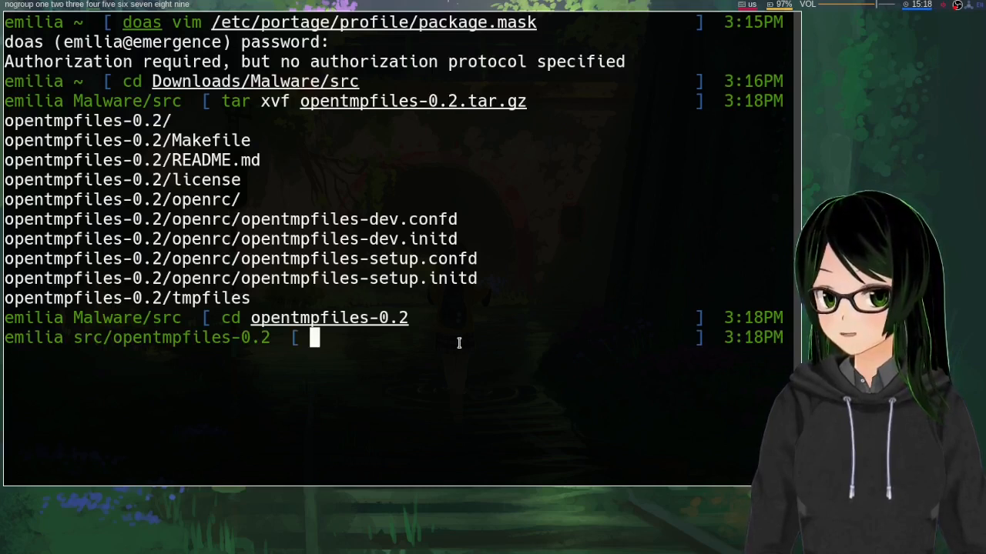
{"action": "type", "text": "git"}
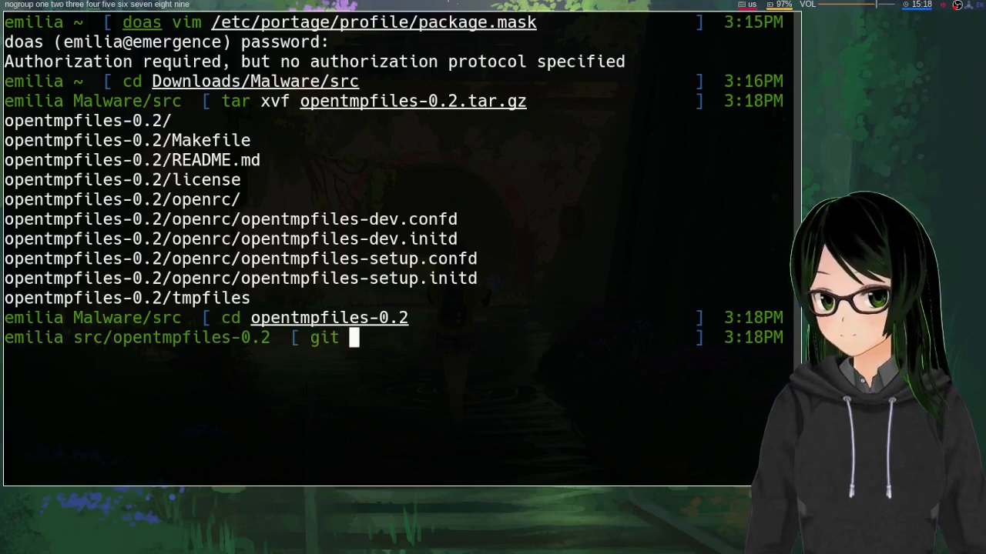
{"action": "type", "text": "init"}
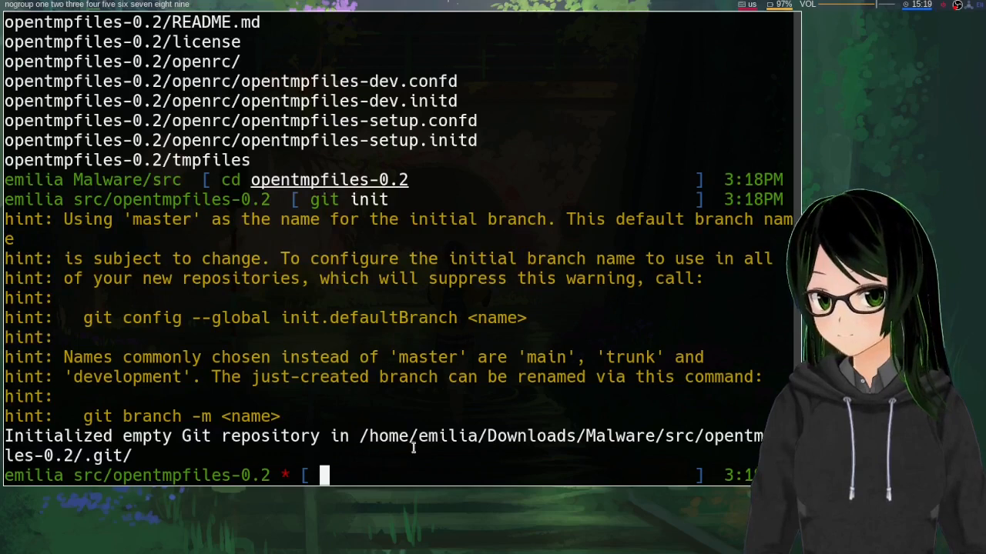
Stage all files with git add ., then set a local user.name 'Lenny t...' dropping --global.
{"action": "type", "text": "git"}
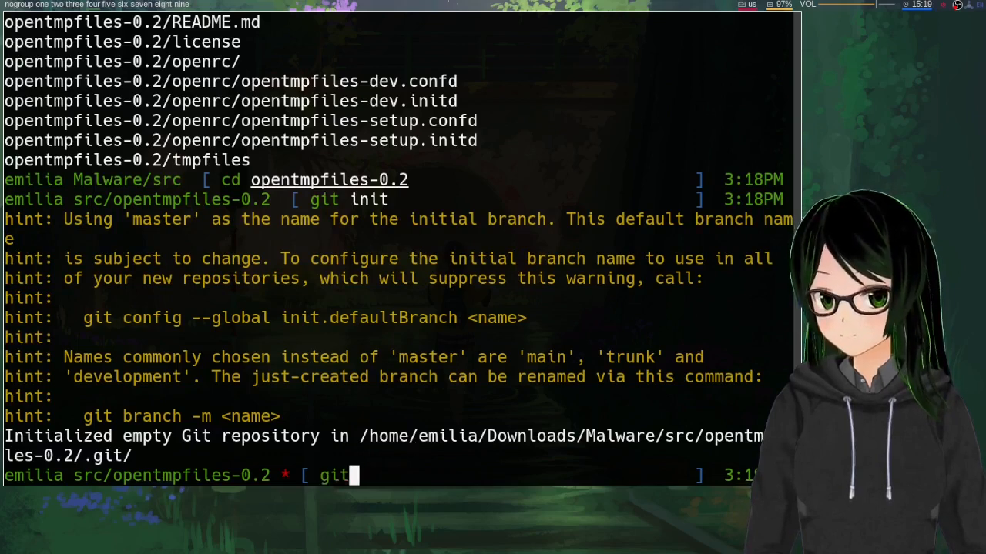
{"action": "type", "text": "add ."}
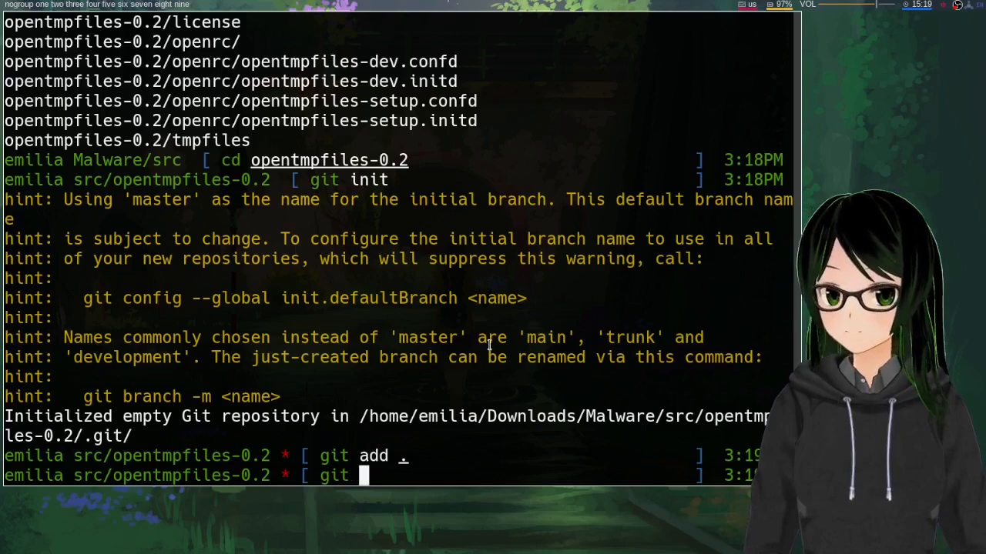
{"action": "type", "text": "config"}
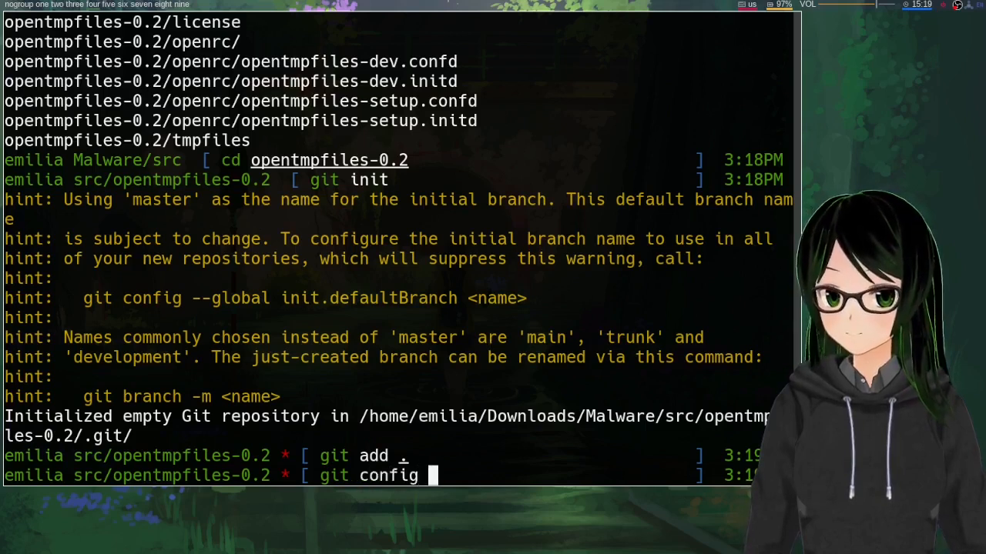
{"action": "type", "text": "--gl"}
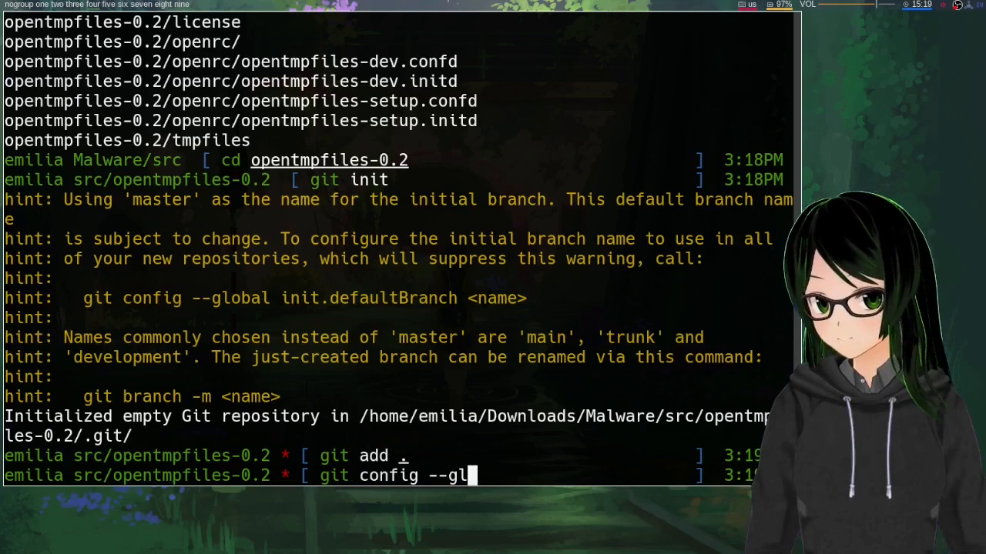
{"action": "type", "text": "obal"}
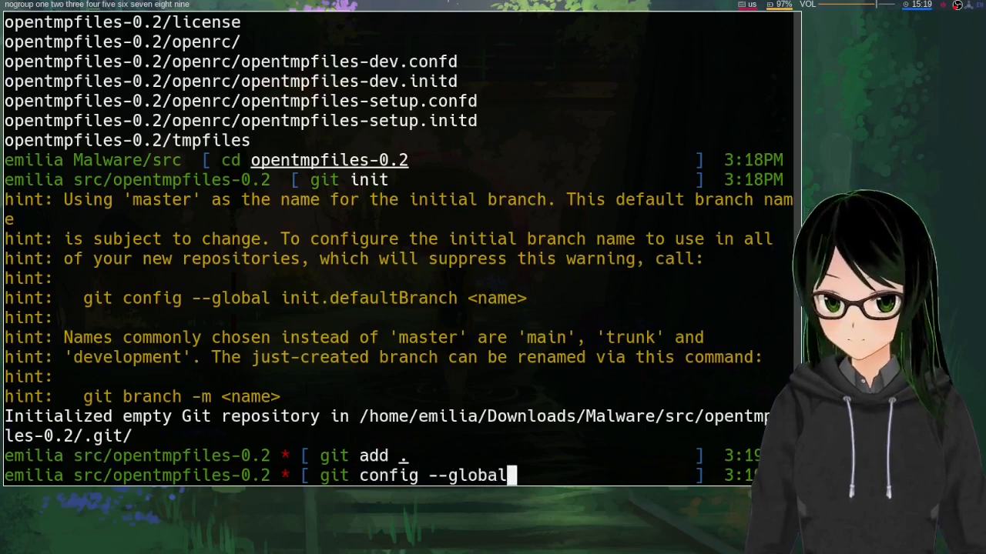
{"action": "key", "text": "BackSpace"}
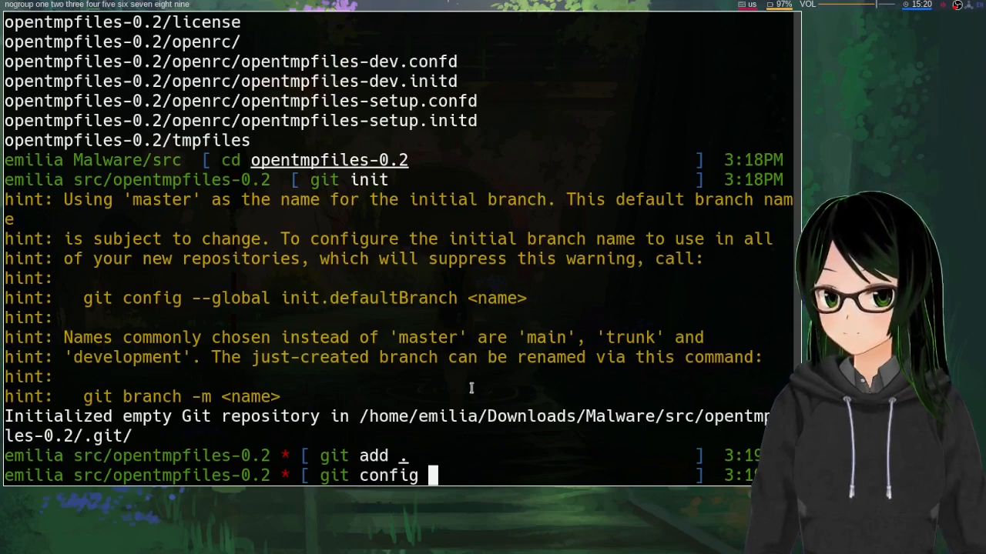
{"action": "mouse_move", "coordinate": [478, 392]}
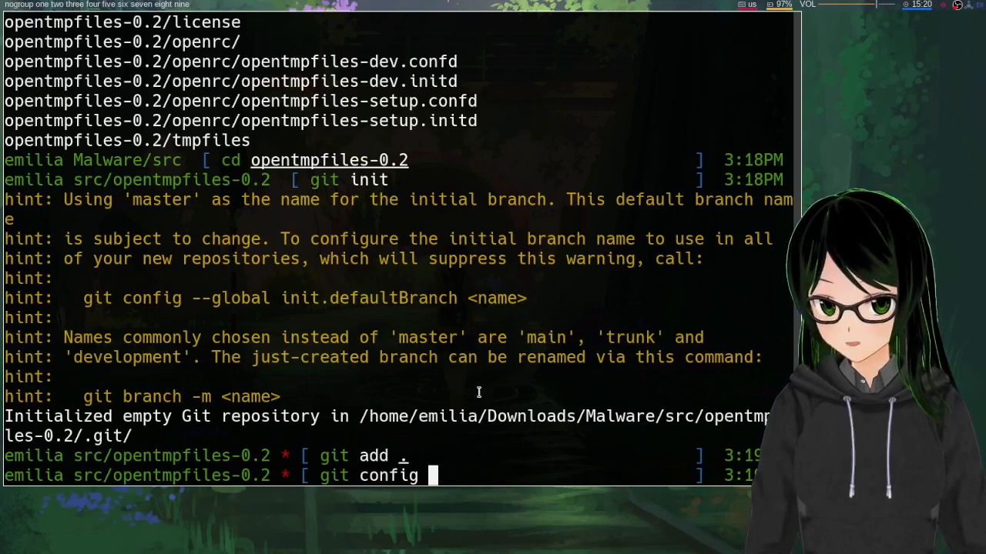
{"action": "type", "text": "user.nam"}
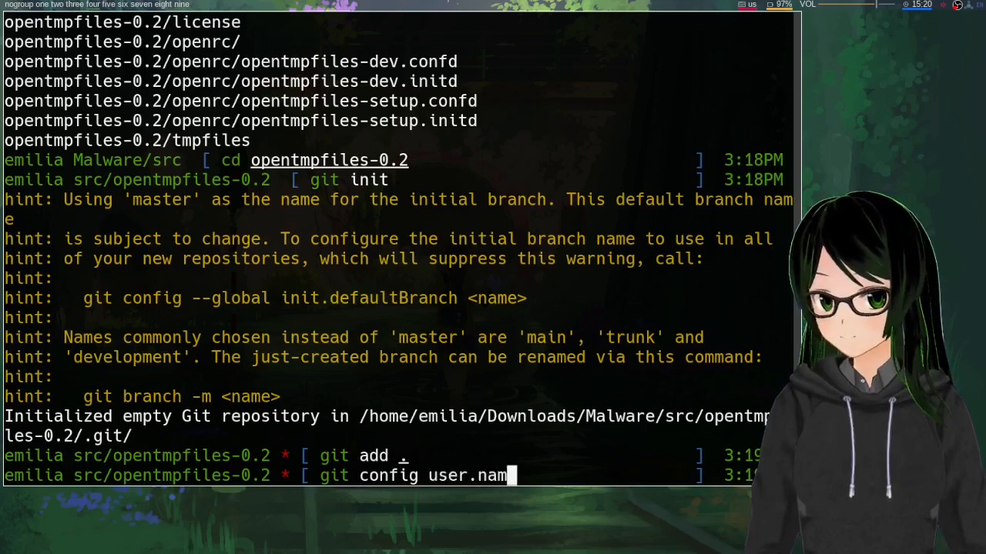
{"action": "type", "text": "e"}
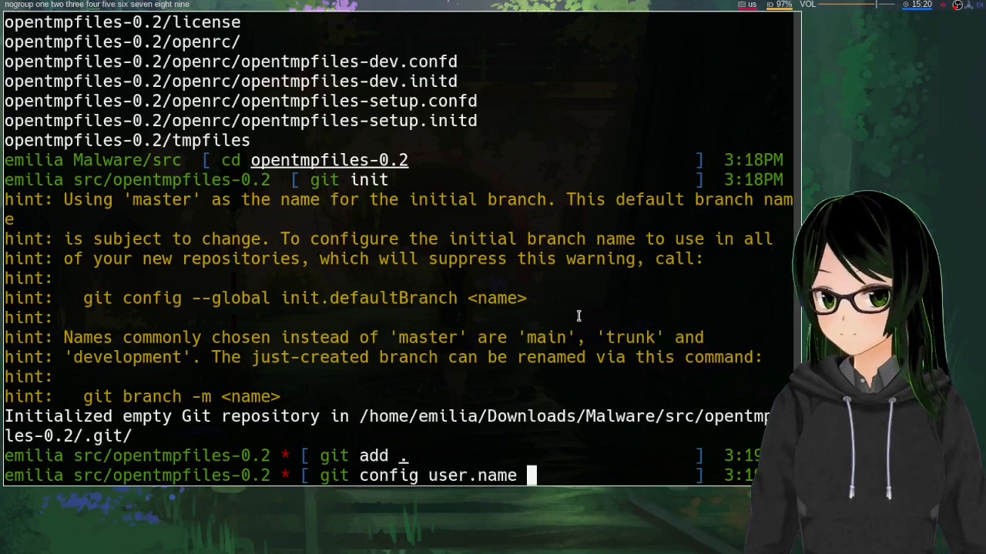
{"action": "type", "text": "'"}
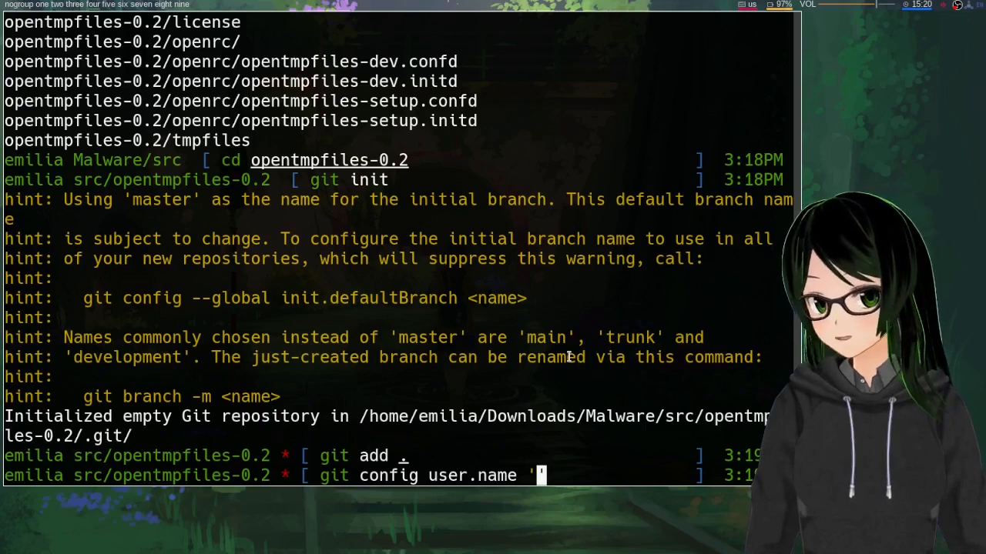
{"action": "type", "text": "Lenny the Potter"}
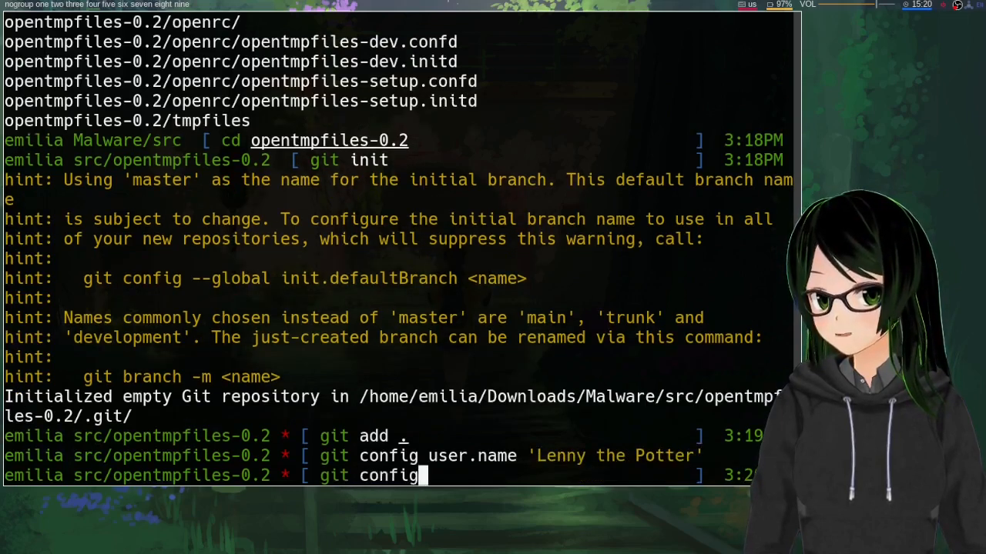
Set the repository-local git user.email to the lenn... address.
{"action": "type", "text": "user."}
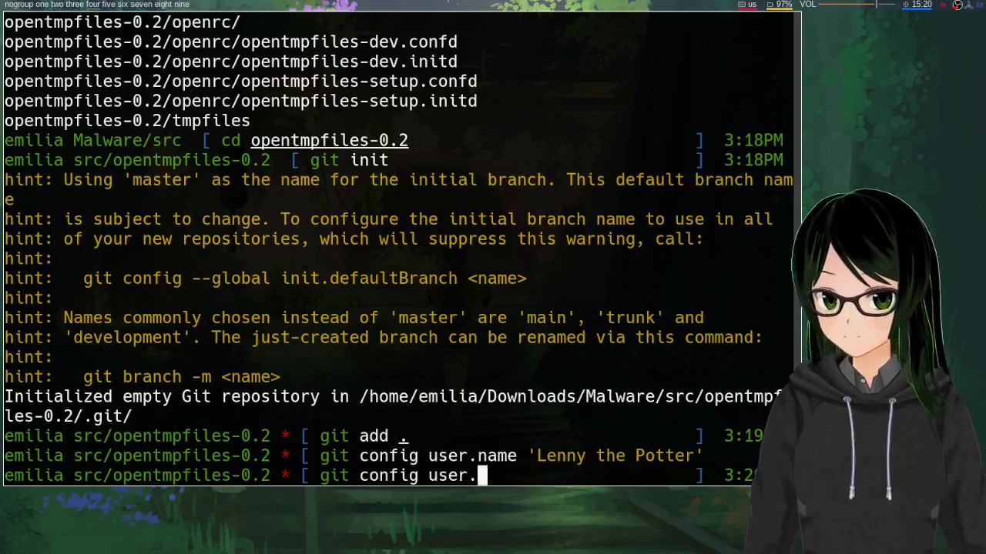
{"action": "type", "text": "email"}
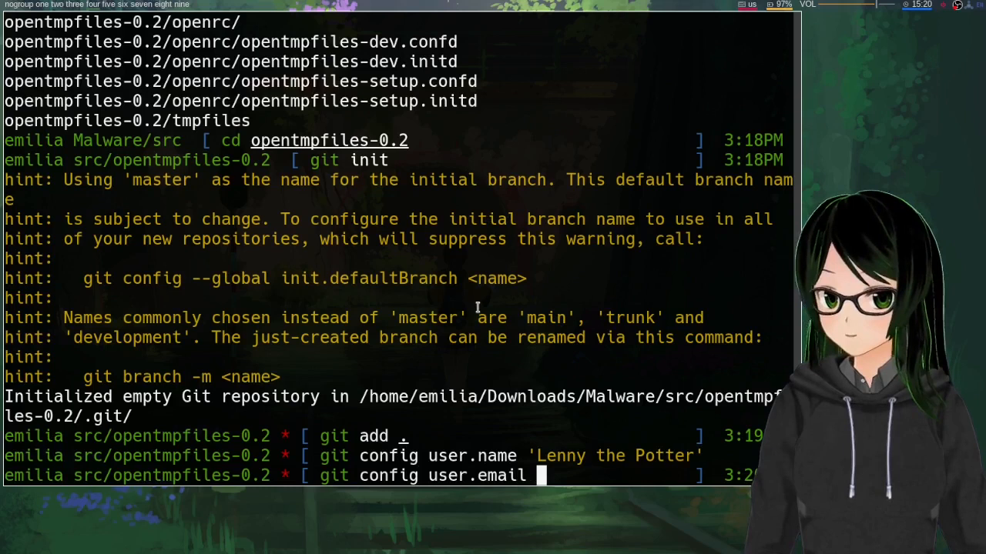
{"action": "mouse_move", "coordinate": [564, 277]}
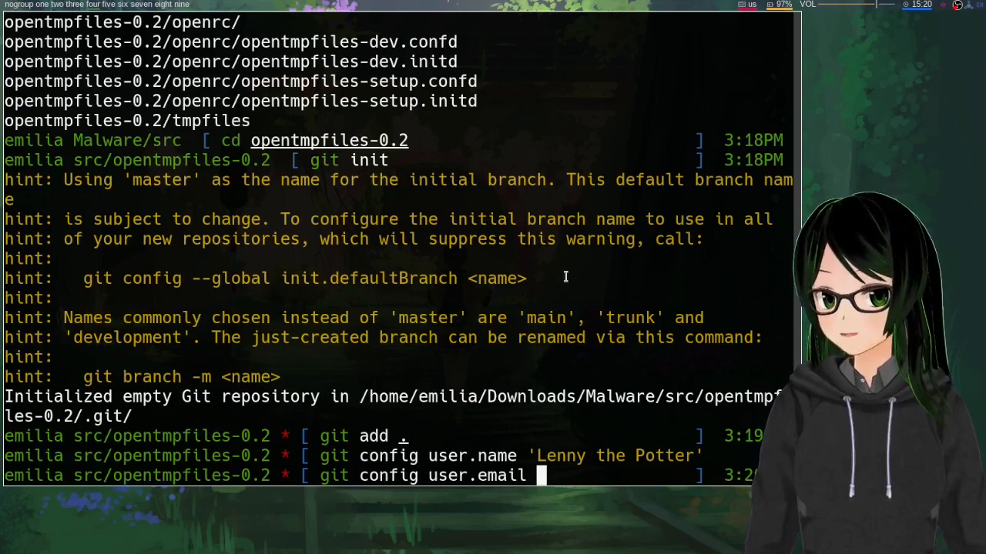
{"action": "mouse_move", "coordinate": [553, 286]}
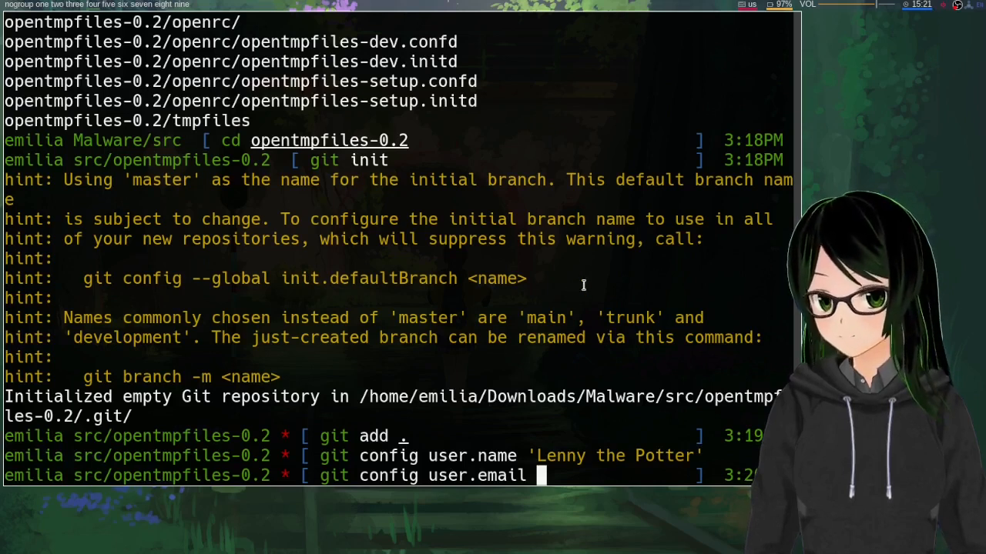
{"action": "type", "text": "'"}
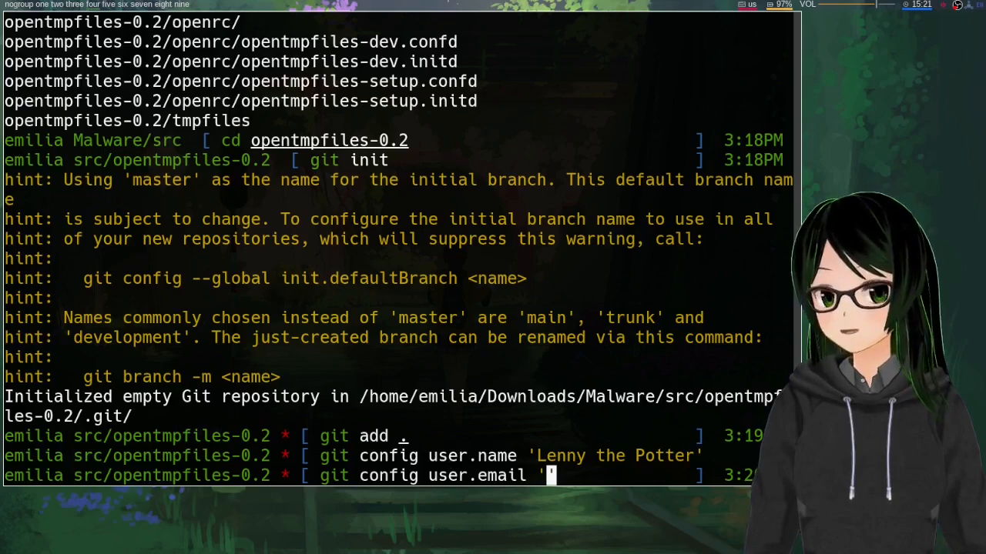
{"action": "mouse_move", "coordinate": [625, 209]}
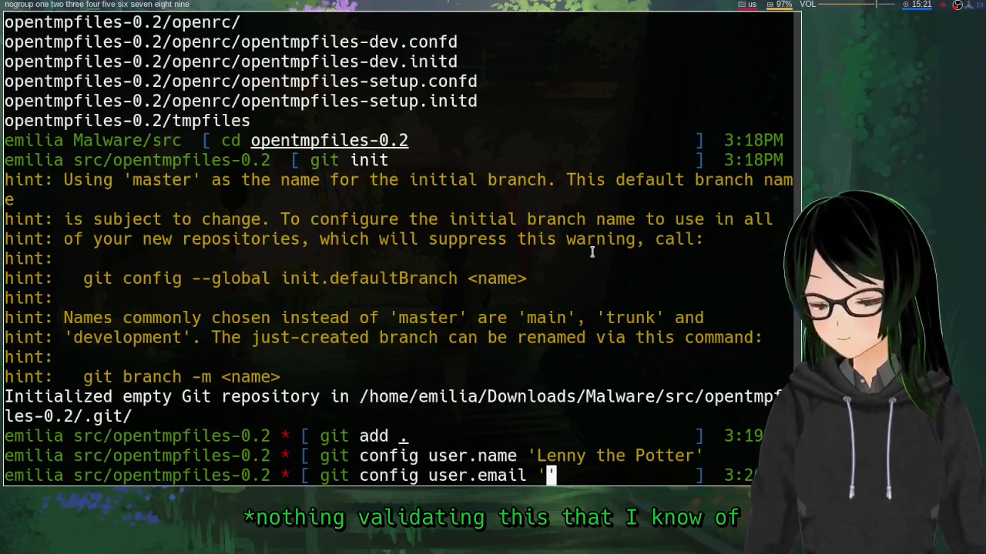
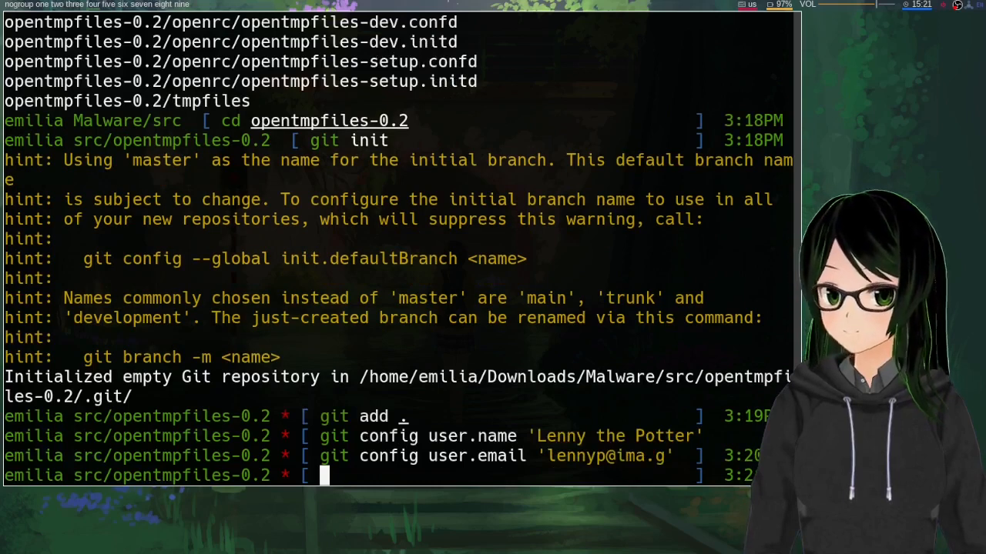
Commit the staged files with the message 'First commit'.
{"action": "type", "text": "gt"}
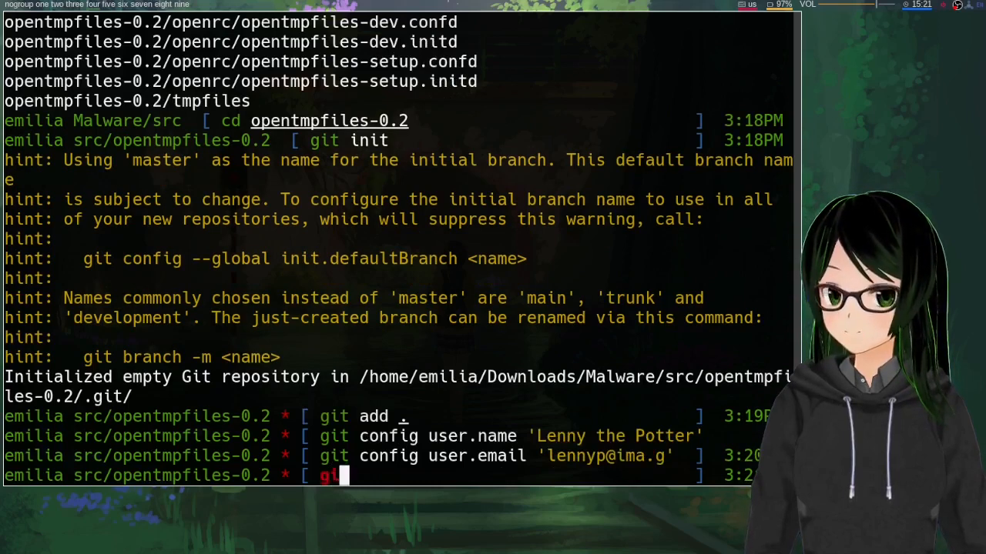
{"action": "type", "text": "commit -m '"}
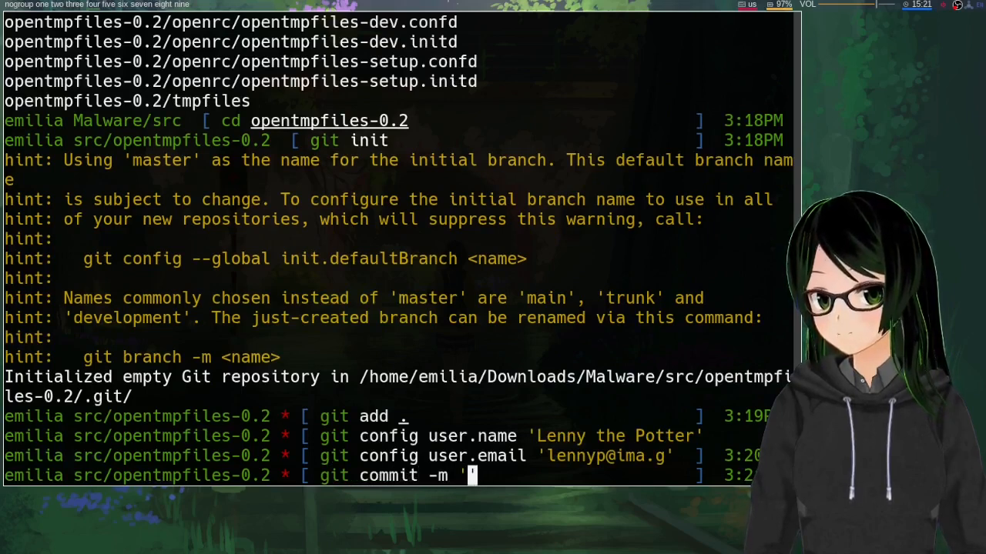
{"action": "mouse_move", "coordinate": [629, 225]}
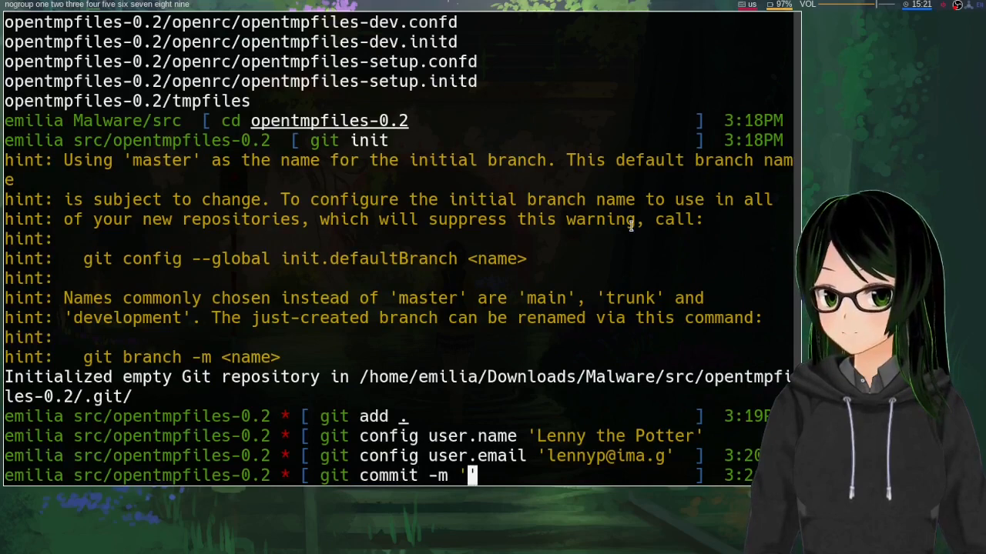
{"action": "type", "text": "Firs"}
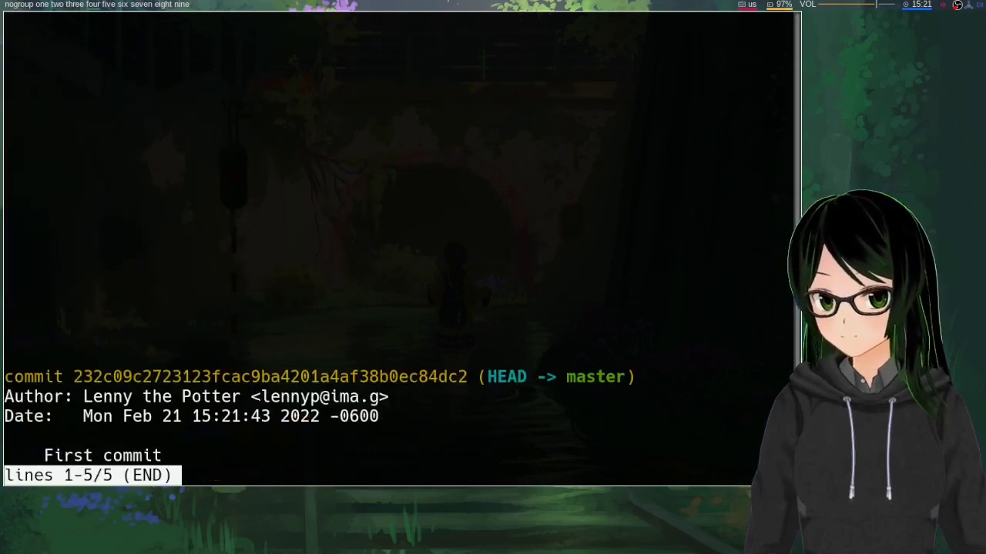
{"action": "mouse_move", "coordinate": [388, 321]}
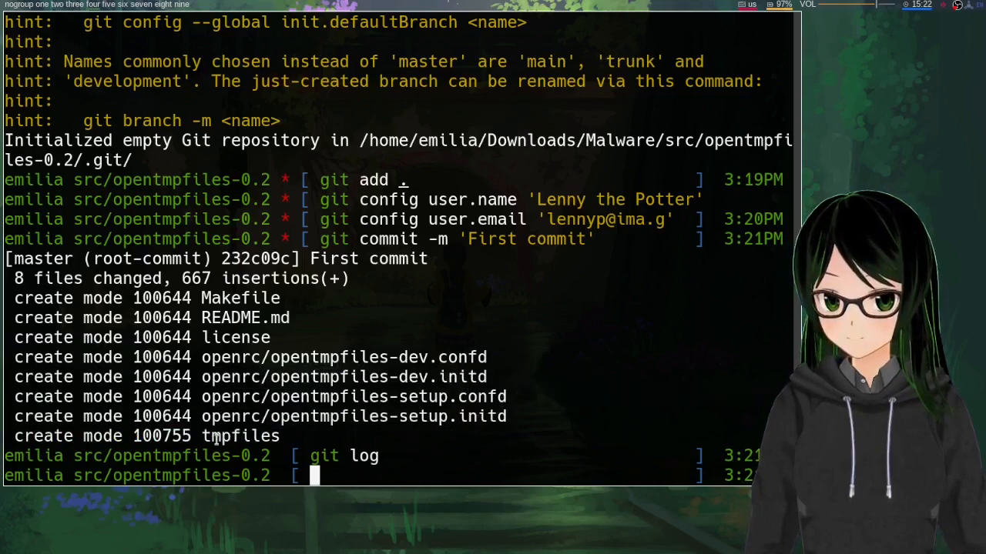
Run vim openrc/opentmpfiles-dev.initd to edit the dev init script.
{"action": "double_click", "coordinate": [241, 436]}
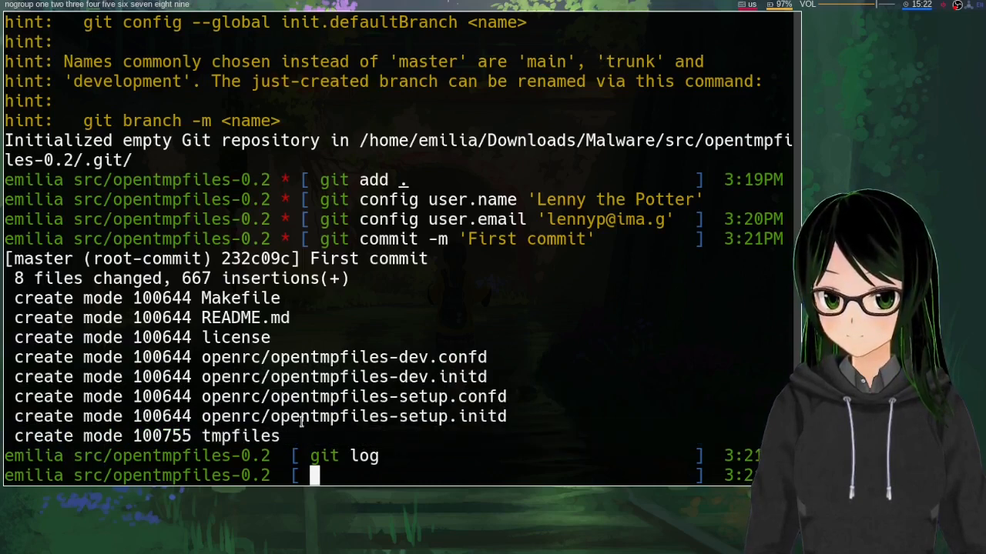
{"action": "type", "text": "vim"}
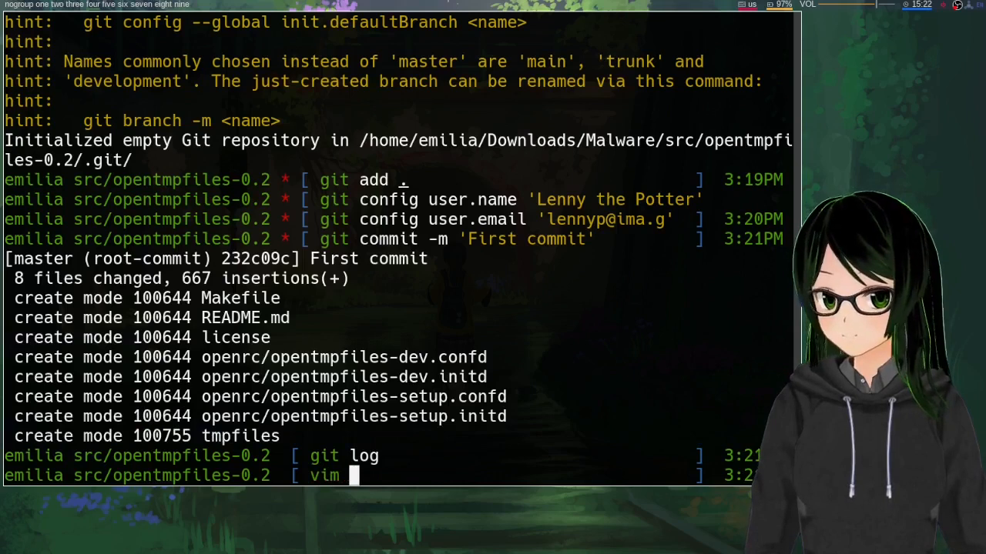
{"action": "type", "text": "openrc/opentmpfiles-dev."}
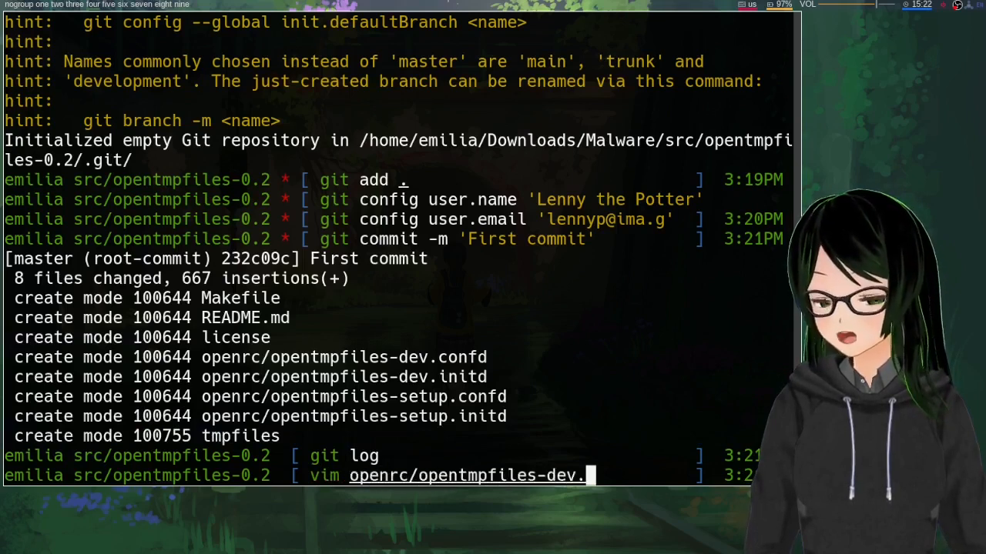
{"action": "type", "text": "initd"}
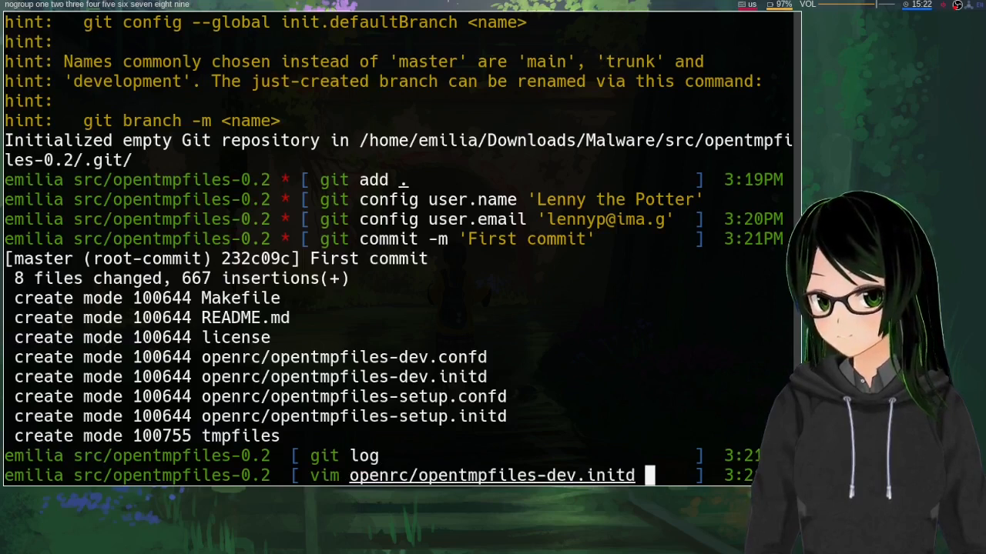
{"action": "mouse_move", "coordinate": [412, 431]}
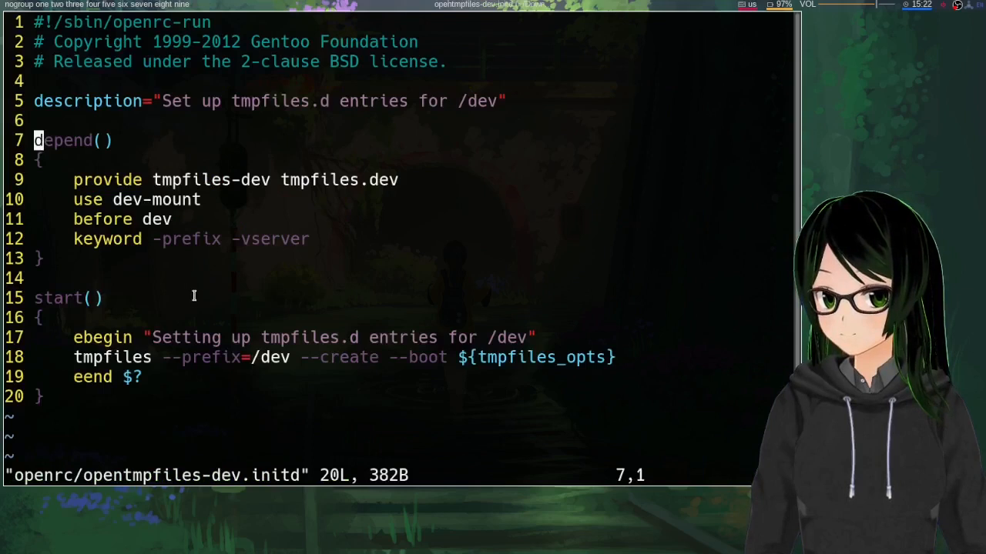
{"action": "mouse_move", "coordinate": [256, 285]}
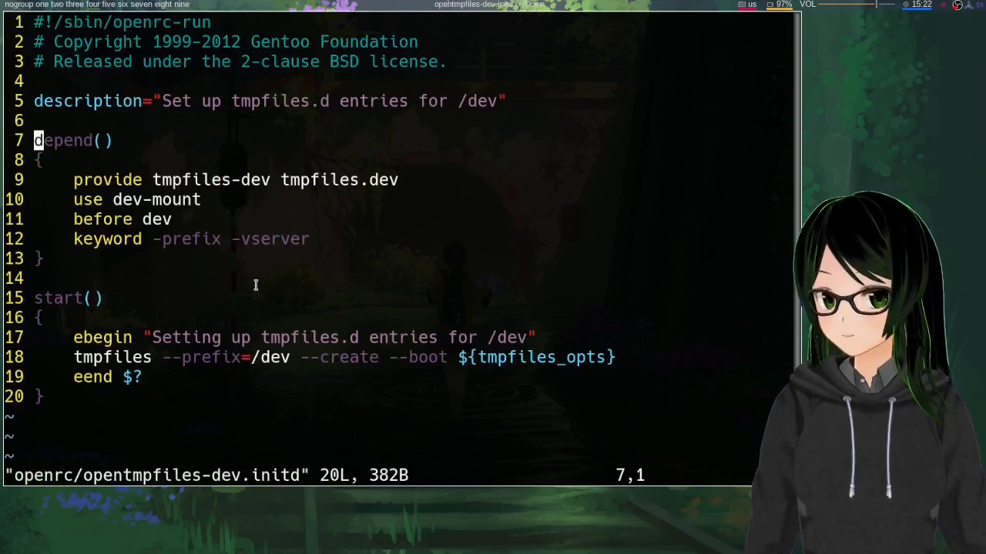
{"action": "mouse_move", "coordinate": [202, 281]}
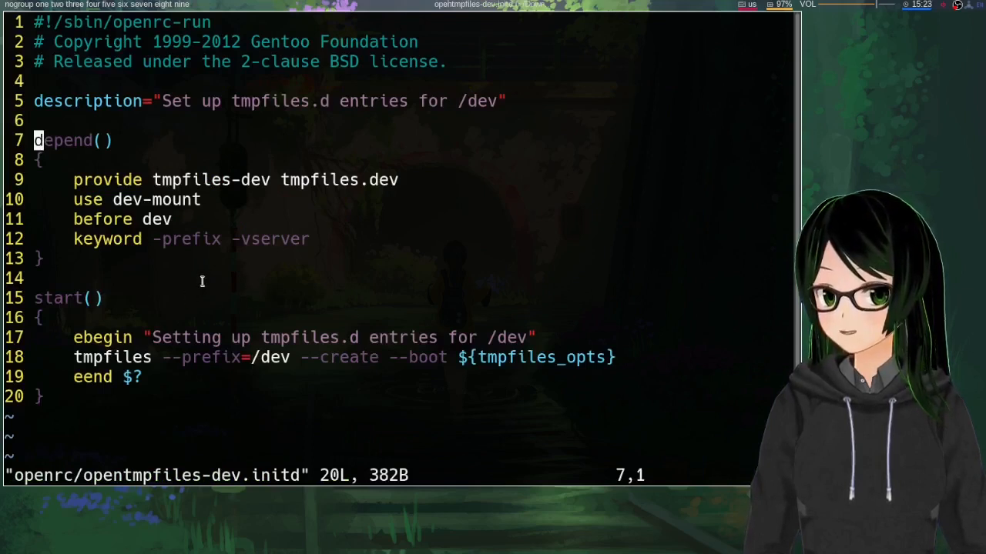
{"action": "mouse_move", "coordinate": [265, 306]}
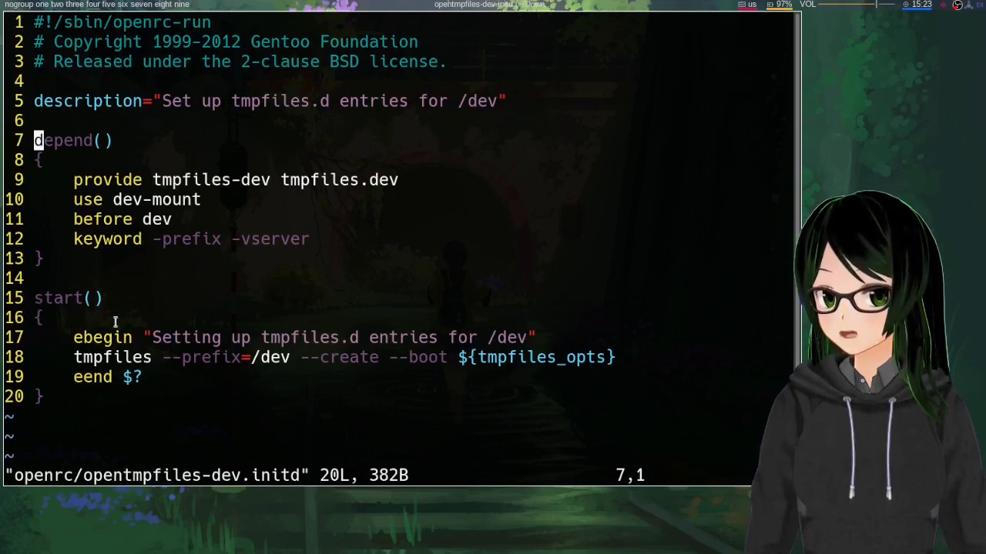
{"action": "mouse_move", "coordinate": [197, 314]}
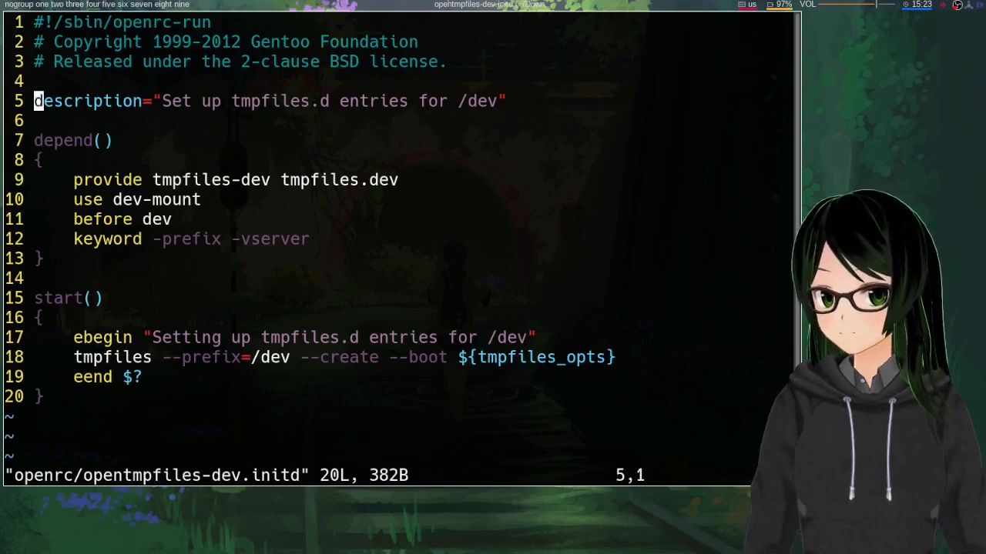
{"action": "key", "text": "o"}
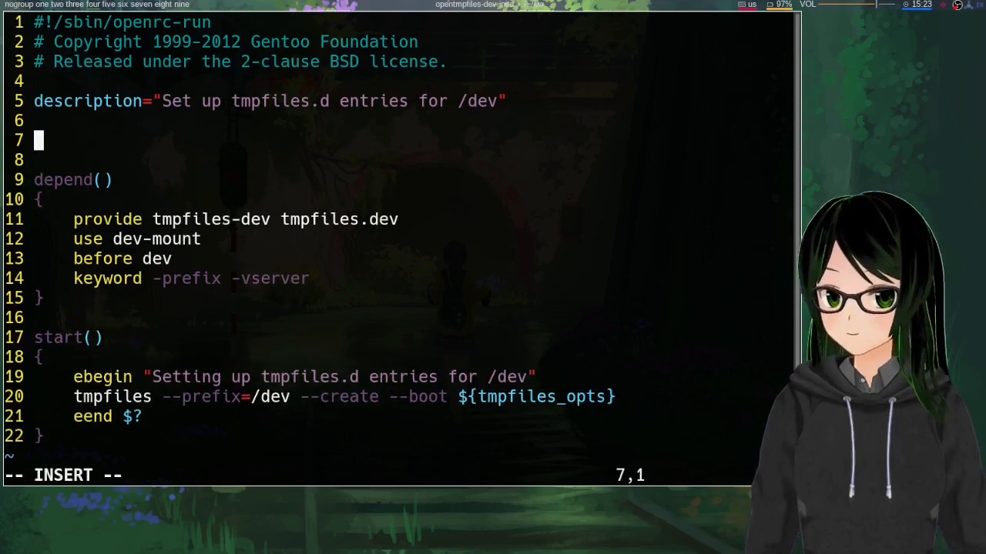
Enter the restart test [ "$RC_CMD" = "restart" ] on the new line.
{"action": "type", "text": "["}
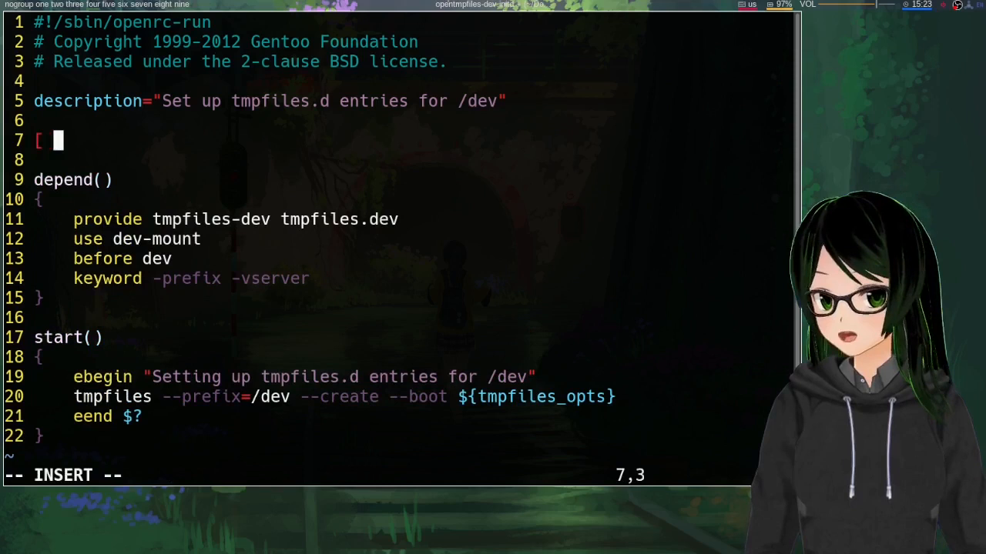
{"action": "type", "text": "\""}
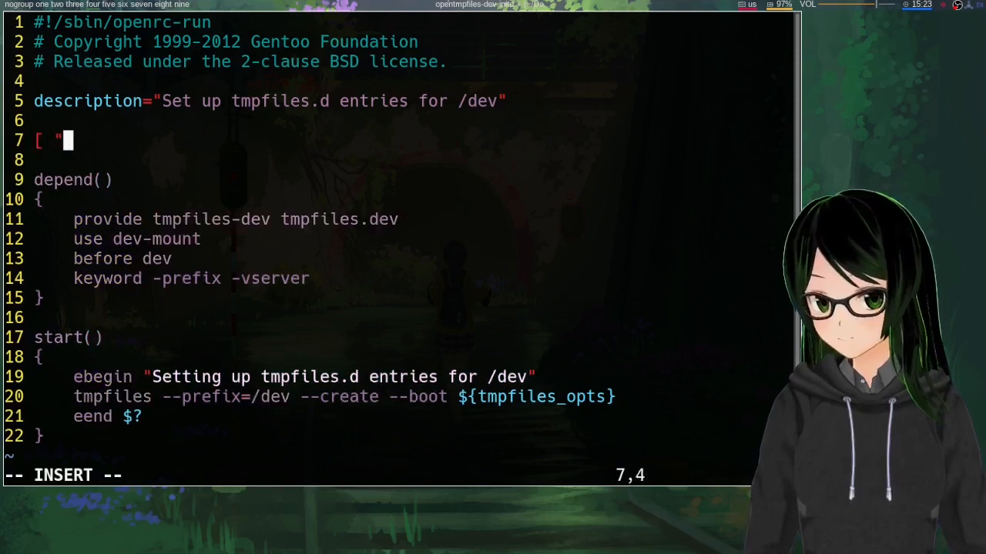
{"action": "type", "text": "$"}
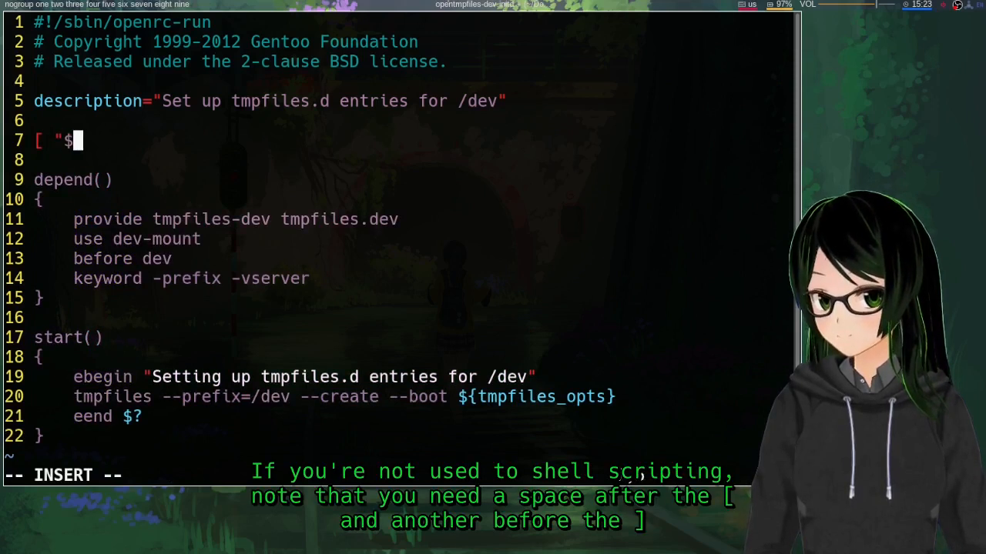
{"action": "type", "text": "RC_"}
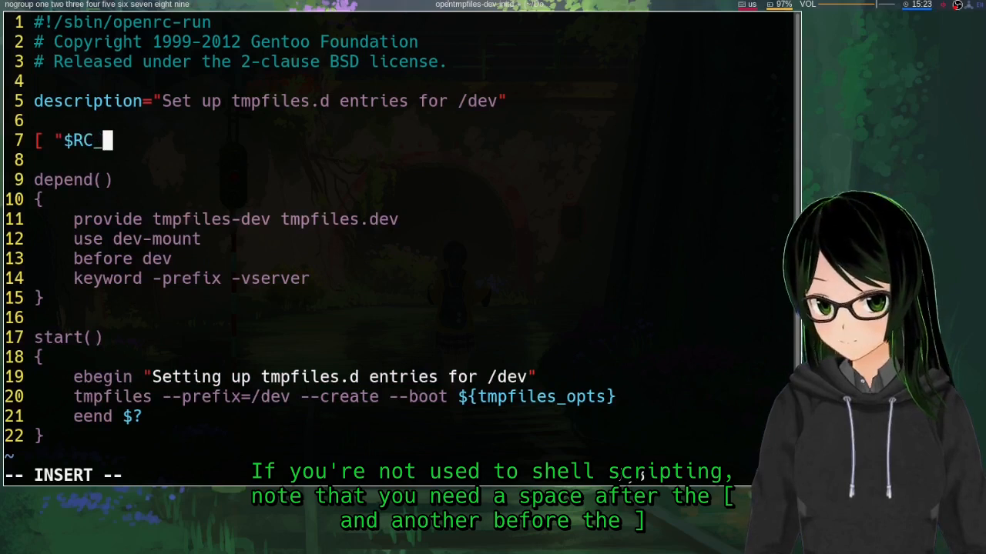
{"action": "type", "text": "CMD"}
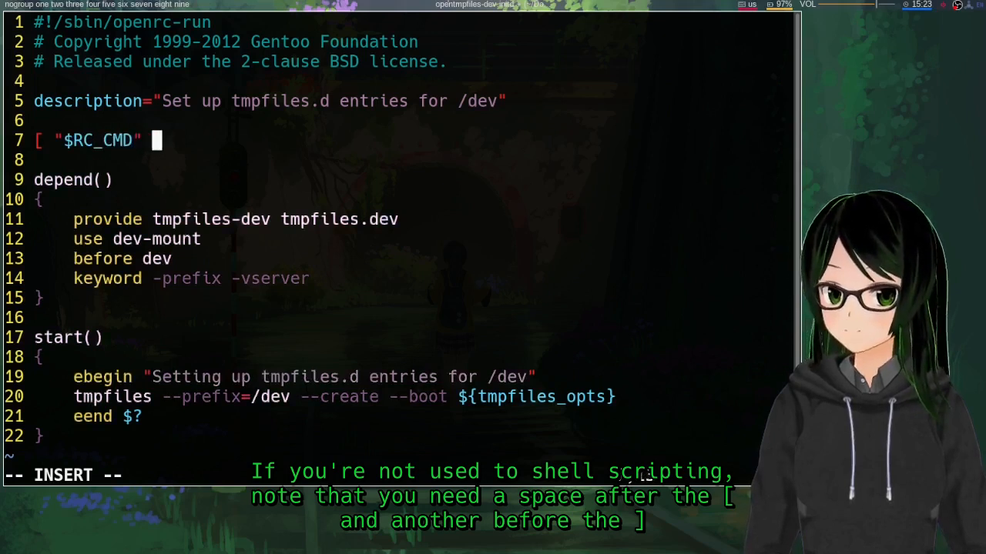
{"action": "type", "text": "="}
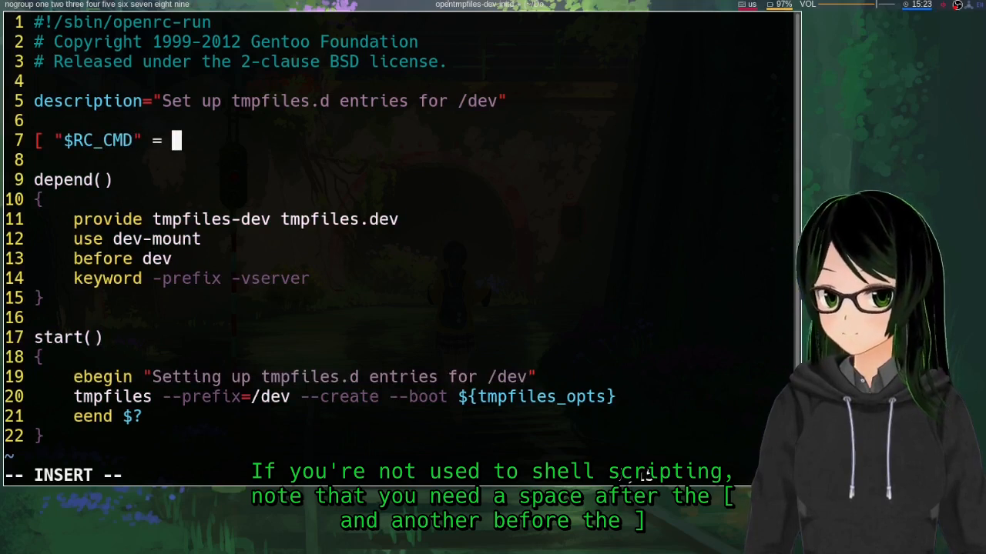
{"action": "type", "text": "rest"}
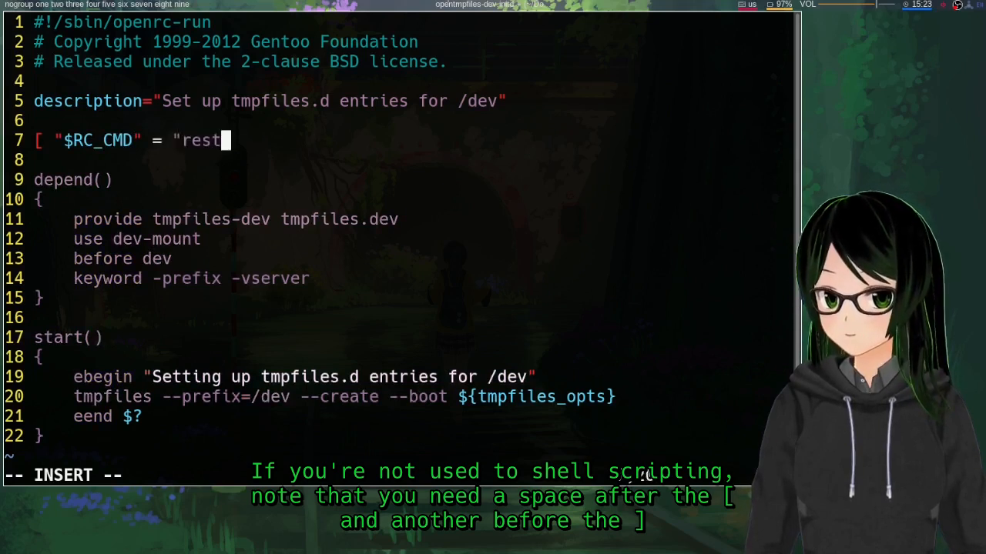
{"action": "type", "text": "art"}
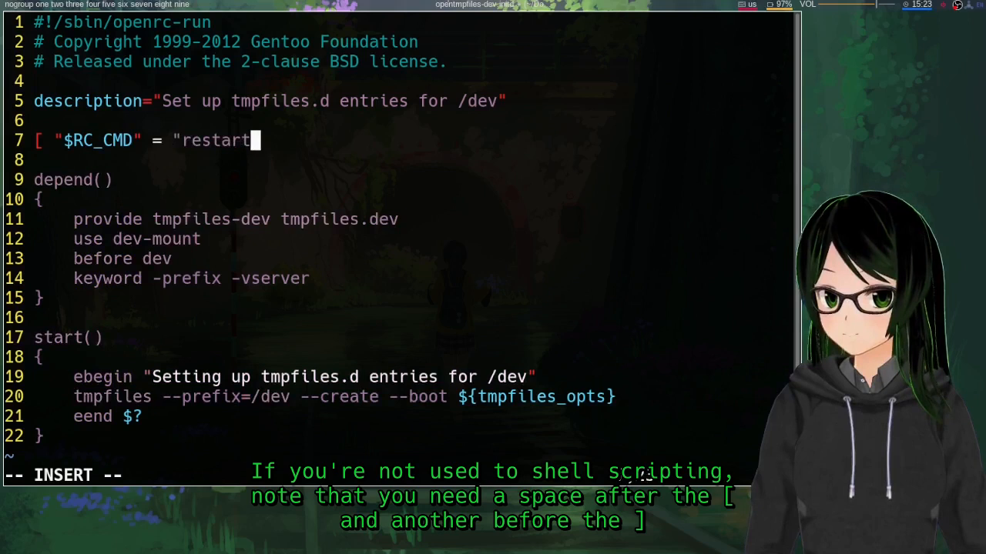
{"action": "type", "text": "\""}
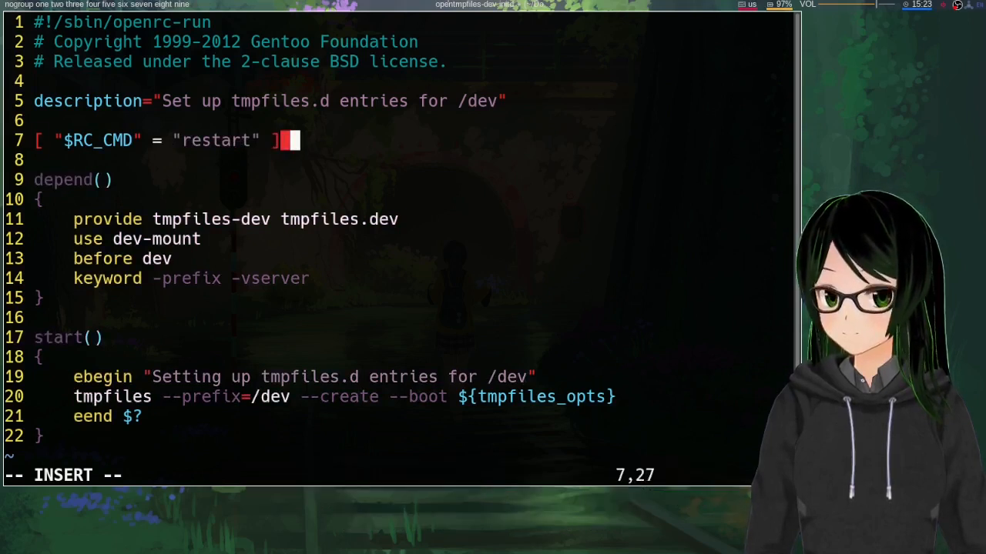
Append && echo "WARNING: attempt... pwn yourself... No, I will... you say." && exit.
{"action": "type", "text": "&&"}
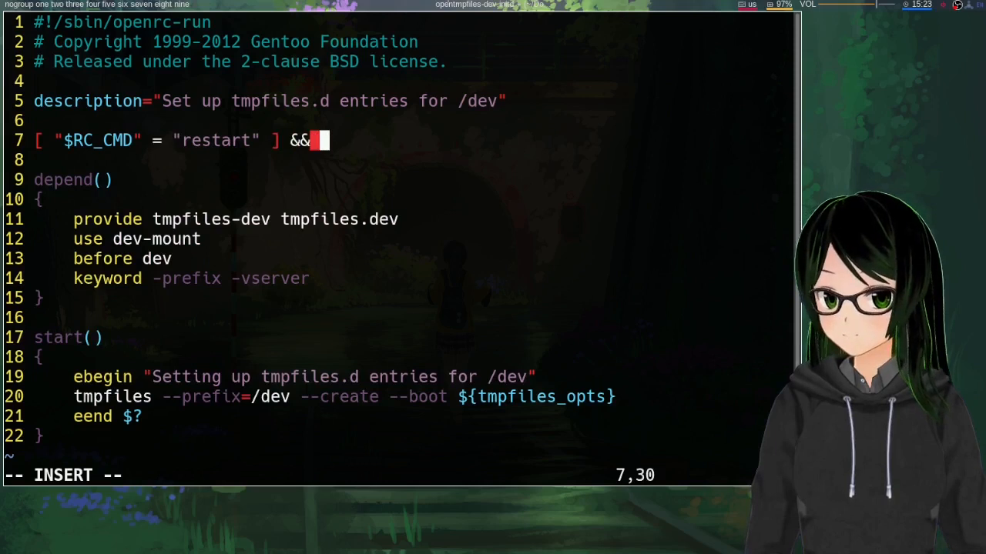
{"action": "type", "text": "echo"}
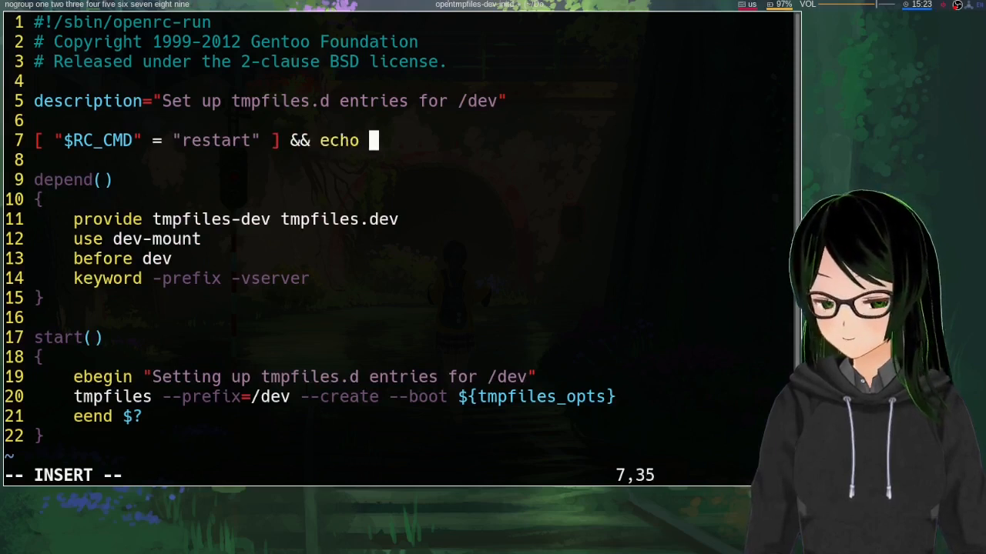
{"action": "type", "text": "\"WA"}
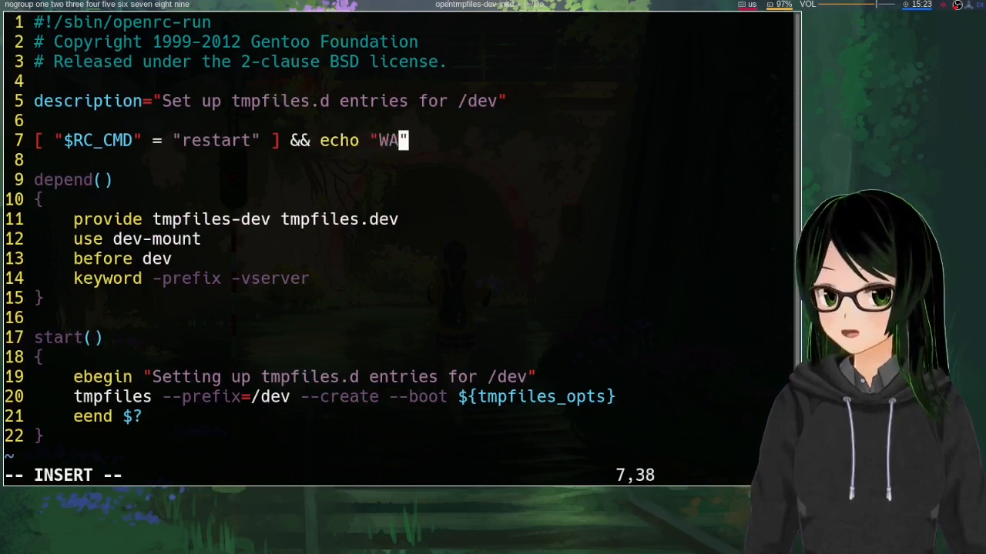
{"action": "type", "text": "RNING:"}
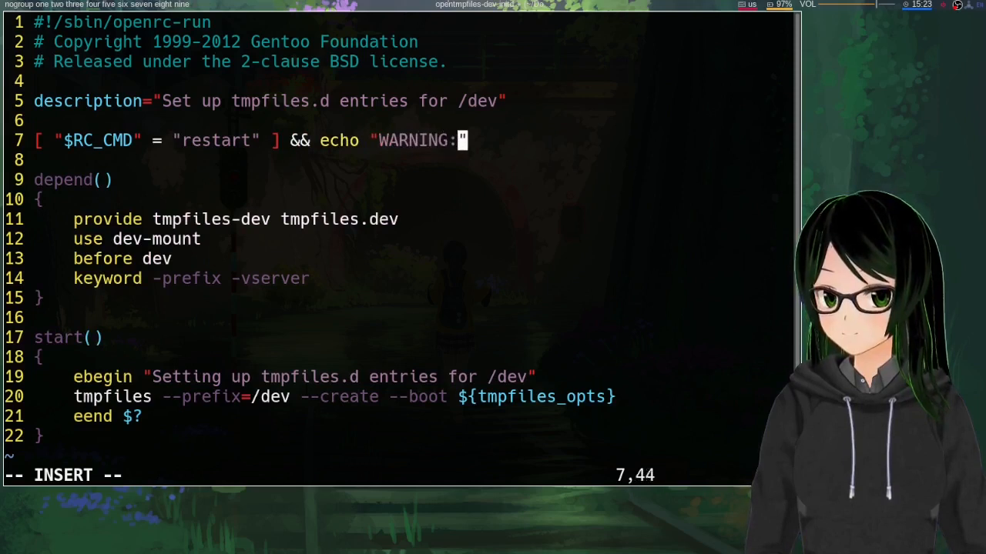
{"action": "type", "text": "attempting to"}
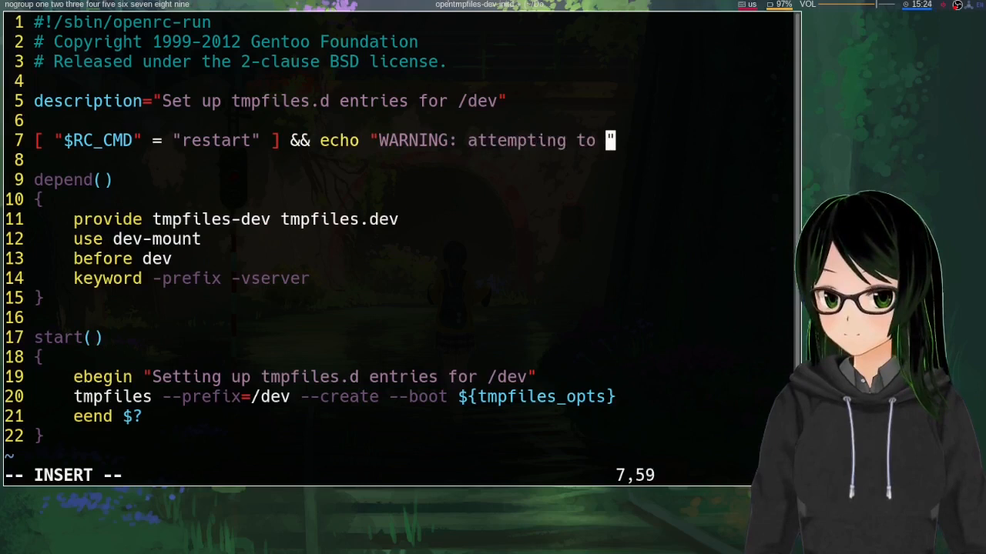
{"action": "type", "text": "pwn yourself."}
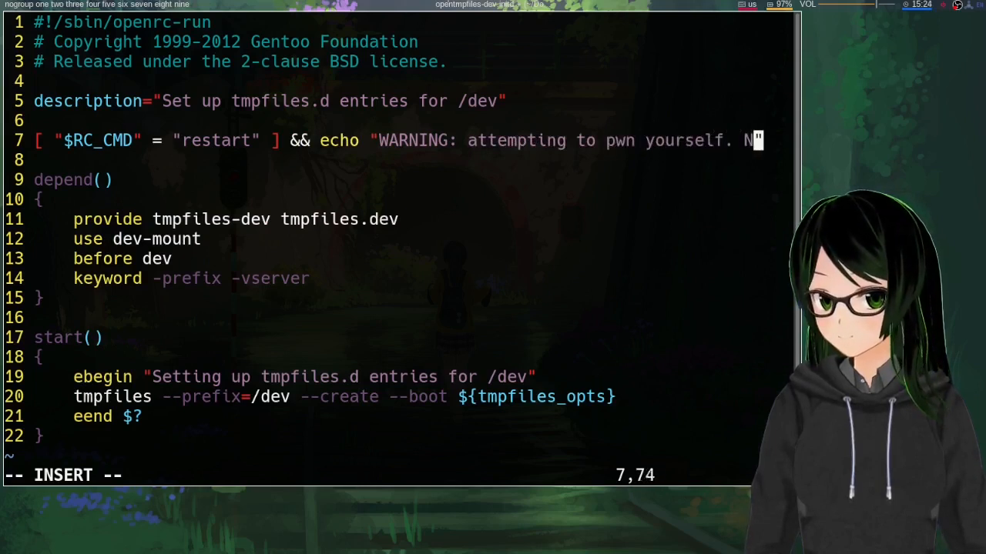
{"action": "type", "text": "No, I will not do as"}
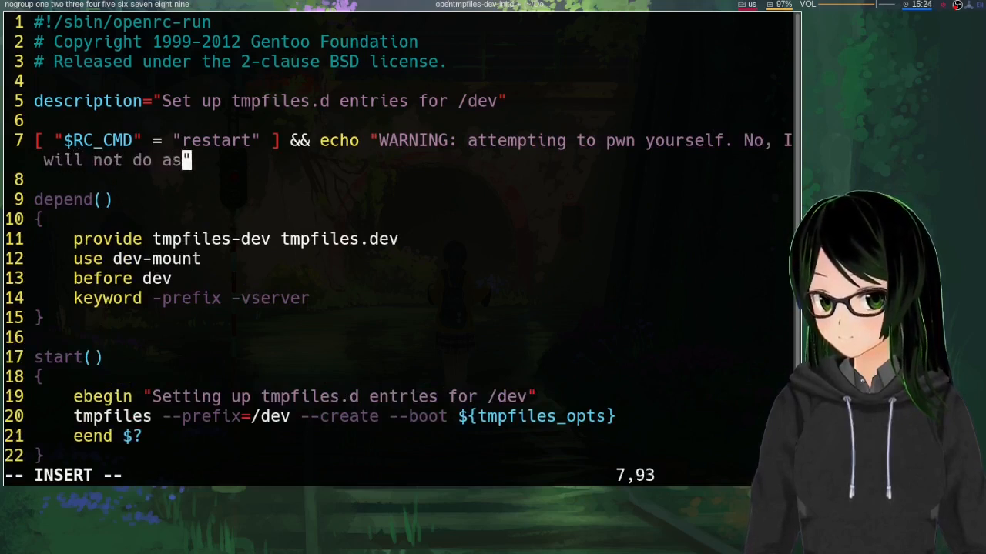
{"action": "type", "text": "you say"}
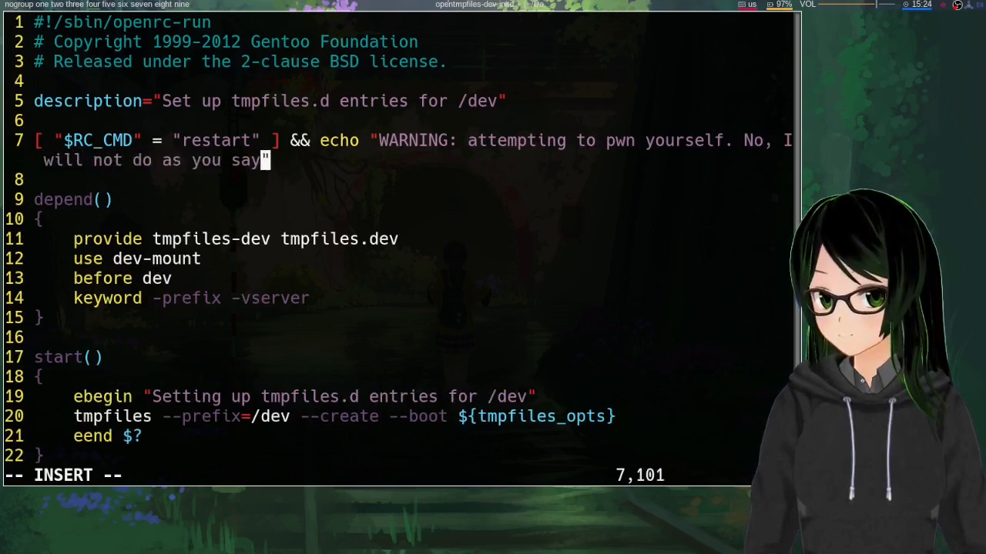
{"action": "type", "text": "."}
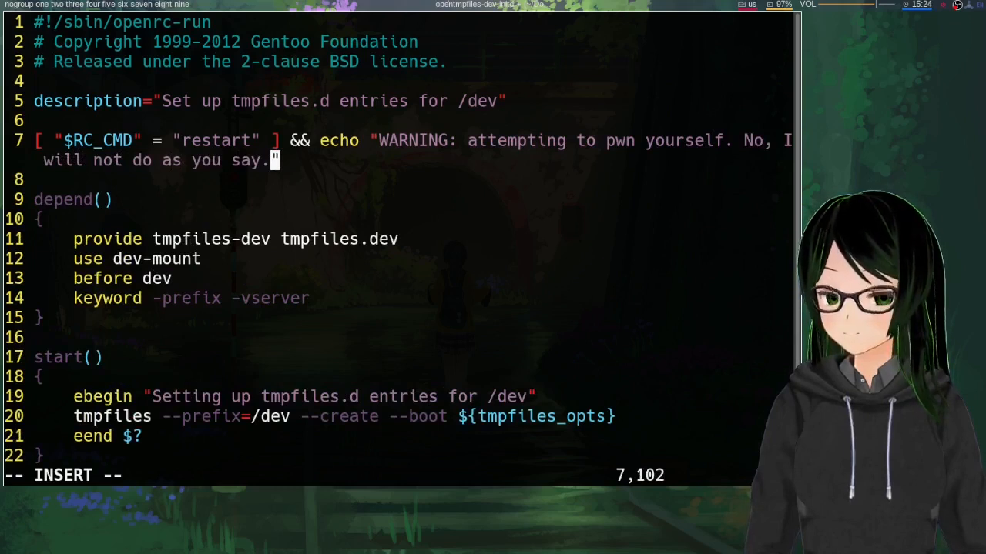
{"action": "type", "text": "&&"}
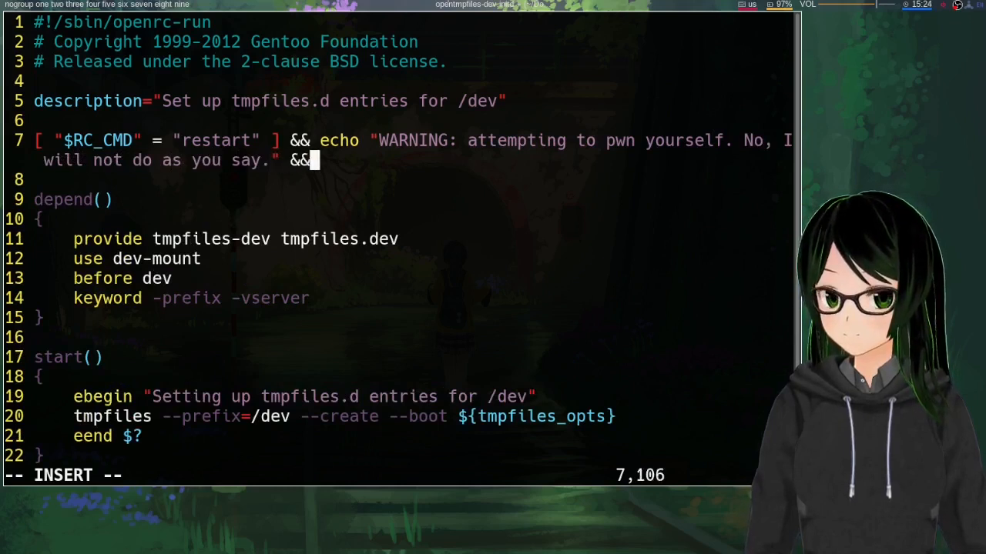
{"action": "type", "text": "exit"}
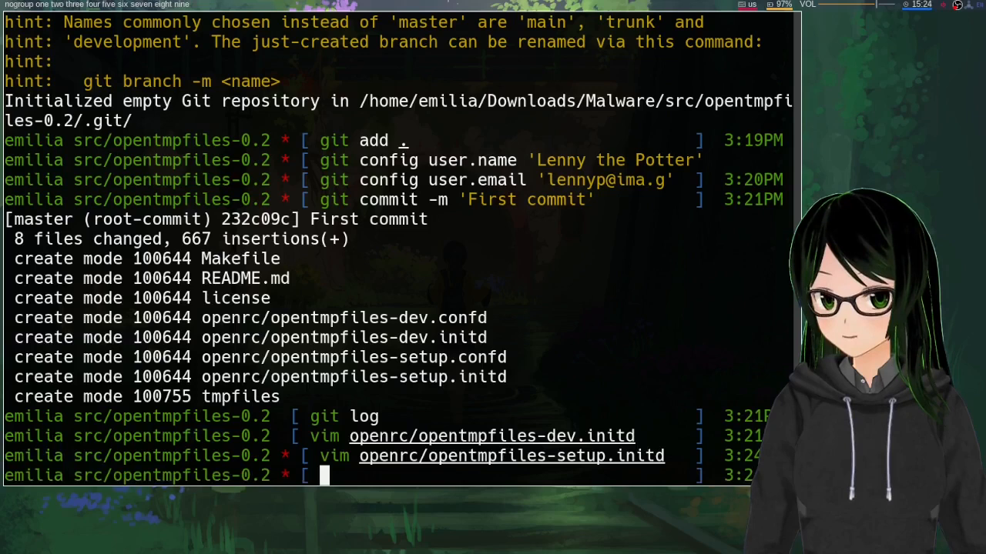
Run git diff to show the restart guard added to both init scripts.
{"action": "type", "text": "git diff"}
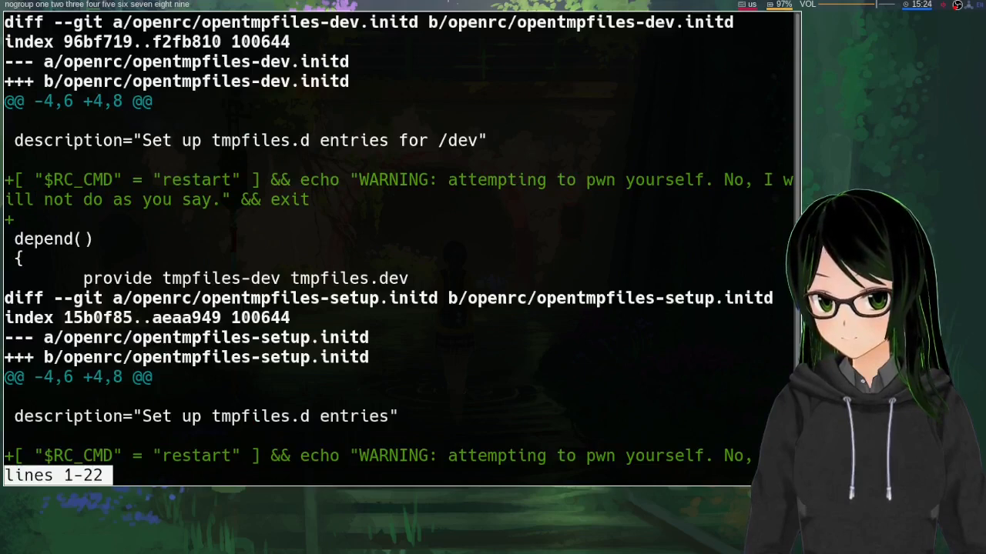
Scroll through the init-script diff, quit the pager, and begin a git diff redirect.
{"action": "scroll", "scroll_direction": "down", "scroll_amount": 3}
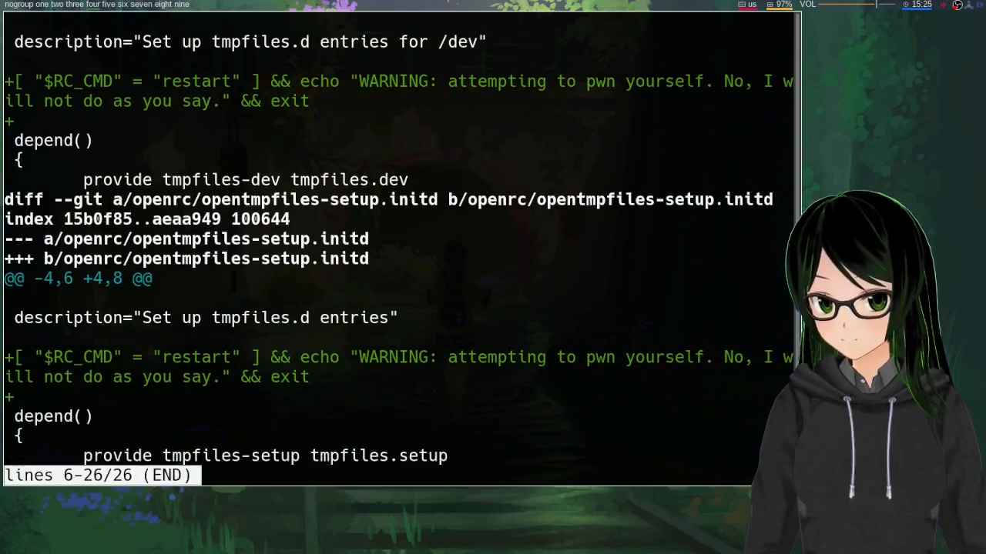
{"action": "mouse_move", "coordinate": [49, 299]}
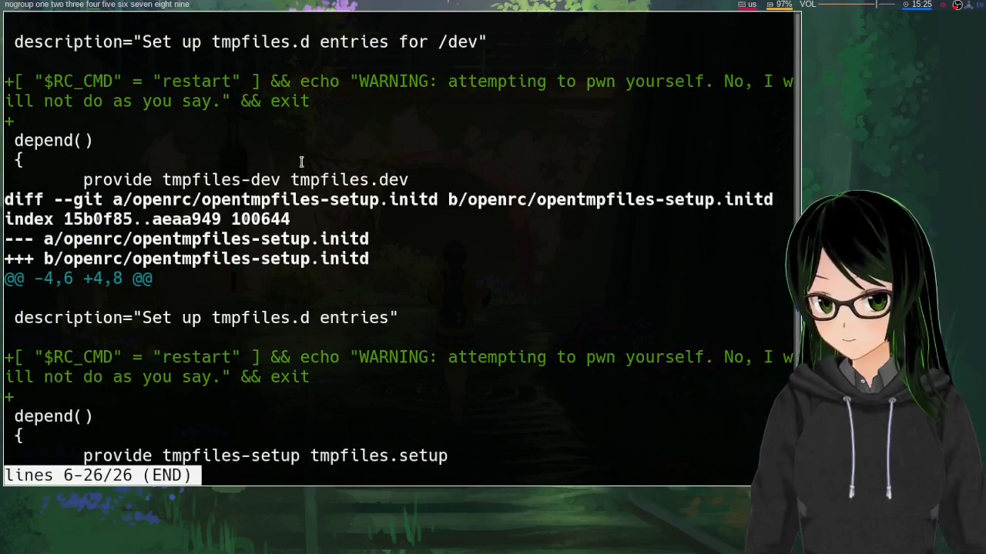
{"action": "key", "text": "q"}
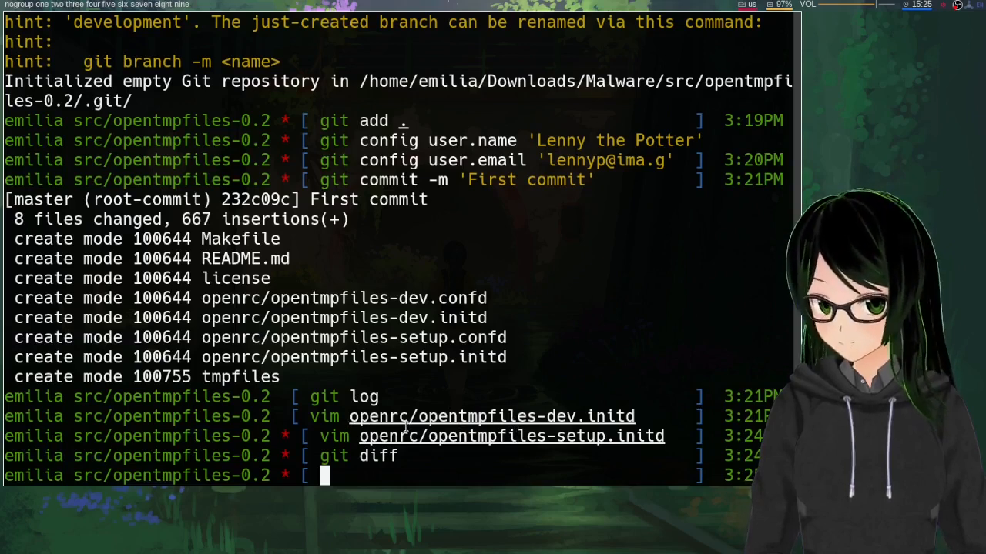
{"action": "type", "text": "git diff >"}
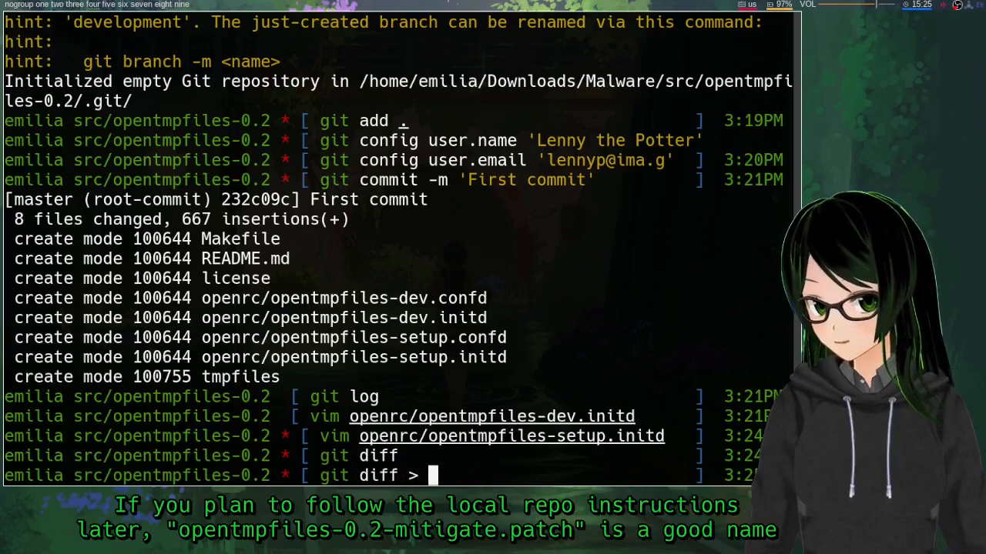
{"action": "type", "text": "wha"}
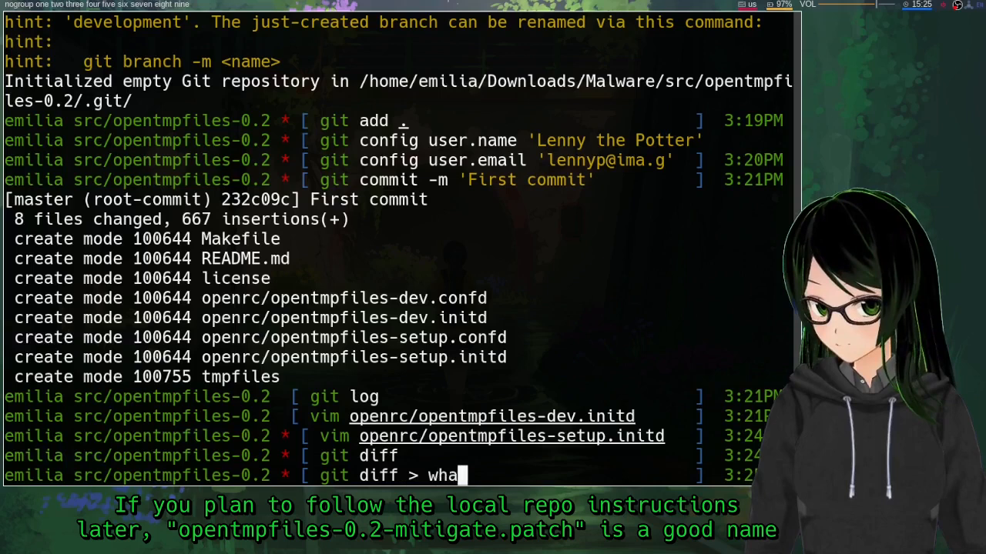
{"action": "type", "text": "tever.pa"}
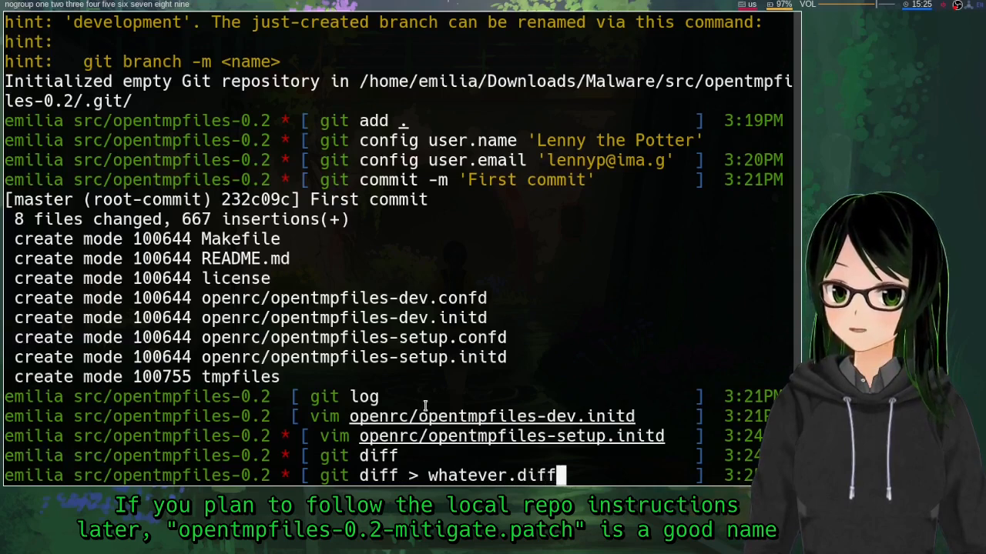
{"action": "key", "text": "BackSpace"}
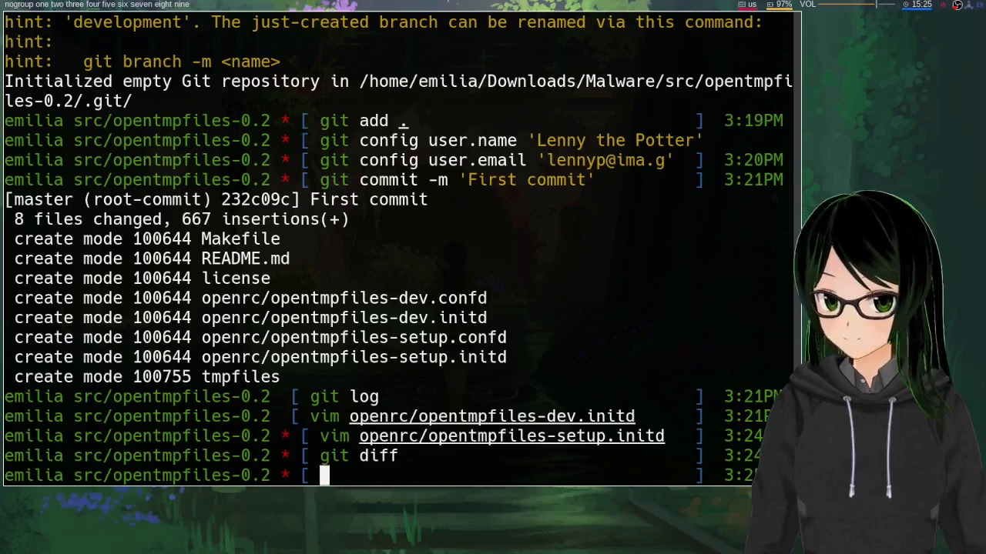
{"action": "type", "text": "vim tmp"}
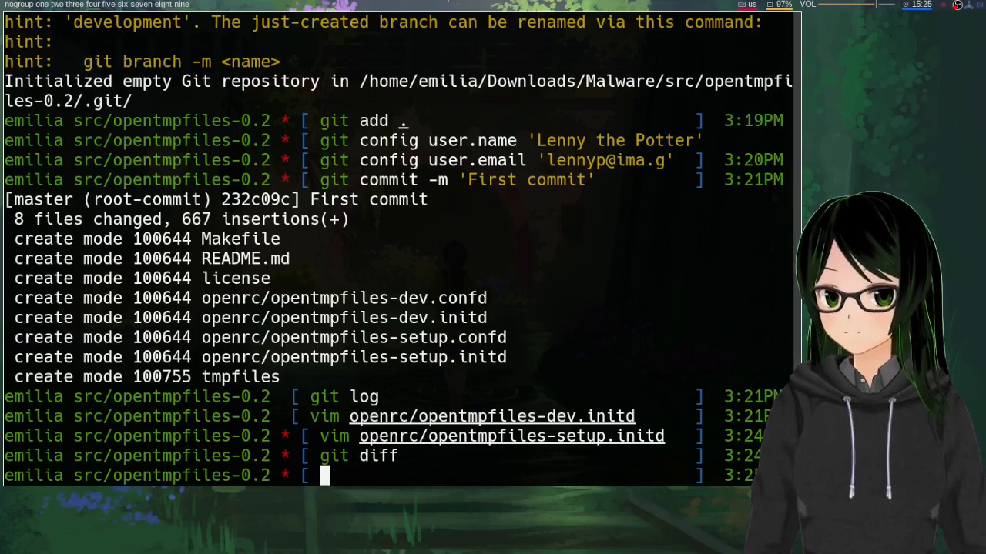
{"action": "mouse_move", "coordinate": [462, 377]}
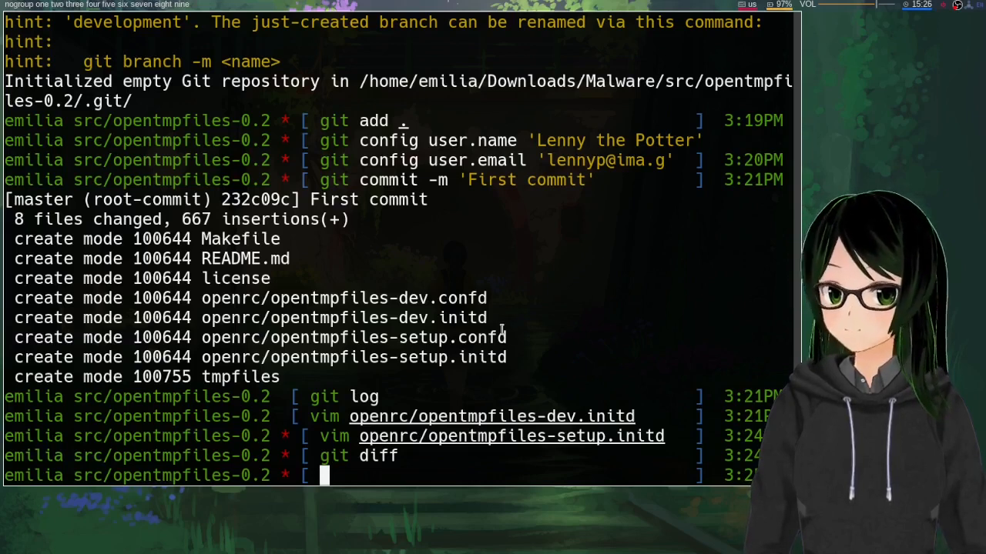
{"action": "mouse_move", "coordinate": [561, 300]}
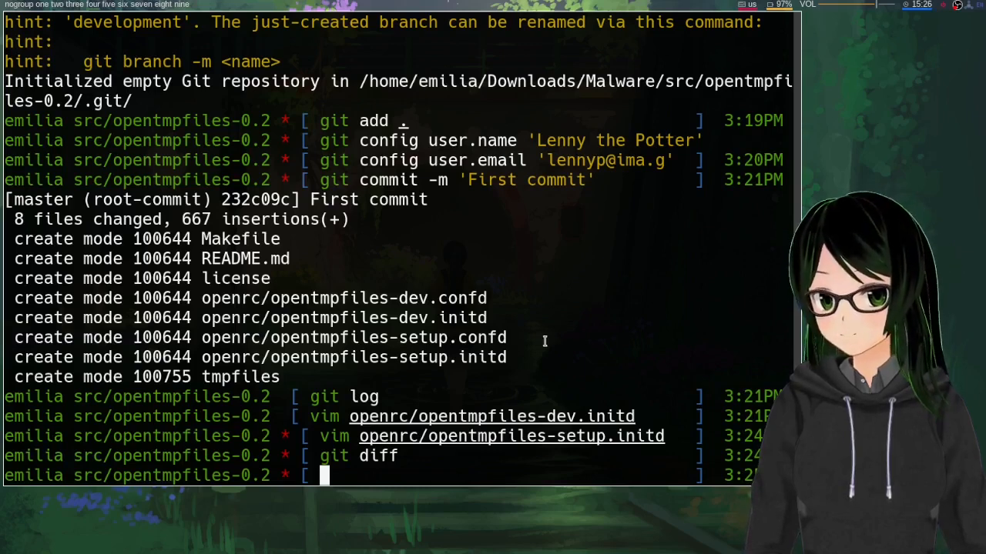
Run grep -i '^z' /usr/lib/tmpfiles.d/* to list z-type tmpfiles entries.
{"action": "type", "text": "grep -i"}
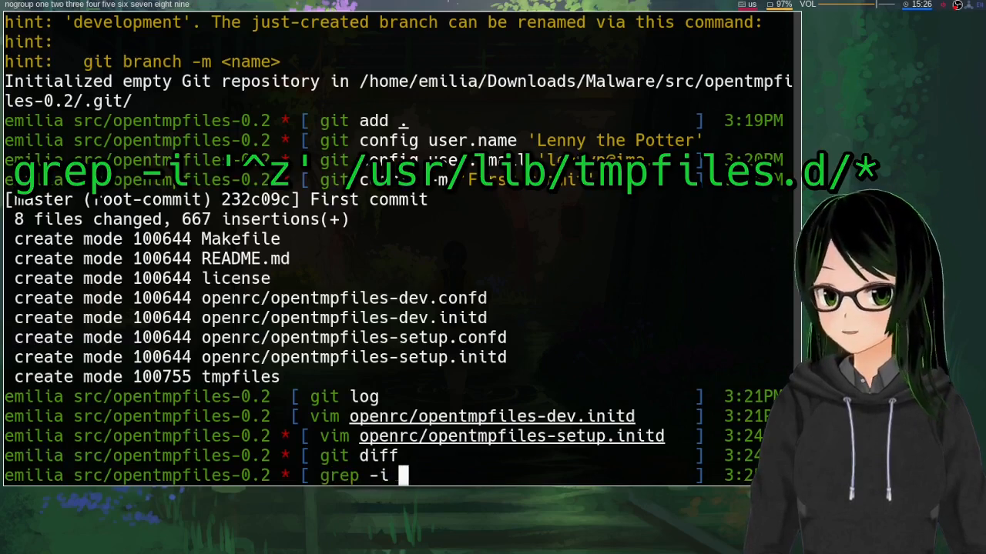
{"action": "type", "text": "'"}
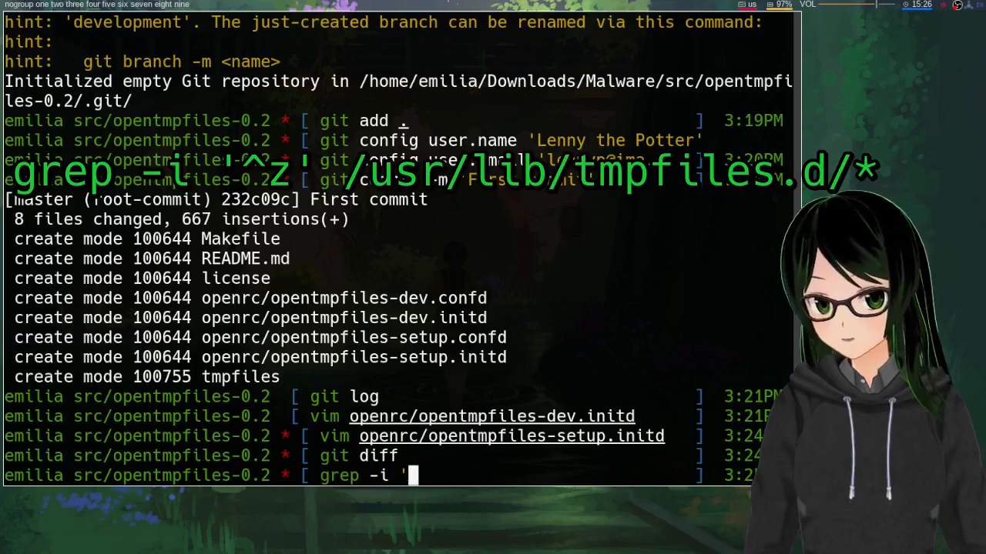
{"action": "type", "text": "^z"}
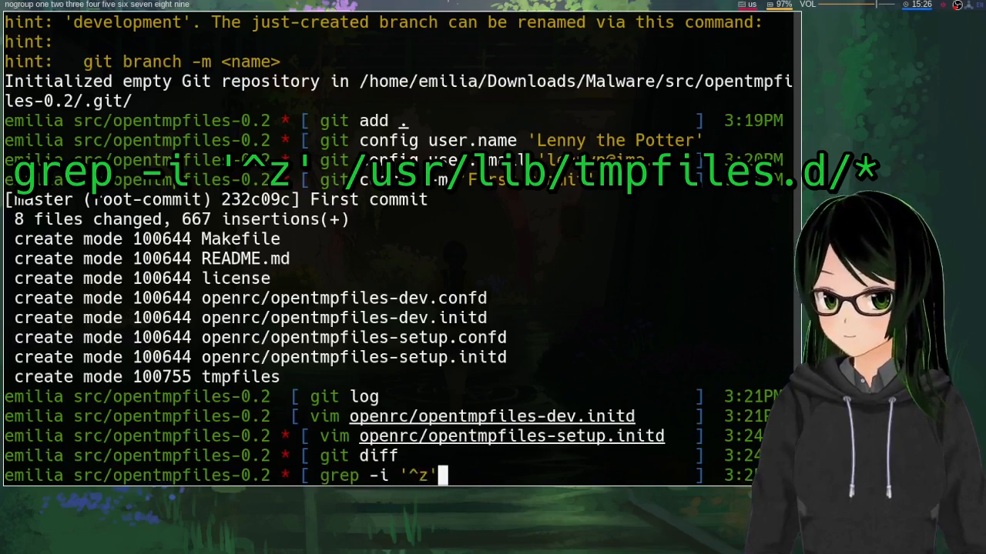
{"action": "type", "text": "/"}
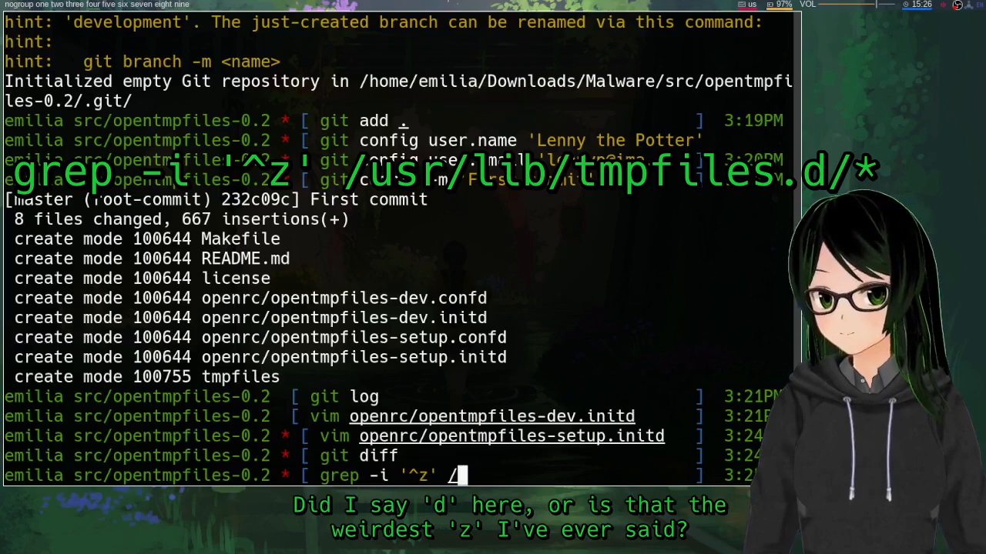
{"action": "type", "text": "/usr/lib/tmpfiles.d/"}
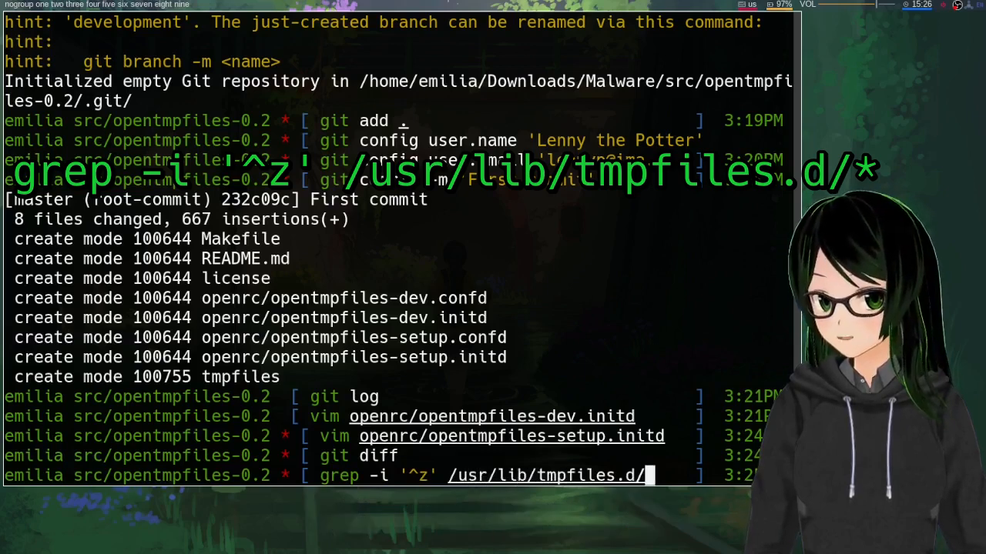
{"action": "type", "text": "*"}
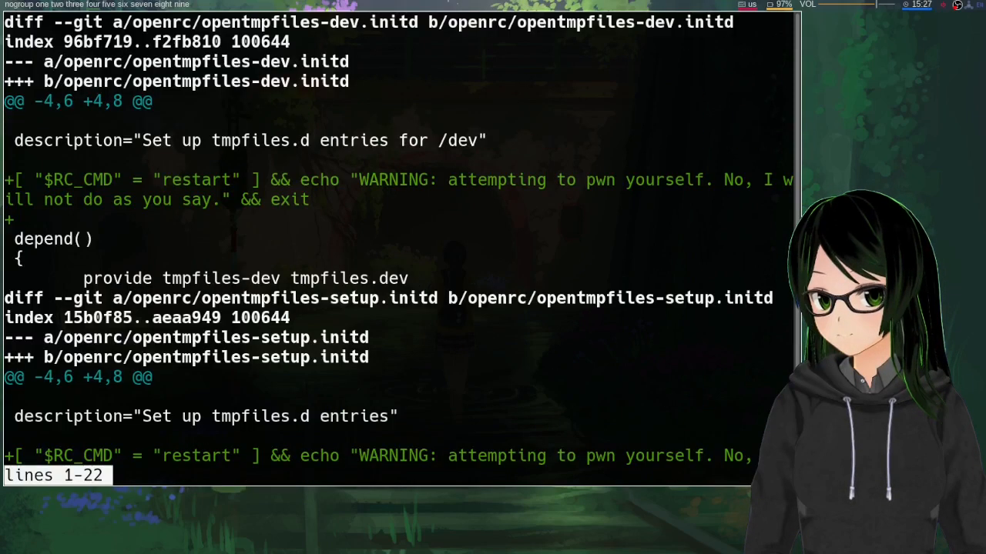
Scroll through the diff confirming z and Z removed from the tmpfiles script.
{"action": "scroll", "scroll_direction": "down", "scroll_amount": 3}
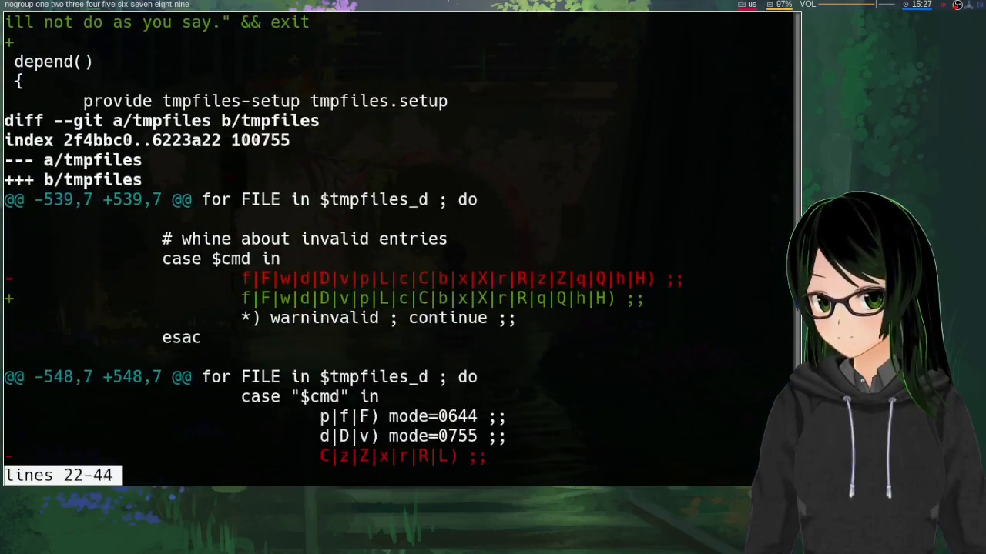
{"action": "scroll", "scroll_direction": "down", "scroll_amount": 3}
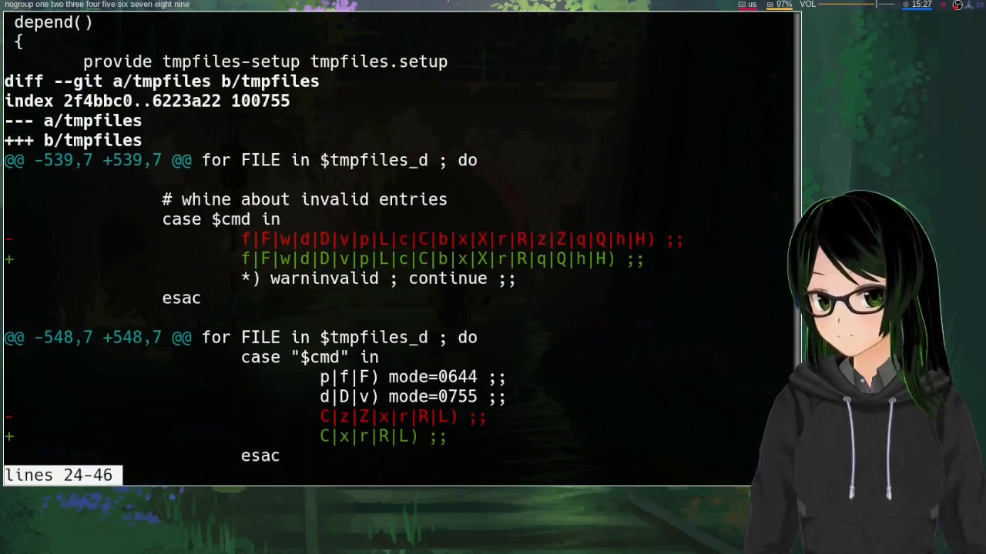
{"action": "scroll", "scroll_direction": "down", "scroll_amount": 3}
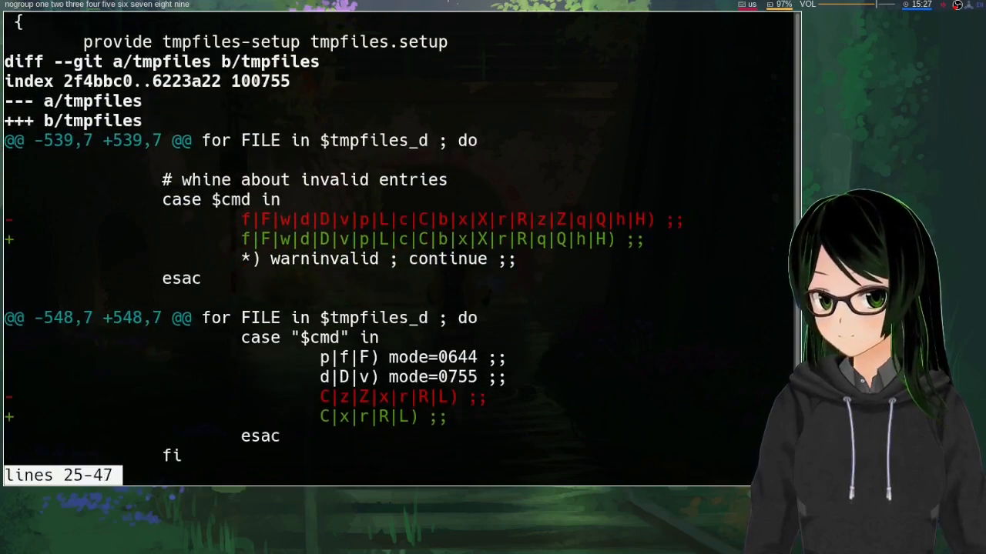
{"action": "scroll", "scroll_direction": "down", "scroll_amount": 3}
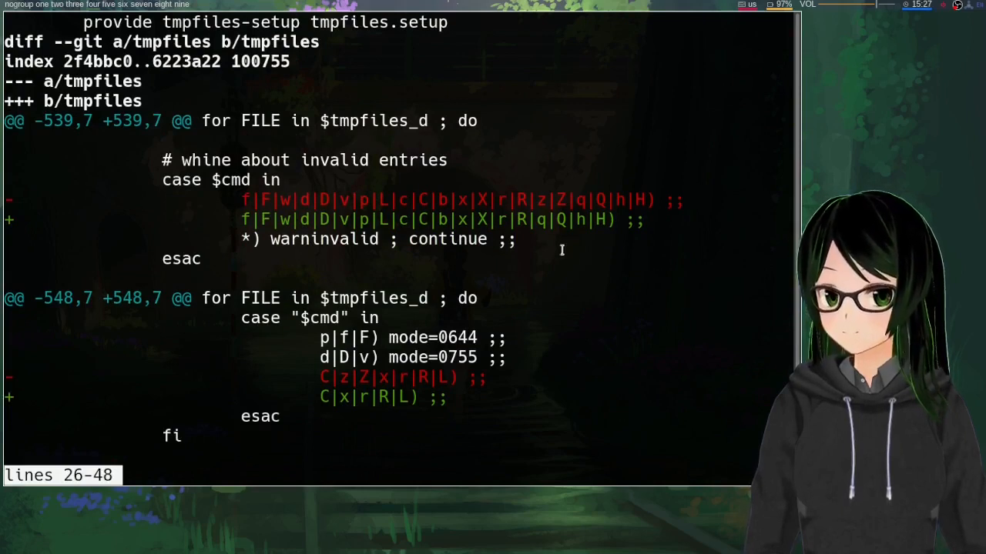
{"action": "mouse_move", "coordinate": [465, 299]}
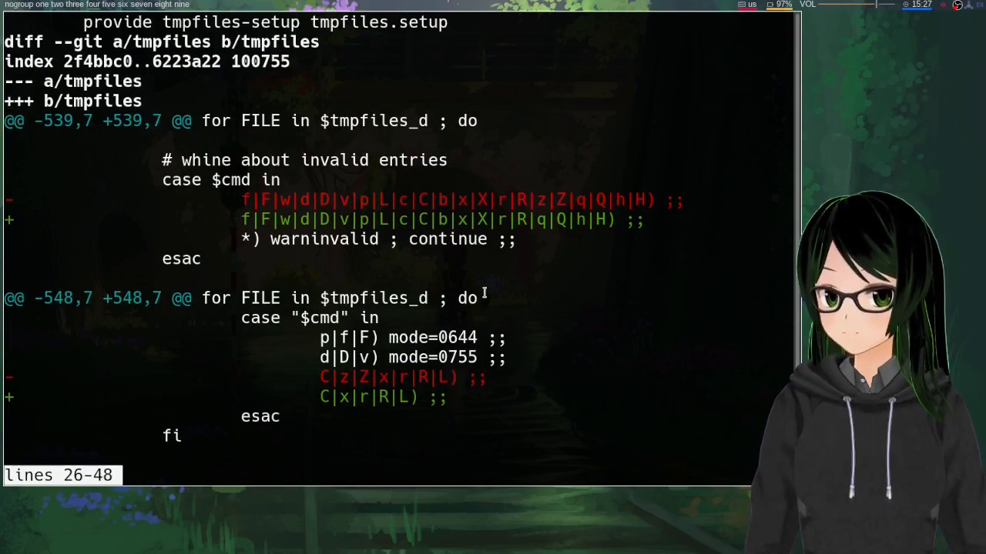
{"action": "scroll", "scroll_direction": "down", "scroll_amount": 3}
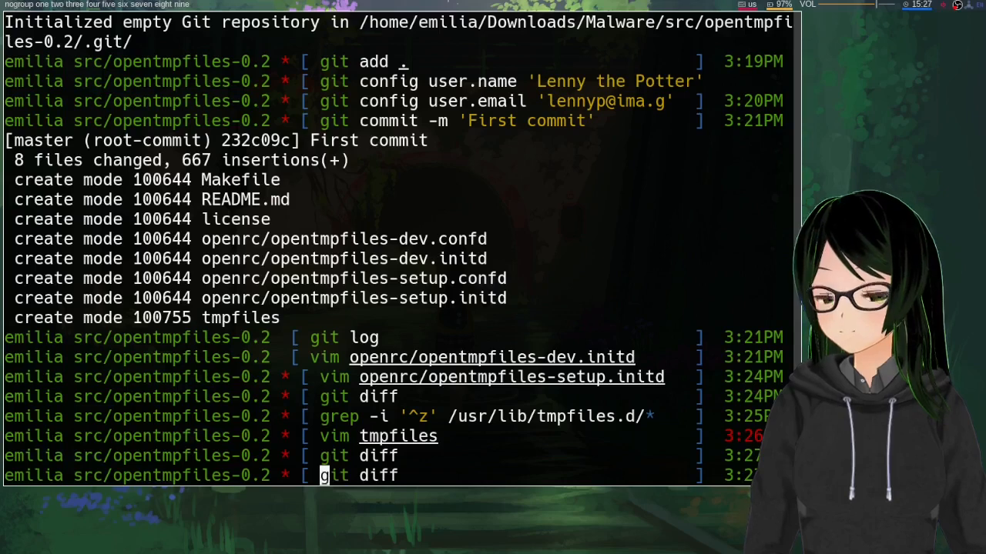
Write git diff to opentmpfiles-0.2-mitigate.patch and confirm it in the directory listing.
{"action": "type", "text": "it diff"}
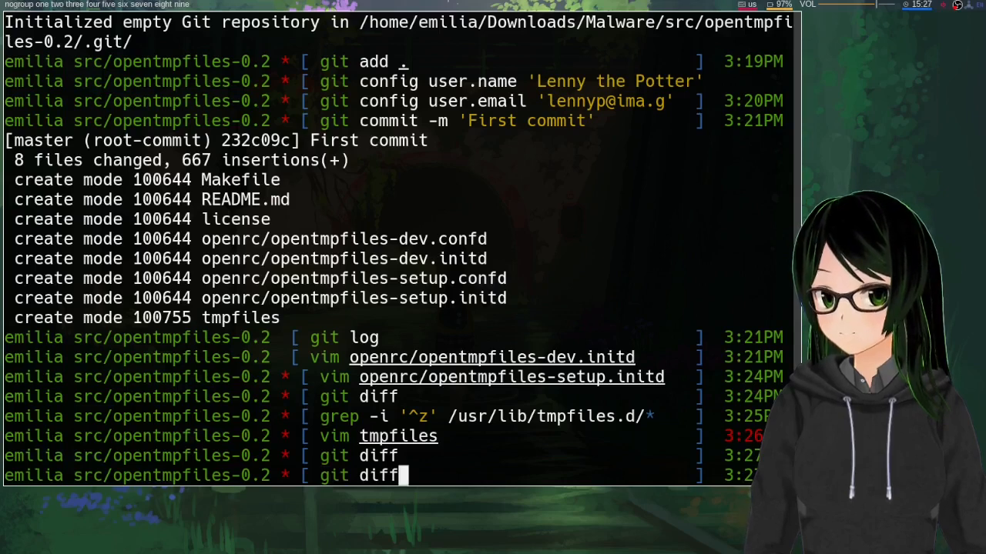
{"action": "type", "text": ">"}
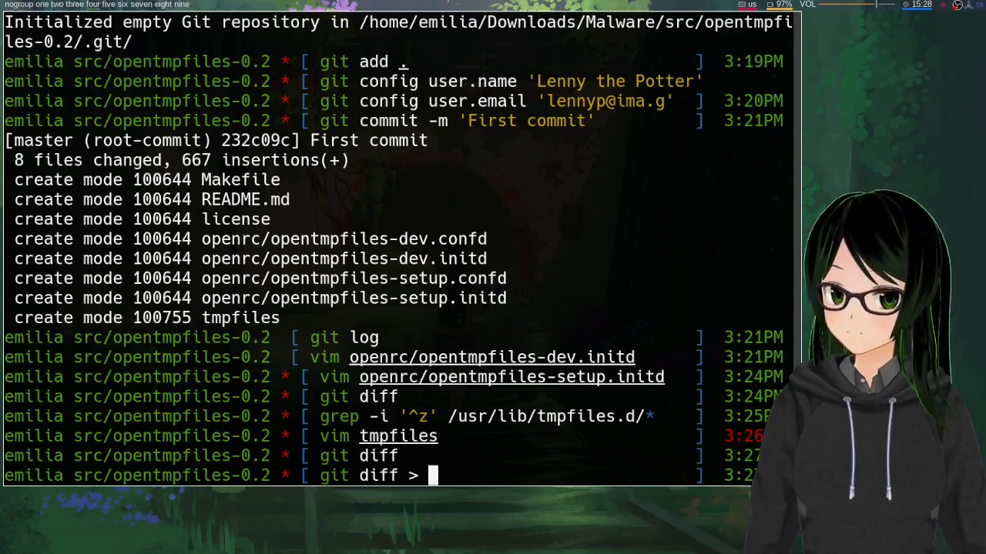
{"action": "mouse_move", "coordinate": [659, 322]}
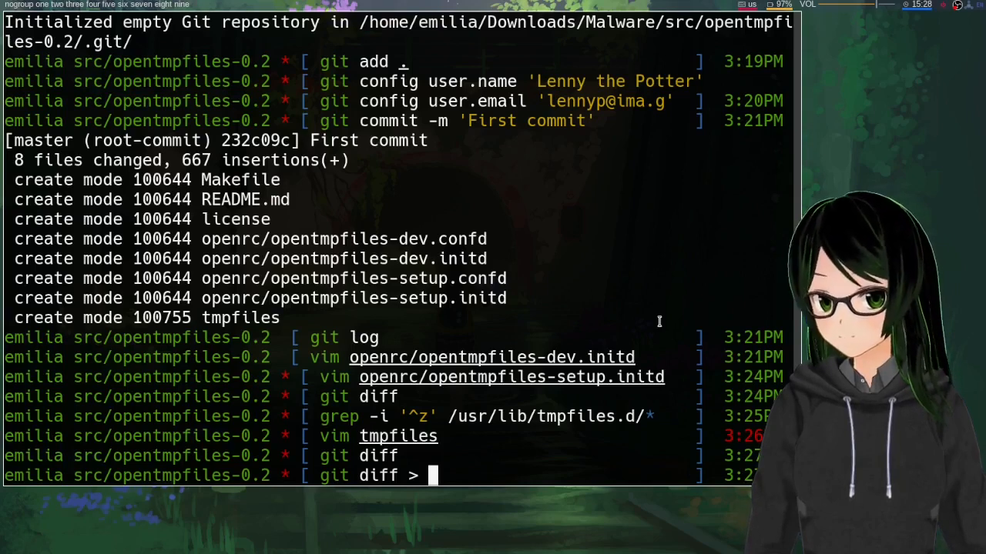
{"action": "type", "text": "open"}
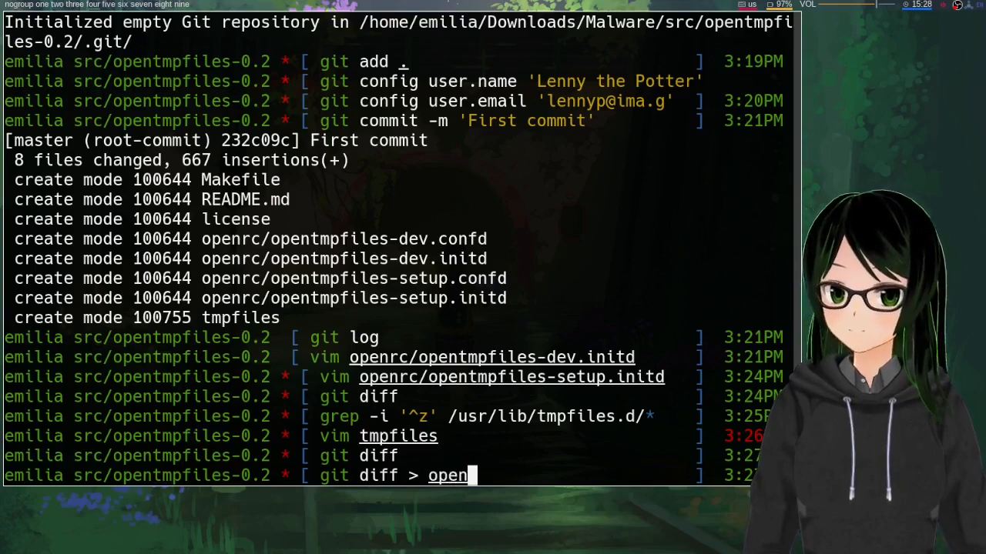
{"action": "type", "text": "tmp"}
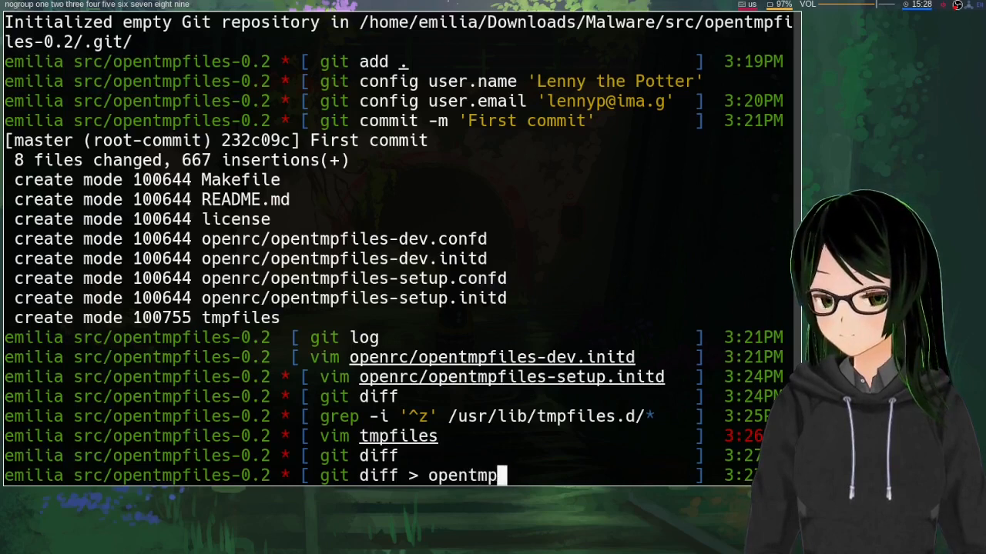
{"action": "type", "text": "files"}
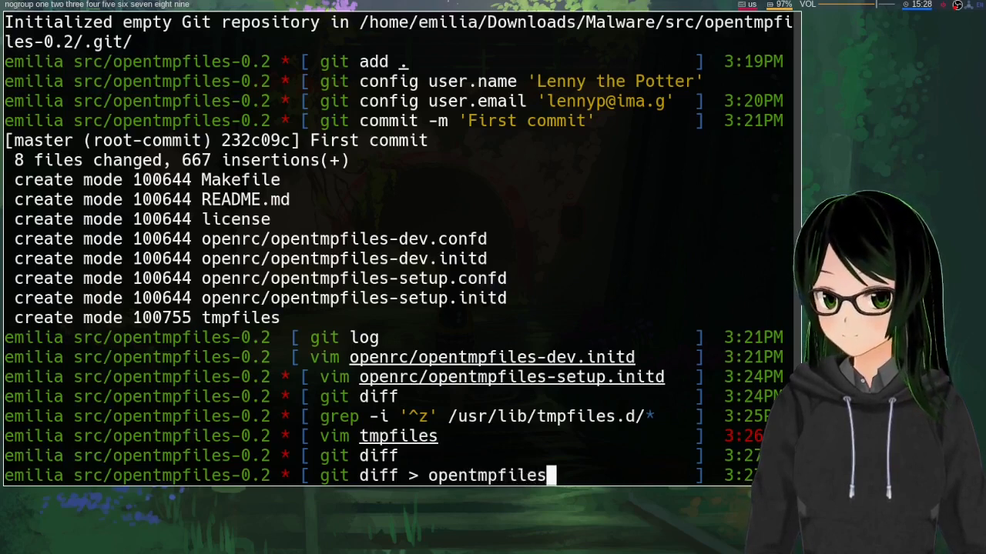
{"action": "type", "text": "-"}
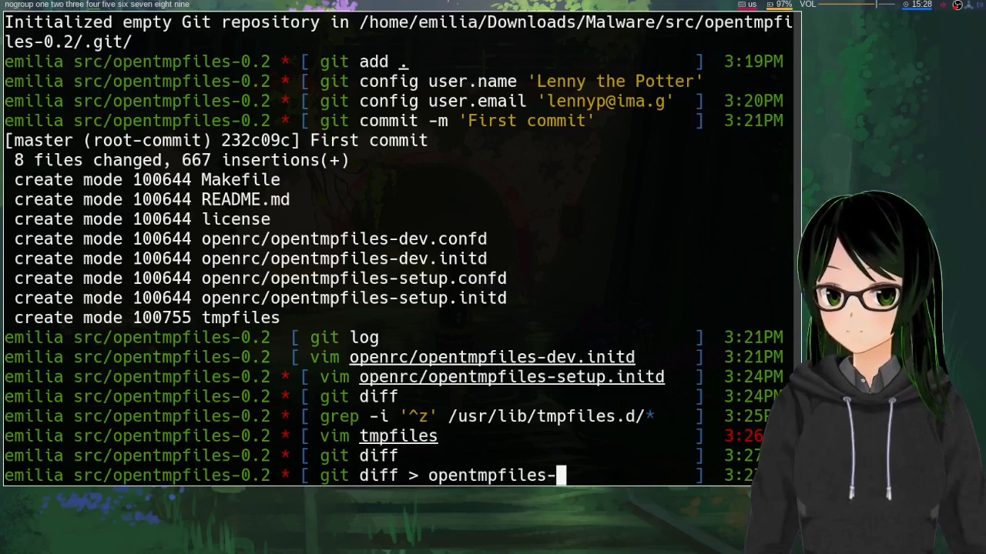
{"action": "type", "text": "0.2"}
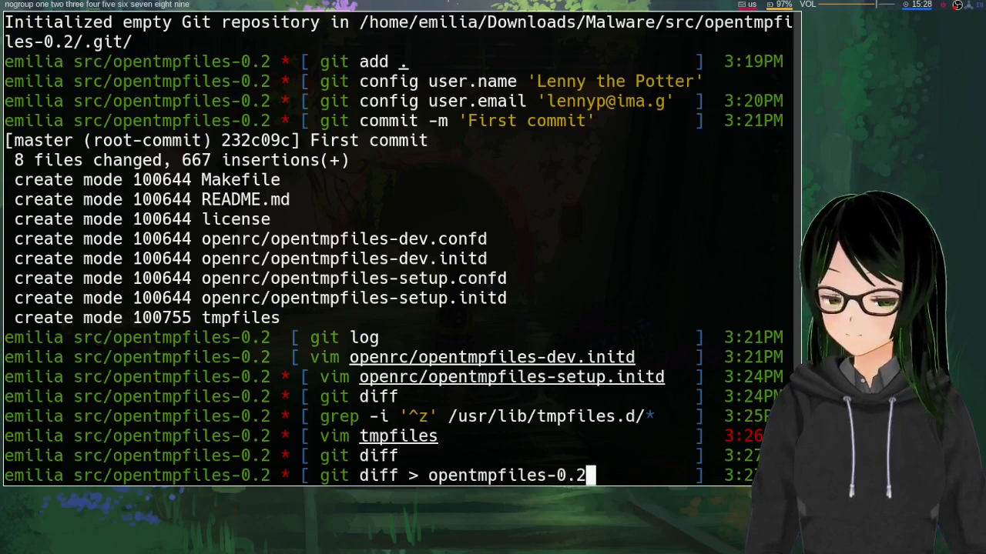
{"action": "type", "text": "-"}
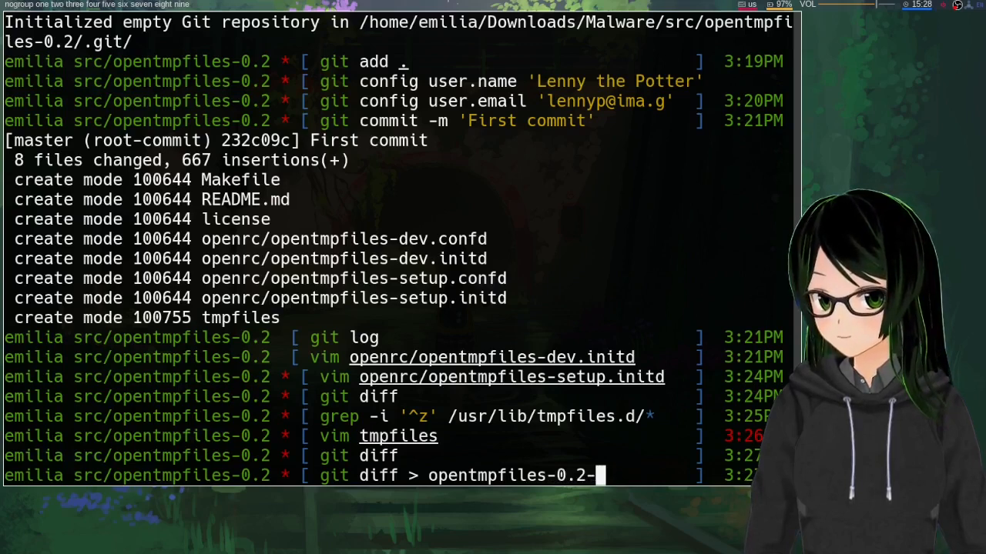
{"action": "type", "text": "mitigate."}
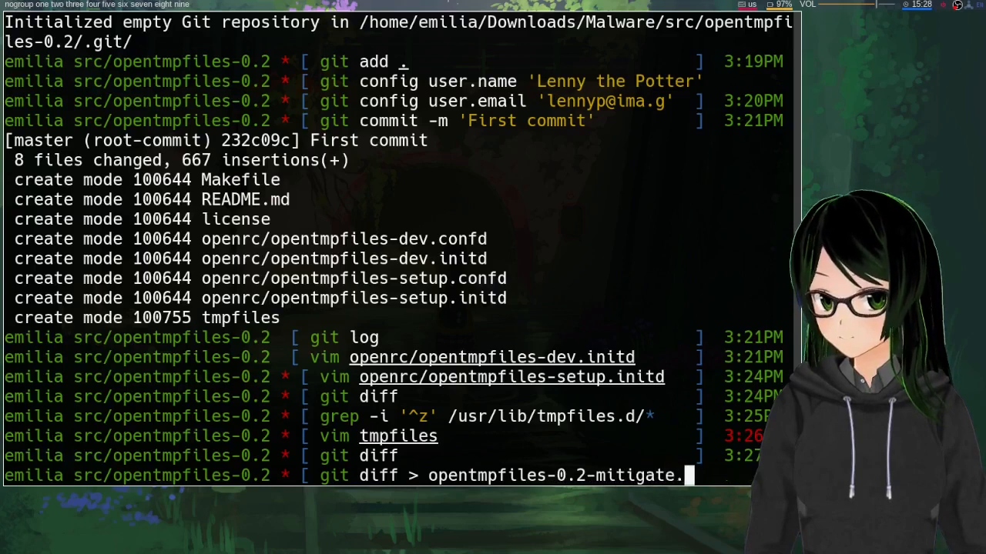
{"action": "type", "text": "patch"}
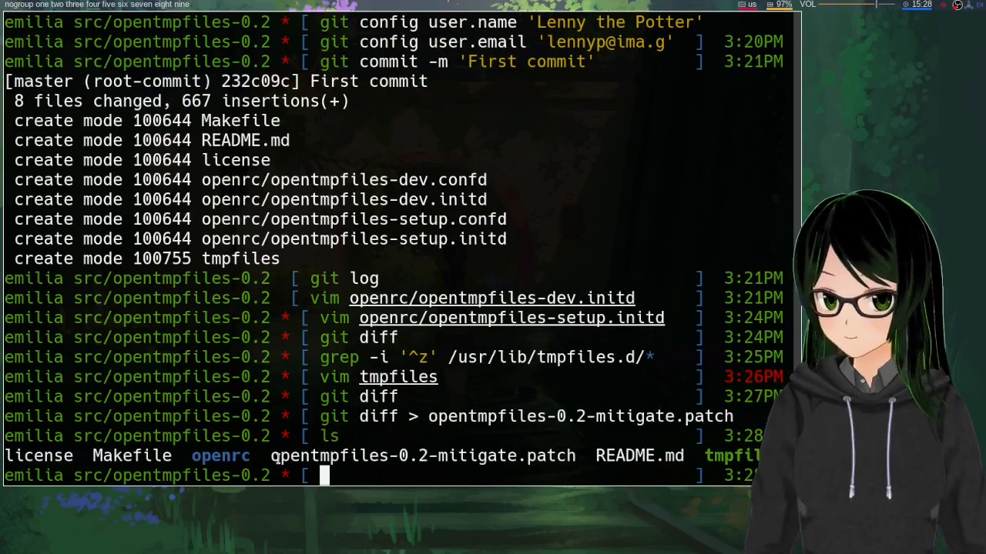
{"action": "double_click", "coordinate": [422, 456]}
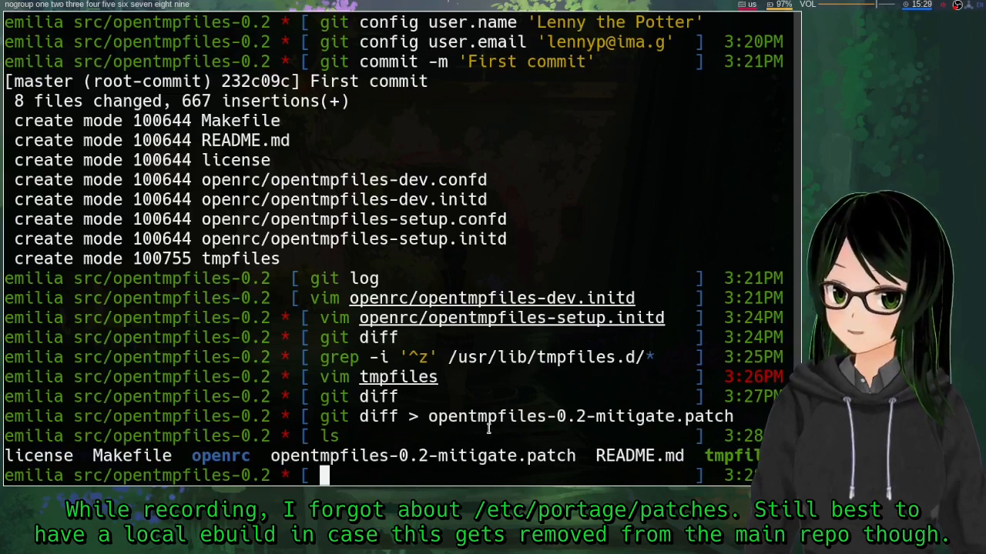
{"action": "mouse_move", "coordinate": [546, 380]}
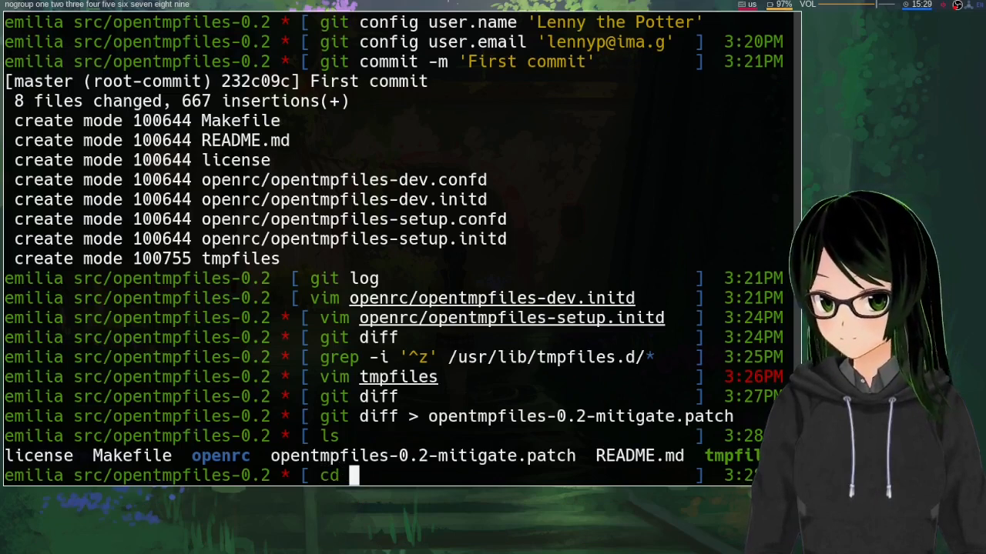
In /var/db/repos/local, doas mkdir -pv sys-apps/opentmpfiles.
{"action": "type", "text": "/var/db"}
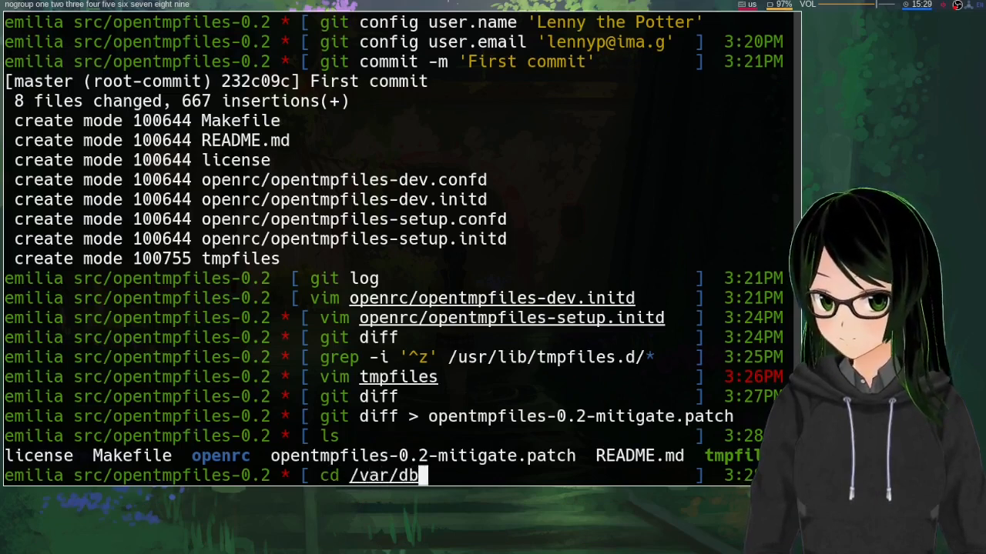
{"action": "type", "text": "/l"}
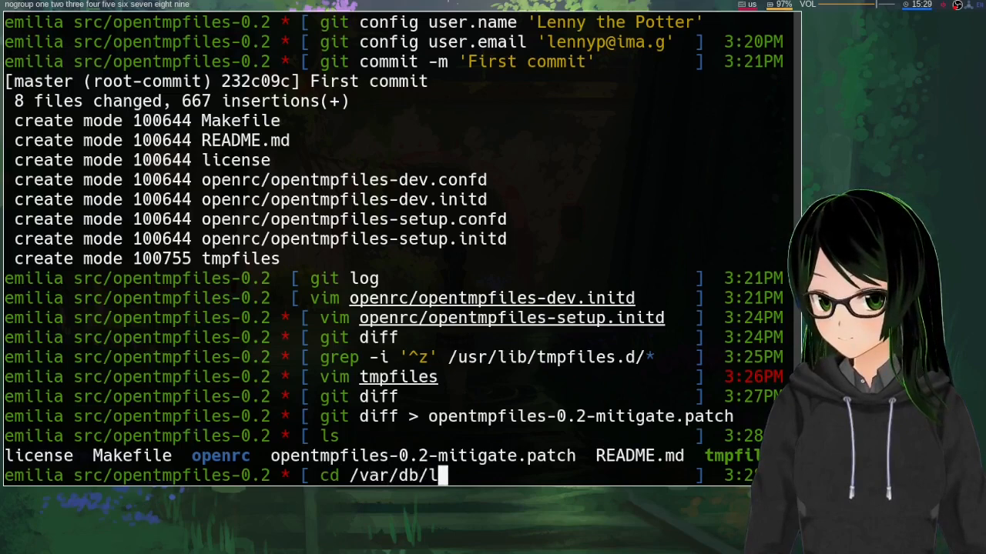
{"action": "type", "text": "epos/local"}
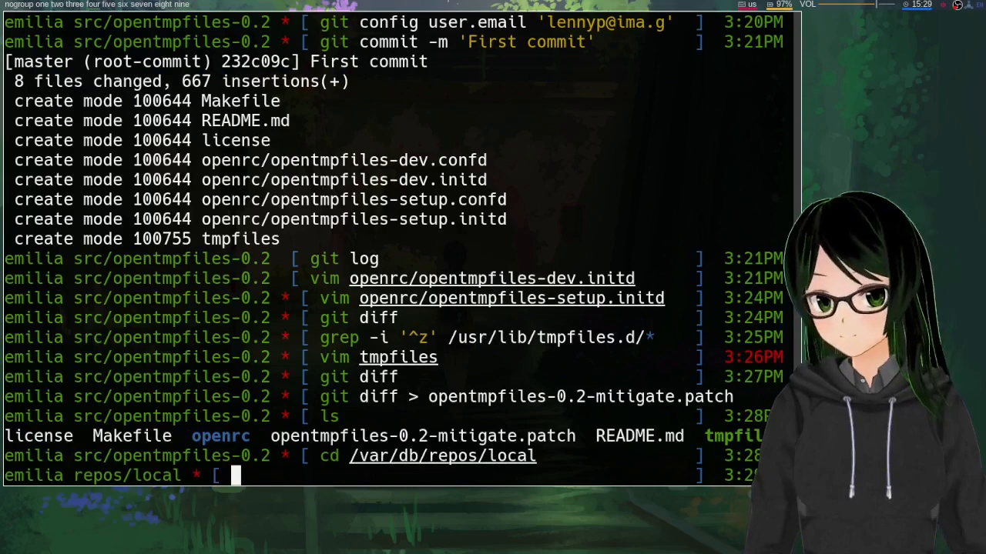
{"action": "type", "text": "mkdir s"}
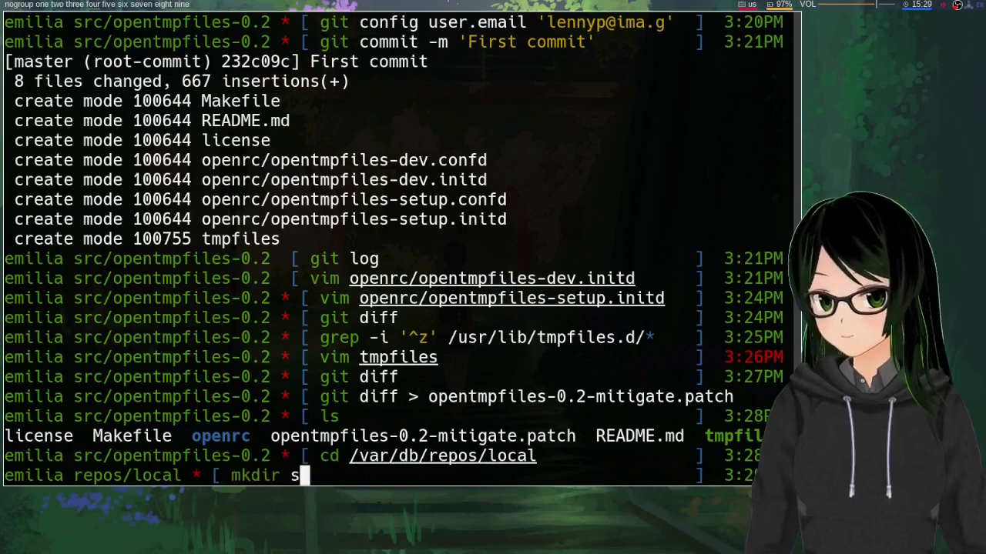
{"action": "type", "text": "ys-apps/ope"}
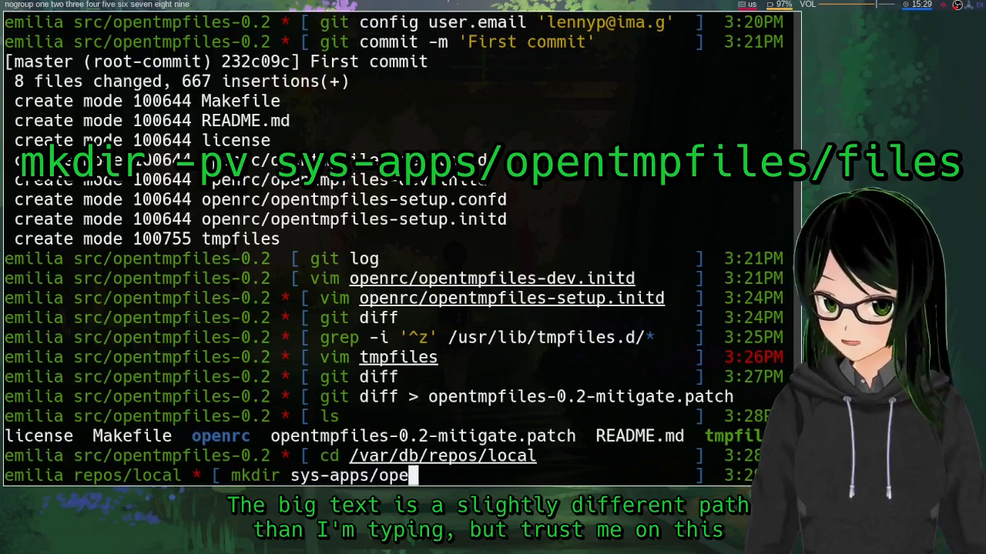
{"action": "type", "text": "ntmpfiles"}
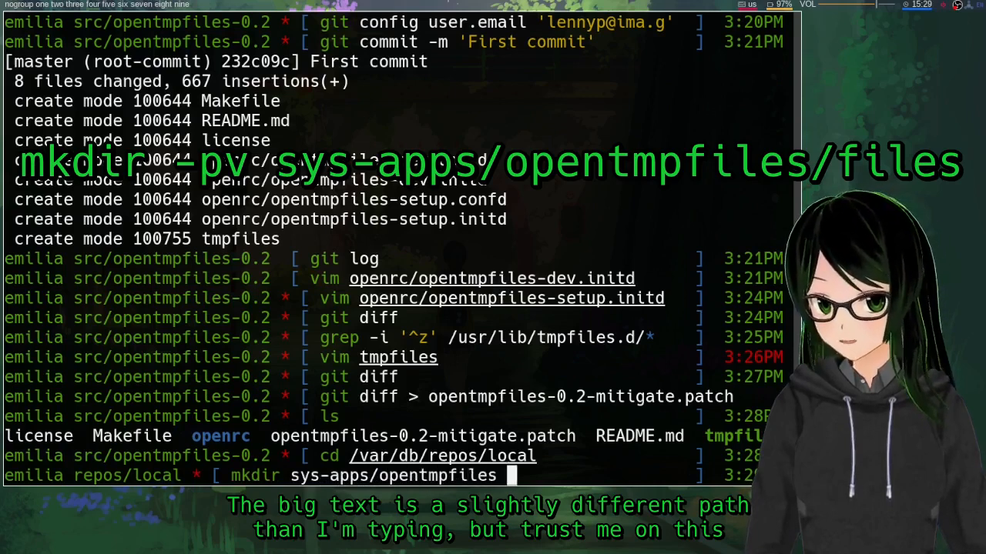
{"action": "type", "text": "-pv"}
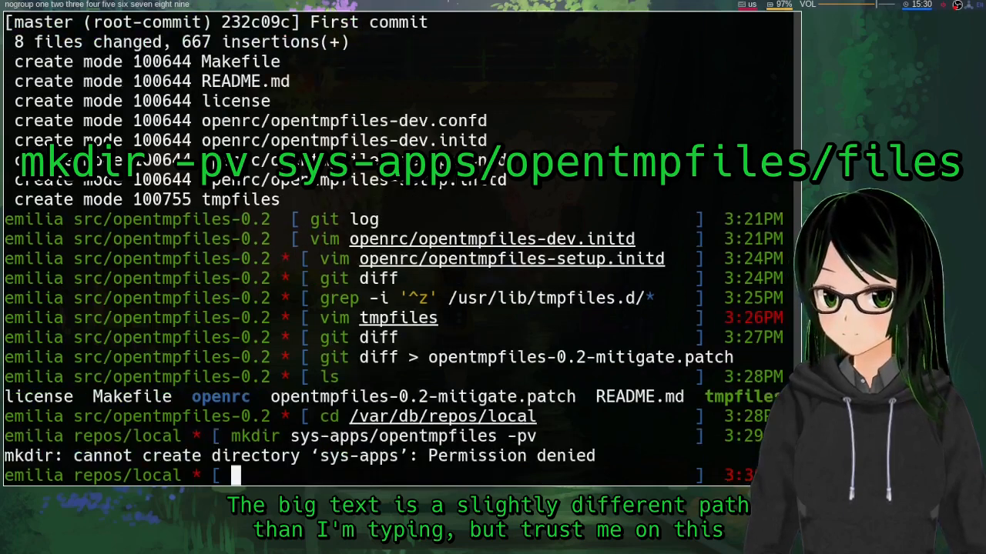
doas cp -v the patch from ~/Downloads/Malware/src/opentmpfiles-0.2/ into sys-apps/opentmpfiles/, then su to root.
{"action": "type", "text": "doas !!"}
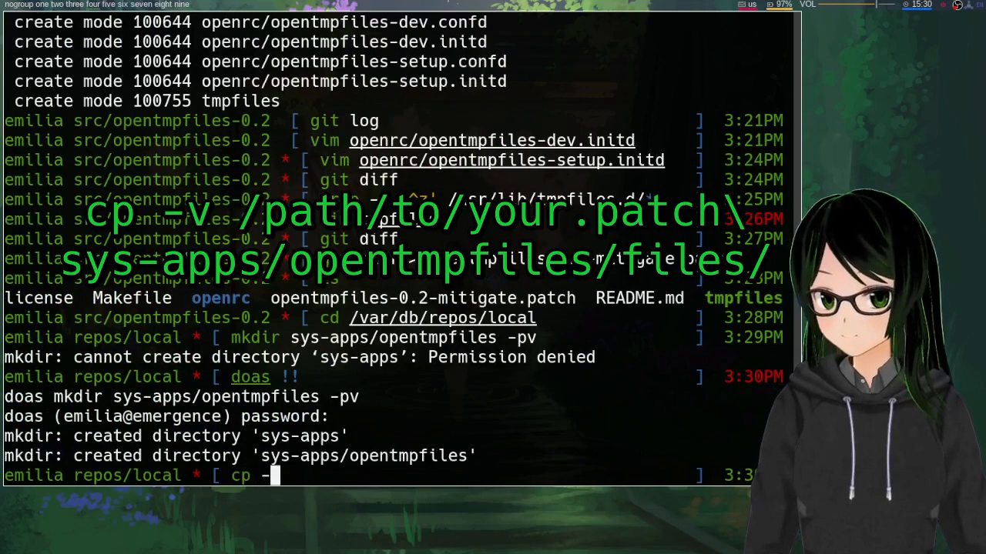
{"action": "type", "text": "v"}
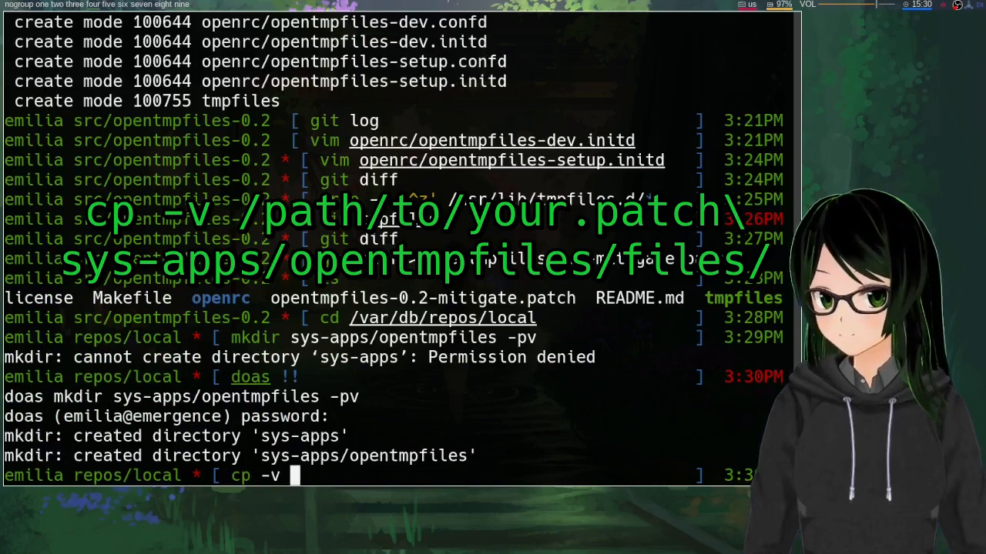
{"action": "type", "text": "~/D"}
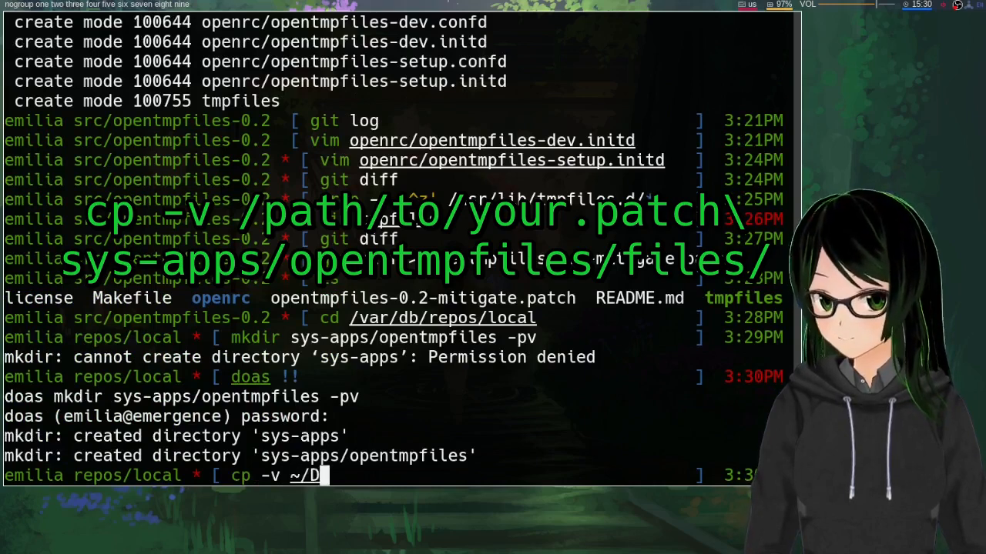
{"action": "type", "text": "ow/m/s/op"}
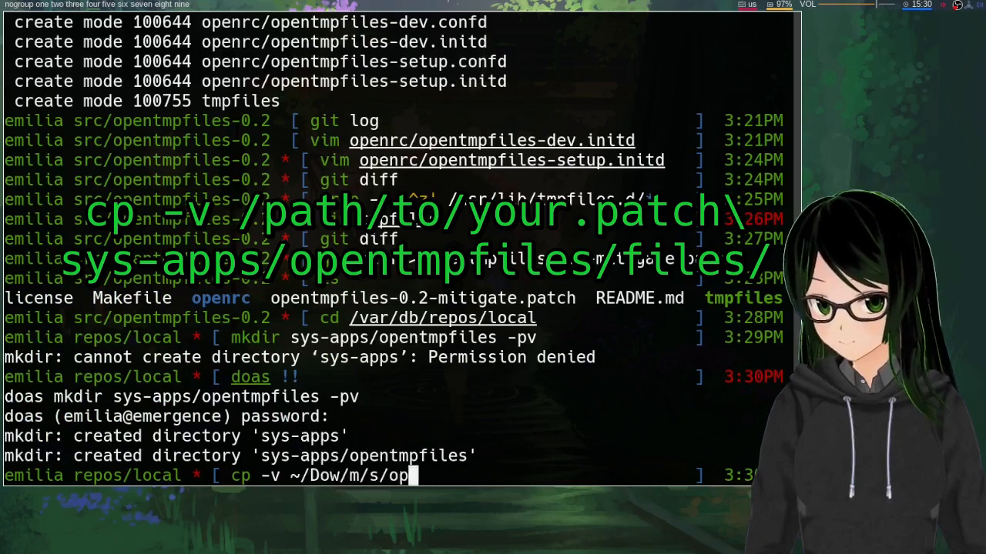
{"action": "type", "text": "~/Downloads/Malware/src/opentmpfiles-0.2"}
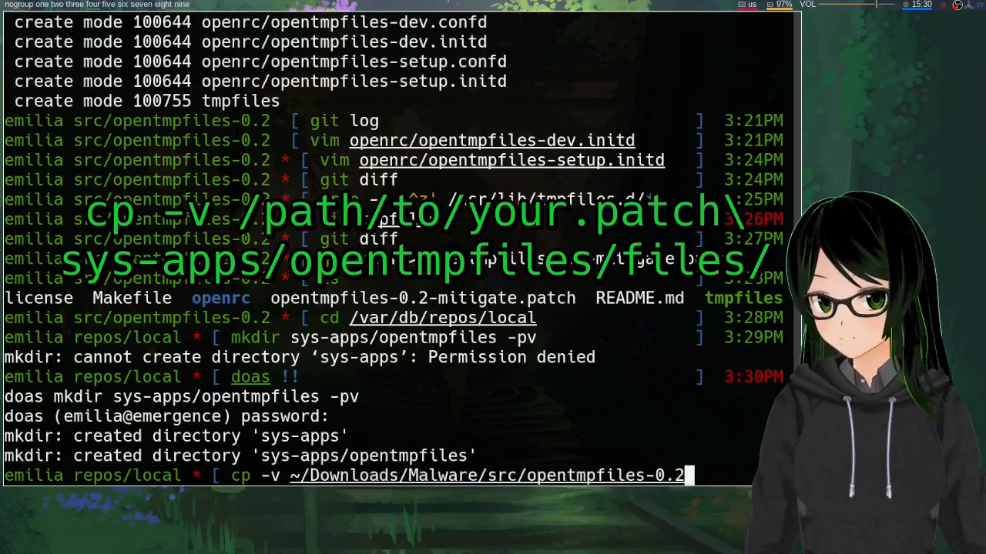
{"action": "type", "text": "/"}
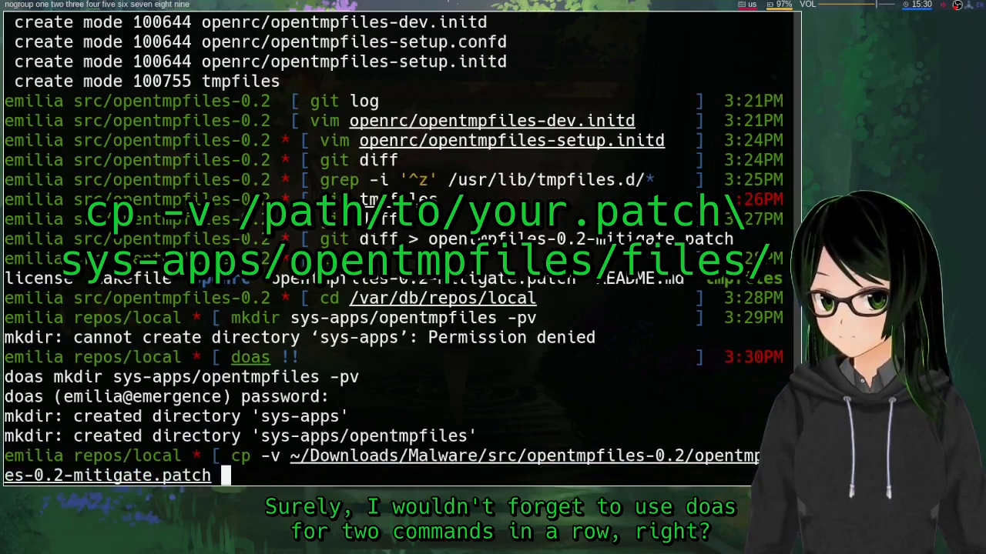
{"action": "type", "text": "sys-apps/opentmpfiles/"}
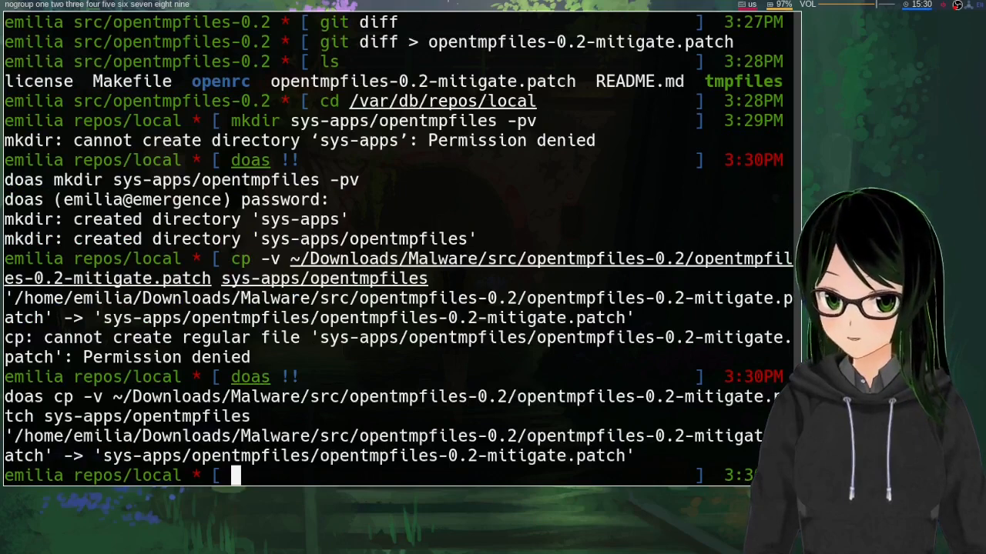
{"action": "type", "text": "cd"}
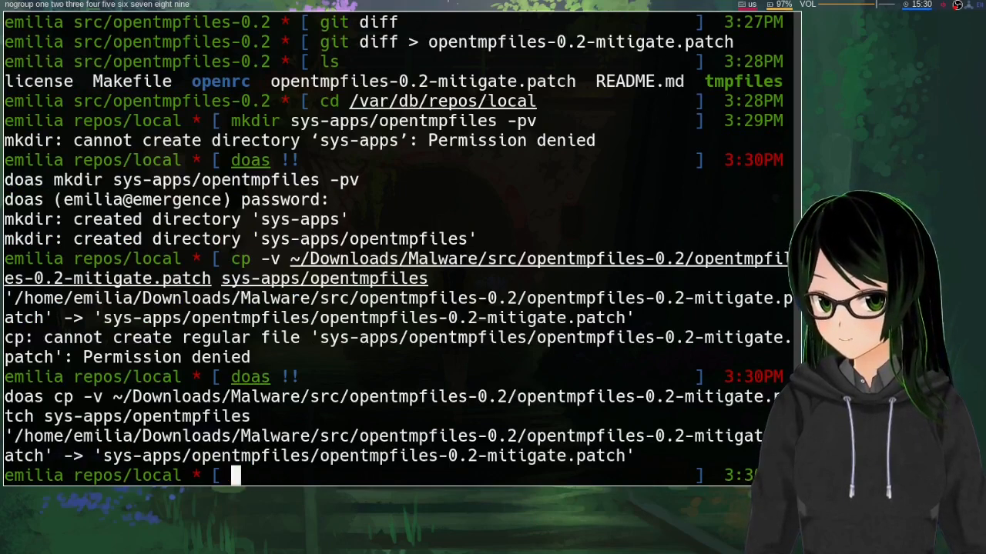
{"action": "type", "text": "su -"}
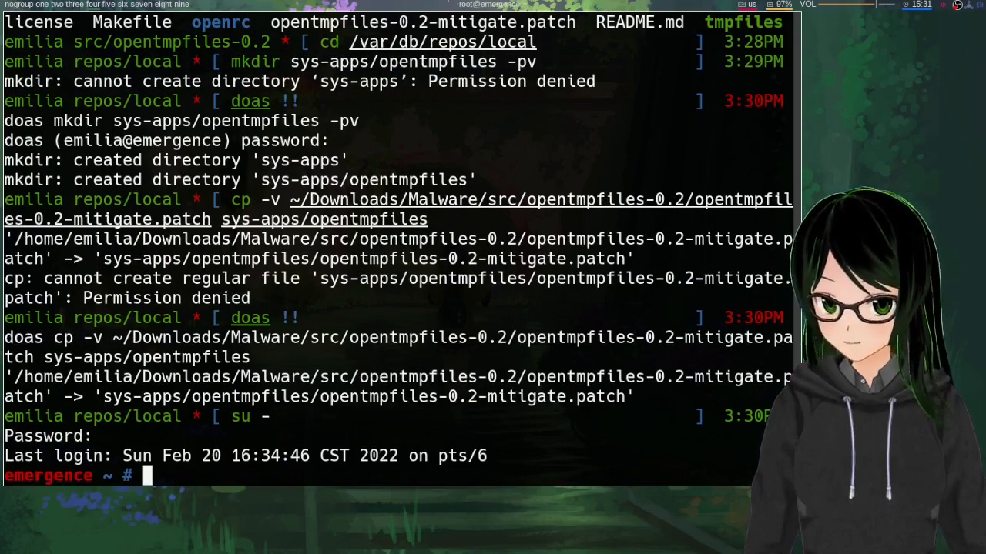
As root in sys-apps/opentmpfiles, mkdir files and mv -v opentmpfiles-0.2-mitigate.patch into files/.
{"action": "type", "text": "cd"}
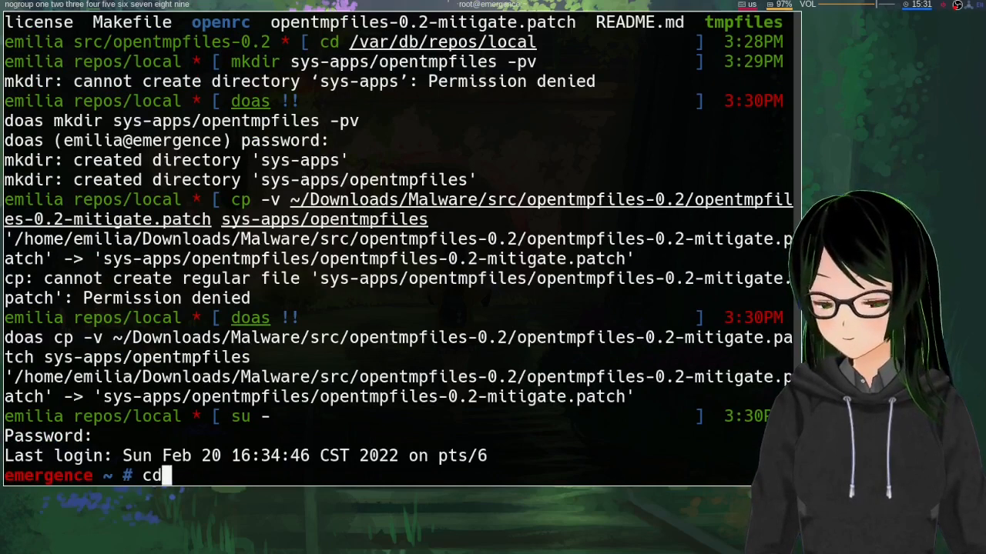
{"action": "type", "text": "/var/db/repos/local/"}
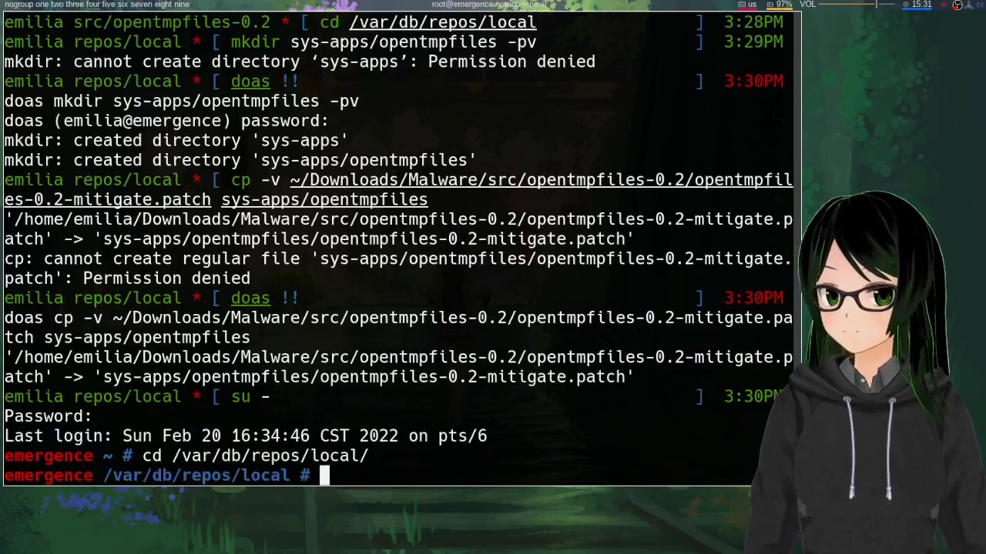
{"action": "type", "text": "cd sys-apps/opentmpfiles/"}
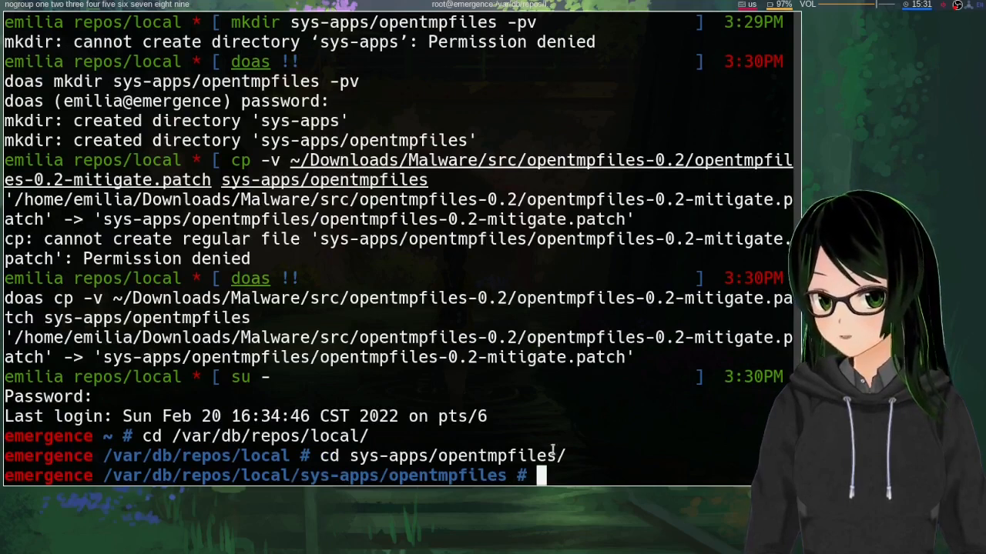
{"action": "type", "text": "mkdir files"}
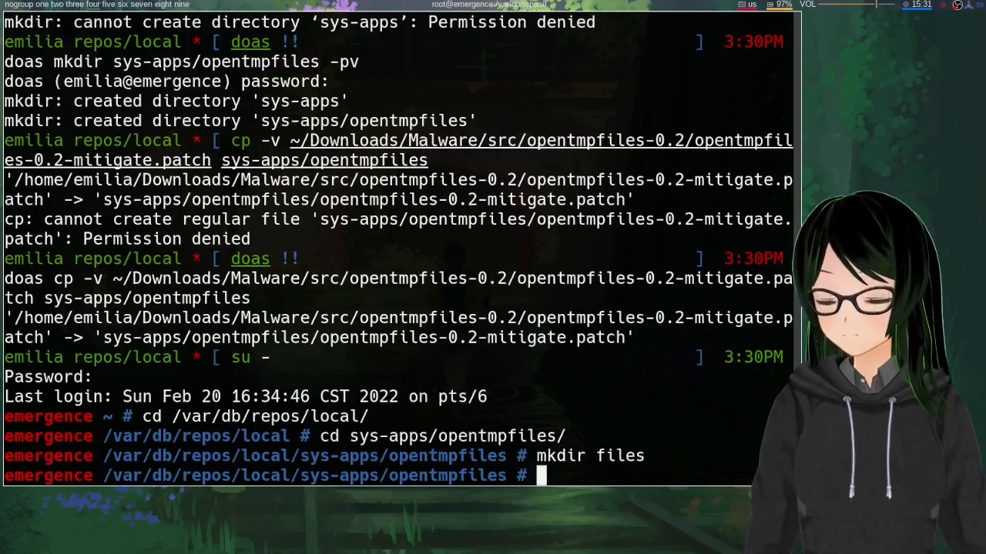
{"action": "type", "text": "mv -v opentmpfiles-0.2-igate.patch"}
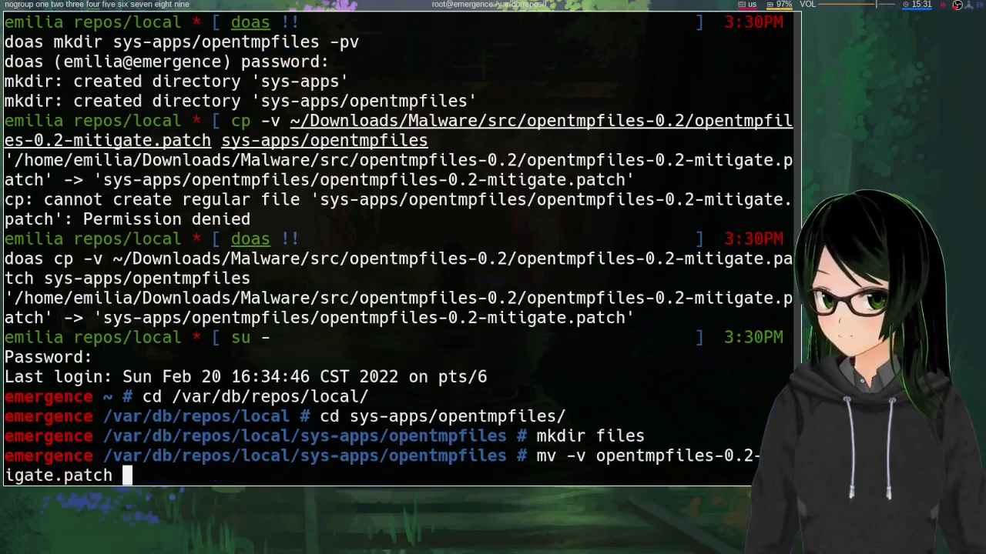
{"action": "key", "text": "Return"}
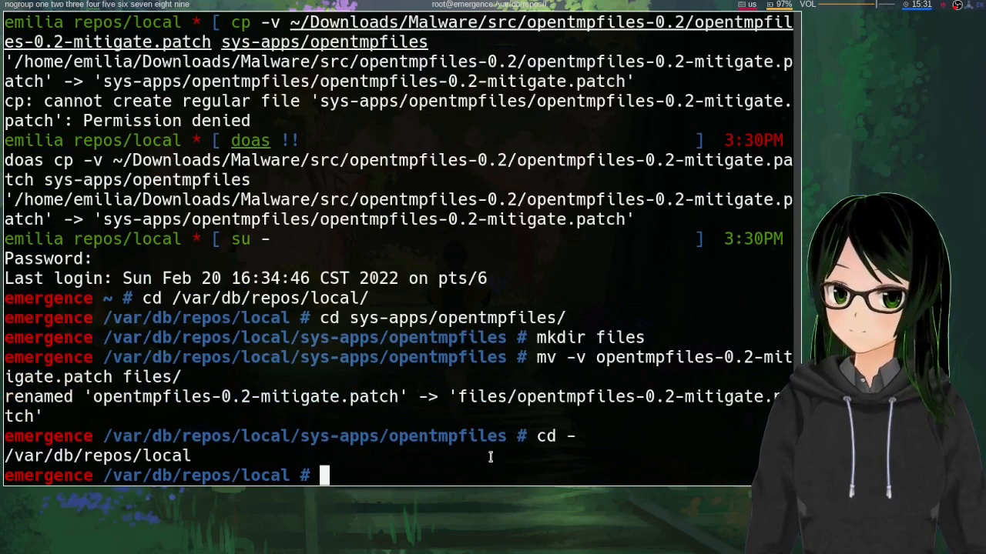
cp -v ../gentoo/sys-apps/opentmpfiles/opentmpfiles-0.2.ebuild into sys-apps/opentmpfiles/ and cd into it.
{"action": "type", "text": "cp"}
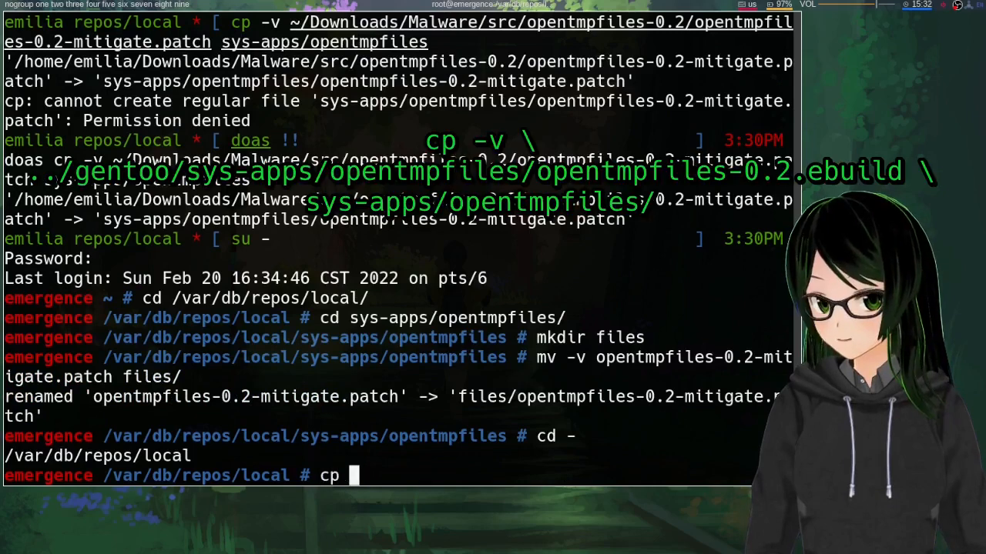
{"action": "type", "text": "../"}
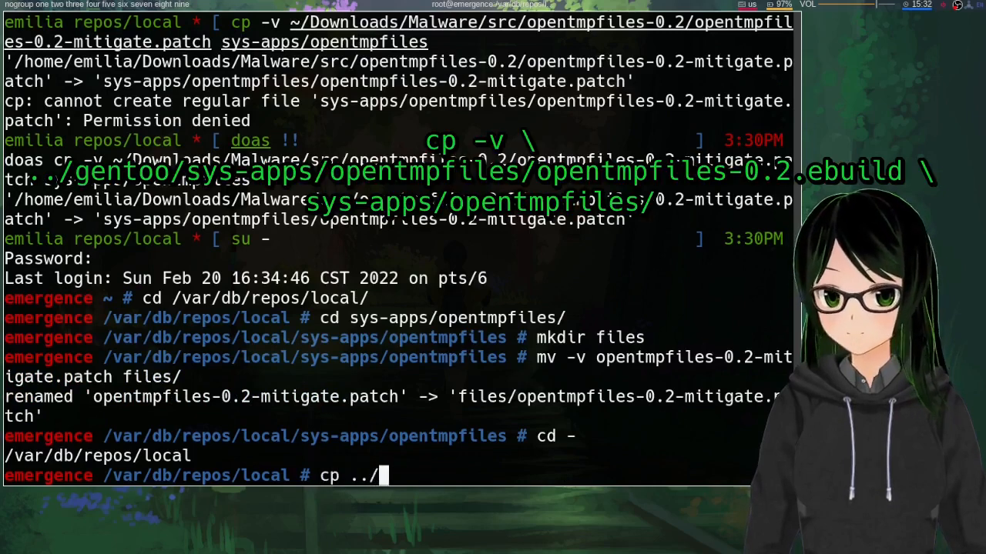
{"action": "type", "text": "gentoo/"}
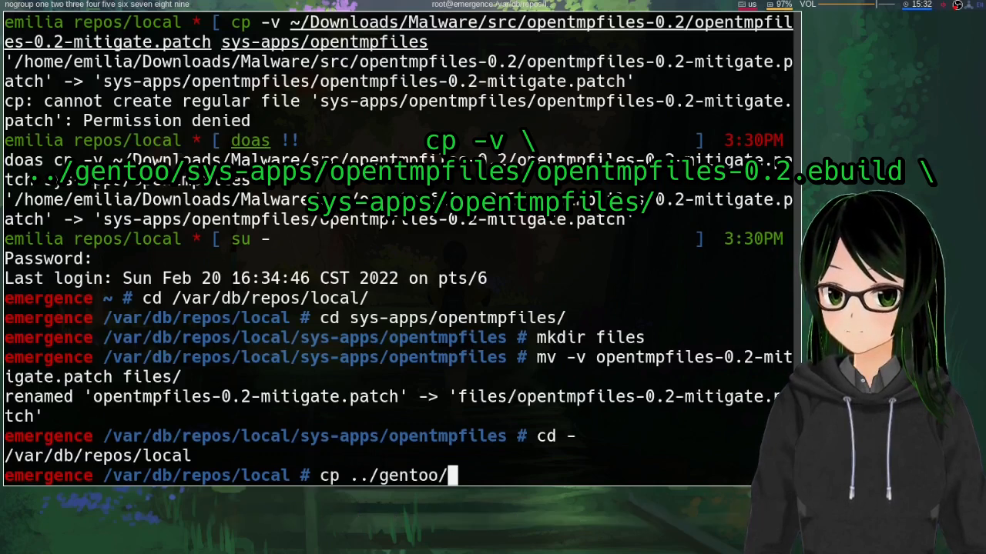
{"action": "type", "text": "sys-a"}
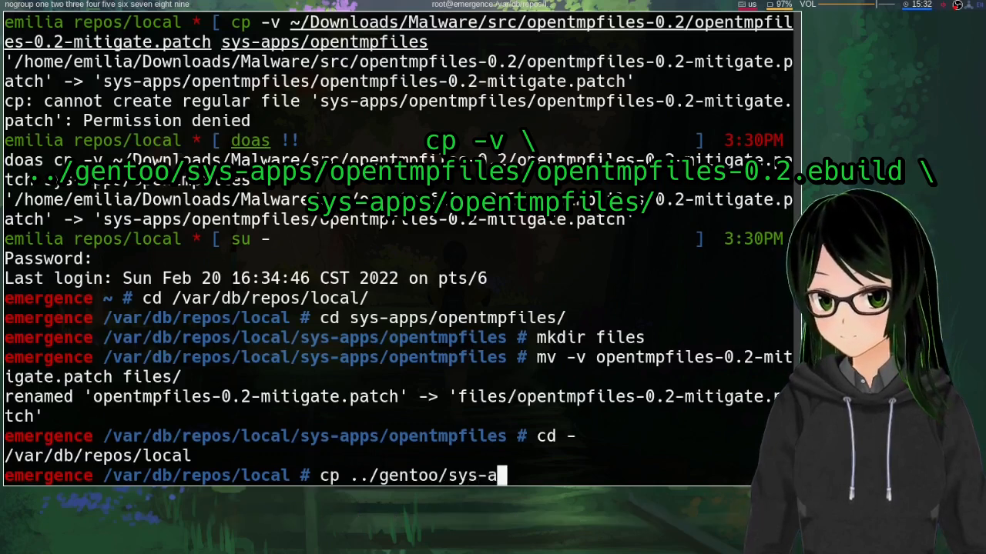
{"action": "type", "text": "pps/"}
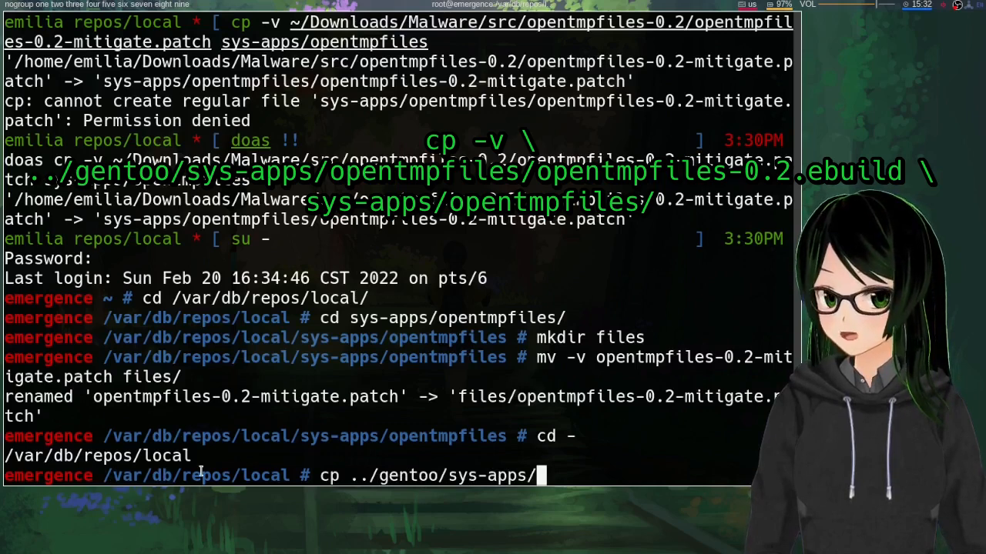
{"action": "mouse_move", "coordinate": [401, 470]}
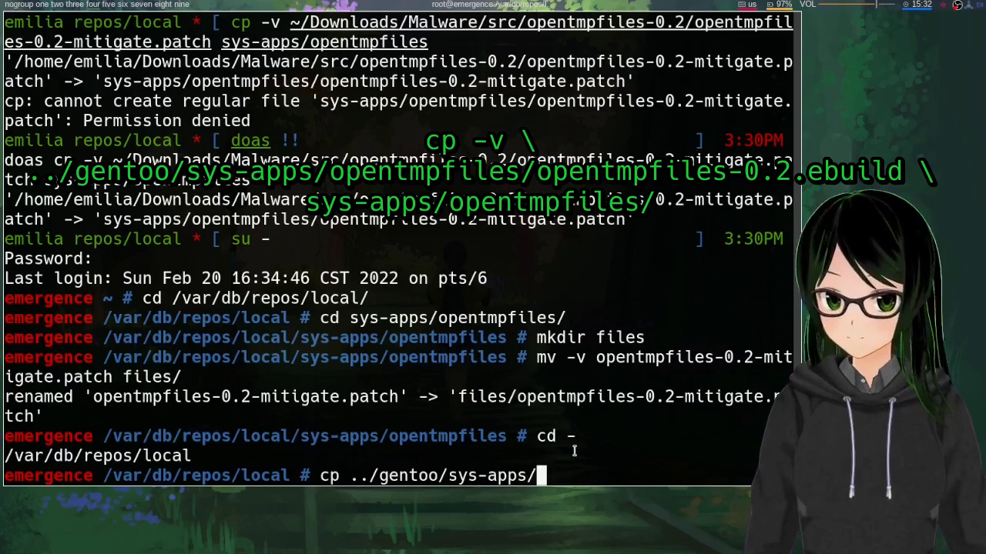
{"action": "type", "text": "opentmpfiles/opentmpfiles-0.2.ebuild"}
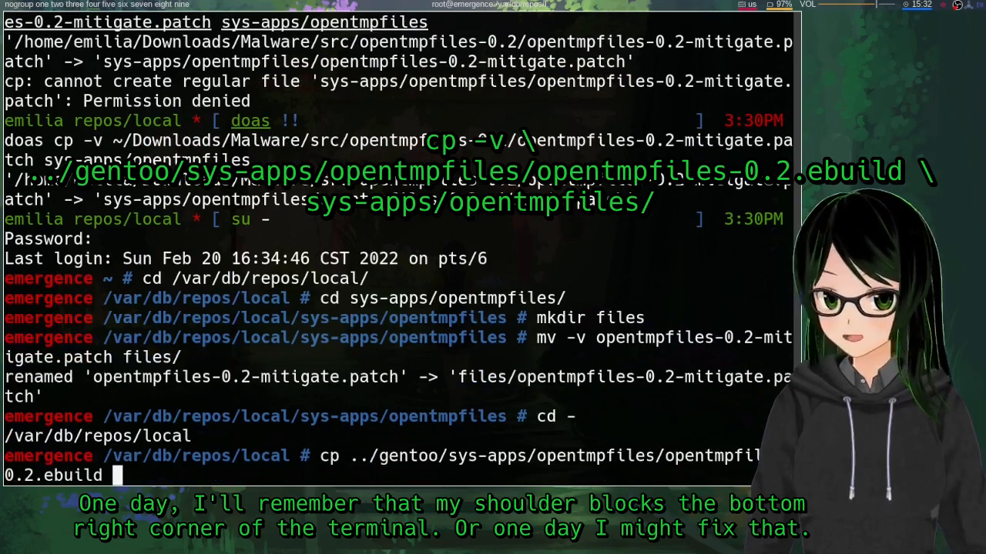
{"action": "type", "text": "sys-apps/opentmpfiles/"}
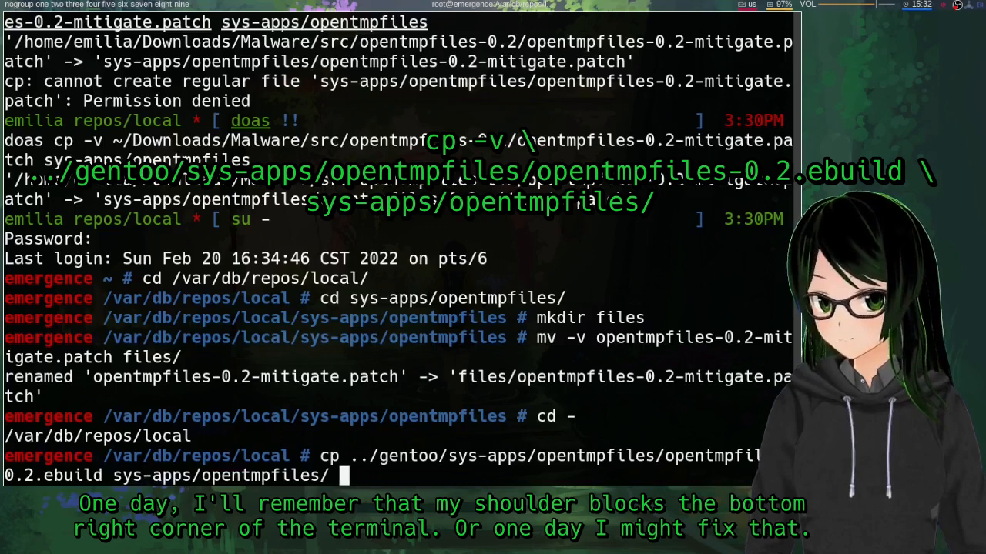
{"action": "type", "text": "-v"}
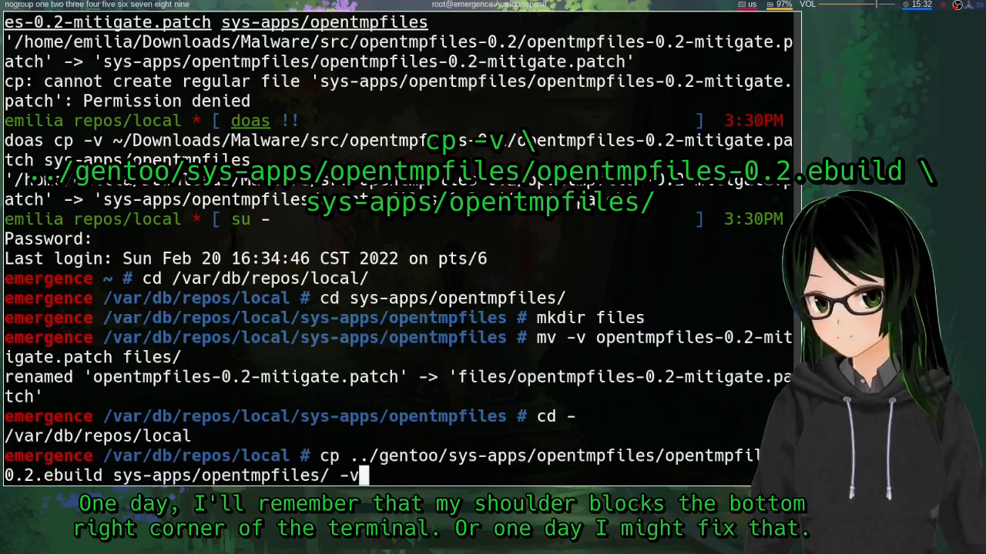
{"action": "key", "text": "Return"}
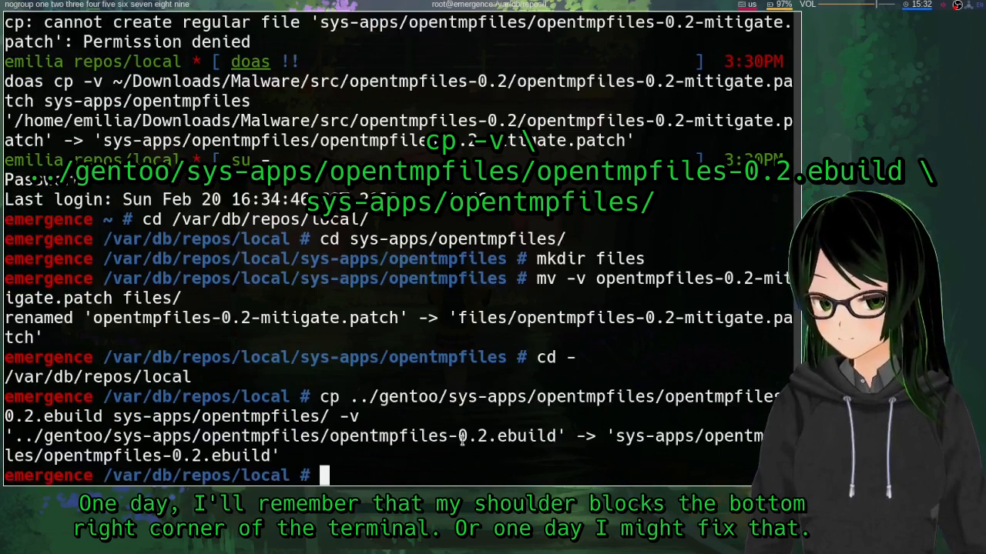
{"action": "type", "text": "c"}
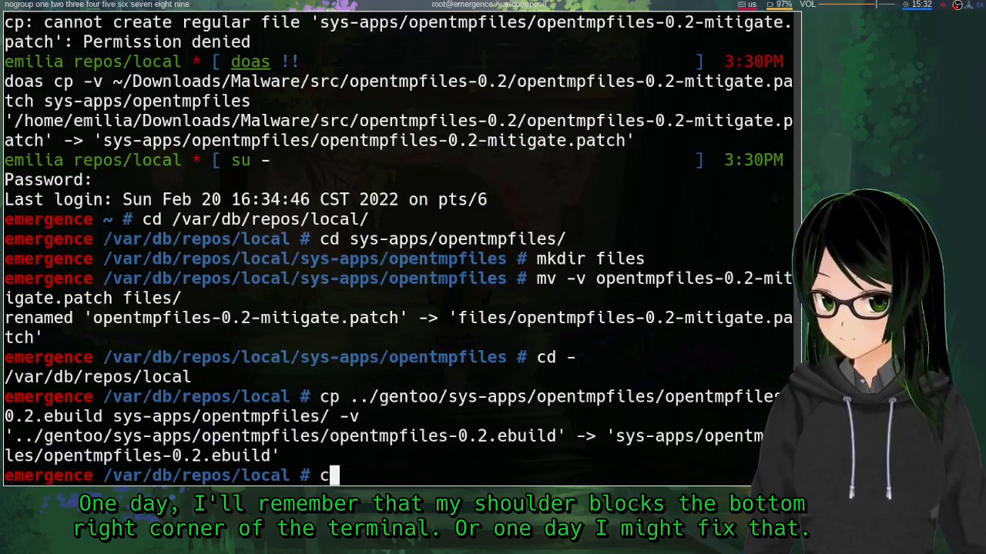
{"action": "type", "text": "d sys-apps/opentmpfiles/"}
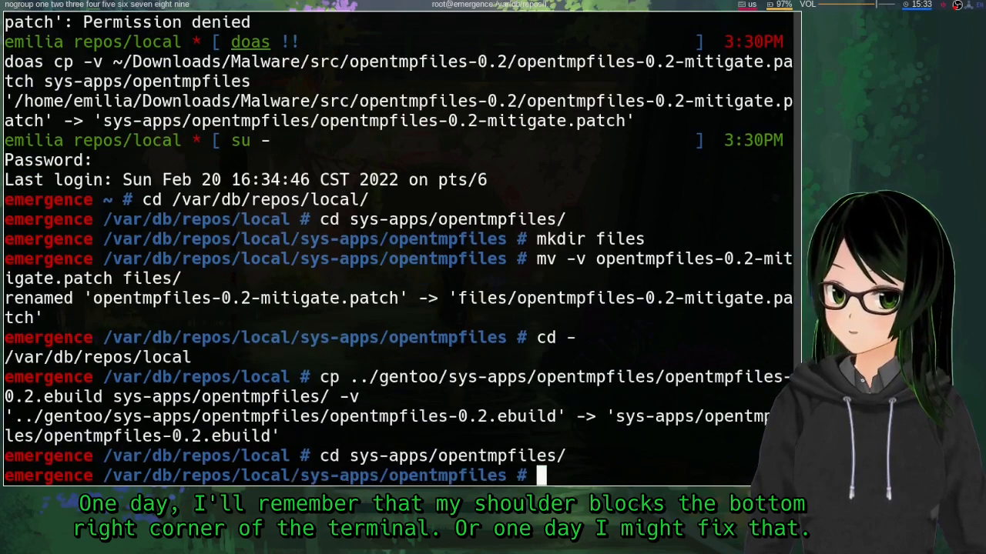
Load opentmpfiles-0.2.ebuild in Vim and bring up Obarun's GitLab opentmpfiles page alongside.
{"action": "type", "text": "v"}
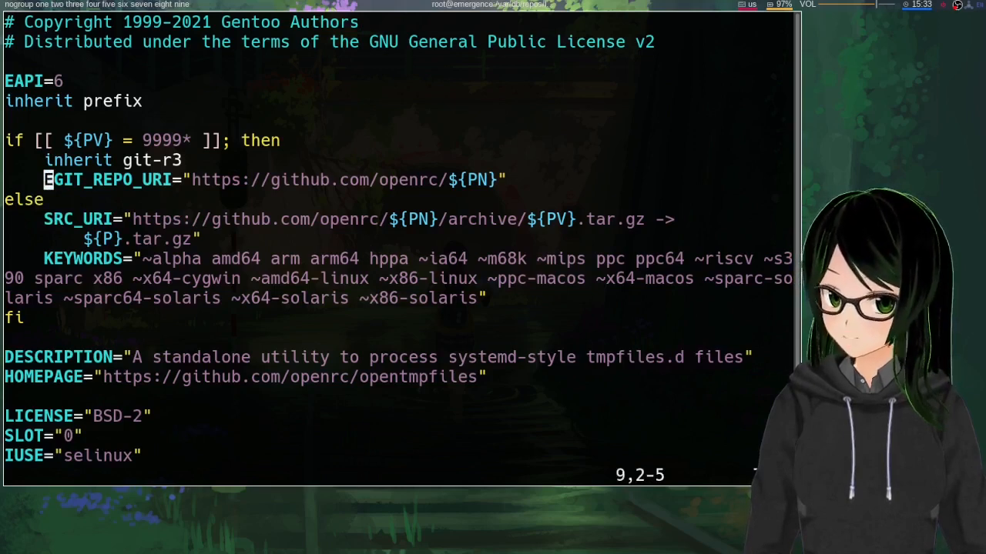
{"action": "left_click", "coordinate": [754, 22]}
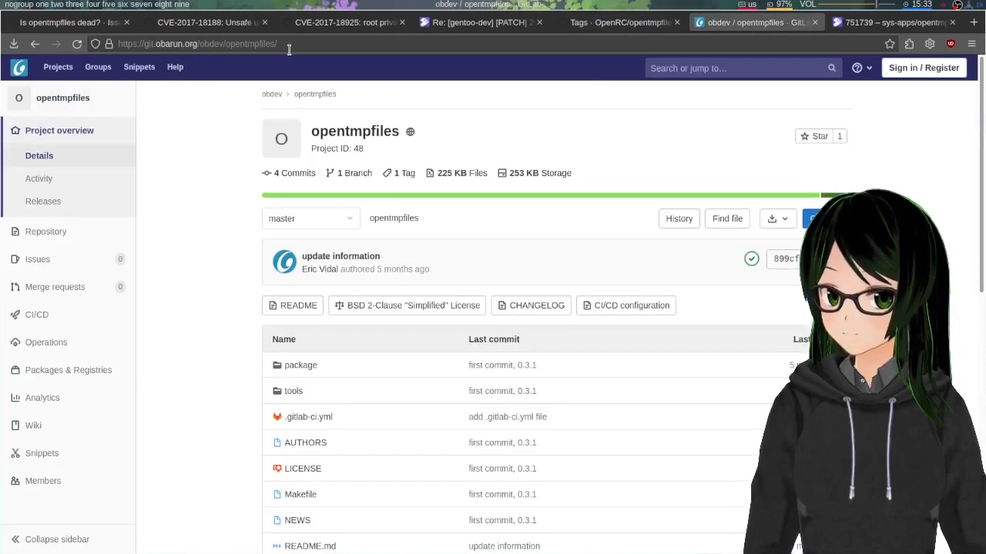
{"action": "double_click", "coordinate": [169, 43]}
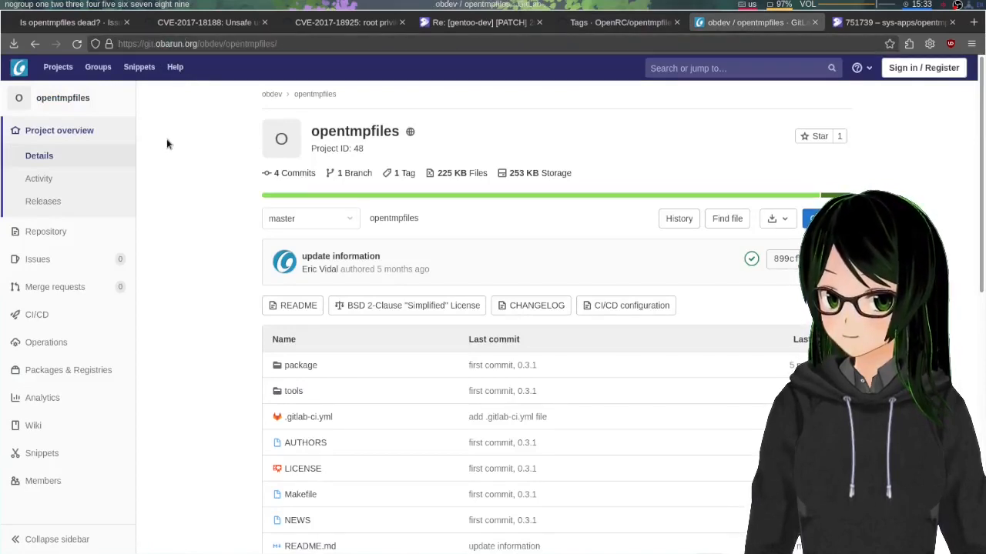
{"action": "scroll", "scroll_direction": "down", "scroll_amount": 3}
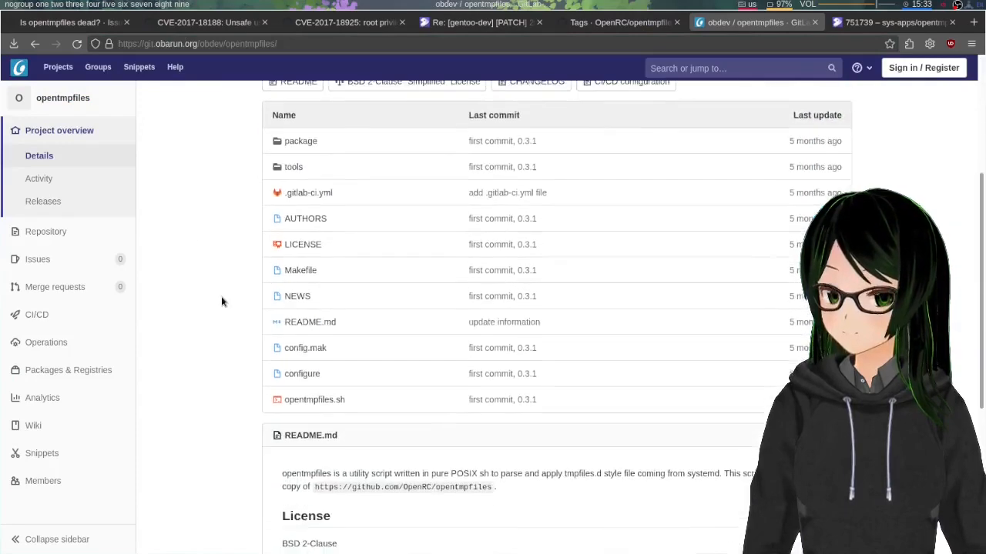
{"action": "scroll", "scroll_direction": "down", "scroll_amount": 3}
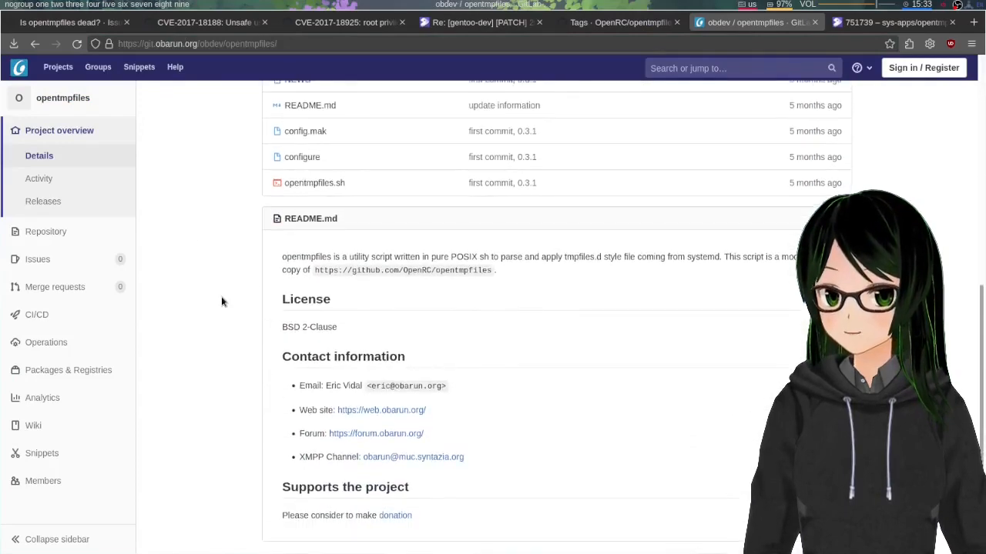
{"action": "mouse_move", "coordinate": [228, 314]}
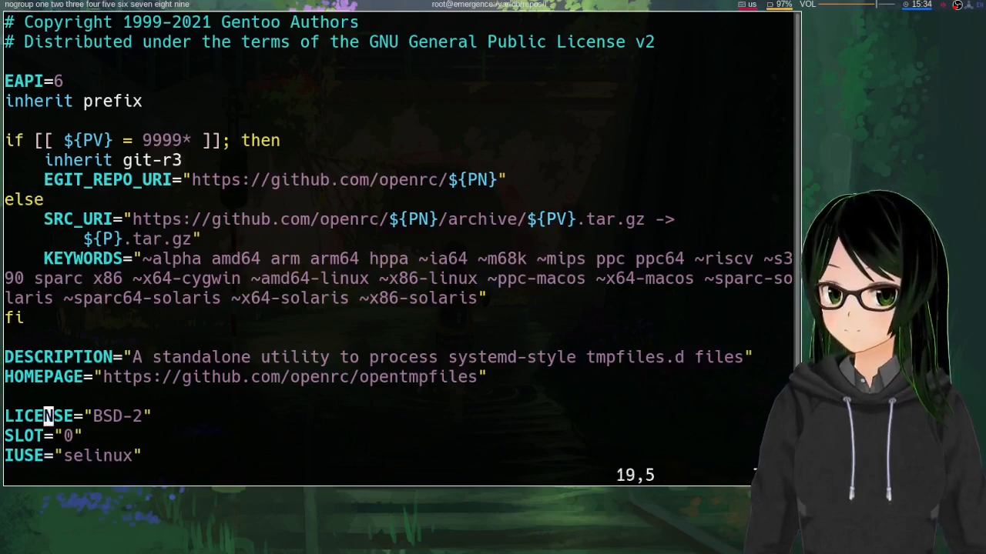
Start a PATCHES=( list on a new line below RDEPEND in the ebuild.
{"action": "scroll", "scroll_direction": "down", "scroll_amount": 3}
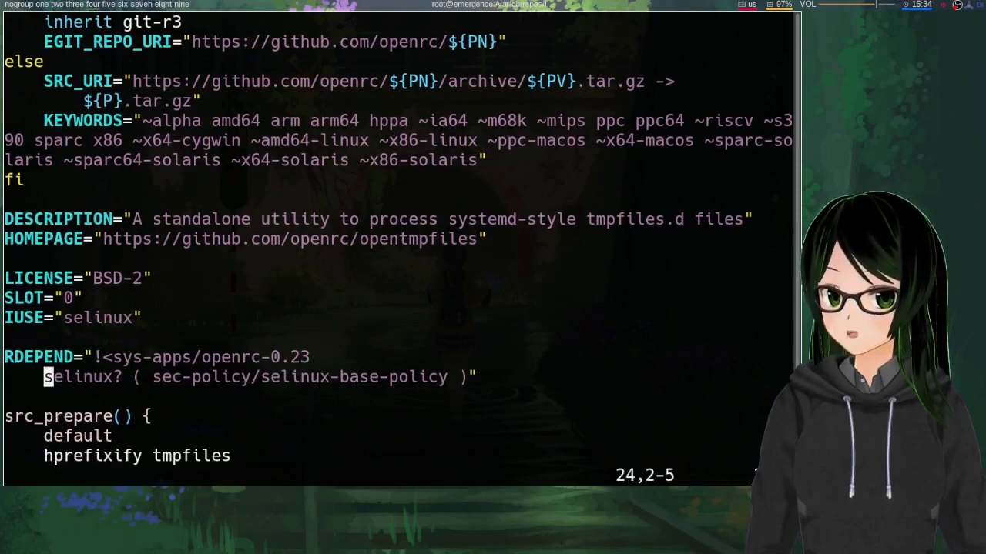
{"action": "key", "text": "o"}
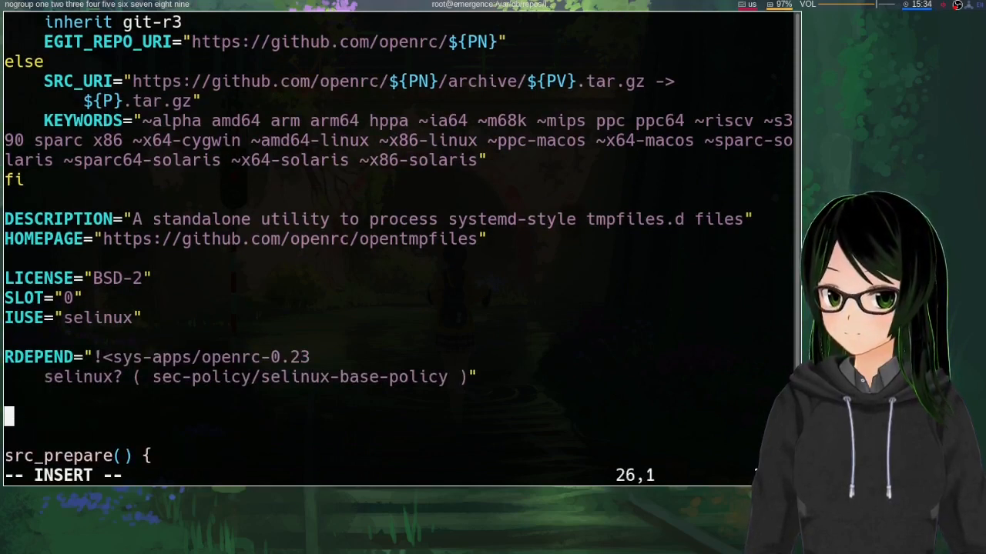
{"action": "type", "text": "PATCH"}
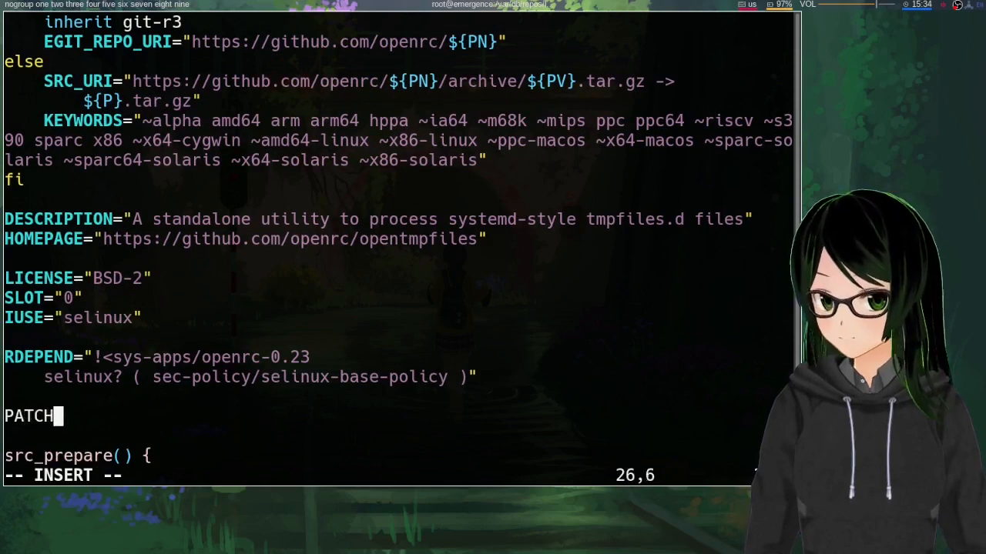
{"action": "type", "text": "ES="}
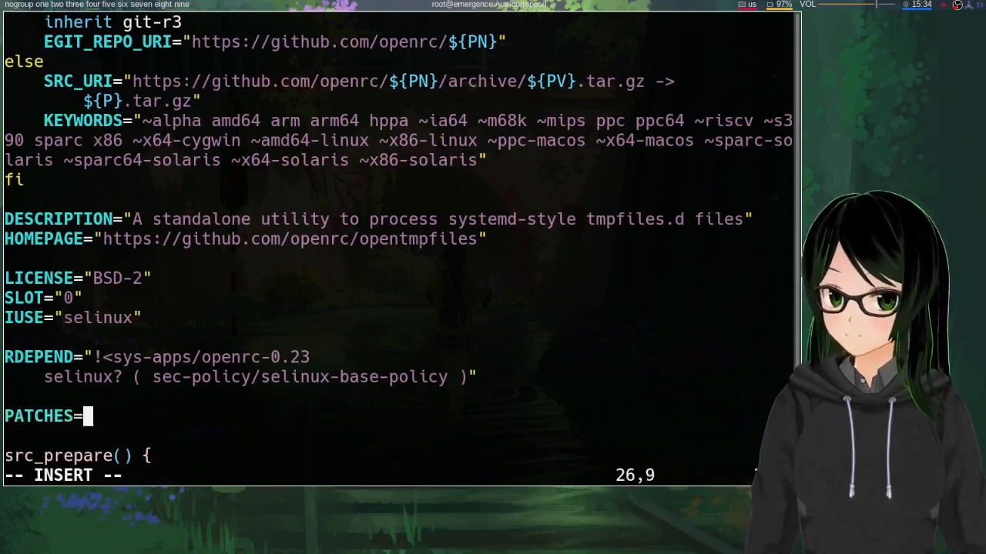
{"action": "type", "text": "("}
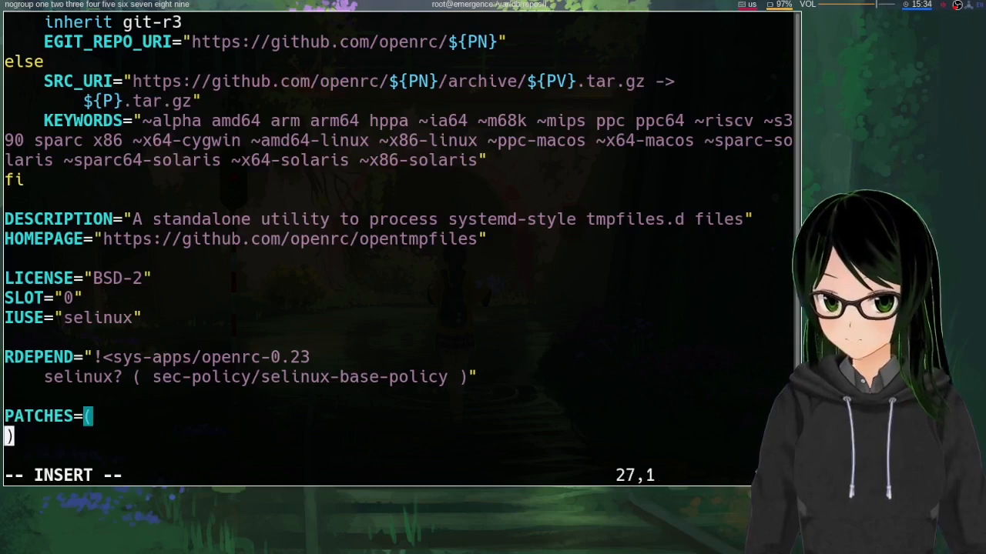
{"action": "key", "text": "Return"}
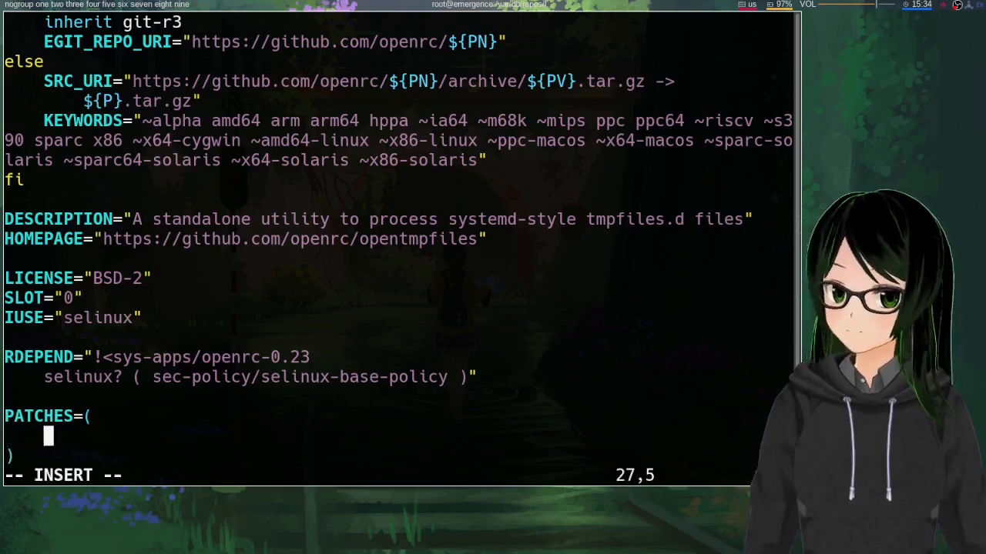
Enter the patch entry "${FILESDIR}/${PN}-0.2- up to the patch name.
{"action": "type", "text": "\""}
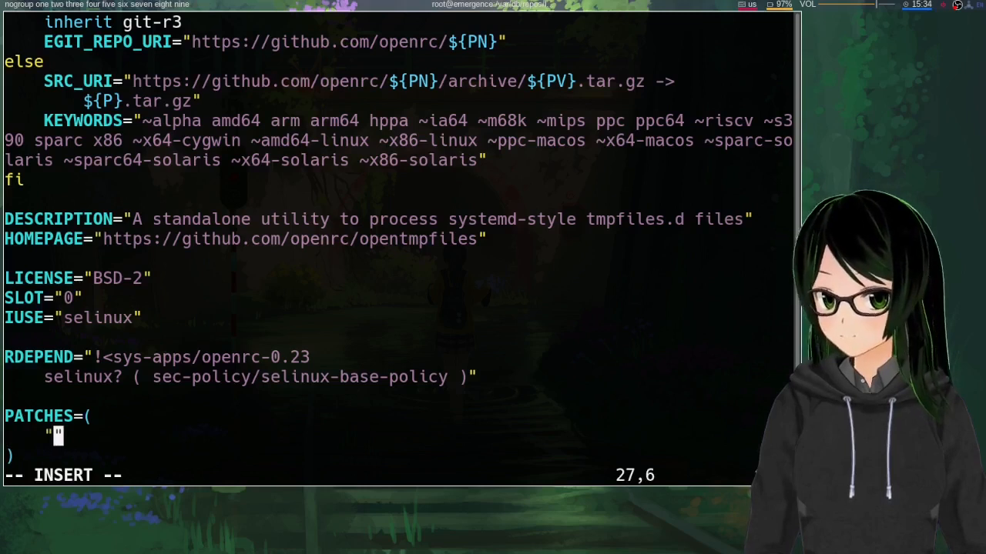
{"action": "type", "text": "${"}
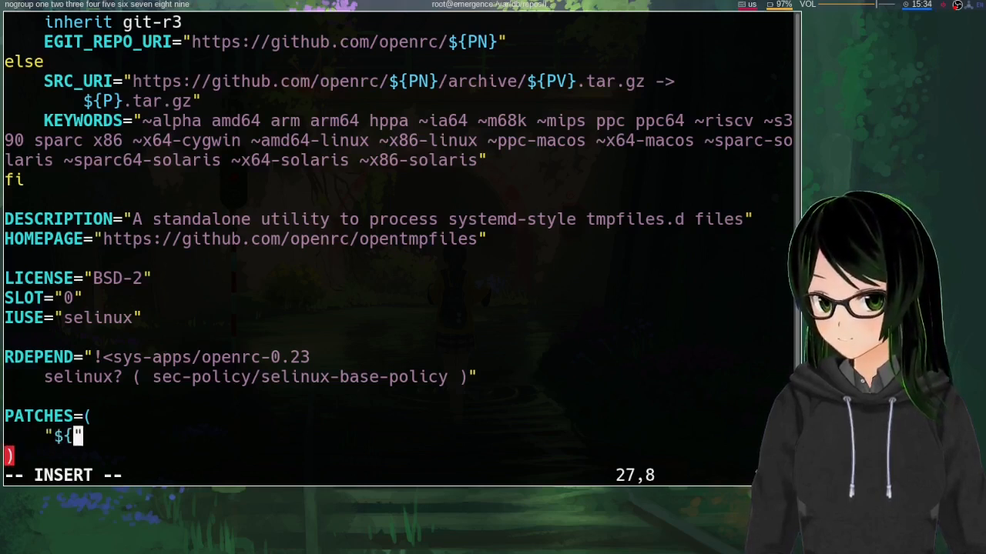
{"action": "type", "text": "FI"}
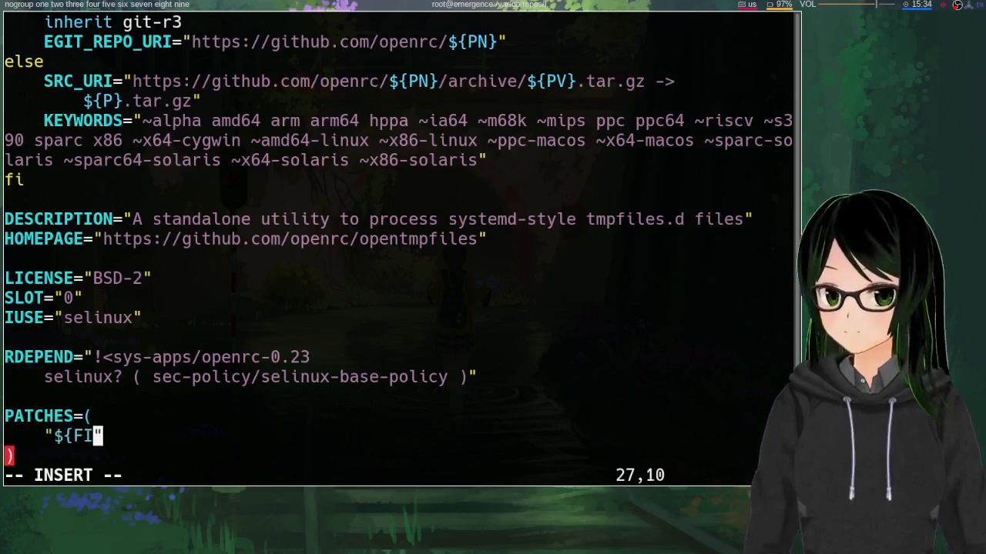
{"action": "type", "text": "ESD"}
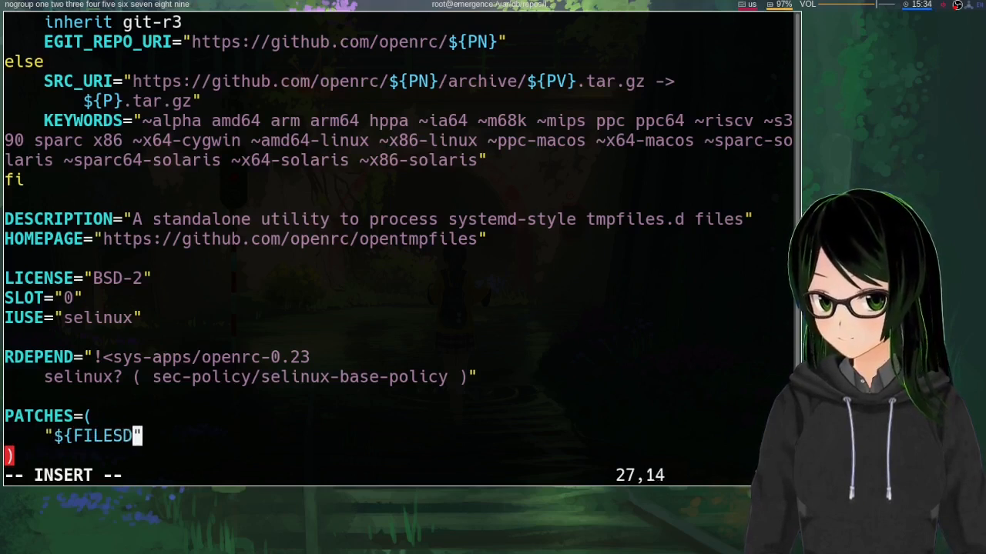
{"action": "type", "text": "IR}"}
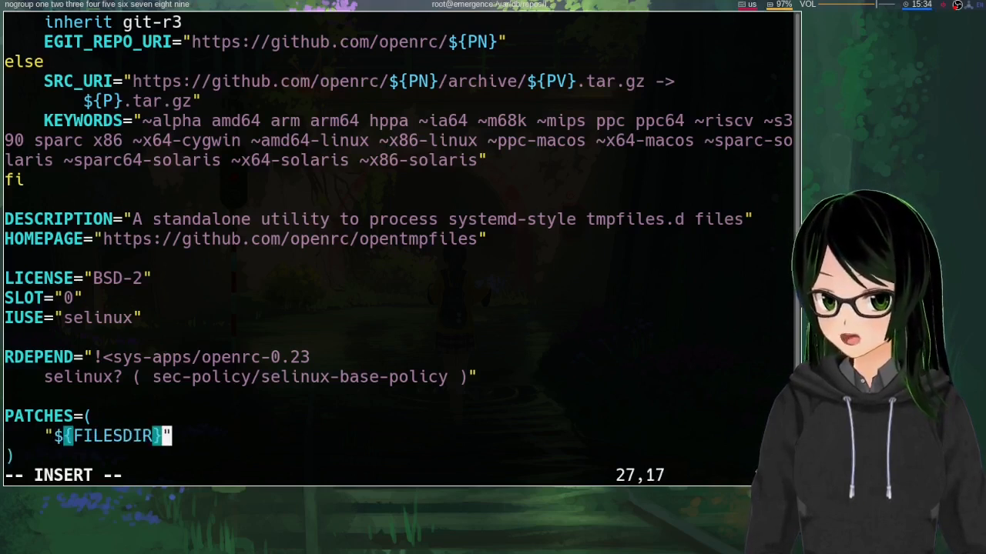
{"action": "type", "text": "/${"}
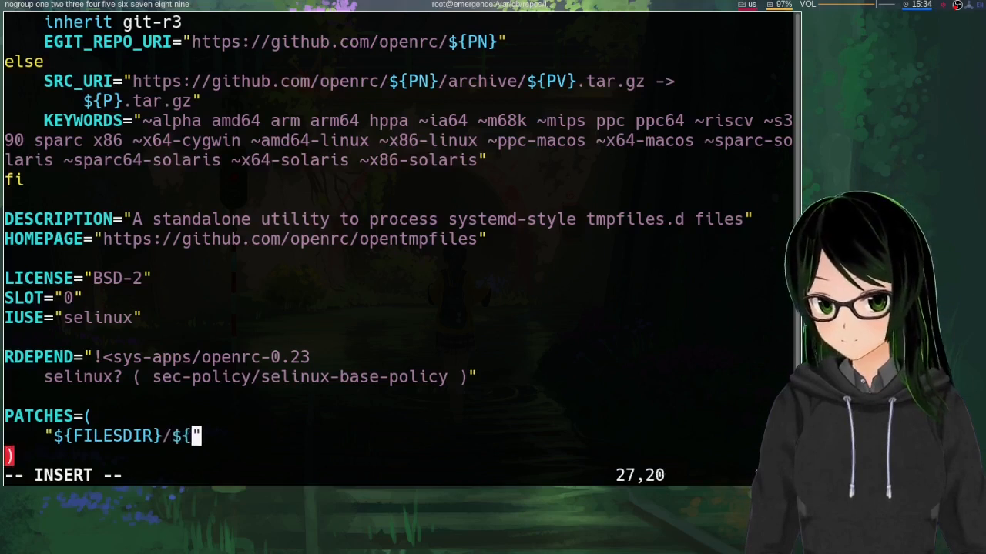
{"action": "type", "text": "}"}
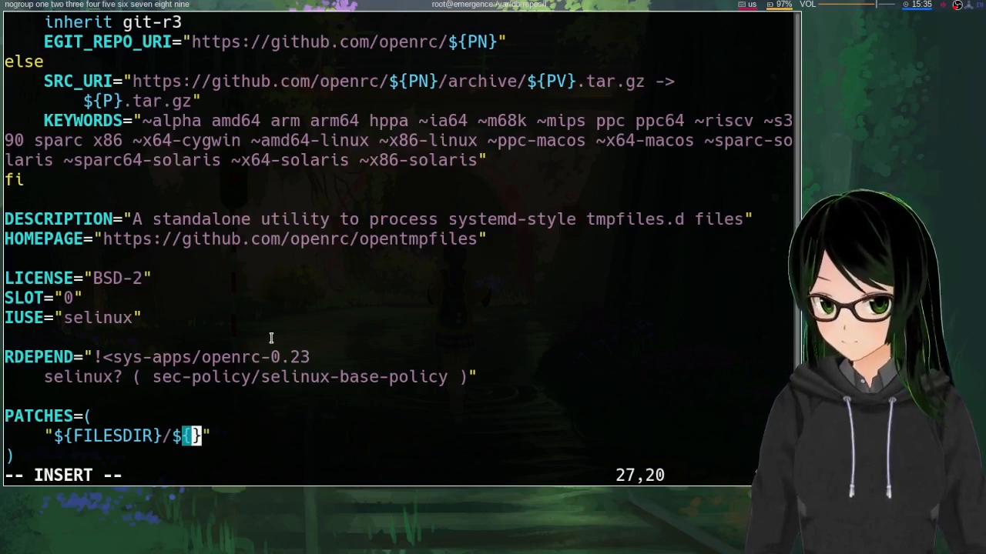
{"action": "type", "text": "PN"}
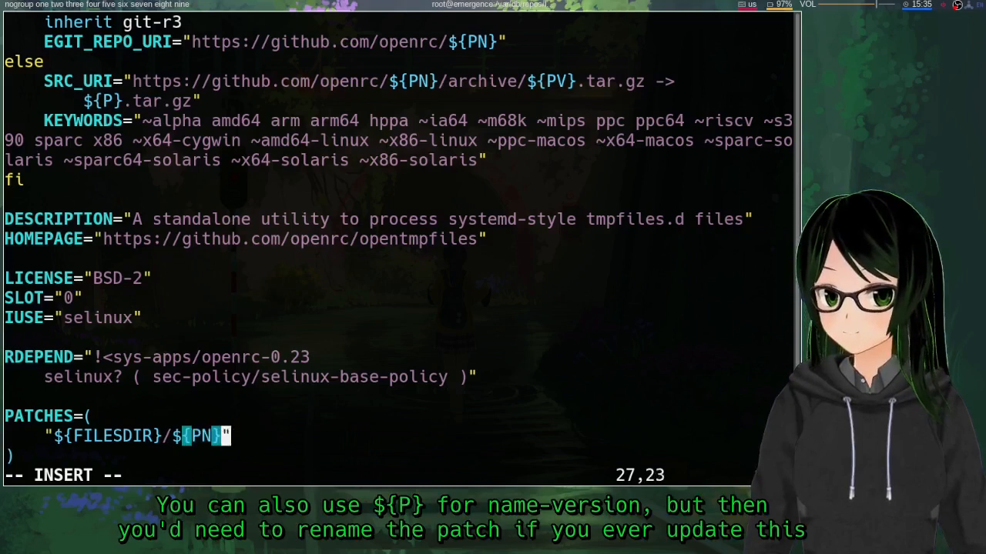
{"action": "type", "text": "-0"}
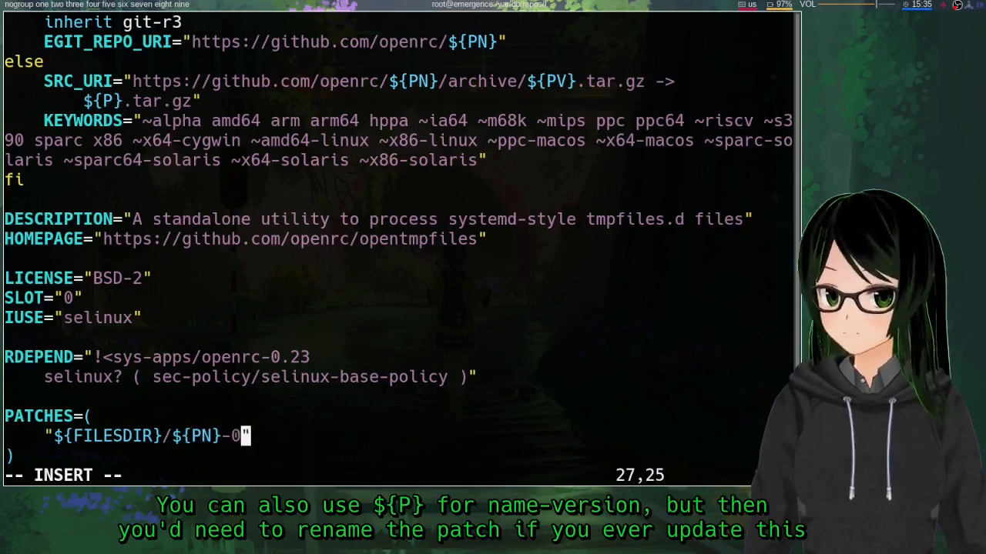
{"action": "type", "text": ".2"}
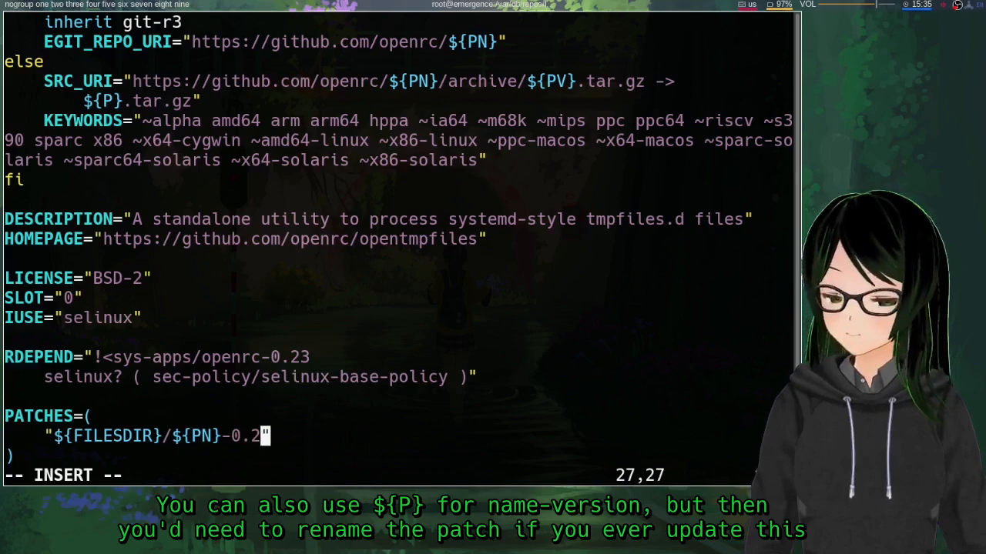
{"action": "type", "text": "-"}
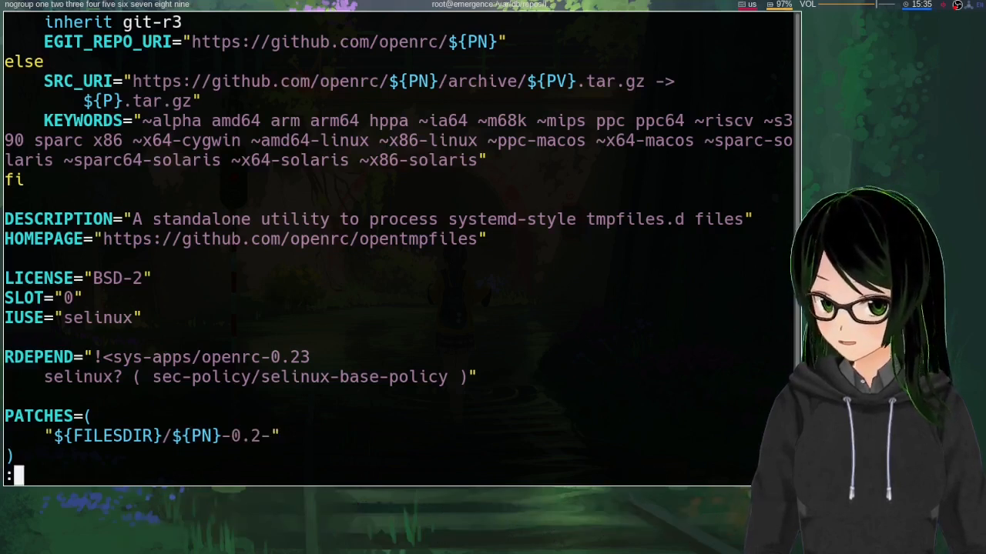
Check the filename with :!ls files/ and complete the entry as mitigate.patch.
{"action": "type", "text": ":!ls files/"}
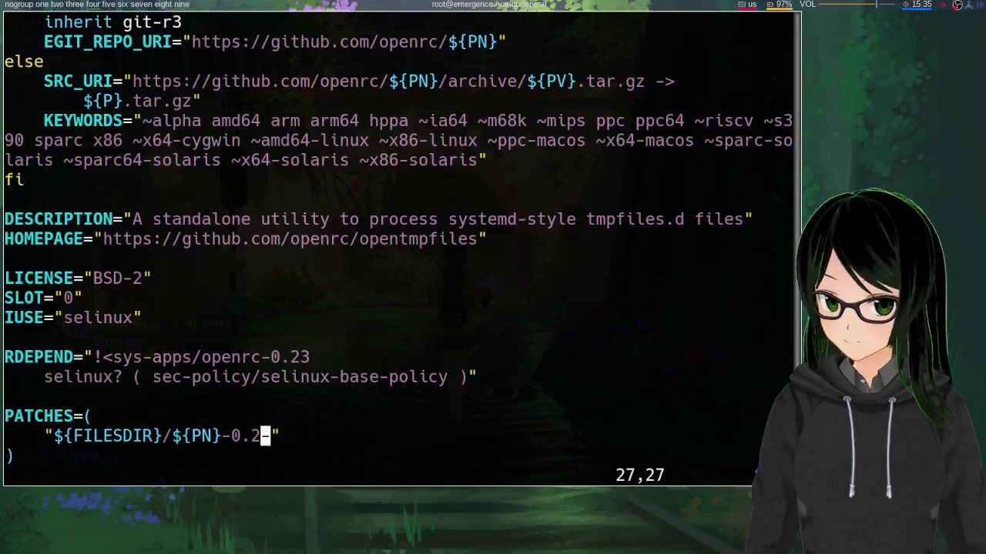
{"action": "type", "text": "mitiga"}
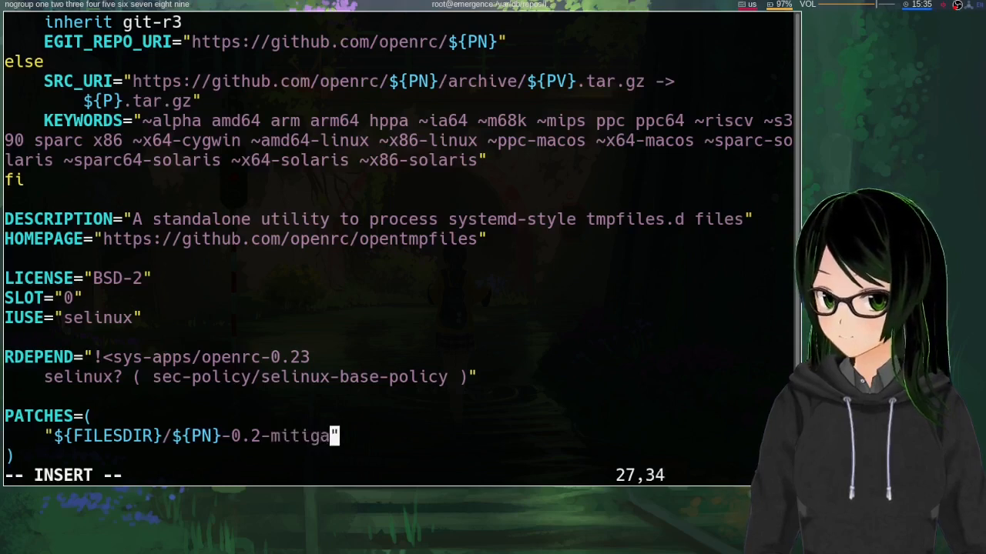
{"action": "type", "text": "te.patch"}
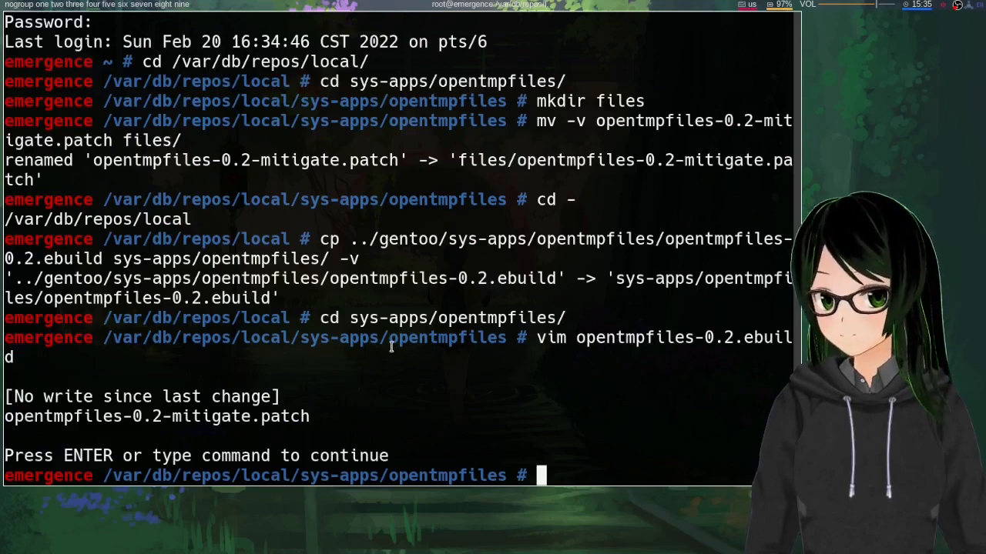
Generate the package Manifest with repoman manifest.
{"action": "type", "text": "r"}
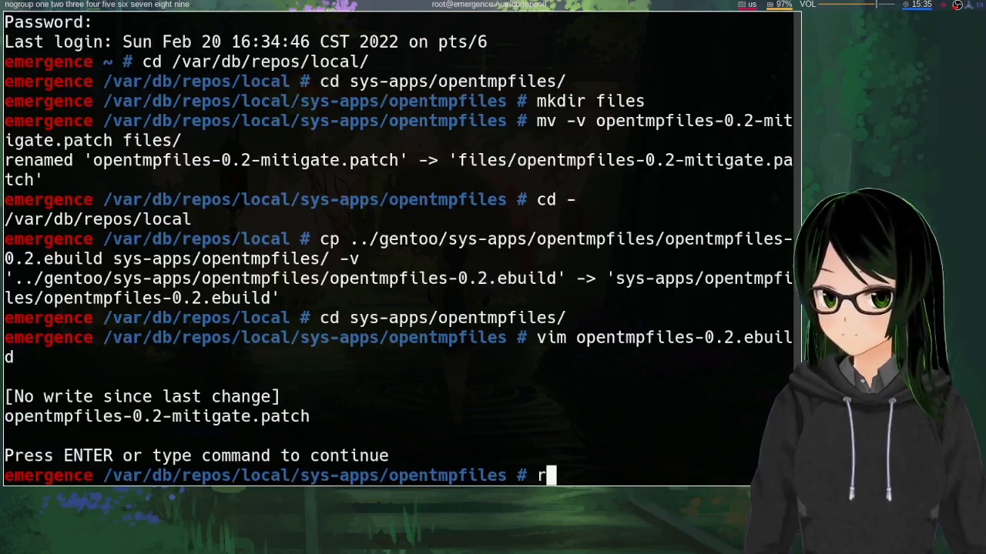
{"action": "type", "text": "epoman manif"}
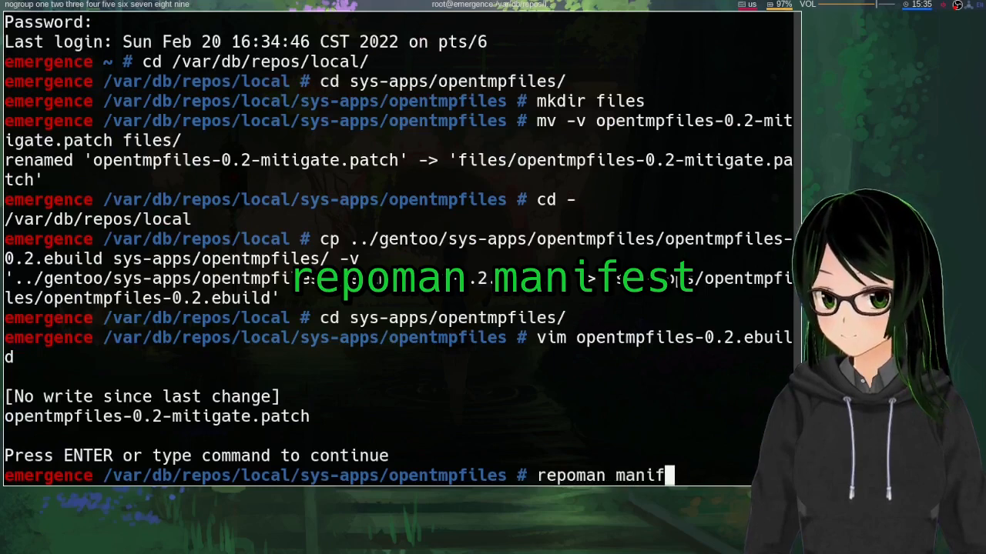
{"action": "type", "text": "est"}
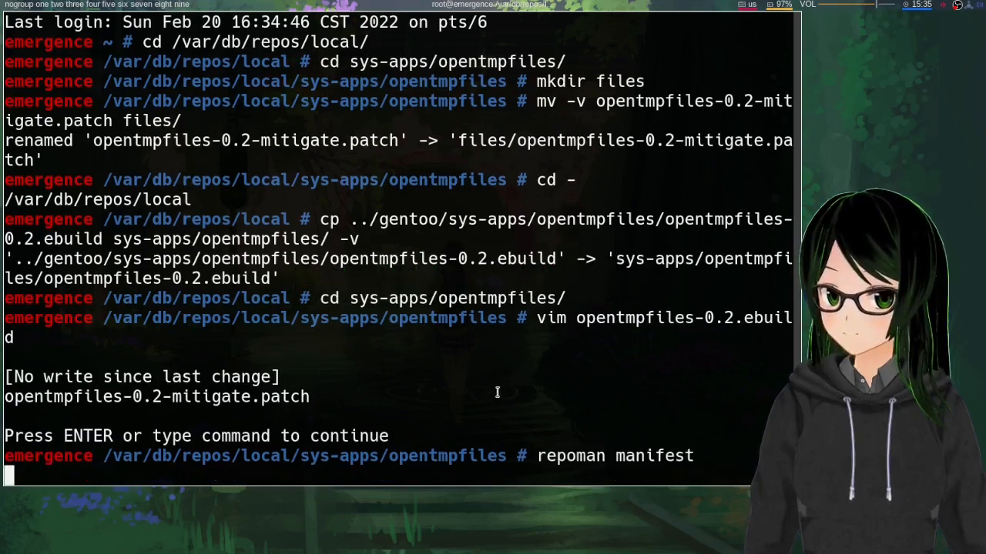
List the directory and cat the Manifest to confirm the DIST checksums were written.
{"action": "type", "text": "ls"}
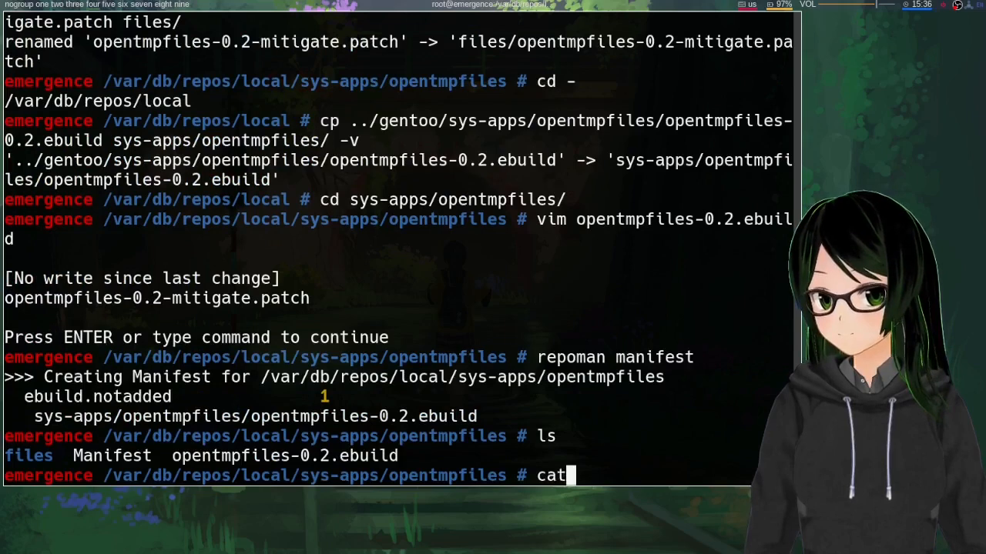
{"action": "type", "text": "Manifest"}
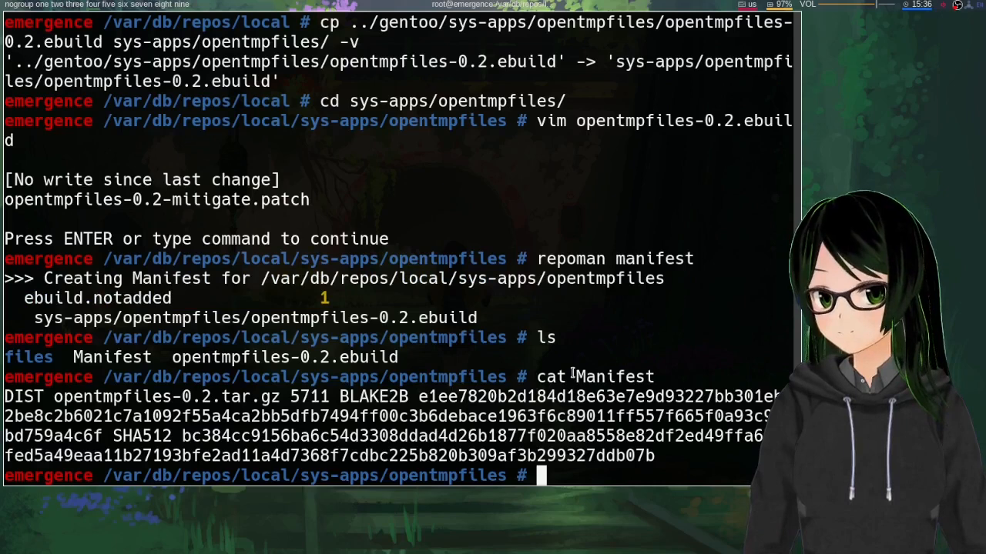
{"action": "type", "text": "emerge"}
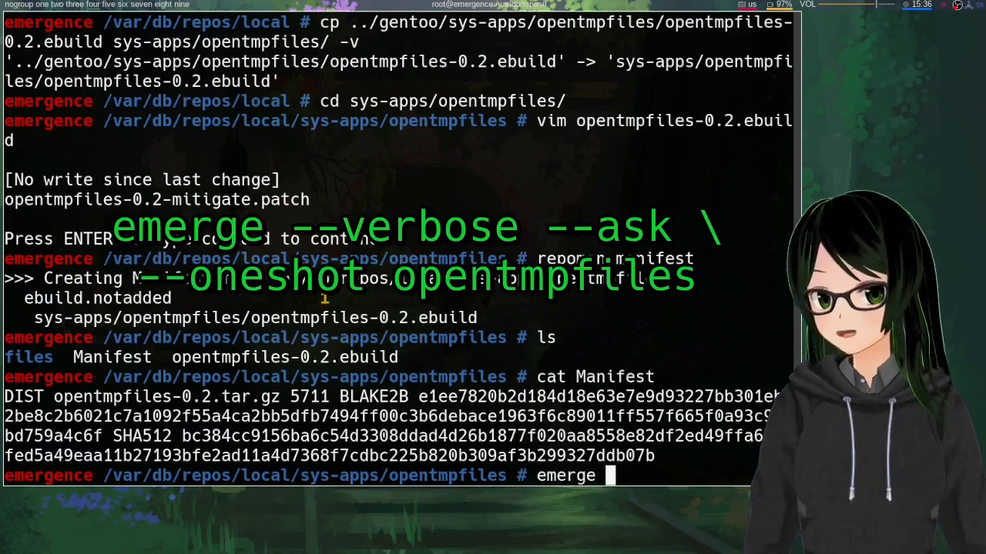
Run emerge --verbose --ask --oneshot opentmpfiles and answer Yes to merge the patched package.
{"action": "type", "text": "--verbose"}
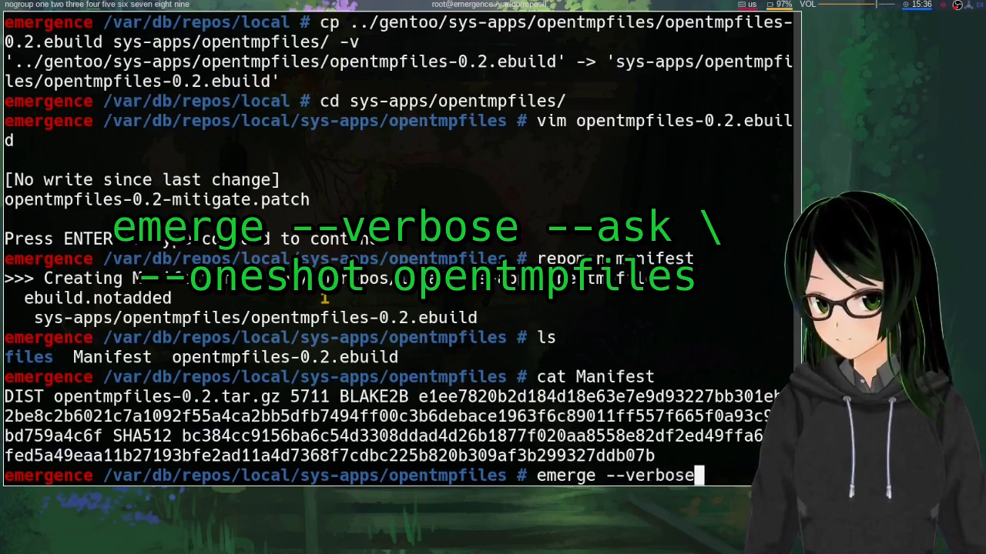
{"action": "type", "text": "--a"}
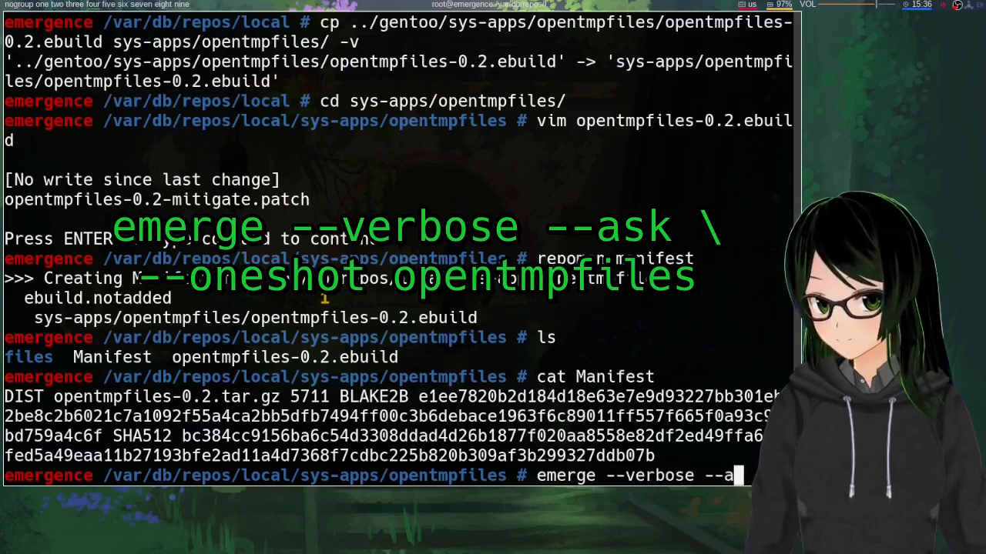
{"action": "type", "text": "sk"}
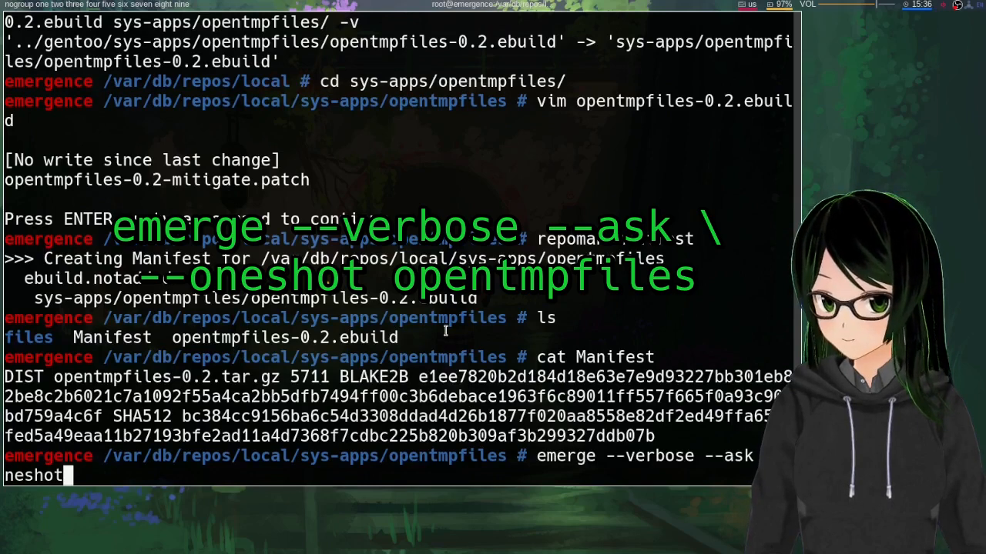
{"action": "type", "text": "opent"}
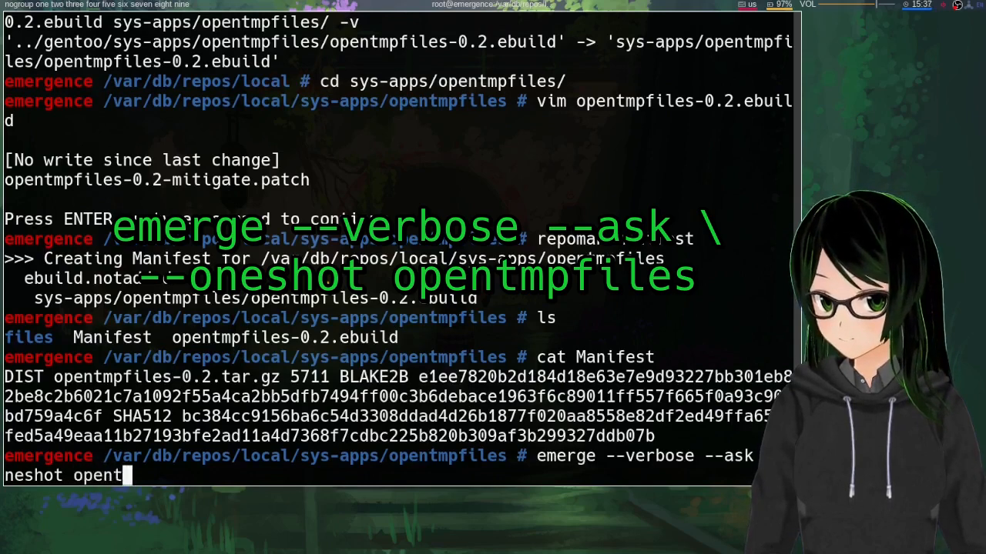
{"action": "type", "text": "mpfile"}
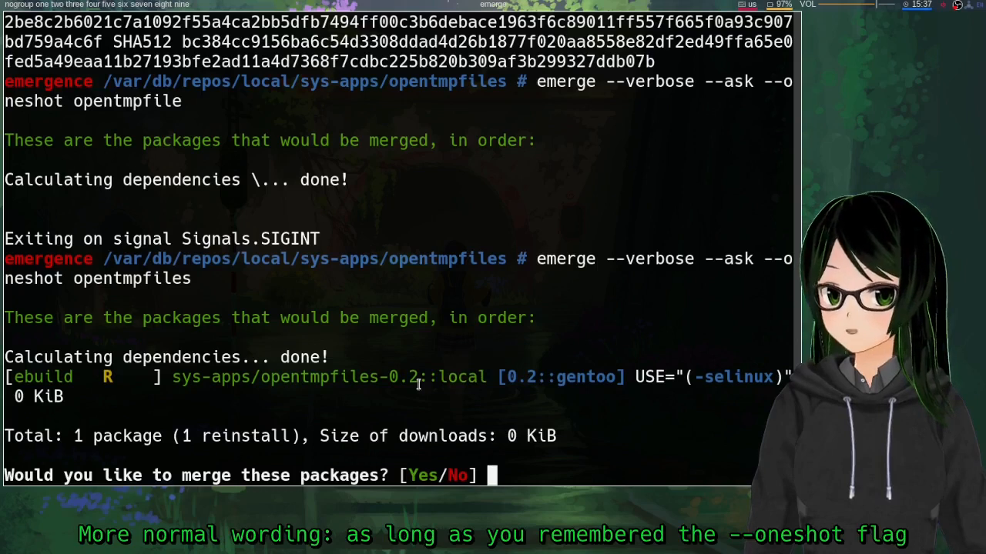
{"action": "mouse_move", "coordinate": [530, 348]}
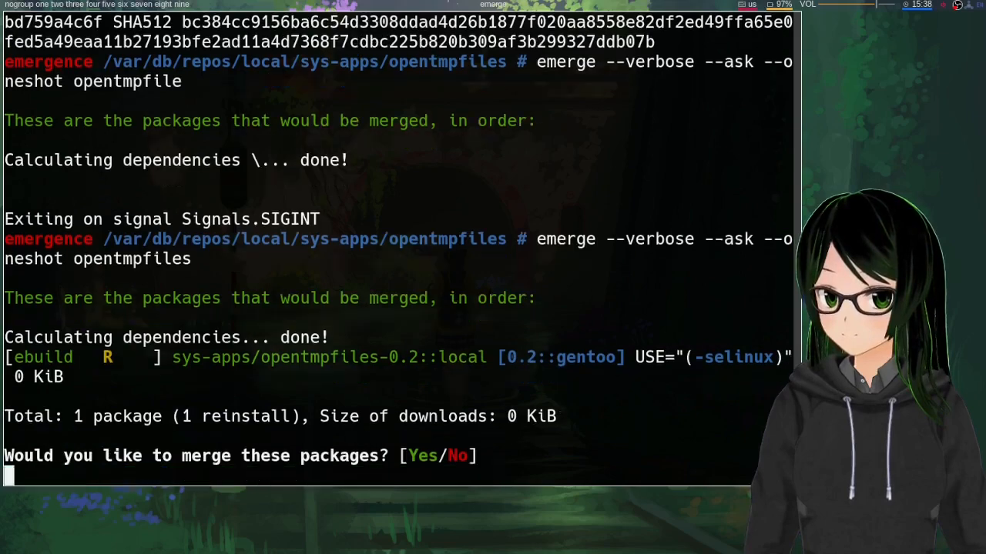
{"action": "type", "text": "Yes"}
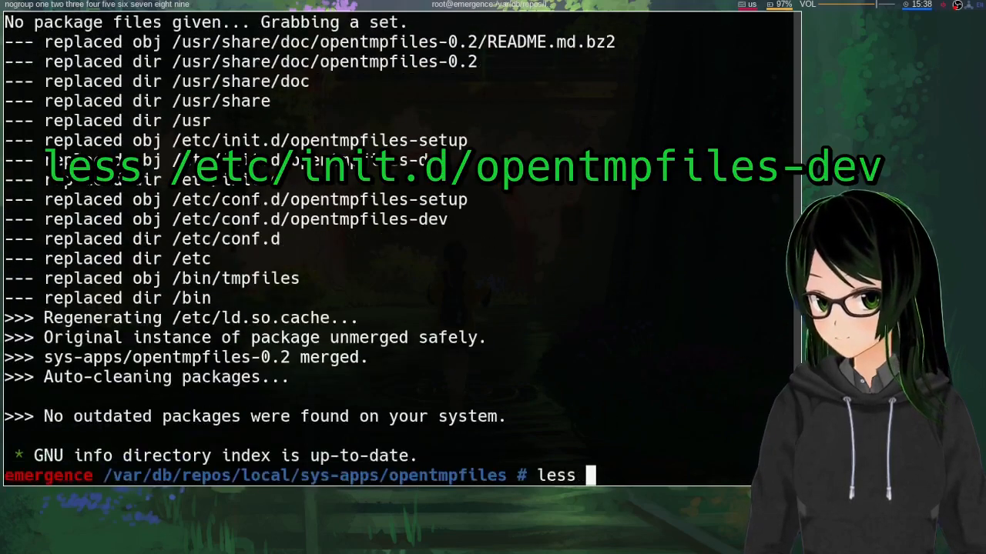
Page /etc/init.d/opentmpfiles-dev in less, confirm the RC_CMD restart warning, and quit.
{"action": "type", "text": "/et"}
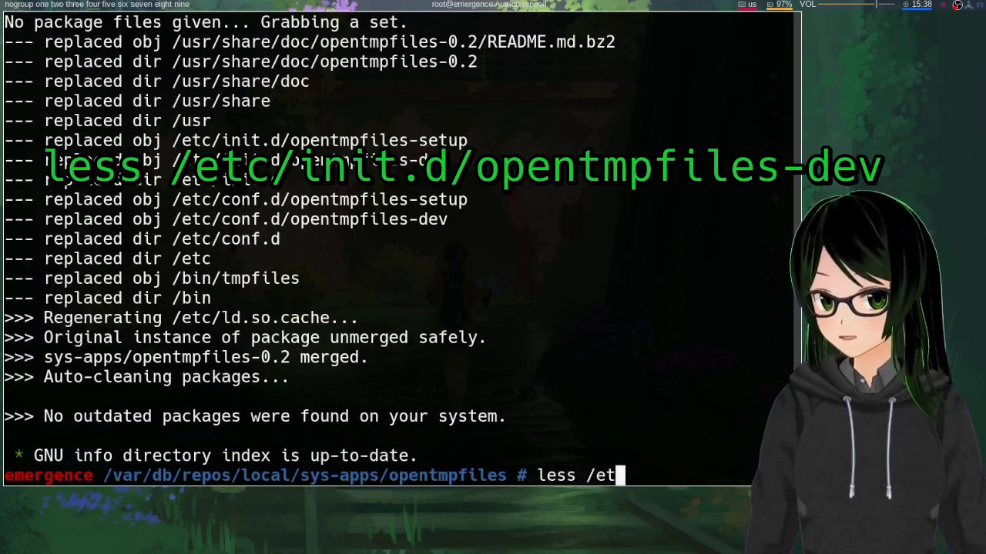
{"action": "type", "text": "c/"}
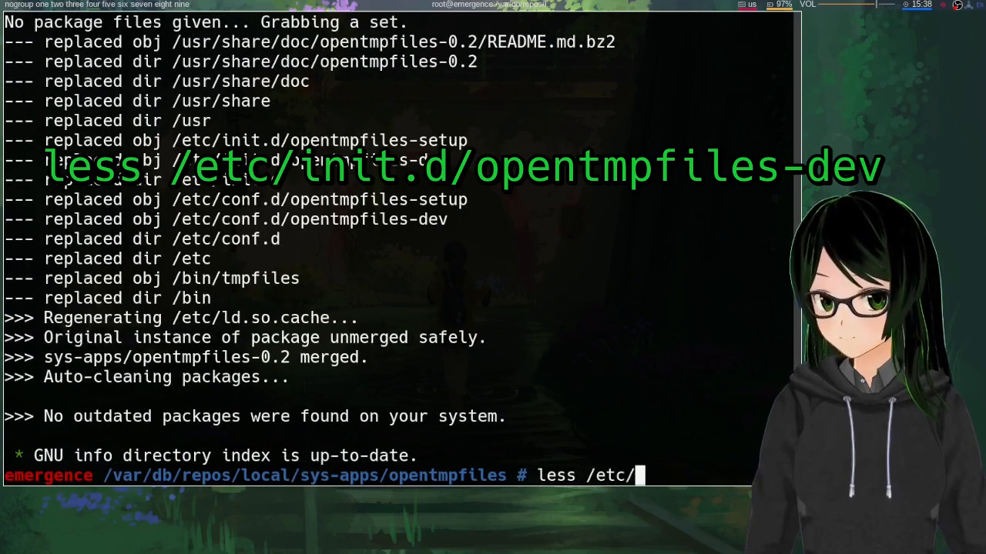
{"action": "type", "text": "init.d/"}
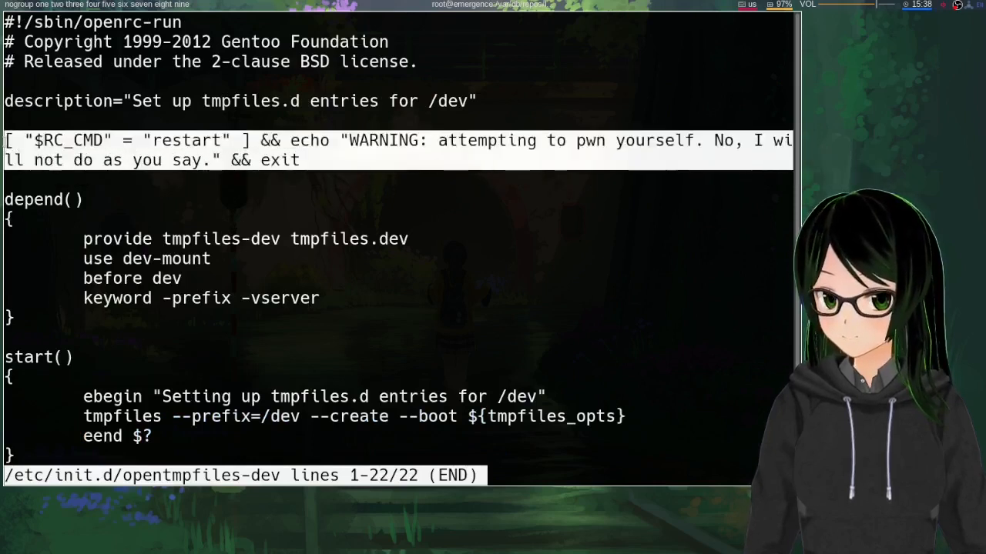
{"action": "key", "text": "q"}
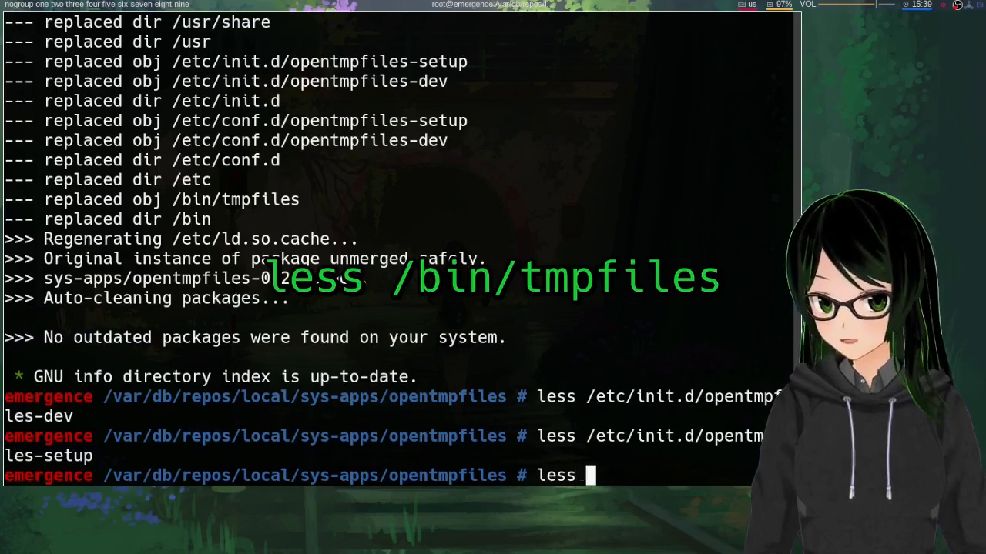
Page through /bin/tmpfiles in less, past the invalid-entry type list, then quit to the shell.
{"action": "type", "text": "/bin/t"}
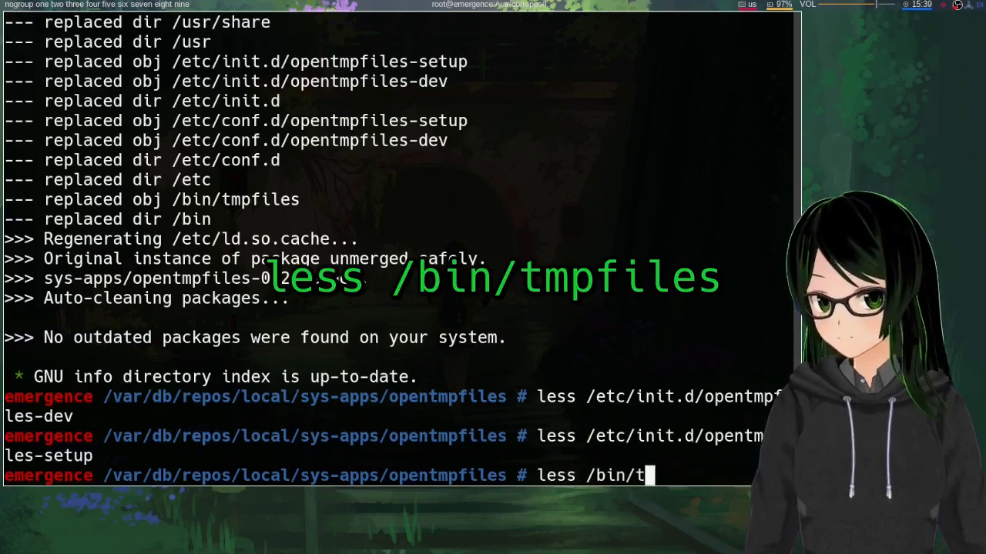
{"action": "type", "text": "mpfiles"}
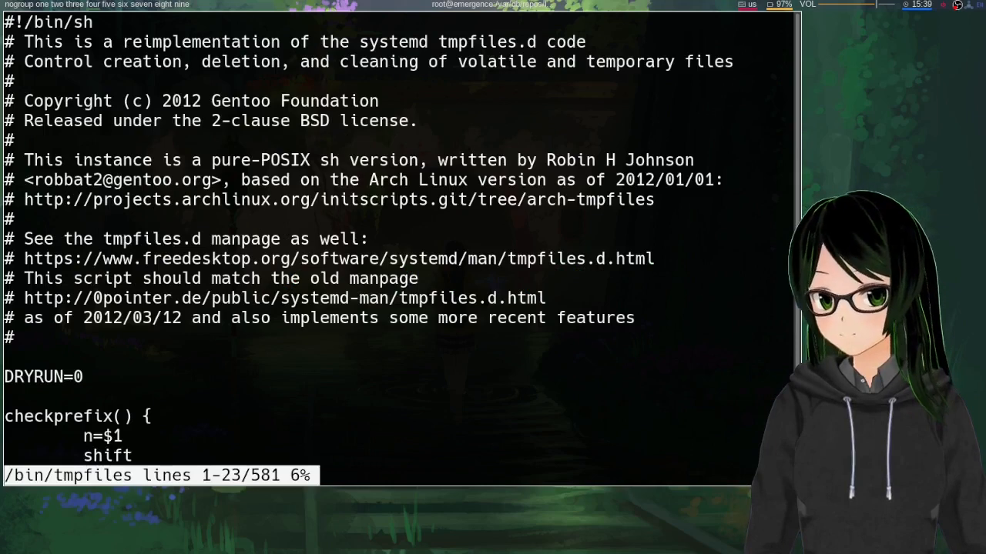
{"action": "scroll", "scroll_direction": "down", "scroll_amount": 3}
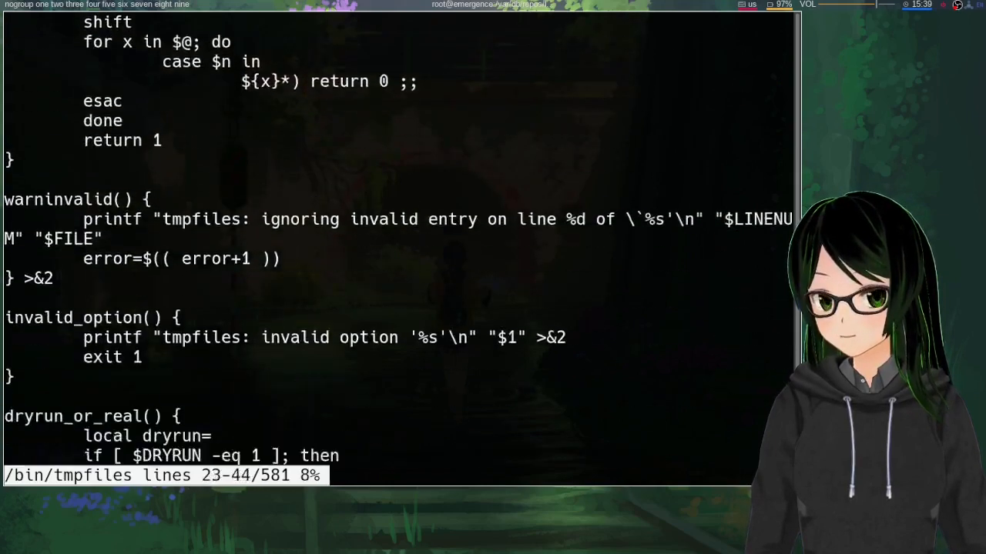
{"action": "scroll", "scroll_direction": "down", "scroll_amount": 3}
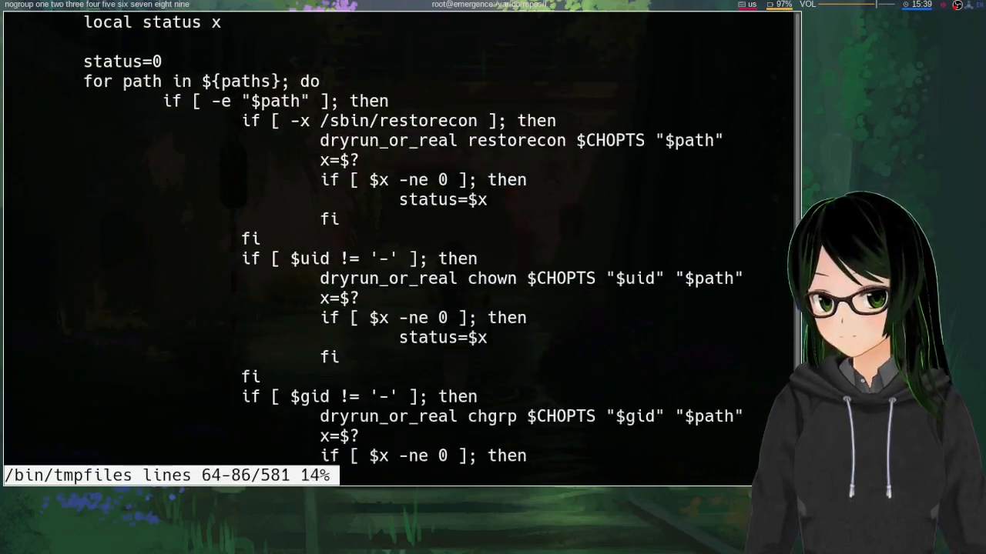
{"action": "scroll", "scroll_direction": "down", "scroll_amount": 3}
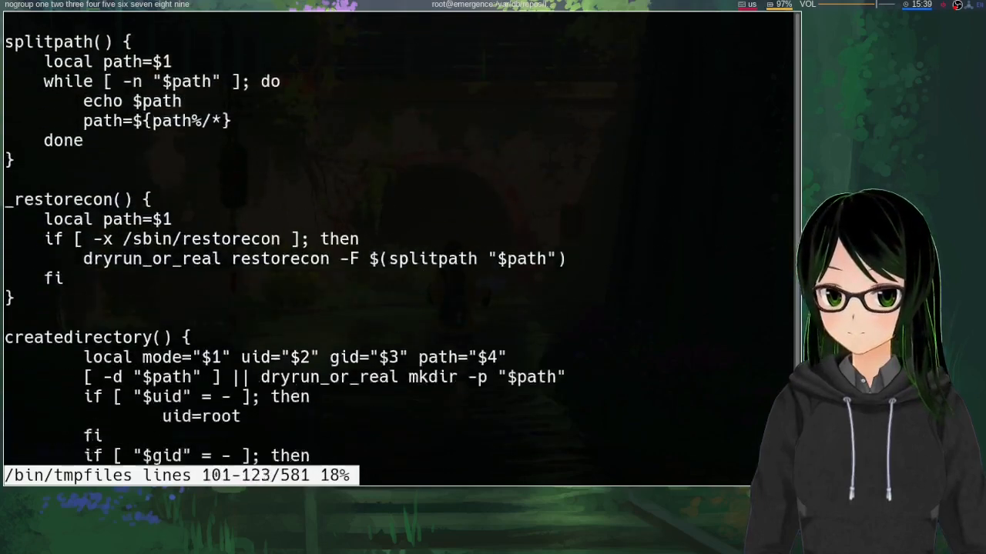
{"action": "scroll", "scroll_direction": "down", "scroll_amount": 3}
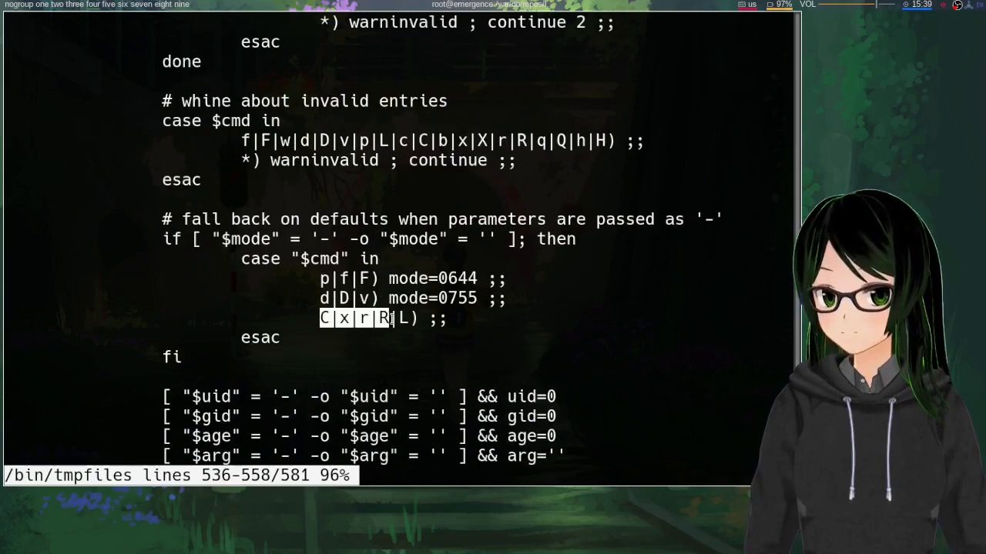
{"action": "key", "text": "q"}
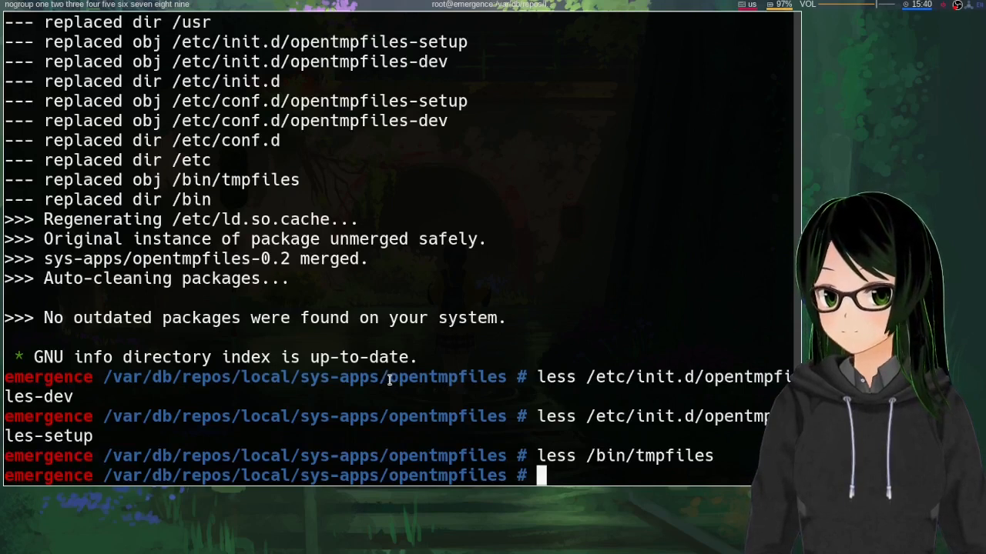
{"action": "mouse_move", "coordinate": [542, 337]}
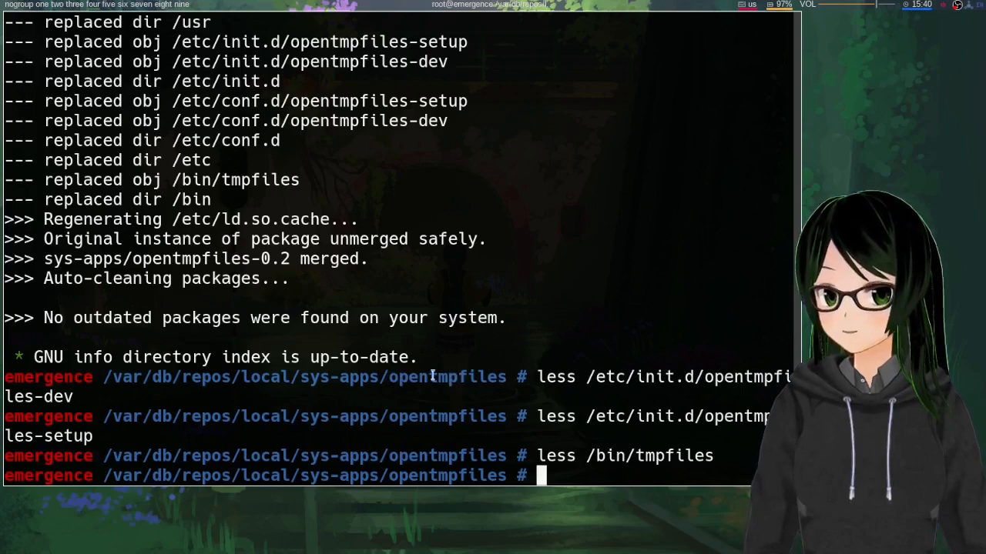
{"action": "double_click", "coordinate": [447, 375]}
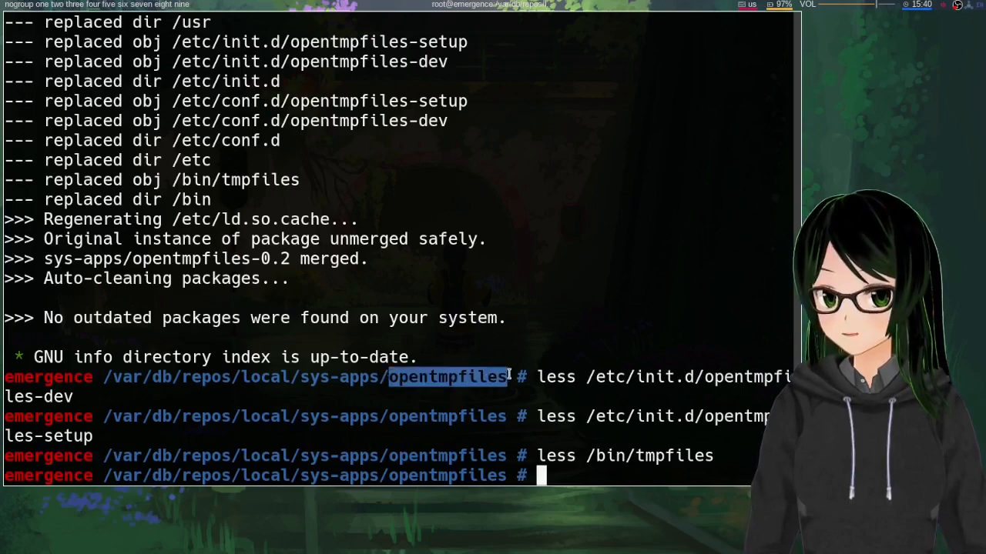